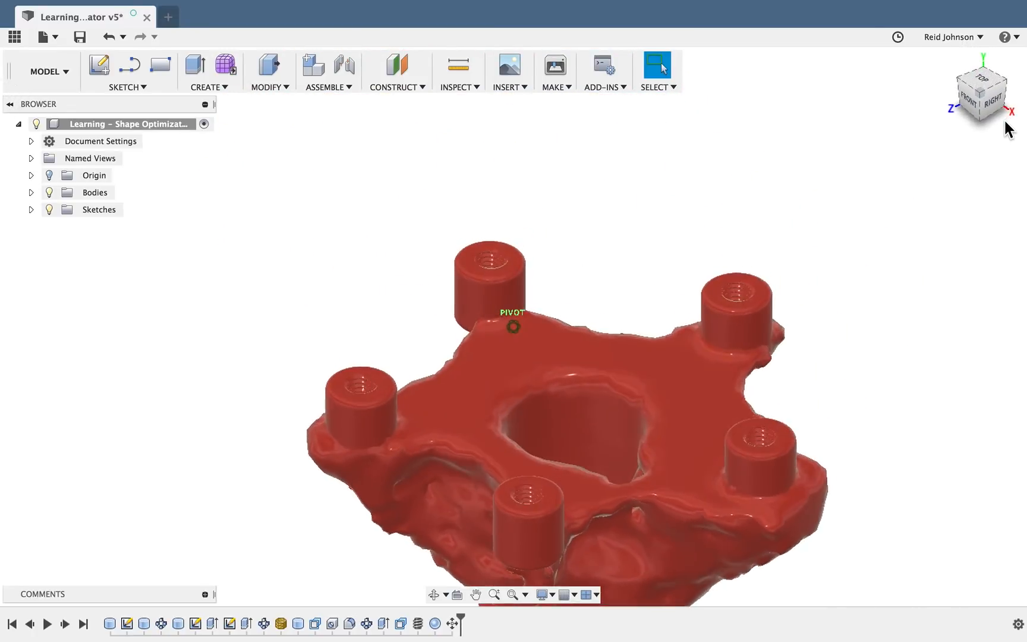
Create a 150 mm diameter solid cylinder at the origin in a new blank design
{"action": "left_click", "coordinate": [167, 16]}
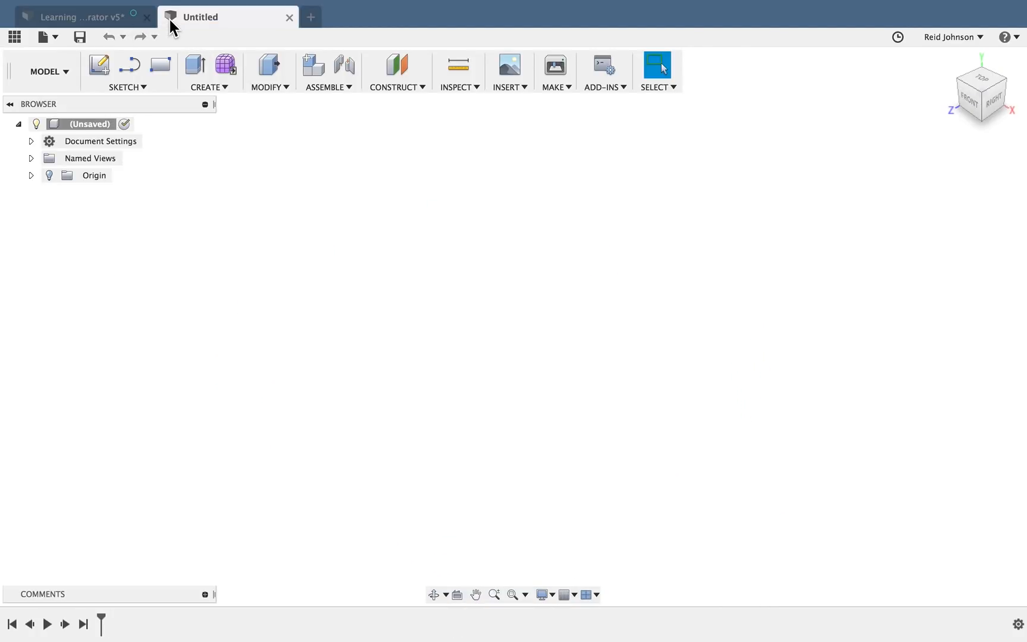
{"action": "left_click", "coordinate": [209, 71]}
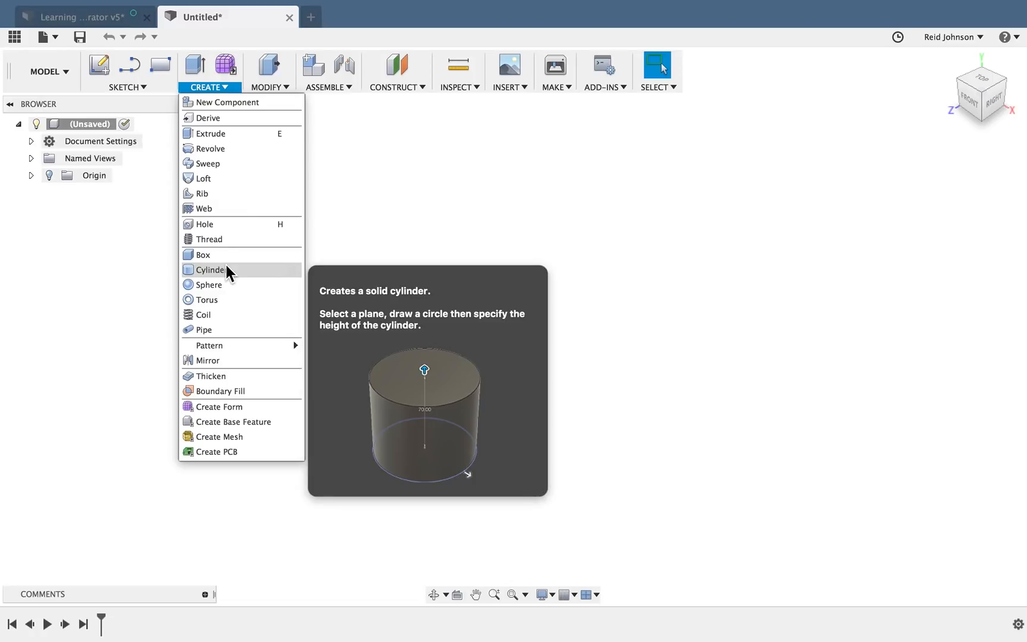
{"action": "left_click", "coordinate": [209, 270]}
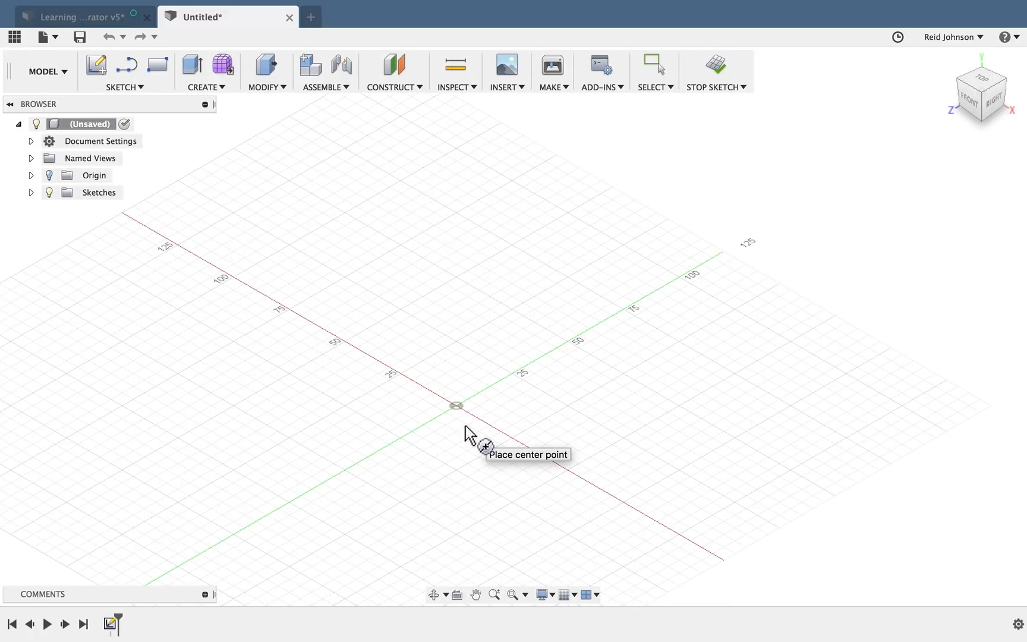
{"action": "left_click_drag", "start_coordinate": [454, 404], "coordinate": [312, 401]}
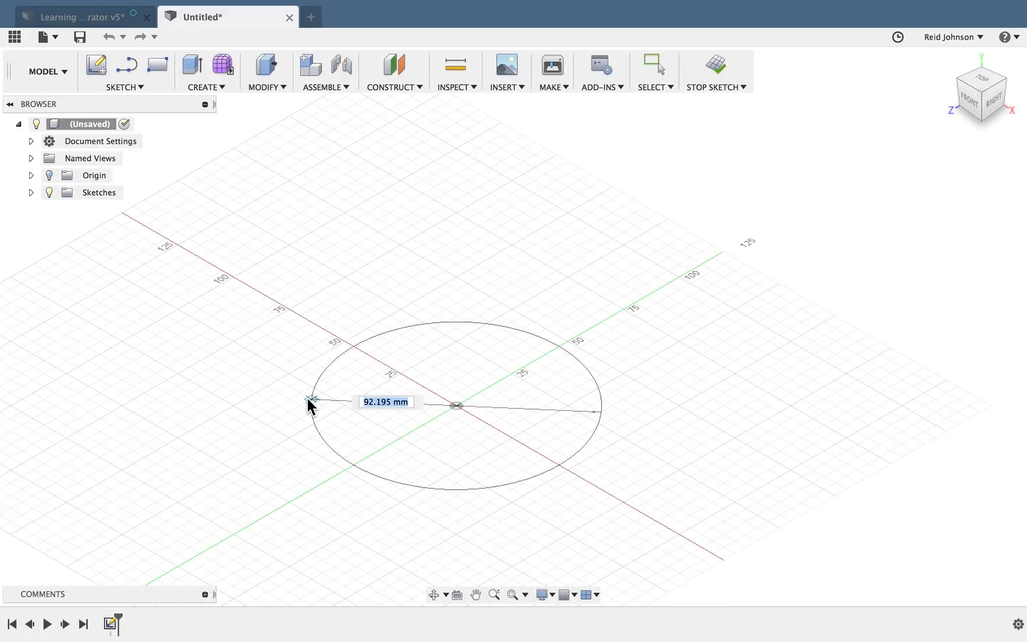
{"action": "type", "text": "150.00 mm"}
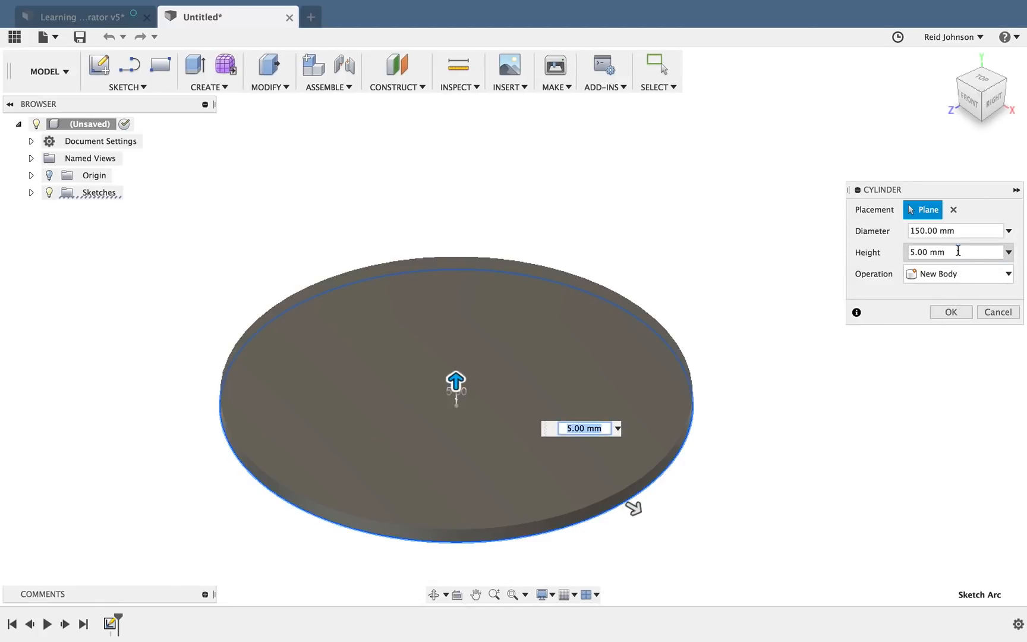
{"action": "type", "text": "1"}
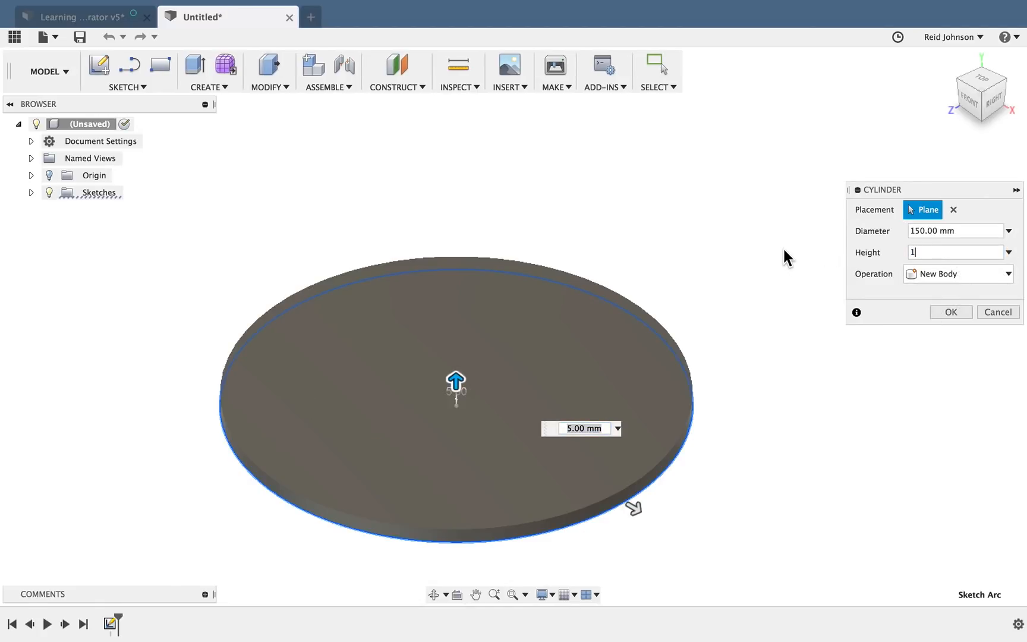
{"action": "left_click", "coordinate": [951, 311]}
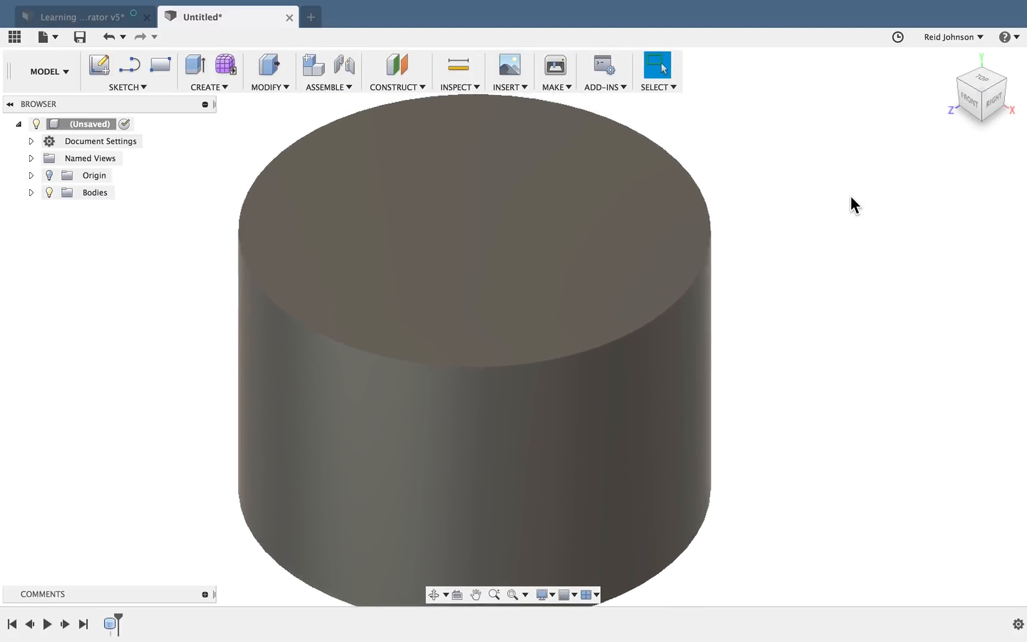
Join a 20 mm wide, 10 mm tall peg onto the top face near its rear edge
{"action": "left_click", "coordinate": [209, 87]}
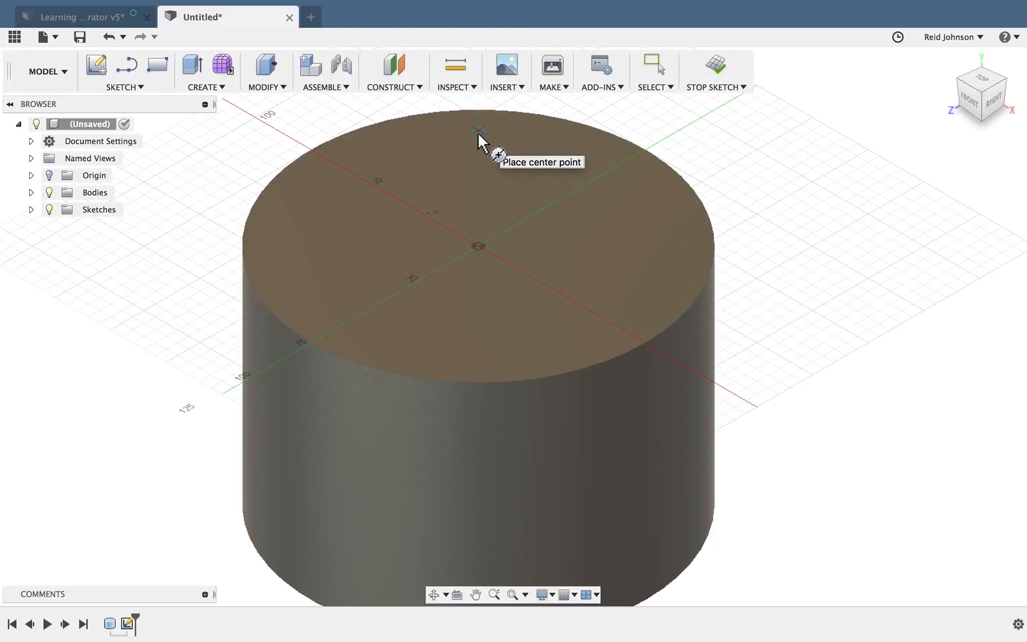
{"action": "left_click", "coordinate": [477, 131]}
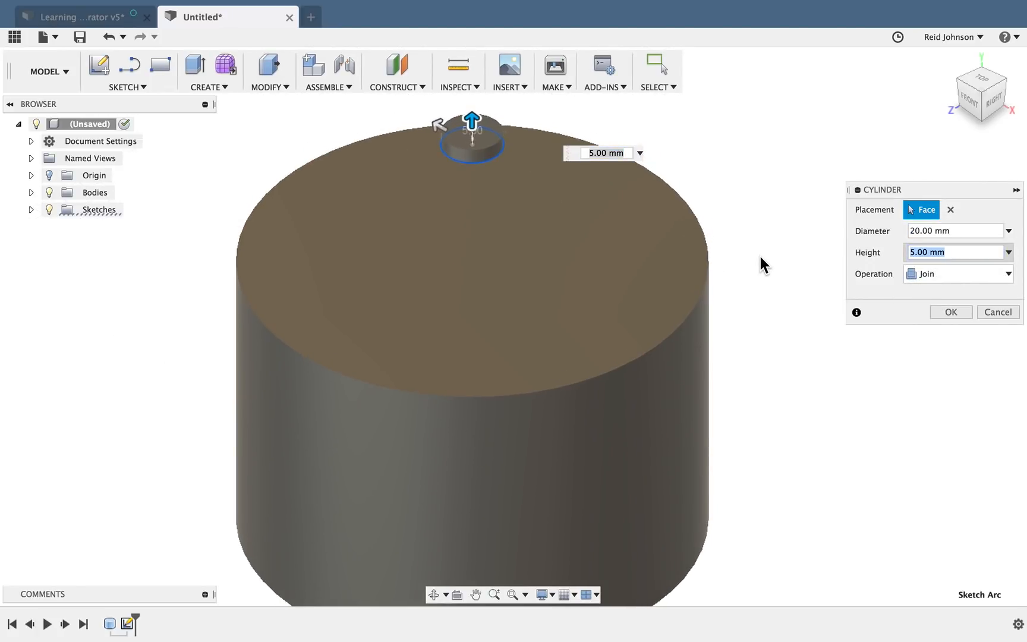
{"action": "type", "text": "10"}
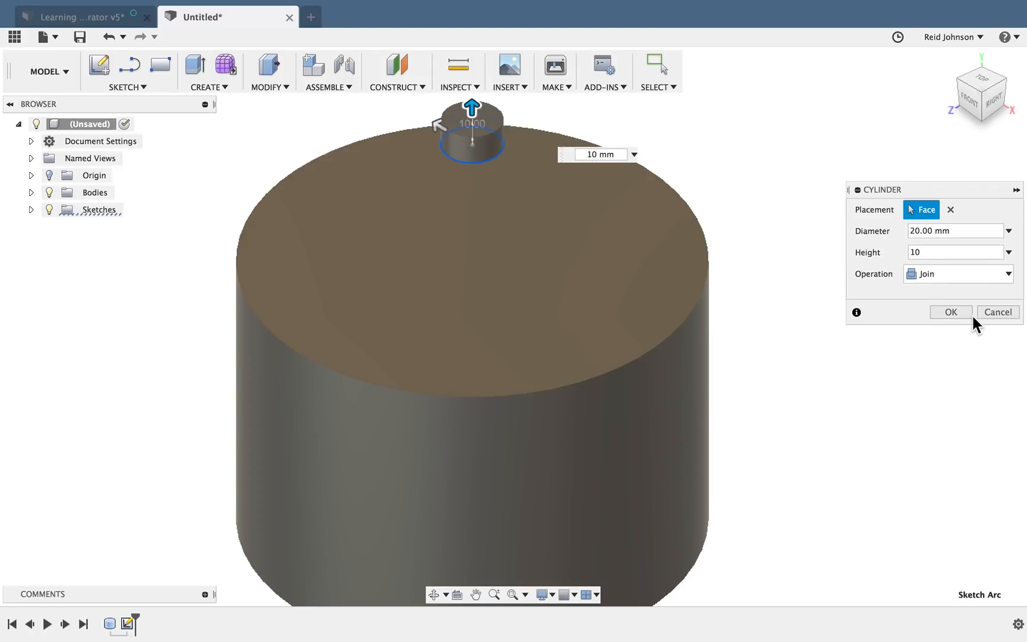
{"action": "left_click", "coordinate": [951, 312]}
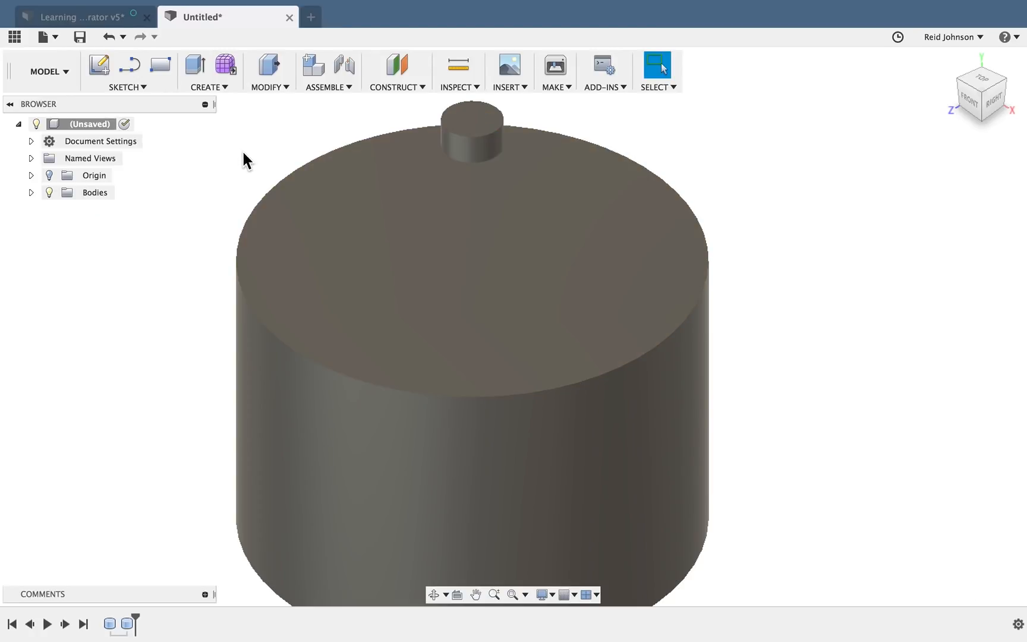
Circular-pattern the peg's faces into five copies around the top face
{"action": "left_click", "coordinate": [30, 193]}
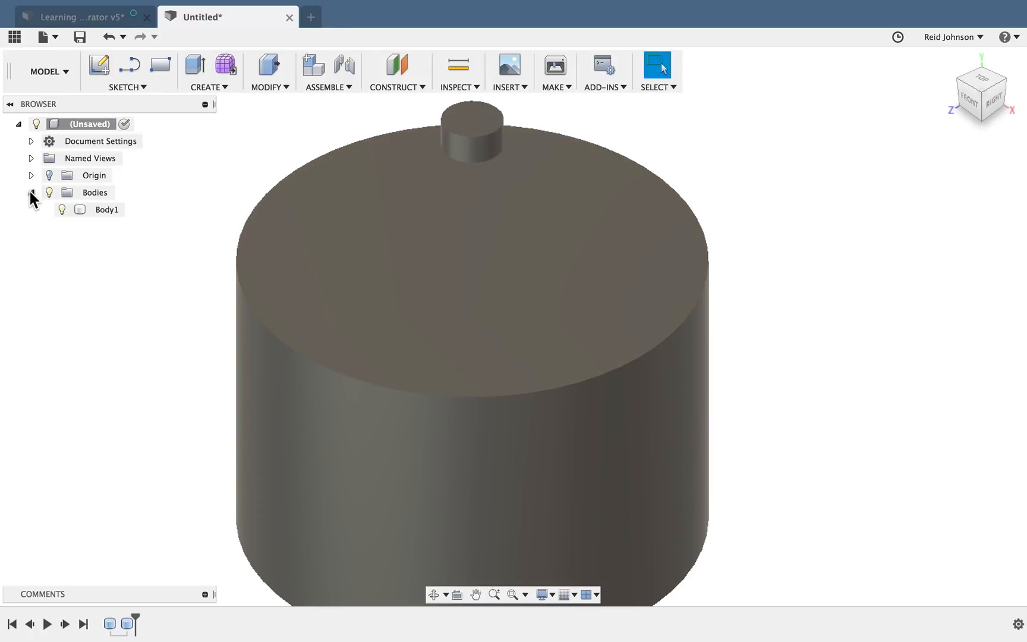
{"action": "left_click", "coordinate": [62, 209]}
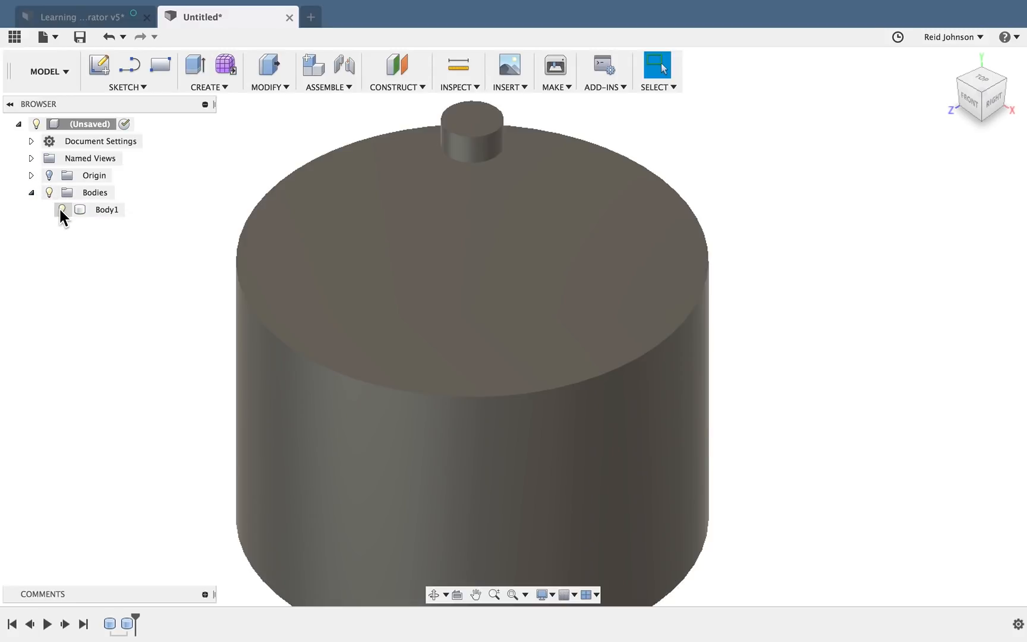
{"action": "left_click", "coordinate": [209, 88]}
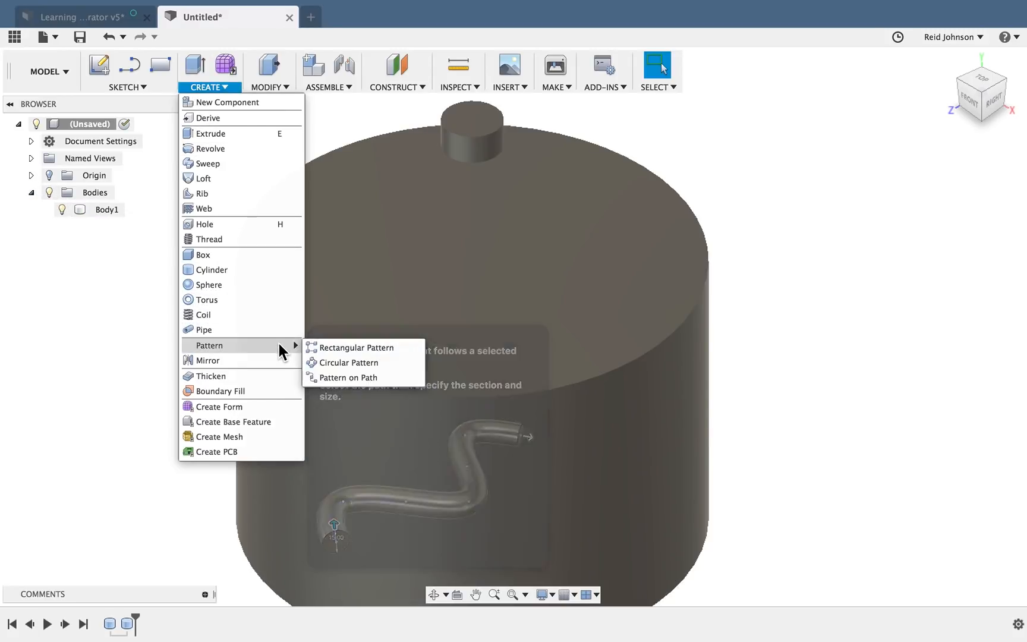
{"action": "left_click", "coordinate": [342, 362]}
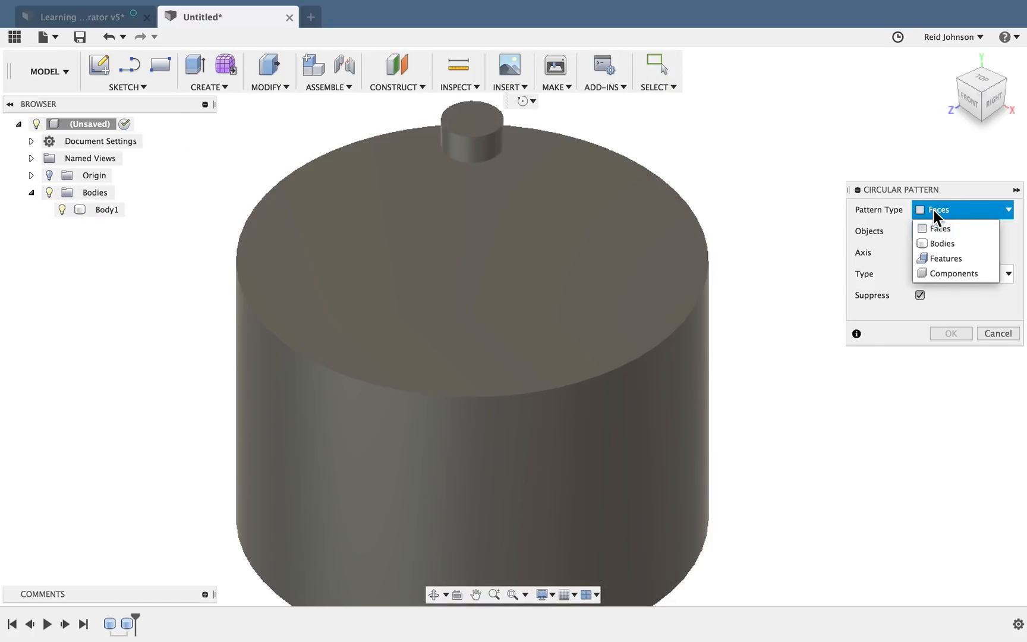
{"action": "left_click", "coordinate": [939, 229]}
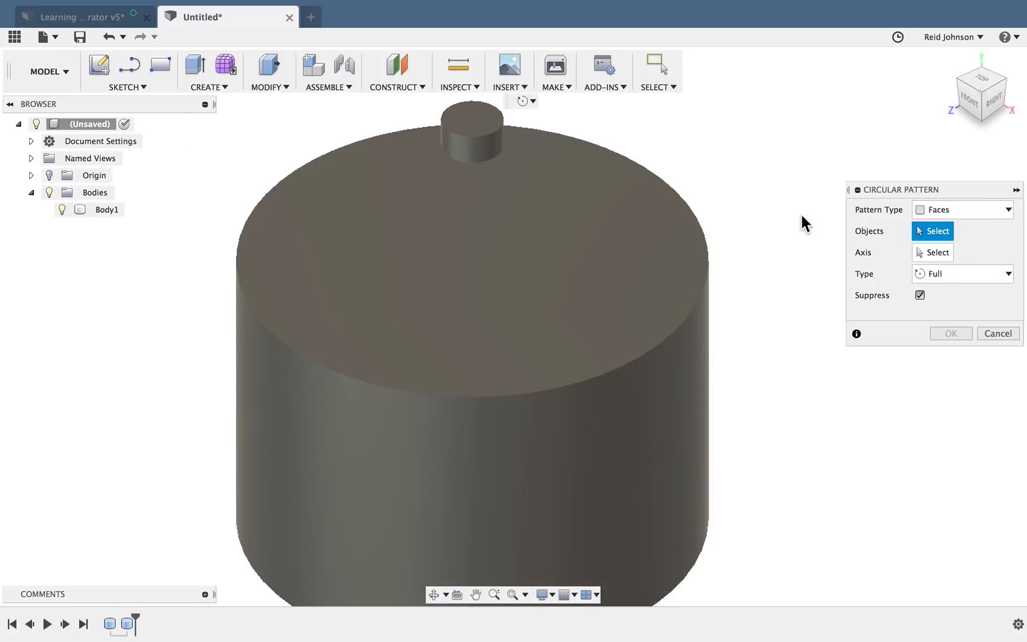
{"action": "left_click", "coordinate": [470, 136]}
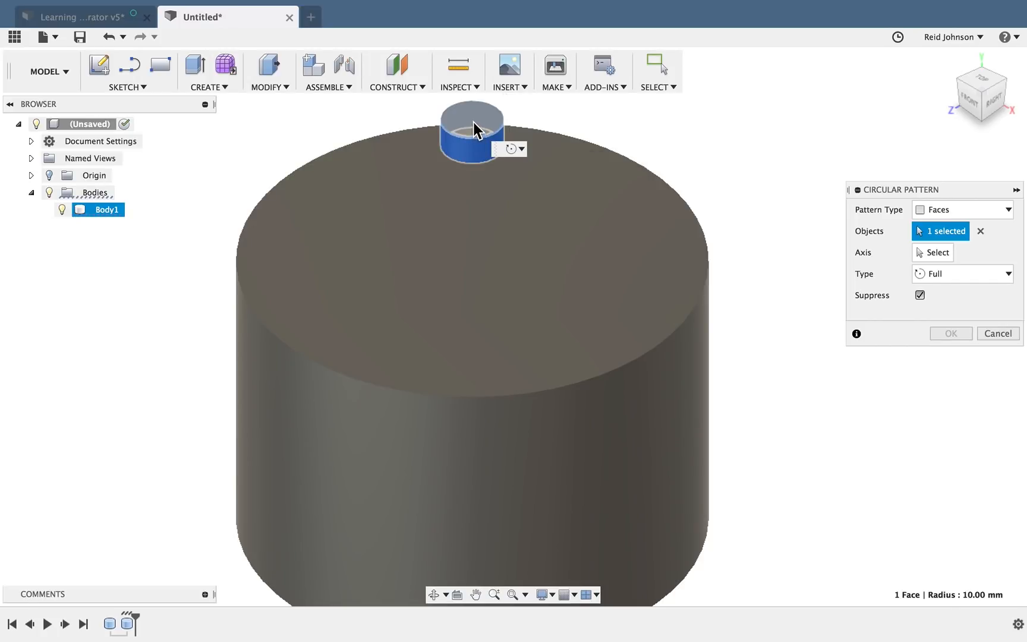
{"action": "left_click", "coordinate": [470, 121]}
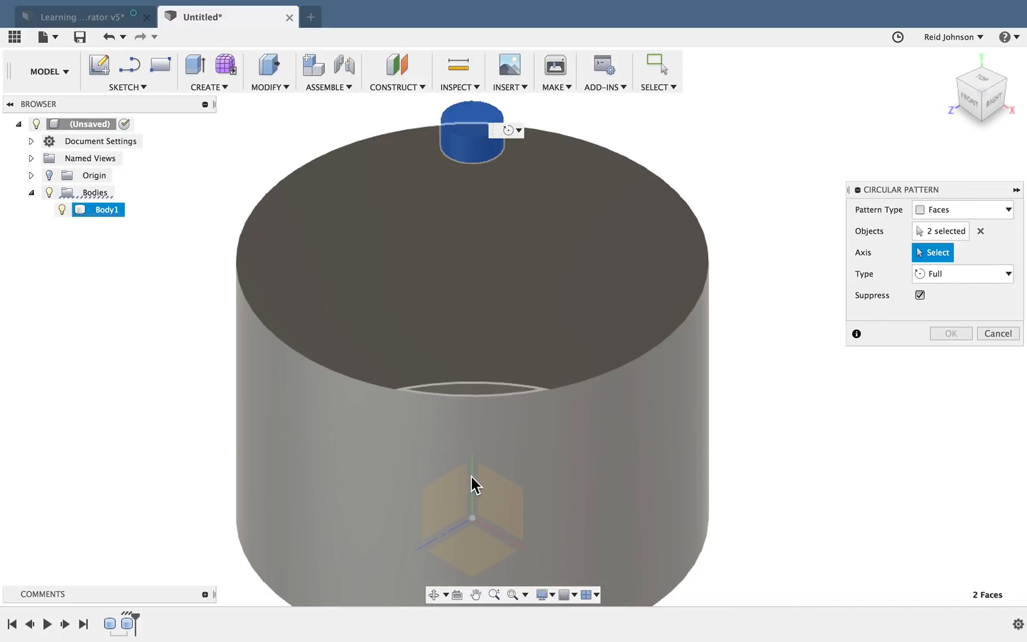
{"action": "mouse_move", "coordinate": [479, 404]}
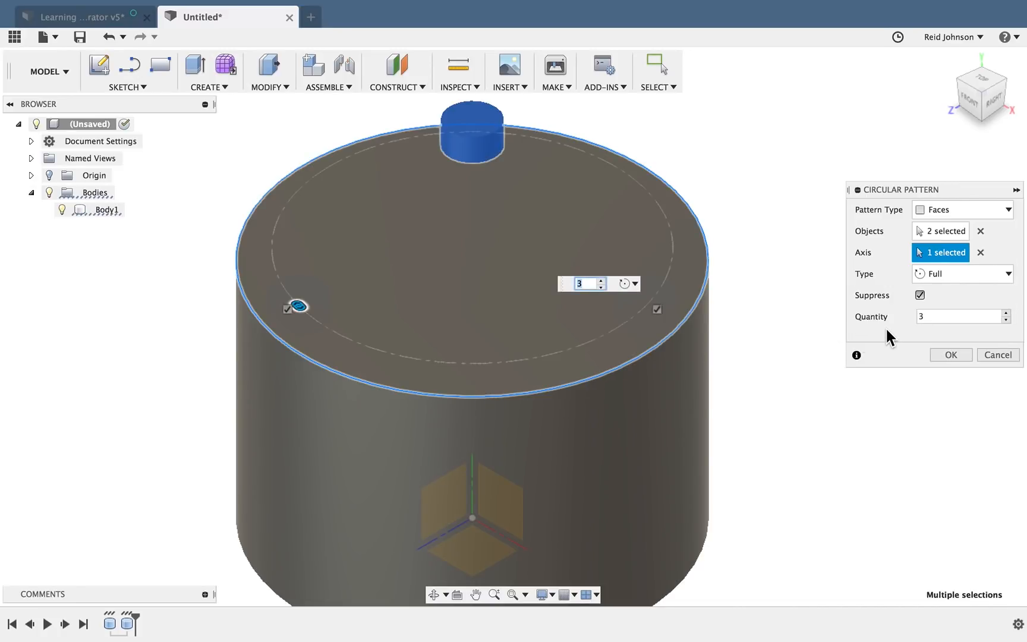
{"action": "left_click", "coordinate": [1007, 314]}
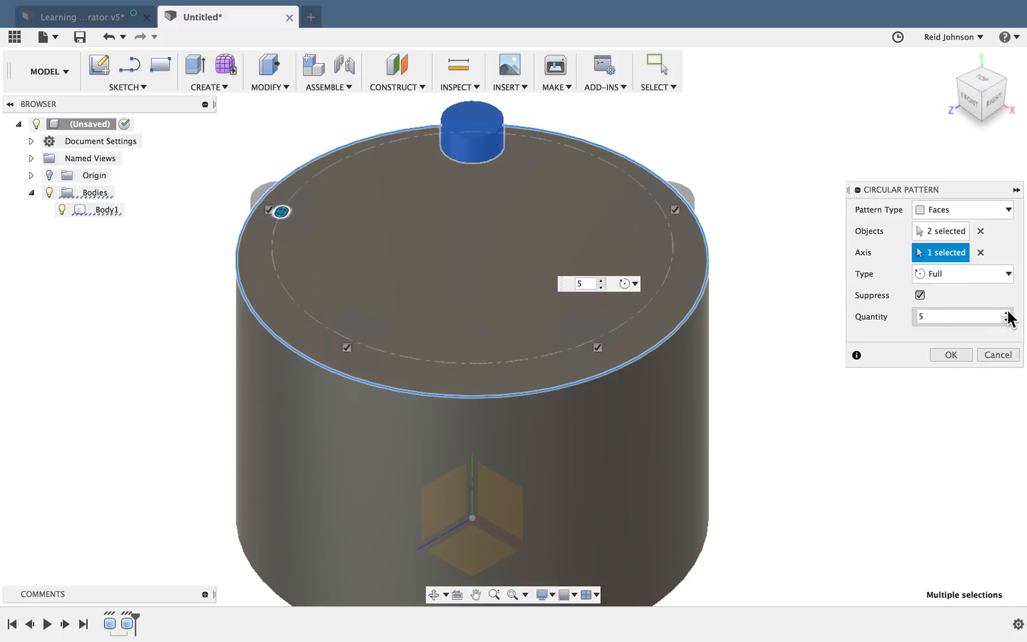
{"action": "left_click", "coordinate": [951, 355]}
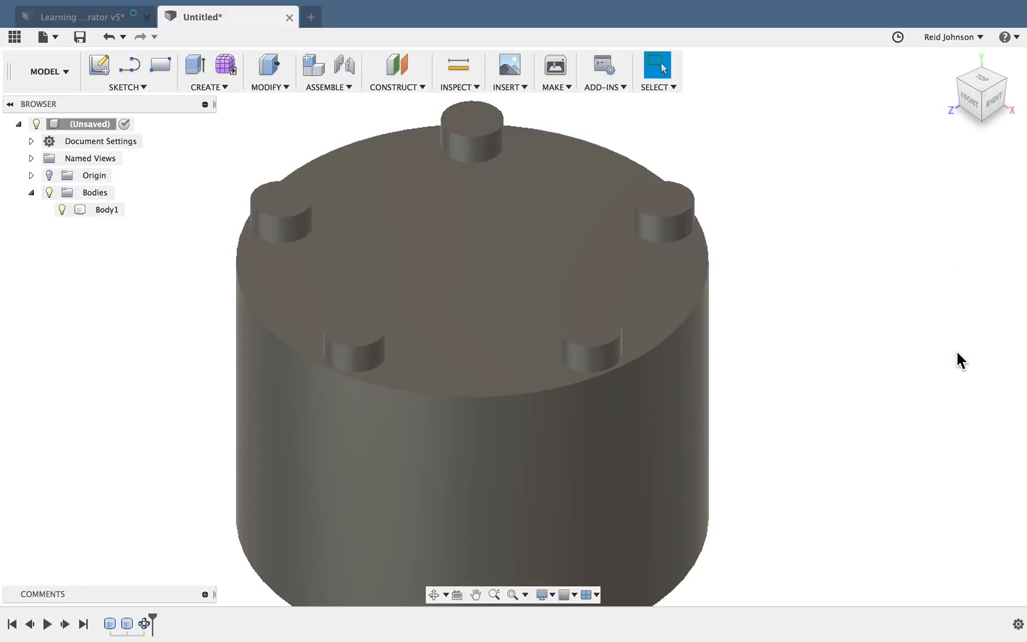
Set the visual style to shaded with visible edges only
{"action": "left_click", "coordinate": [542, 595]}
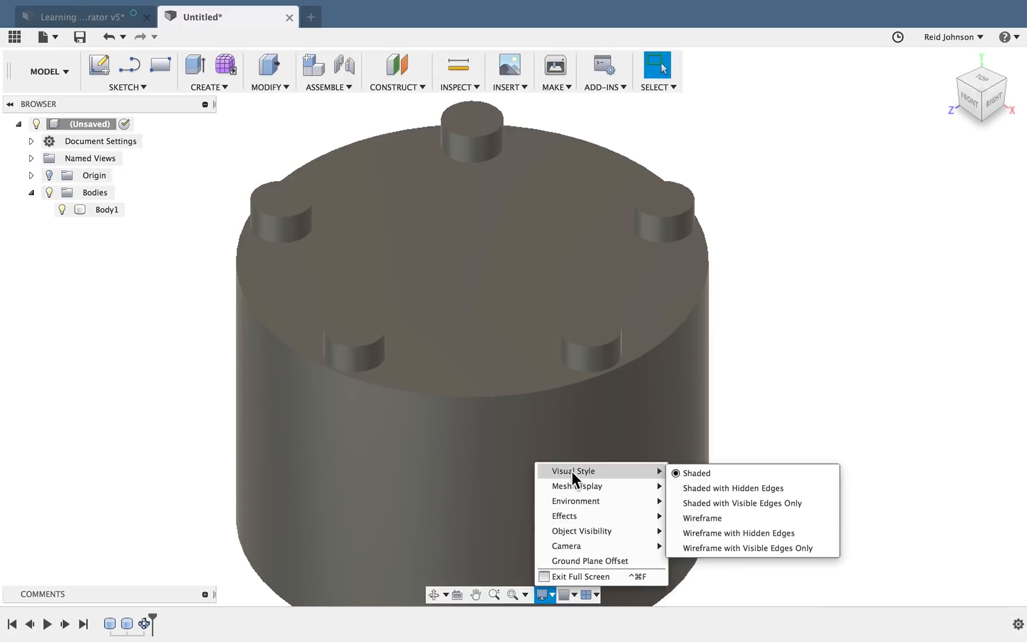
{"action": "left_click", "coordinate": [742, 503]}
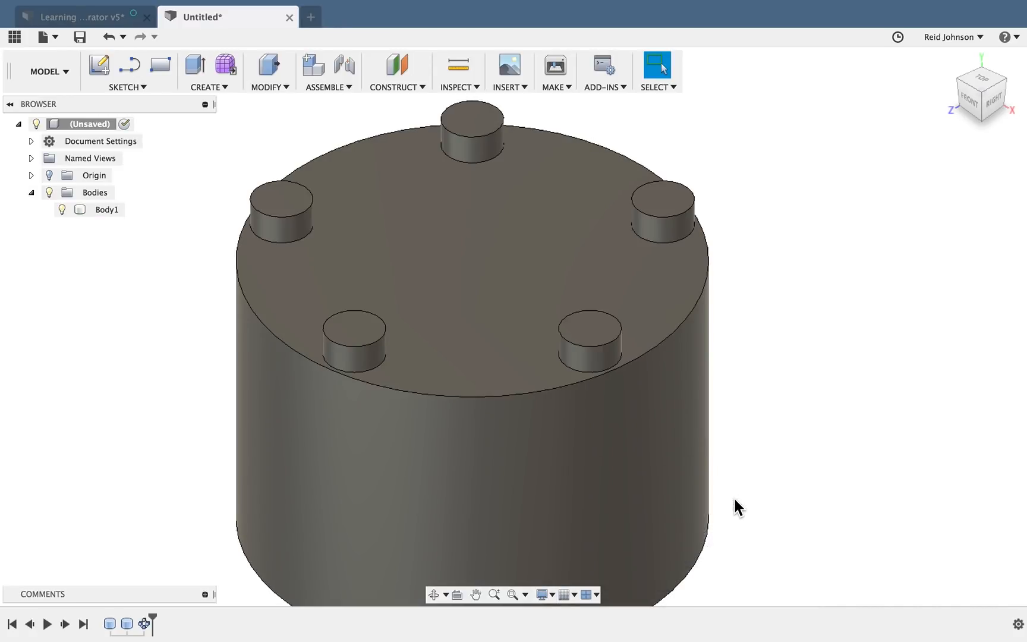
{"action": "mouse_move", "coordinate": [344, 132]}
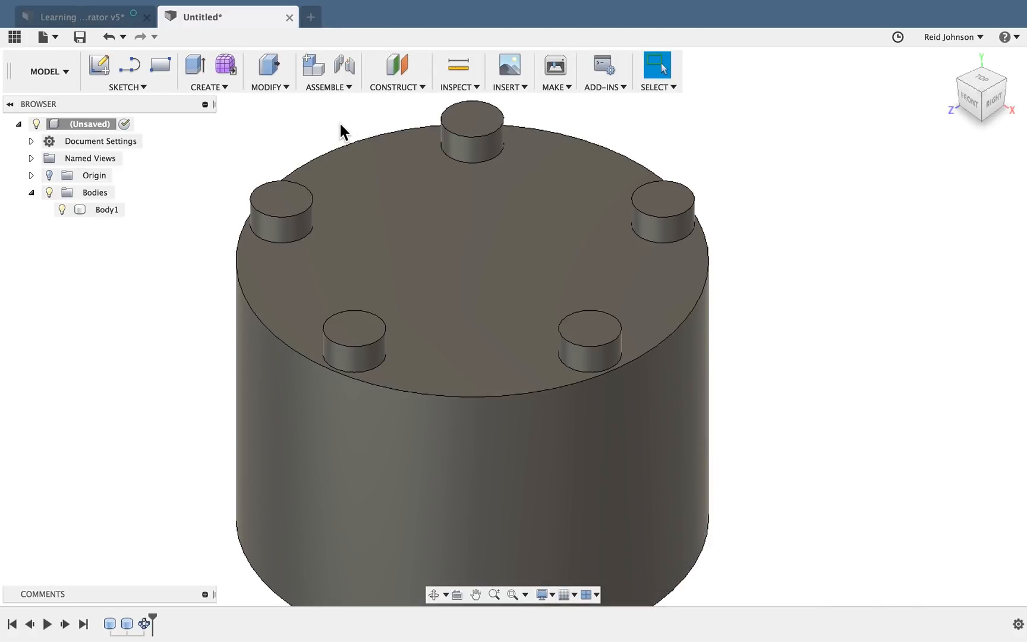
Join a 50 mm wide, 10 mm tall cylinder to the centre of the base's underside
{"action": "left_click", "coordinate": [210, 87]}
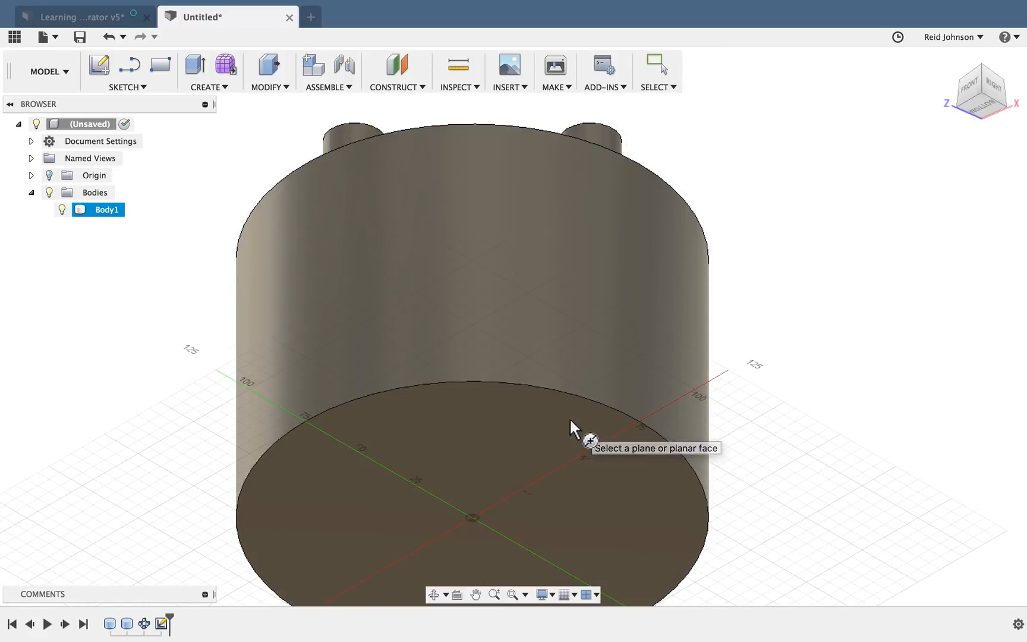
{"action": "left_click", "coordinate": [472, 531]}
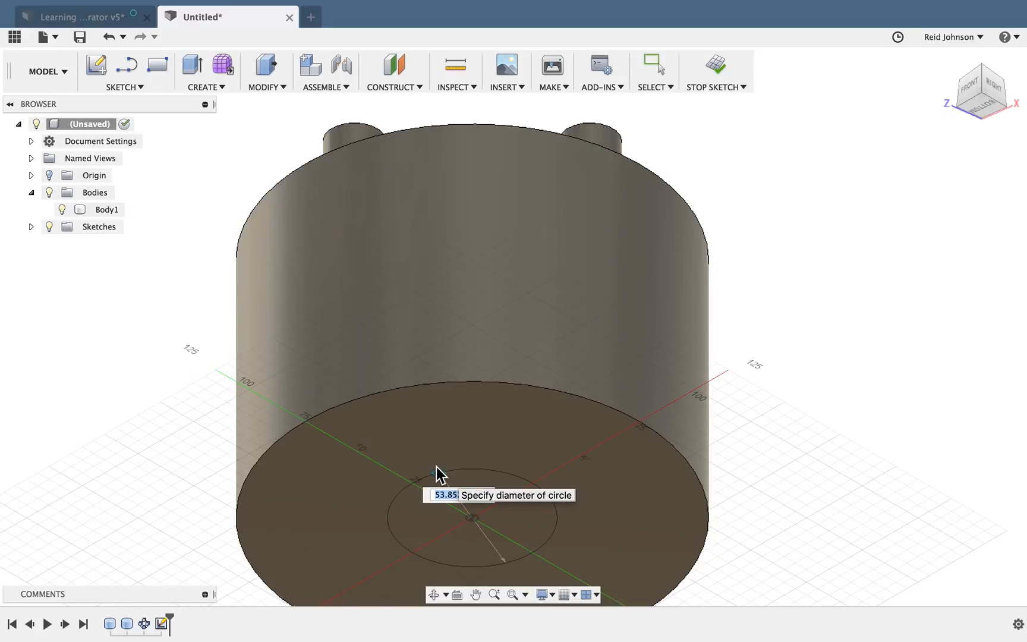
{"action": "type", "text": "50.00 mm"}
{"action": "type", "text": "10"}
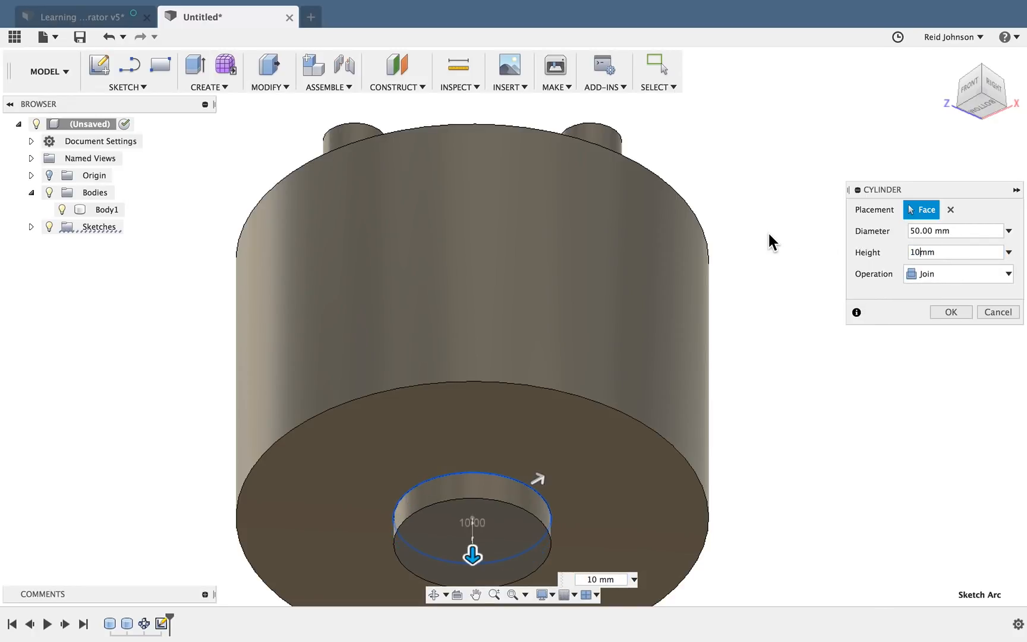
{"action": "left_click", "coordinate": [952, 311]}
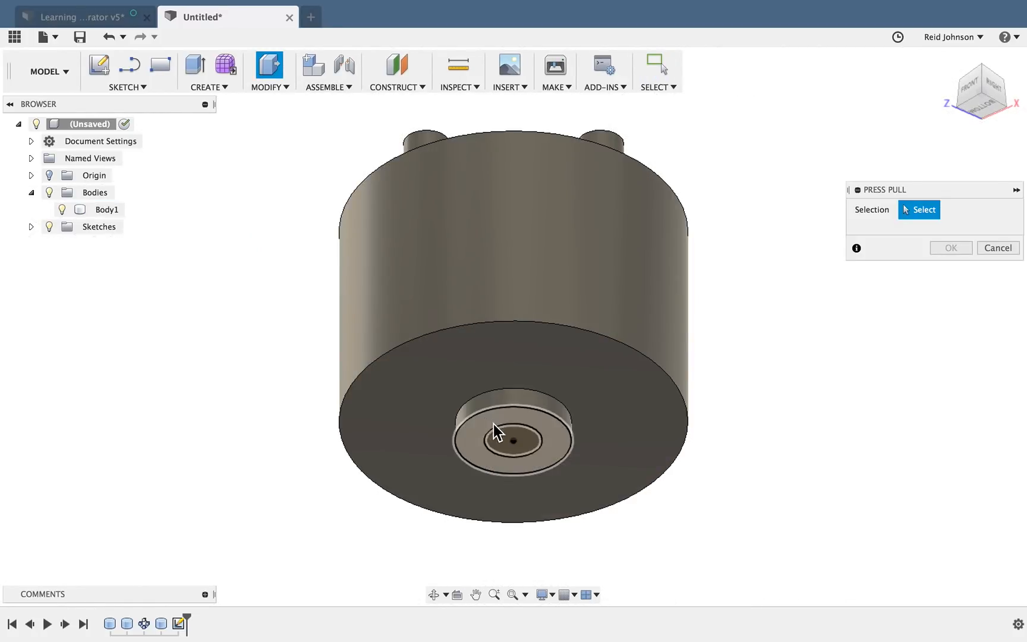
Extrude-cut the small inner circle through all to bore a central through-hole
{"action": "left_click", "coordinate": [511, 441]}
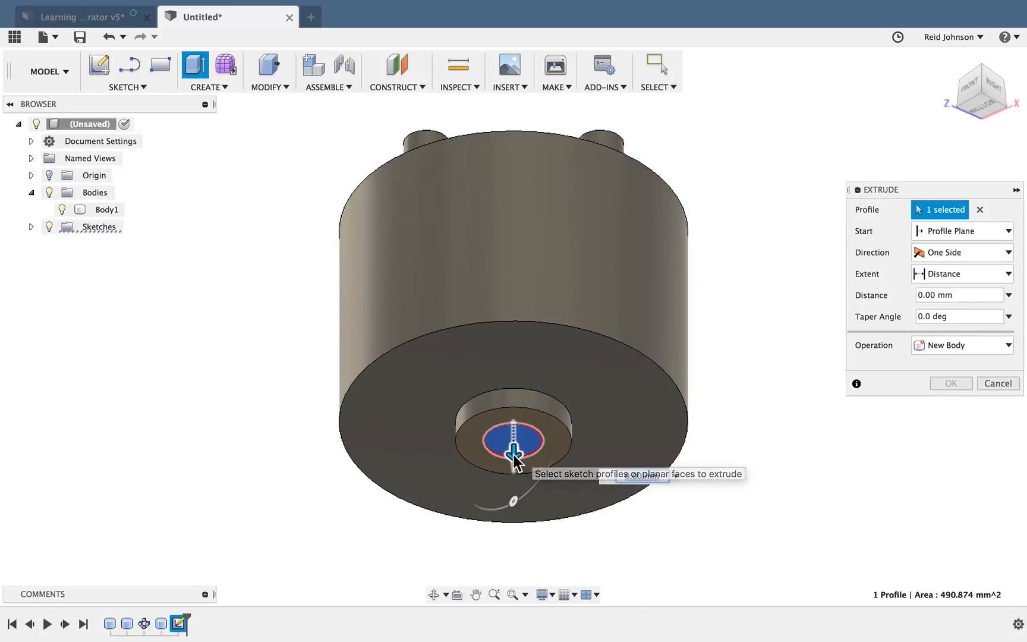
{"action": "left_click_drag", "start_coordinate": [512, 439], "coordinate": [512, 171]}
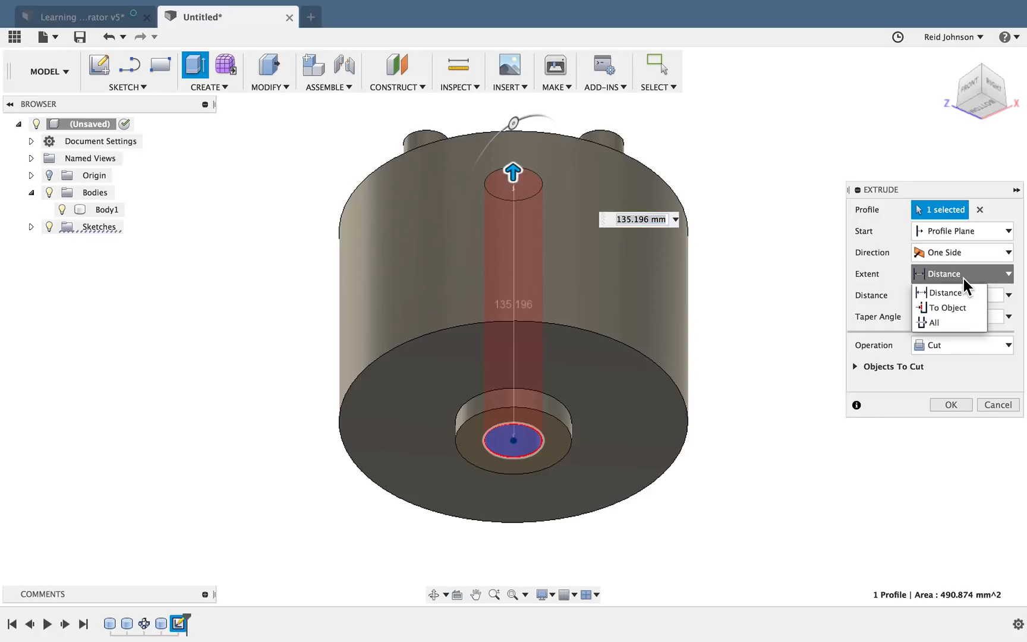
{"action": "mouse_move", "coordinate": [897, 293]}
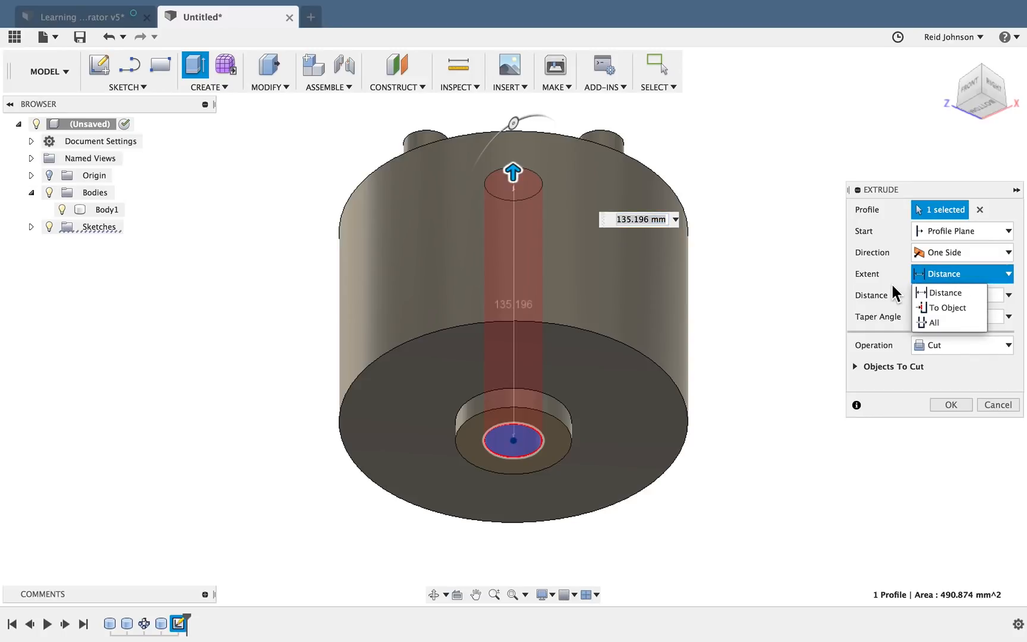
{"action": "left_click", "coordinate": [936, 323]}
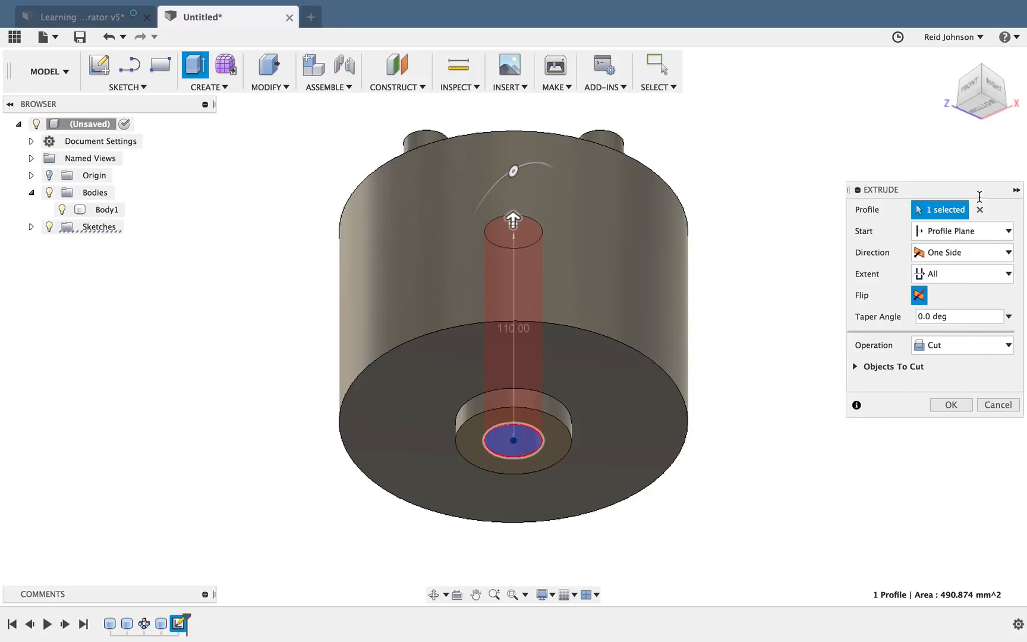
{"action": "left_click", "coordinate": [975, 88]}
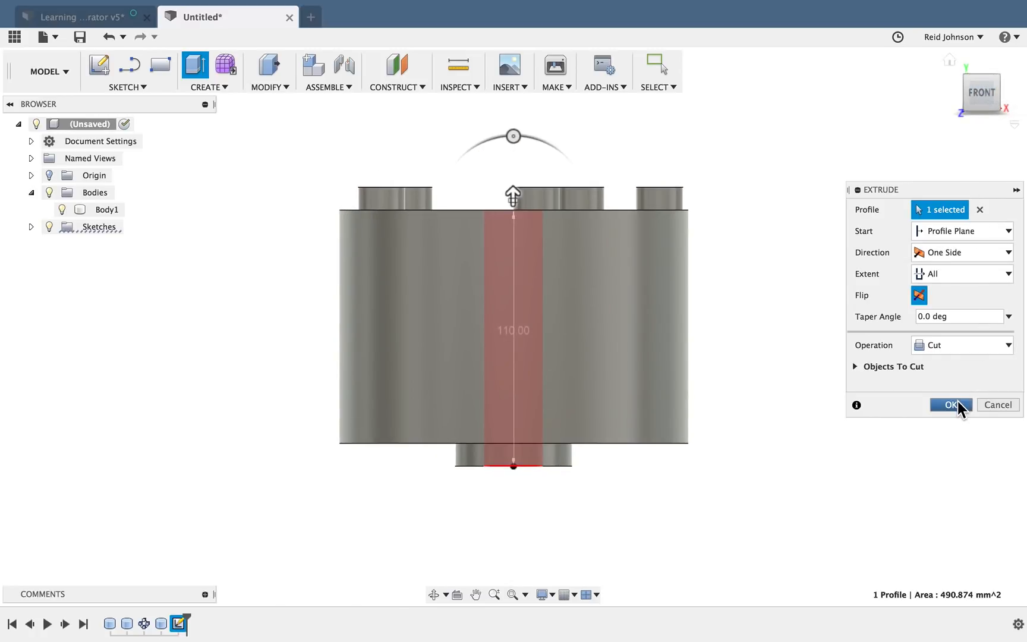
{"action": "left_click", "coordinate": [950, 404]}
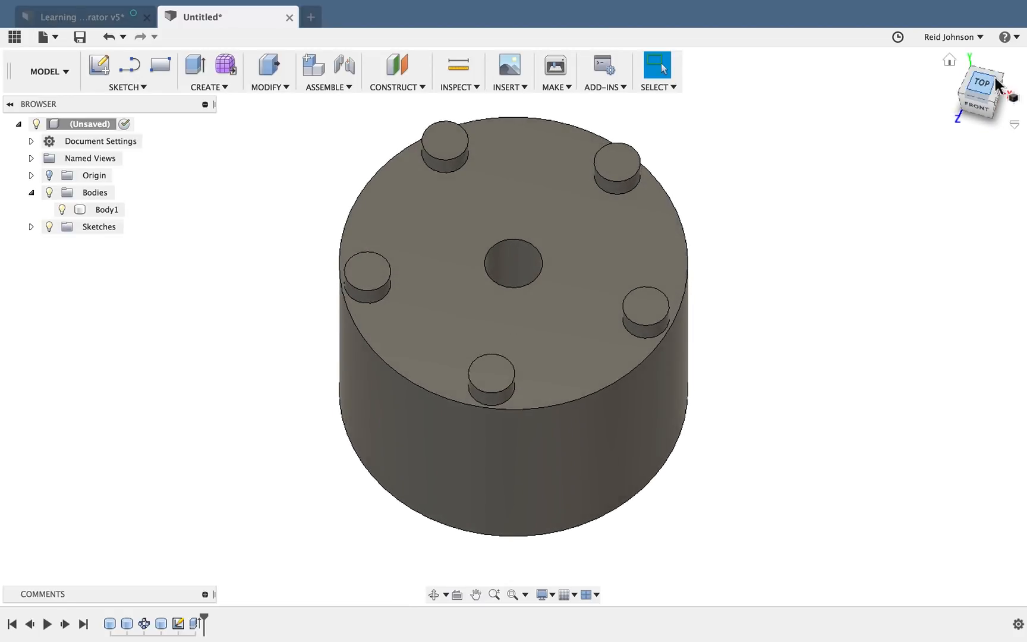
Sketch a 10 mm centre-diameter circle on one peg and finish the sketch
{"action": "left_click", "coordinate": [126, 88]}
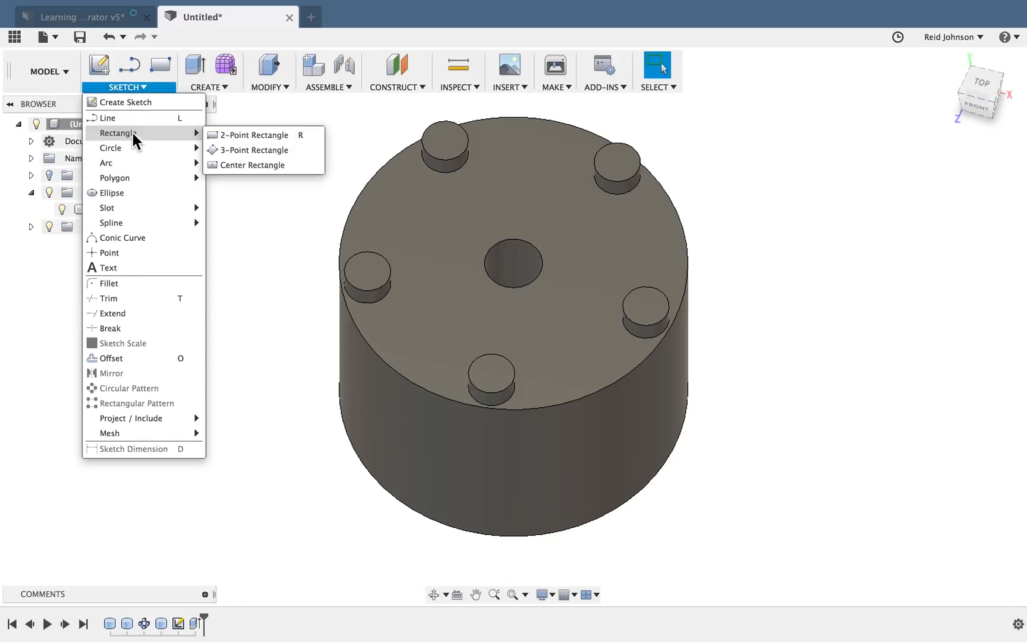
{"action": "mouse_move", "coordinate": [110, 149]}
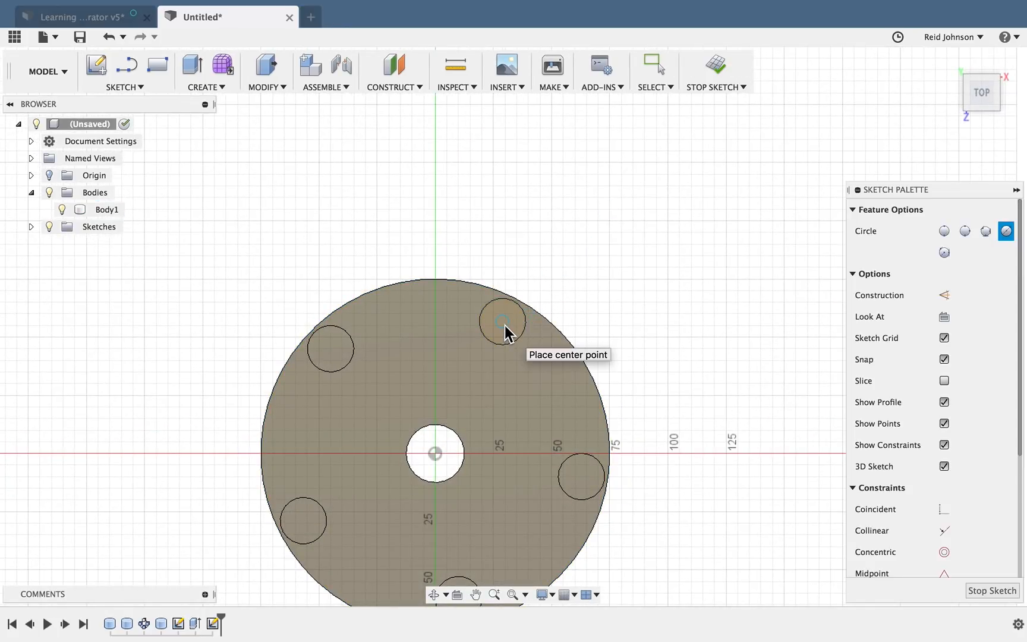
{"action": "left_click", "coordinate": [502, 321]}
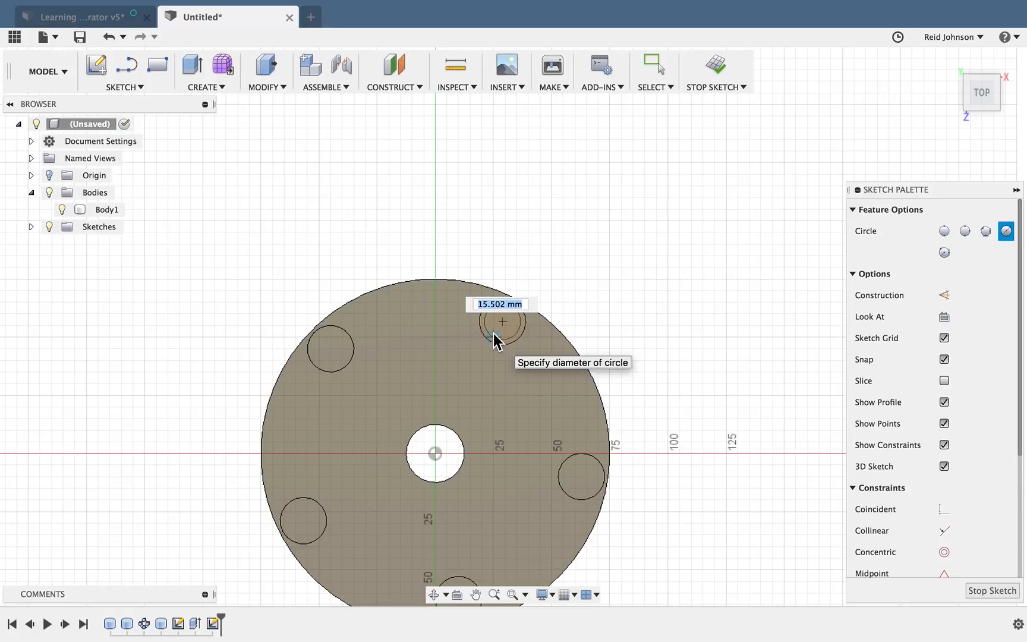
{"action": "type", "text": "10"}
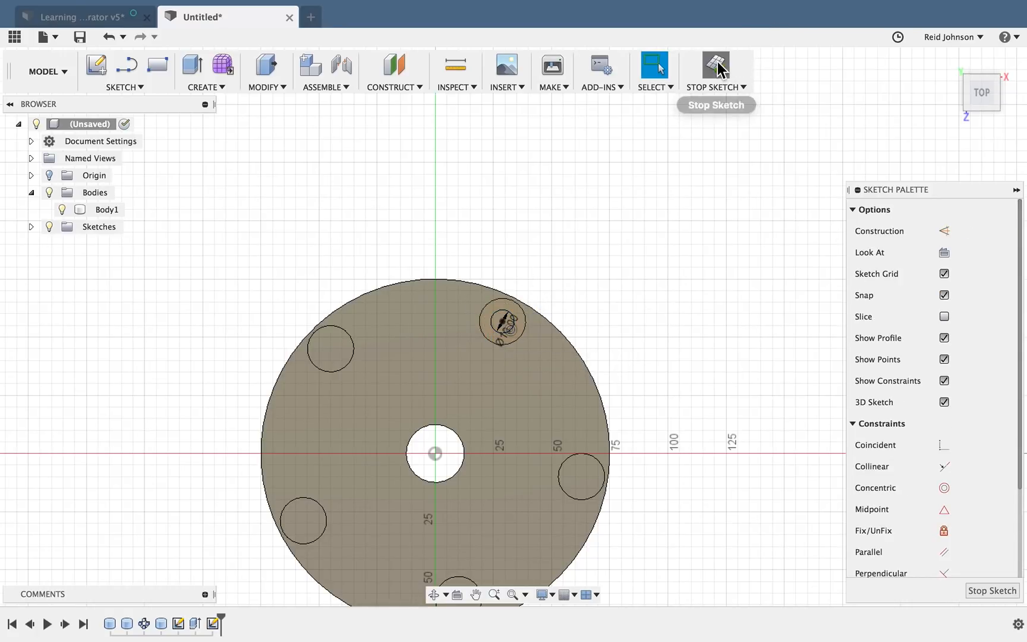
{"action": "left_click", "coordinate": [715, 62]}
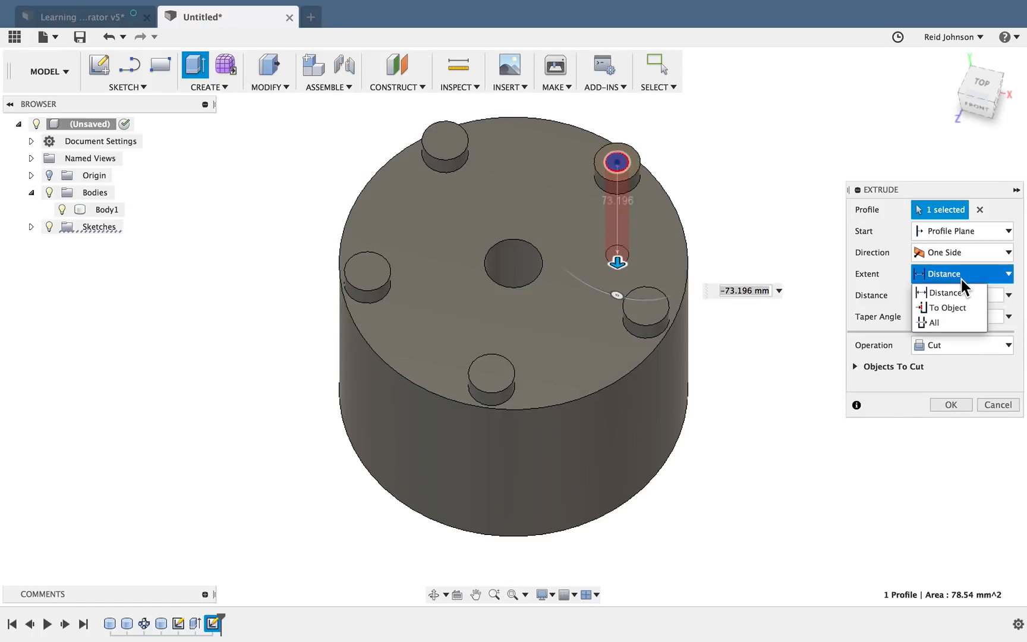
Extrude-cut the circle through all to bore a hole down through the peg
{"action": "left_click", "coordinate": [936, 322]}
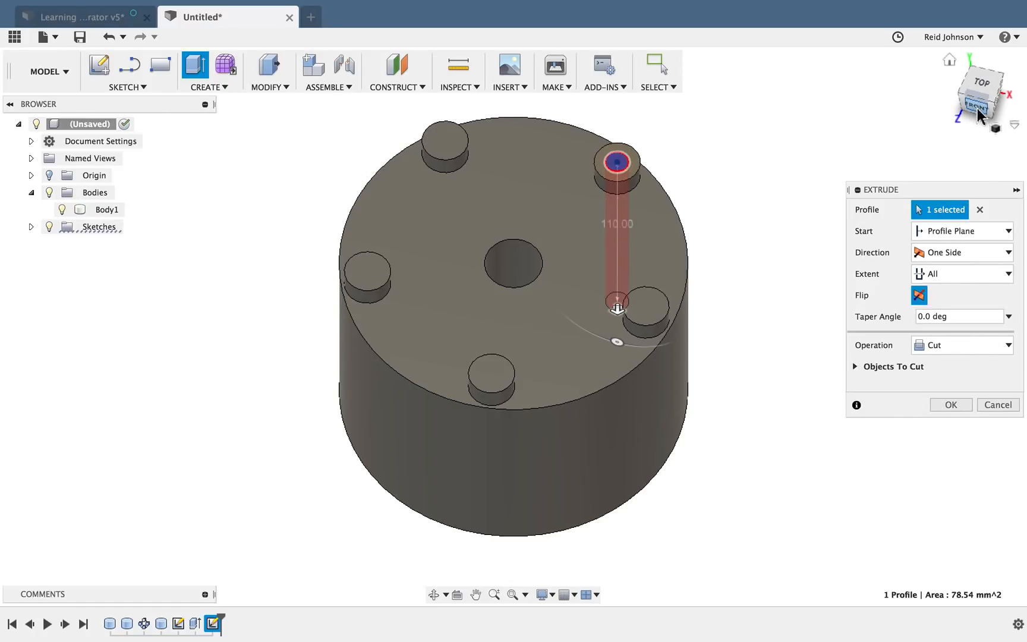
{"action": "left_click", "coordinate": [981, 106]}
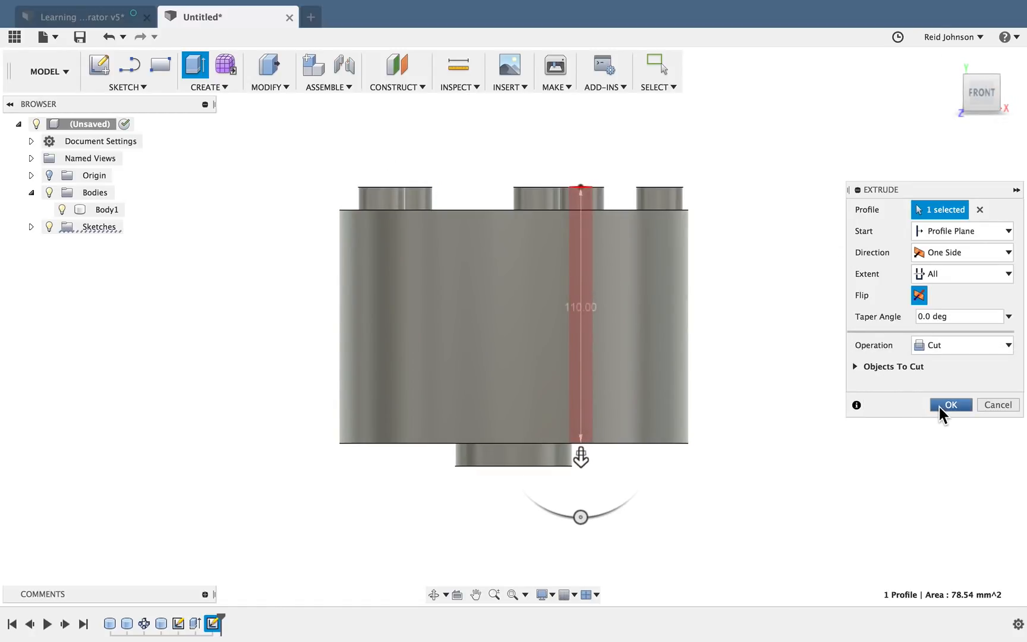
{"action": "left_click", "coordinate": [951, 404]}
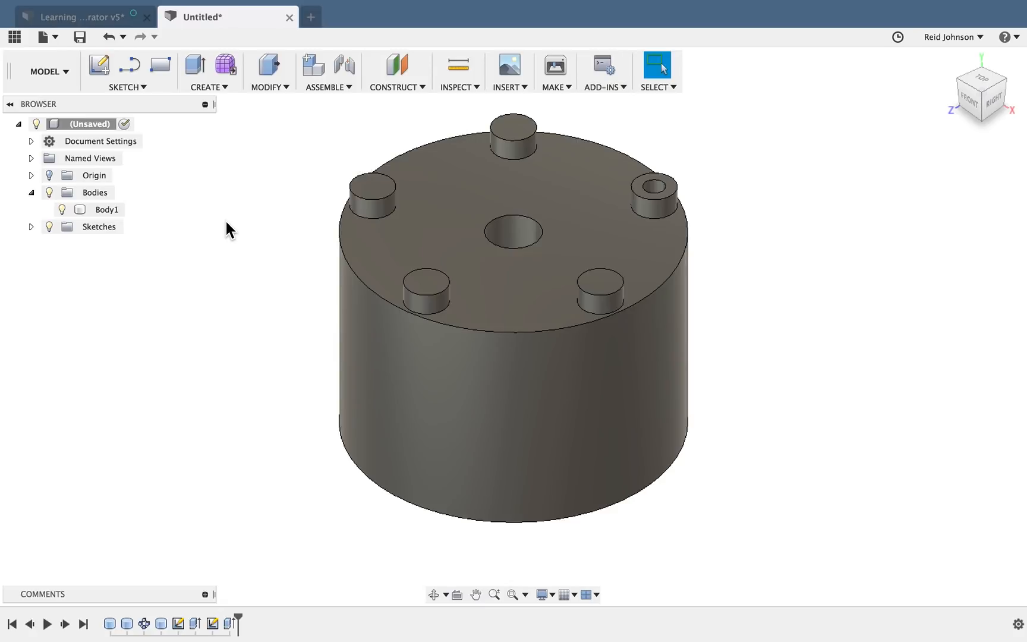
Circular-pattern the peg hole face about the top edge axis with quantity 4
{"action": "left_click", "coordinate": [106, 209]}
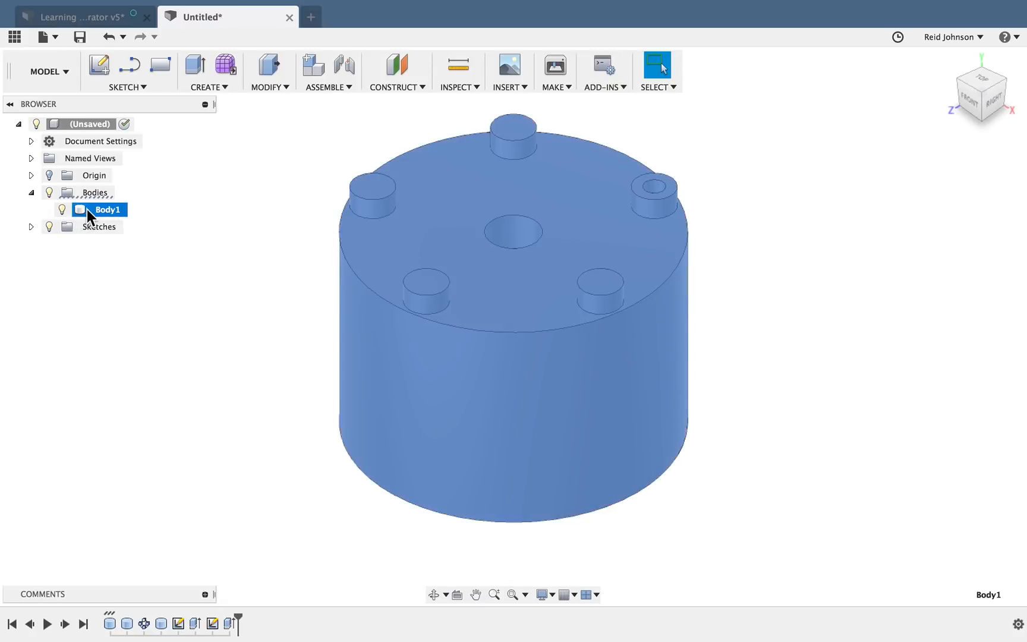
{"action": "left_click", "coordinate": [208, 86]}
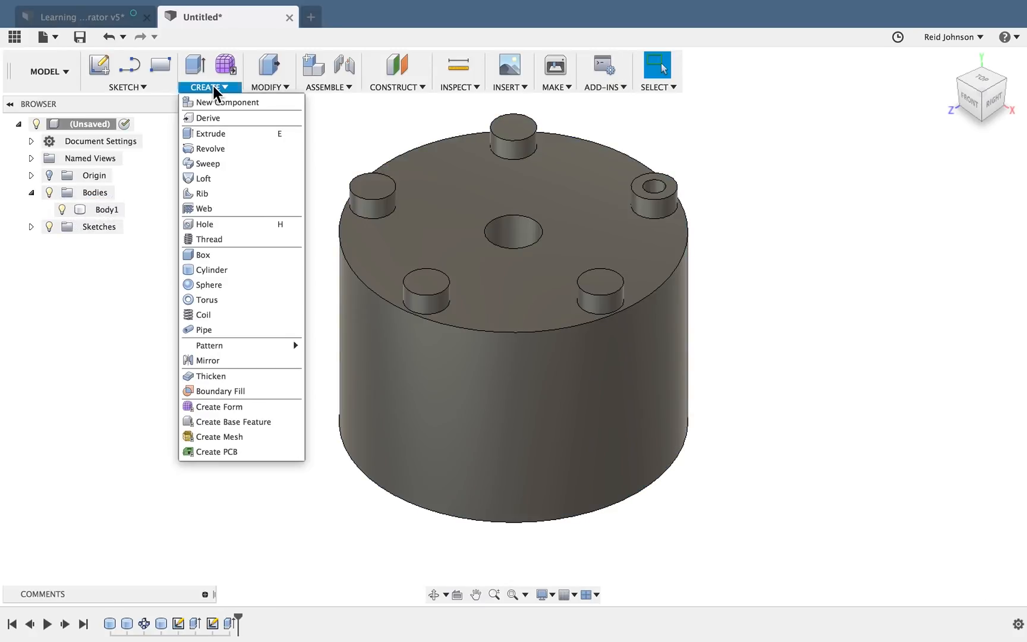
{"action": "left_click", "coordinate": [212, 346]}
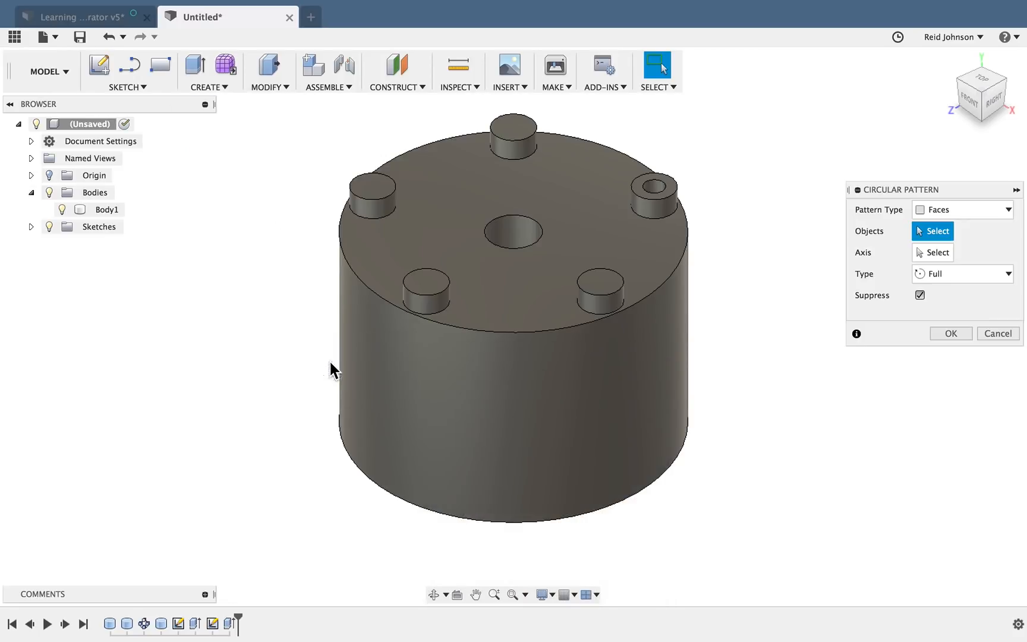
{"action": "left_click", "coordinate": [654, 196]}
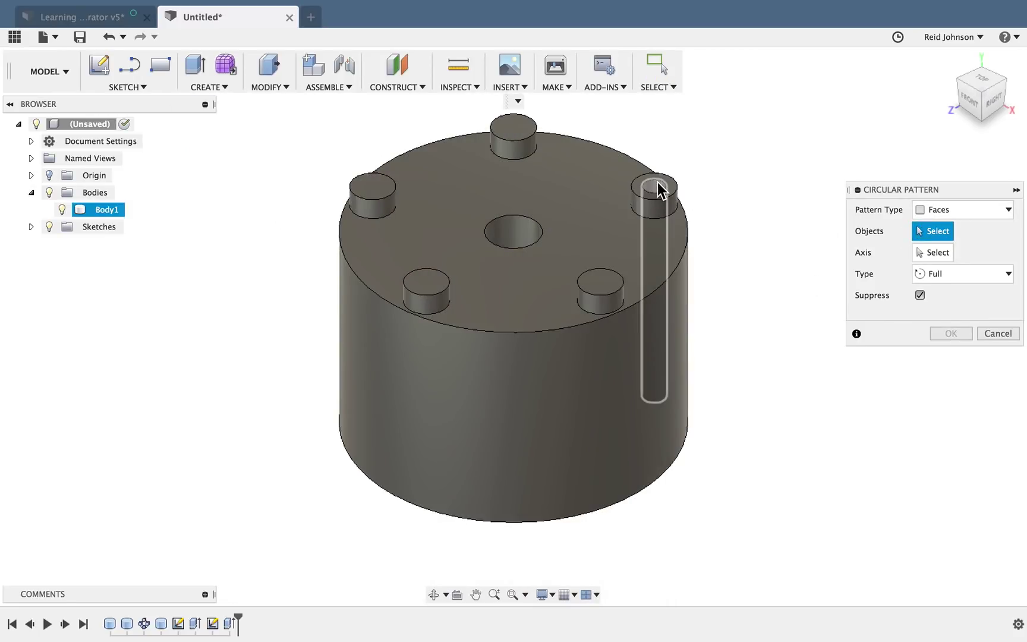
{"action": "left_click", "coordinate": [651, 189]}
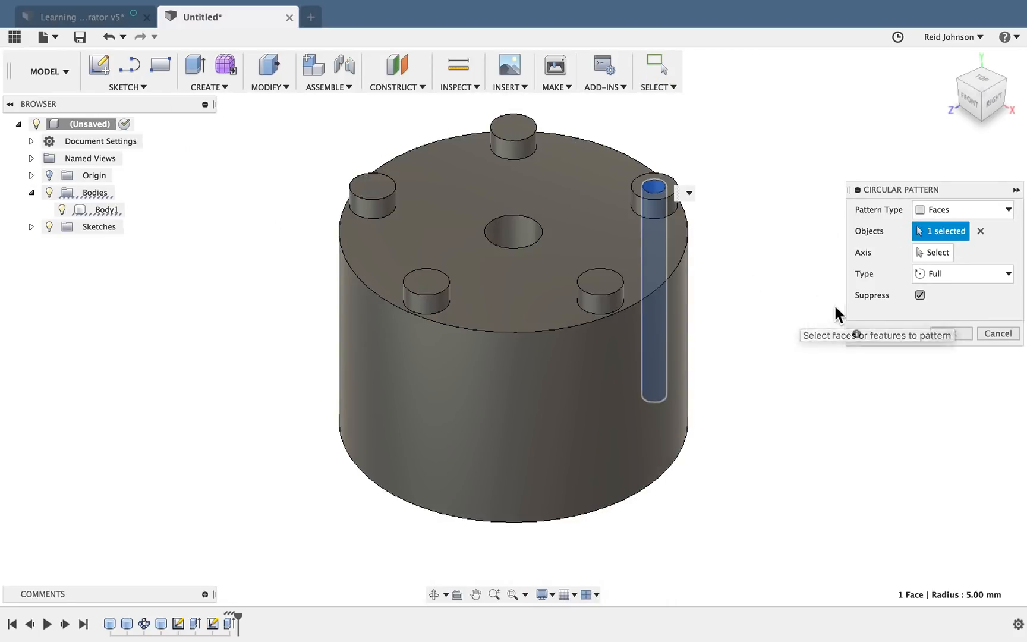
{"action": "left_click", "coordinate": [933, 252]}
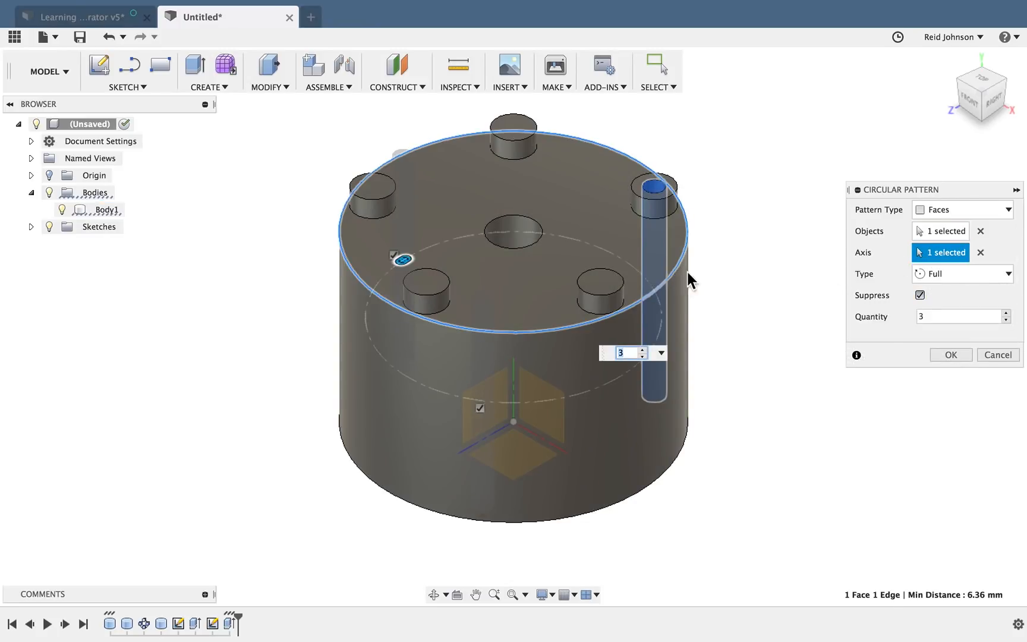
{"action": "type", "text": "4"}
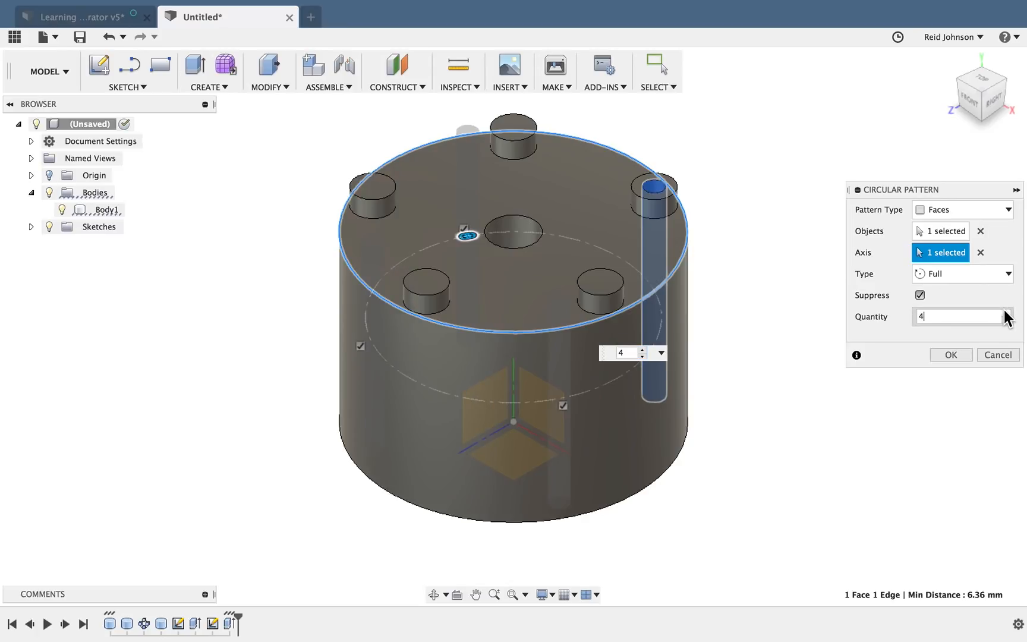
{"action": "left_click", "coordinate": [951, 354]}
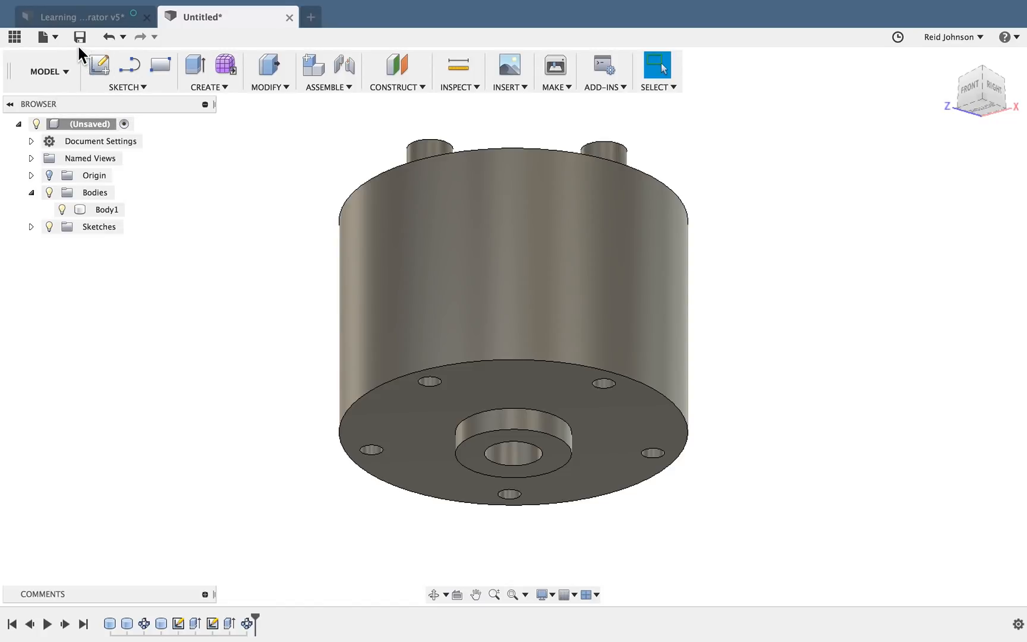
Save the design as 'Generated Connector Part'
{"action": "left_click", "coordinate": [79, 37]}
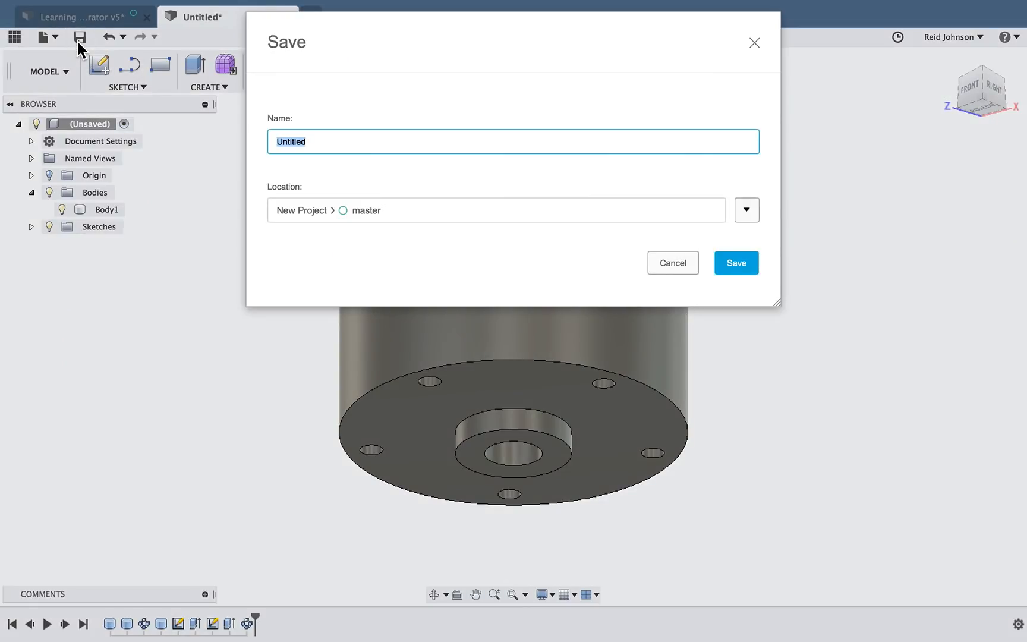
{"action": "type", "text": "Generated Connector Part"}
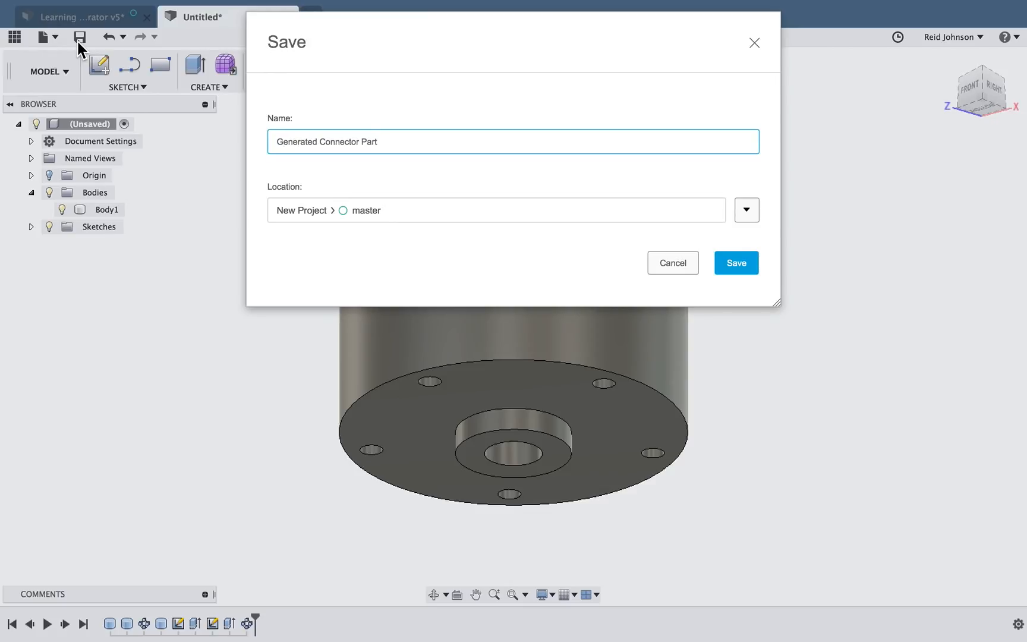
{"action": "left_click", "coordinate": [736, 262]}
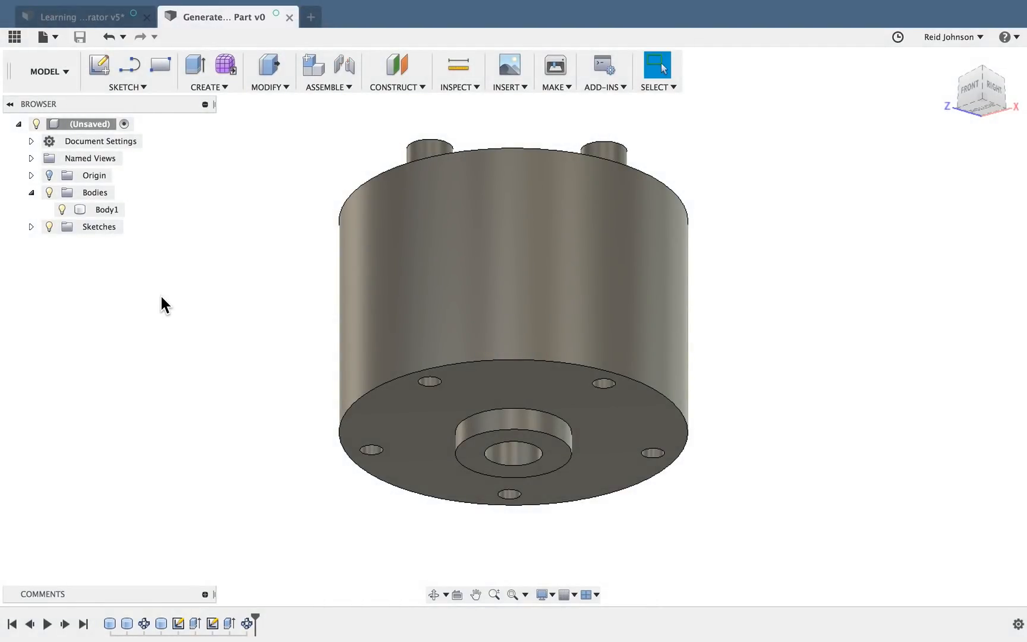
Switch to the Simulation workspace and create a Shape Optimization study
{"action": "left_click", "coordinate": [46, 70]}
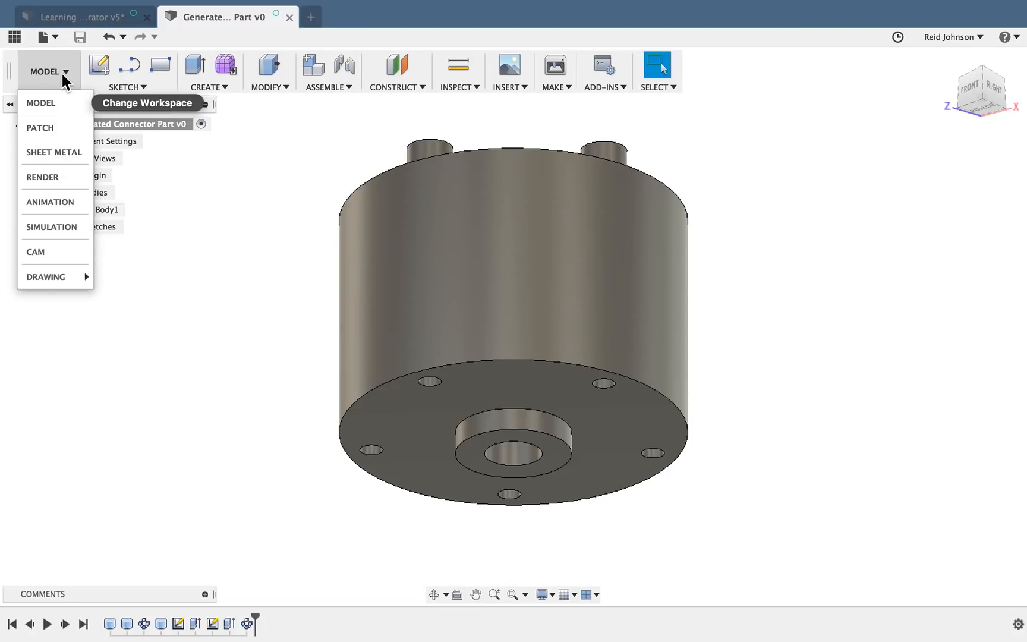
{"action": "left_click", "coordinate": [52, 227]}
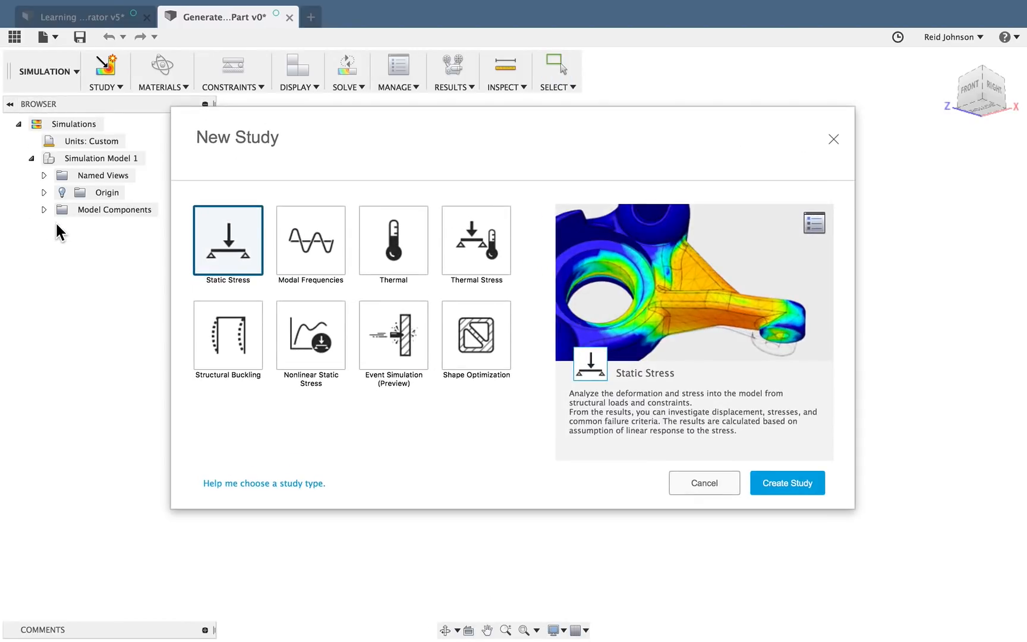
{"action": "mouse_move", "coordinate": [466, 425]}
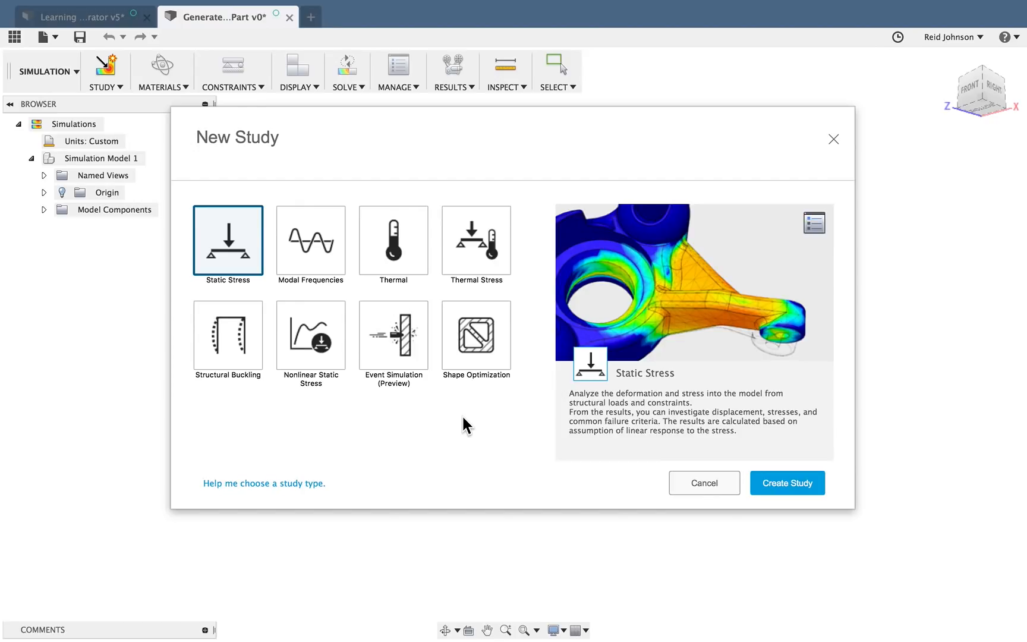
{"action": "left_click", "coordinate": [475, 335]}
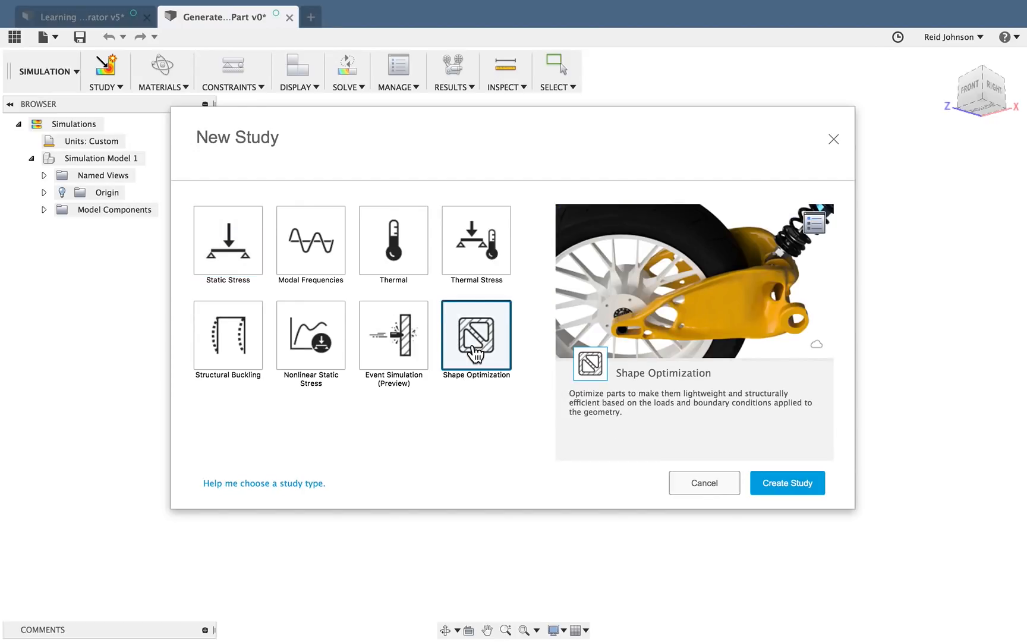
{"action": "left_click", "coordinate": [787, 483]}
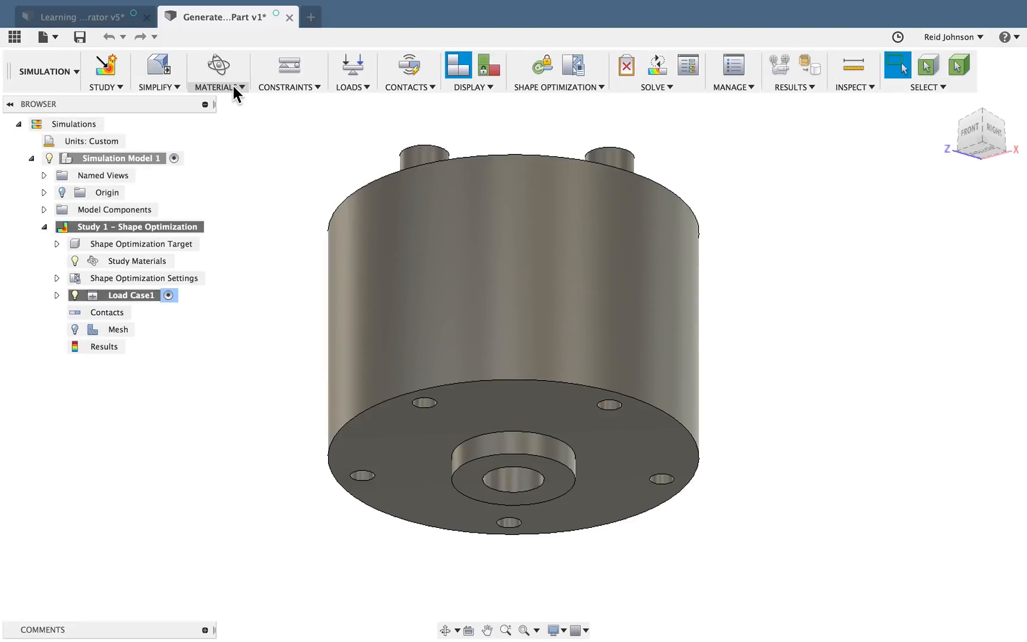
Set the study material to ABS Plastic
{"action": "left_click", "coordinate": [219, 71]}
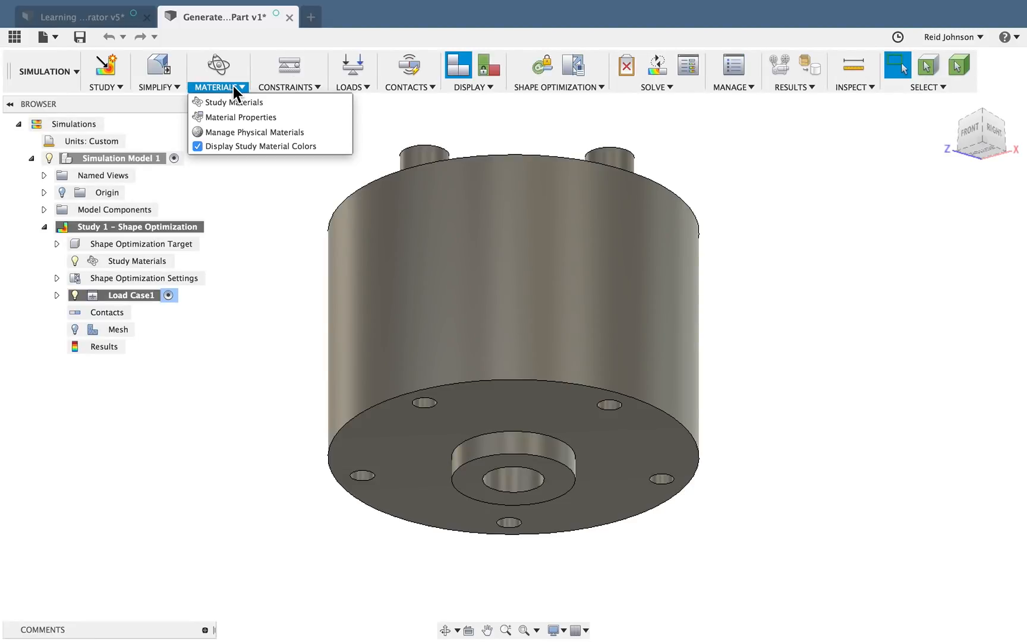
{"action": "left_click", "coordinate": [231, 102]}
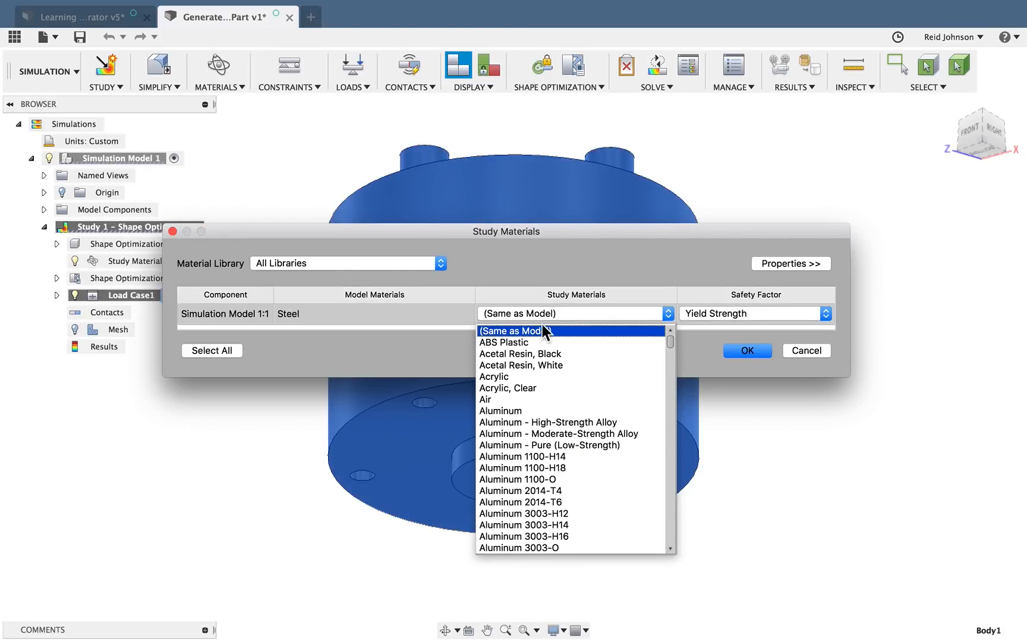
{"action": "left_click", "coordinate": [504, 343]}
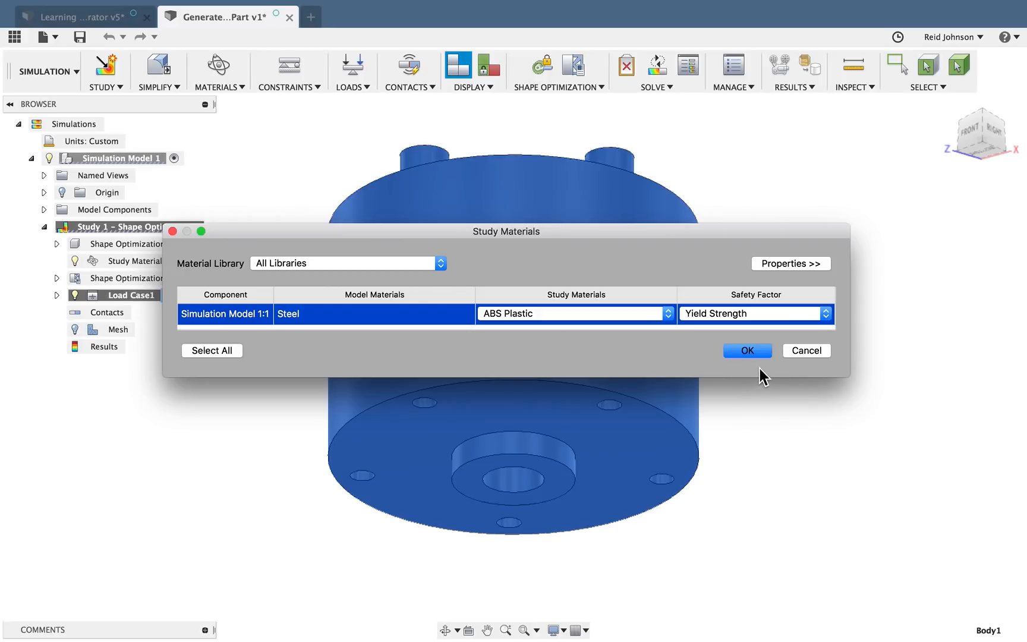
{"action": "left_click", "coordinate": [748, 351]}
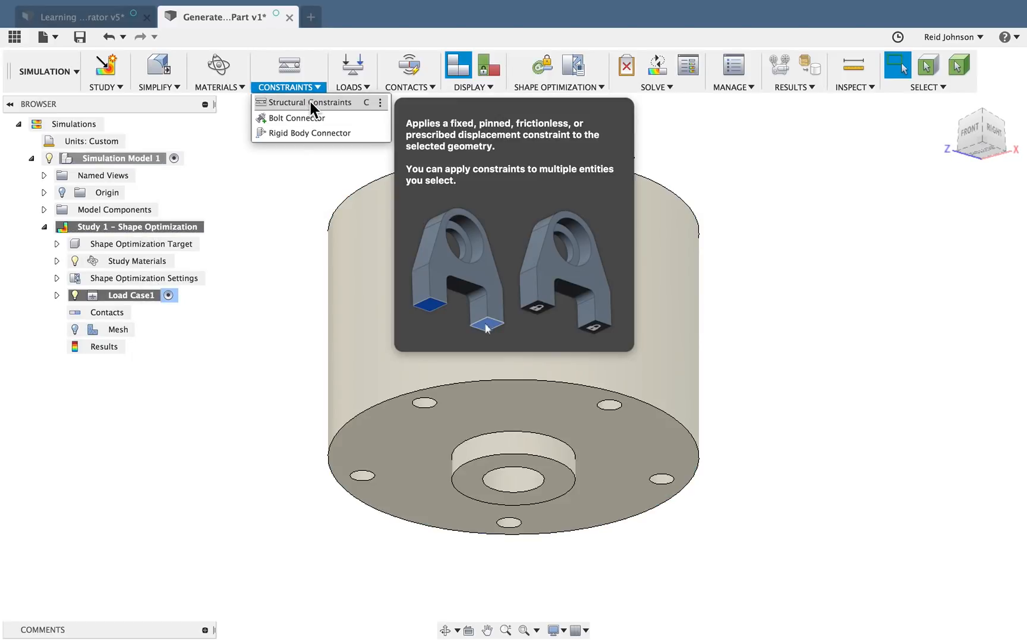
Apply a fixed structural constraint to the ring face around the base's central hole
{"action": "left_click", "coordinate": [307, 103]}
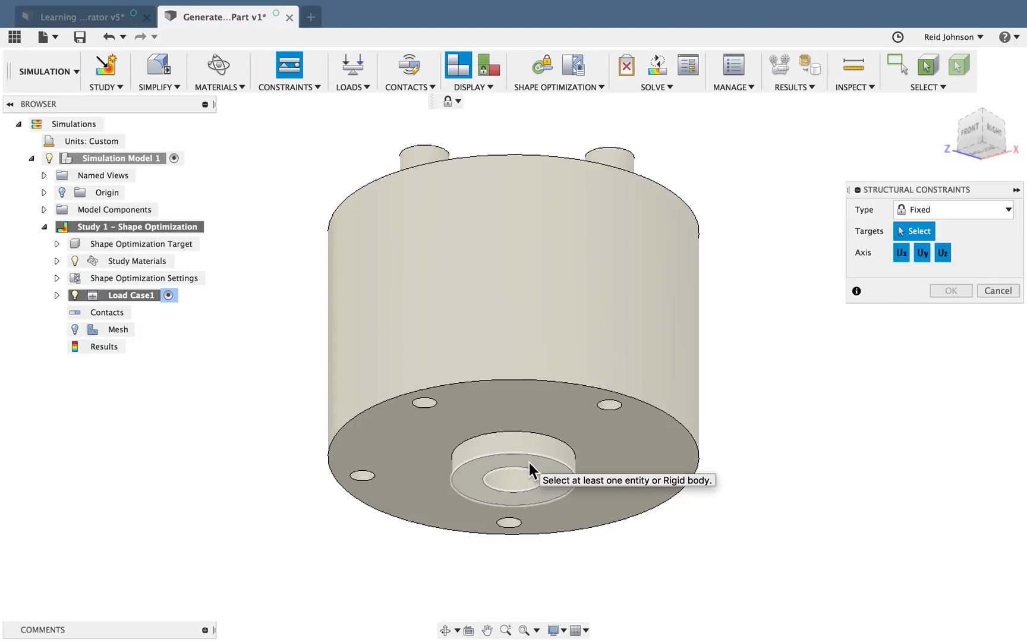
{"action": "left_click", "coordinate": [528, 470]}
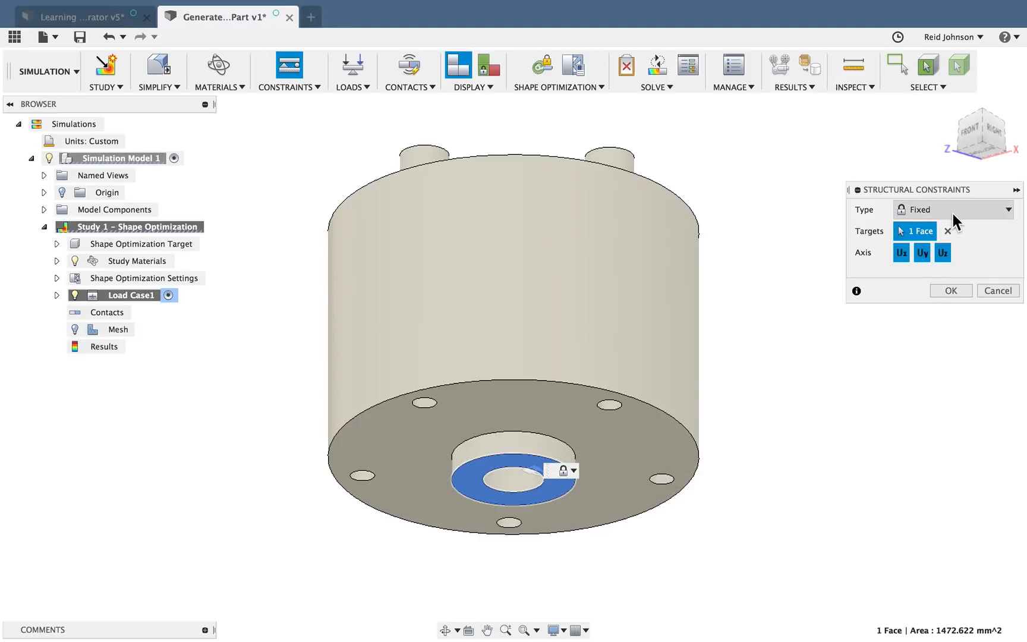
{"action": "left_click", "coordinate": [954, 210]}
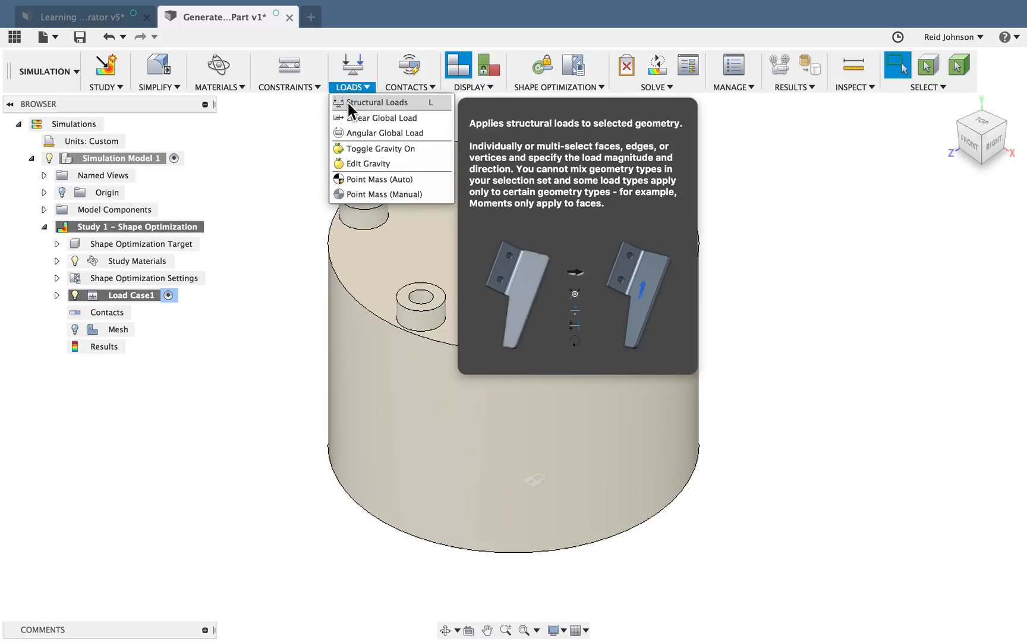
Put an angled lbforce load of magnitude 20 on the upper-left boss top face and confirm
{"action": "left_click", "coordinate": [380, 103]}
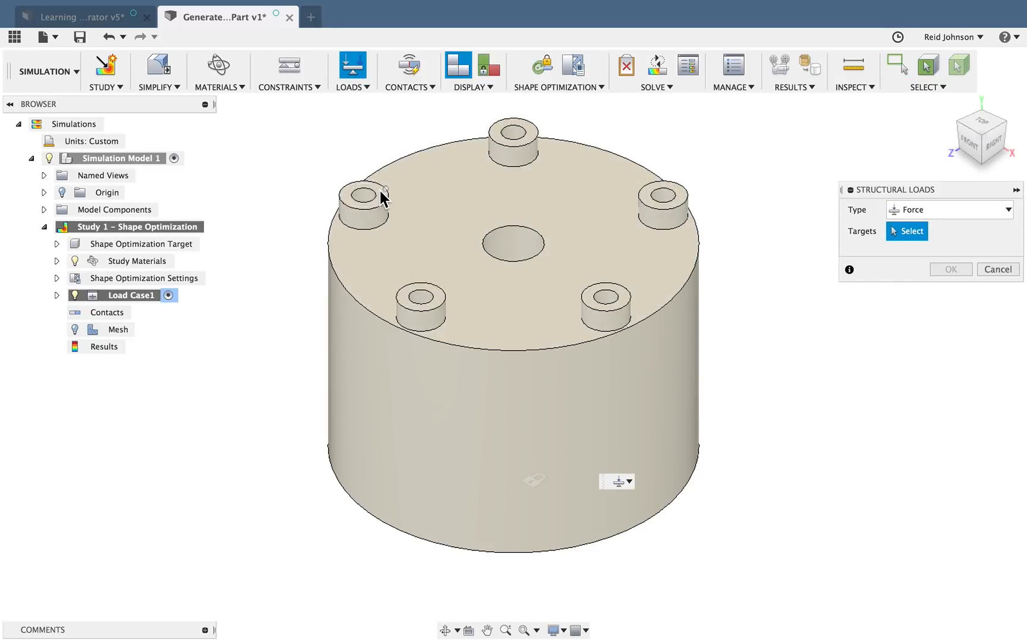
{"action": "left_click", "coordinate": [369, 199]}
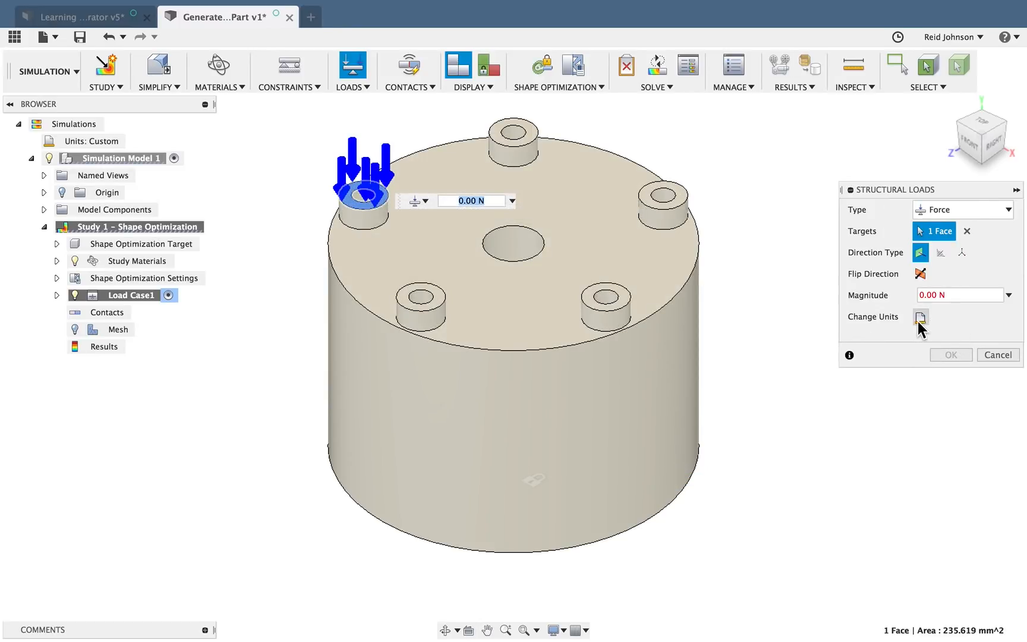
{"action": "left_click", "coordinate": [920, 318]}
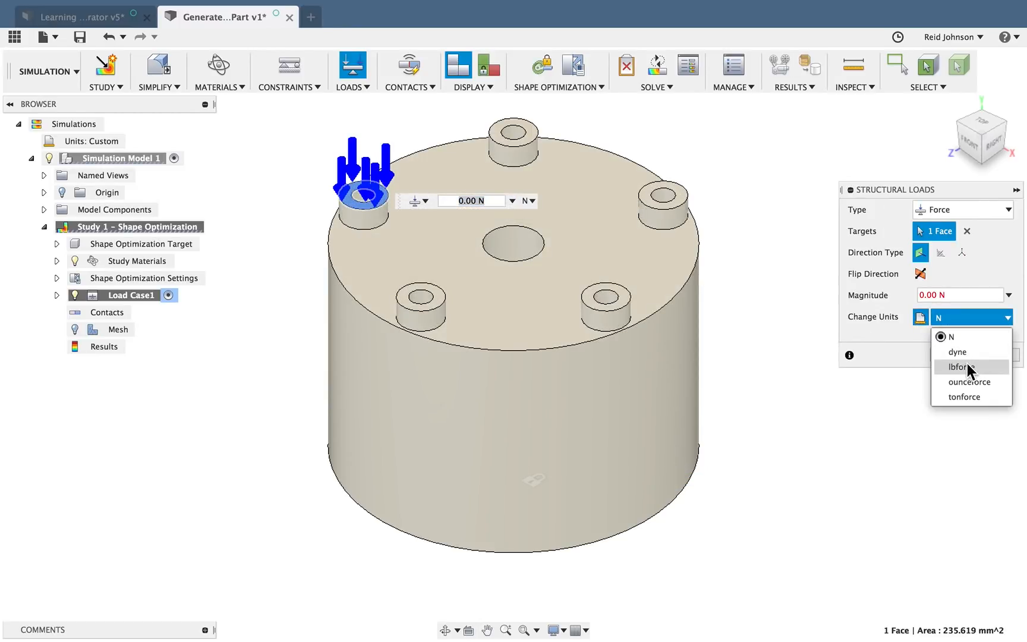
{"action": "left_click", "coordinate": [959, 367]}
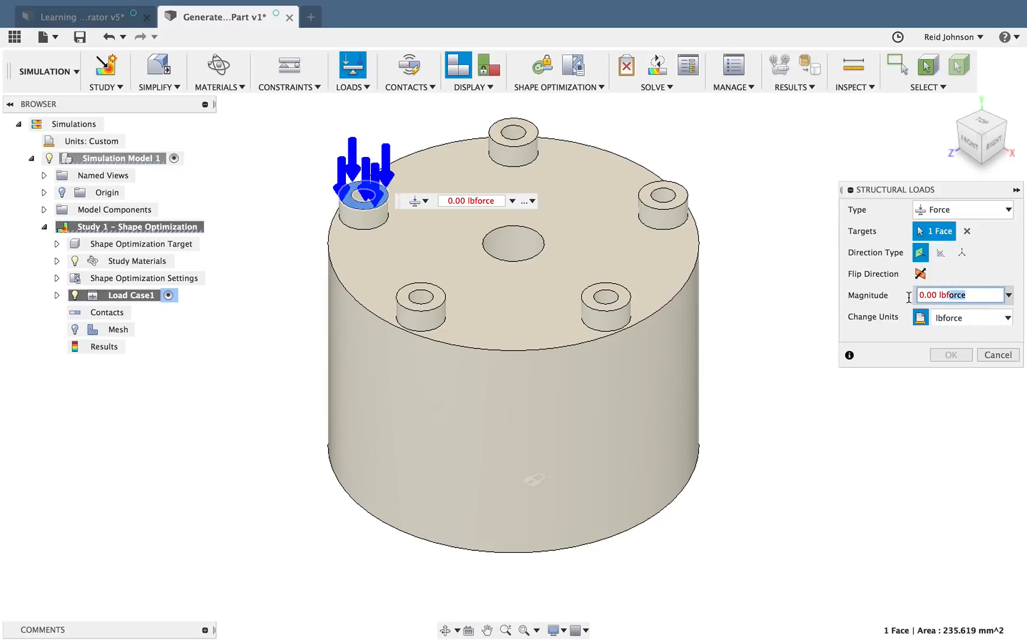
{"action": "type", "text": "20"}
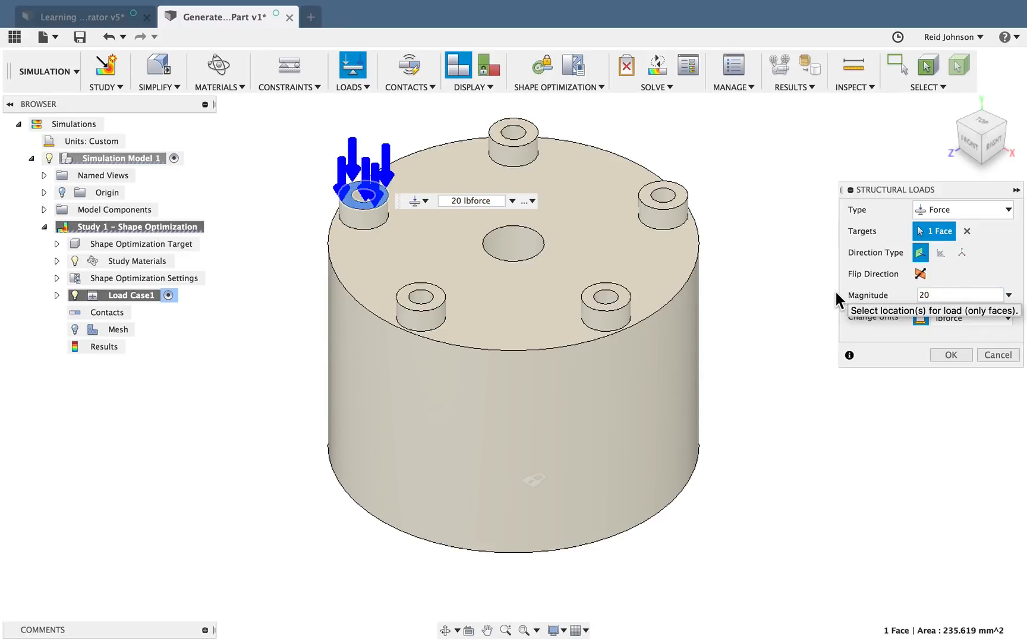
{"action": "mouse_move", "coordinate": [920, 254]}
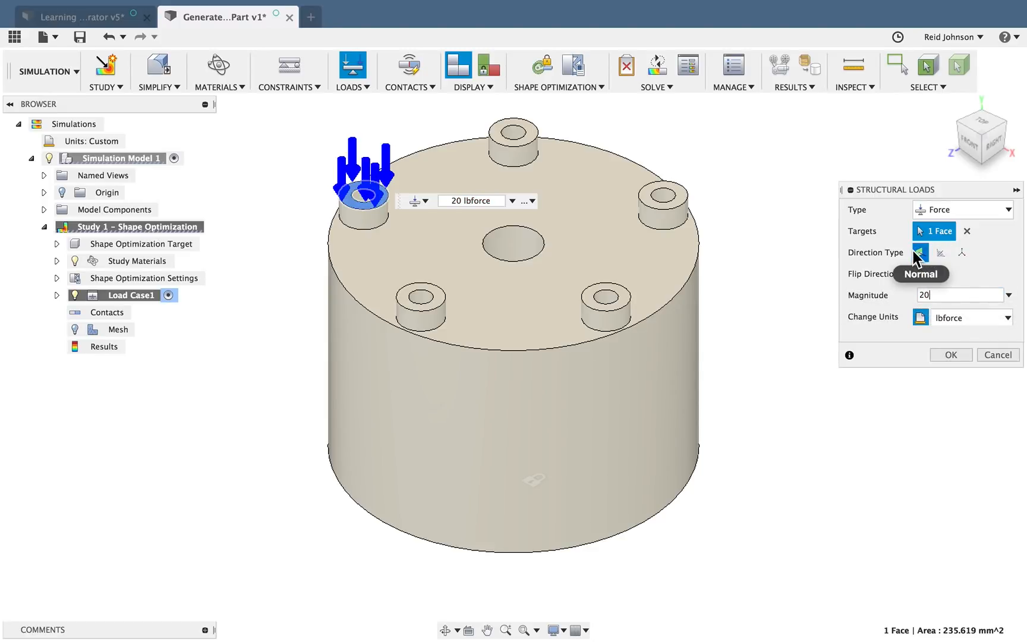
{"action": "mouse_move", "coordinate": [941, 253]}
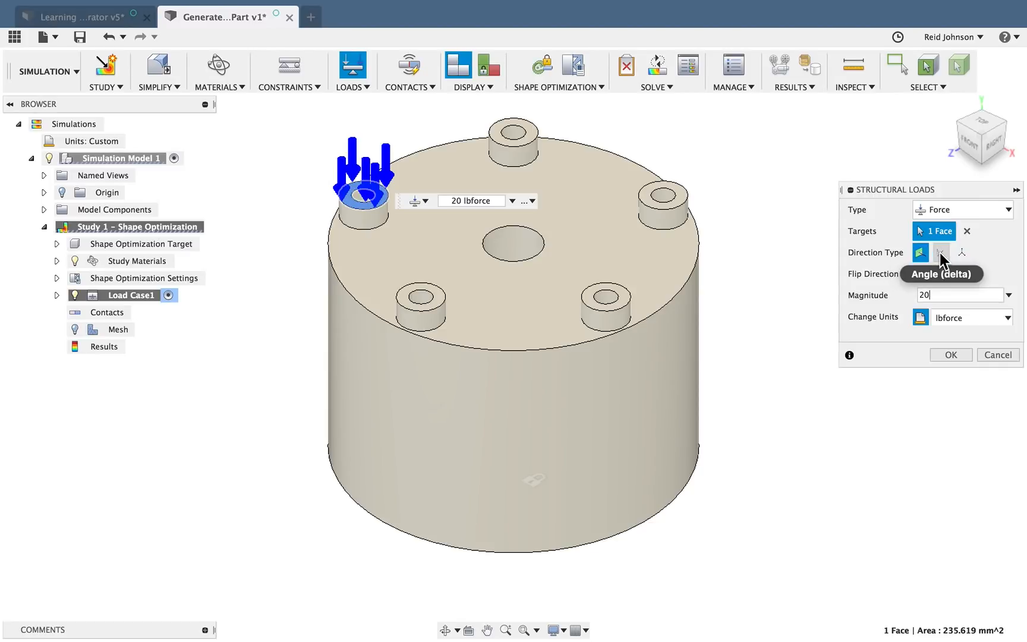
{"action": "left_click", "coordinate": [942, 253]}
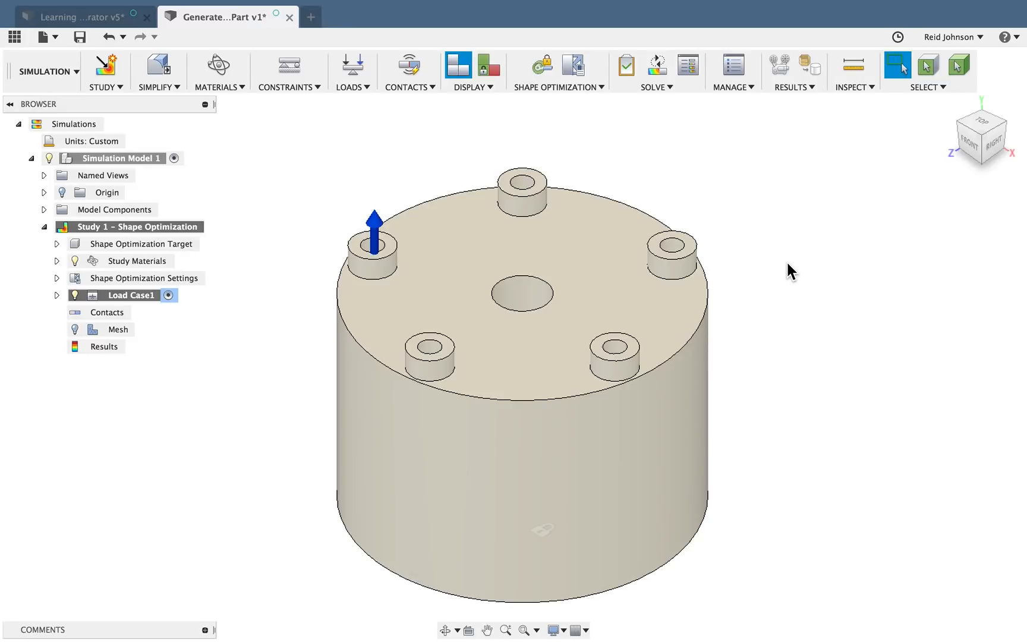
{"action": "mouse_move", "coordinate": [679, 256]}
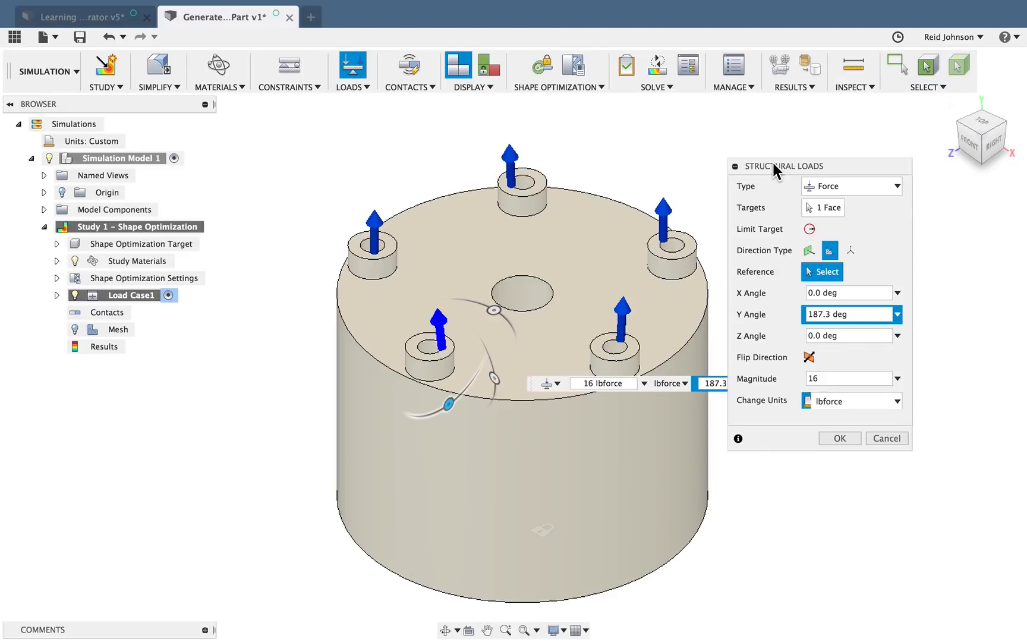
{"action": "left_click", "coordinate": [839, 438]}
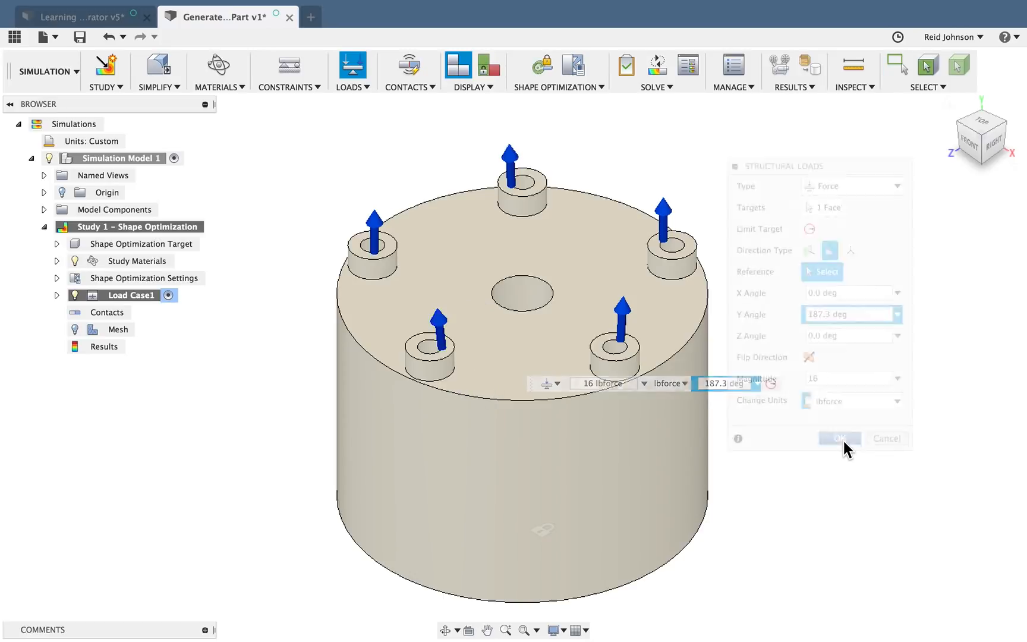
Expand Load Case1 to show its five forces, then browse Contacts, Display and Shape Optimization menus
{"action": "left_click", "coordinate": [839, 439]}
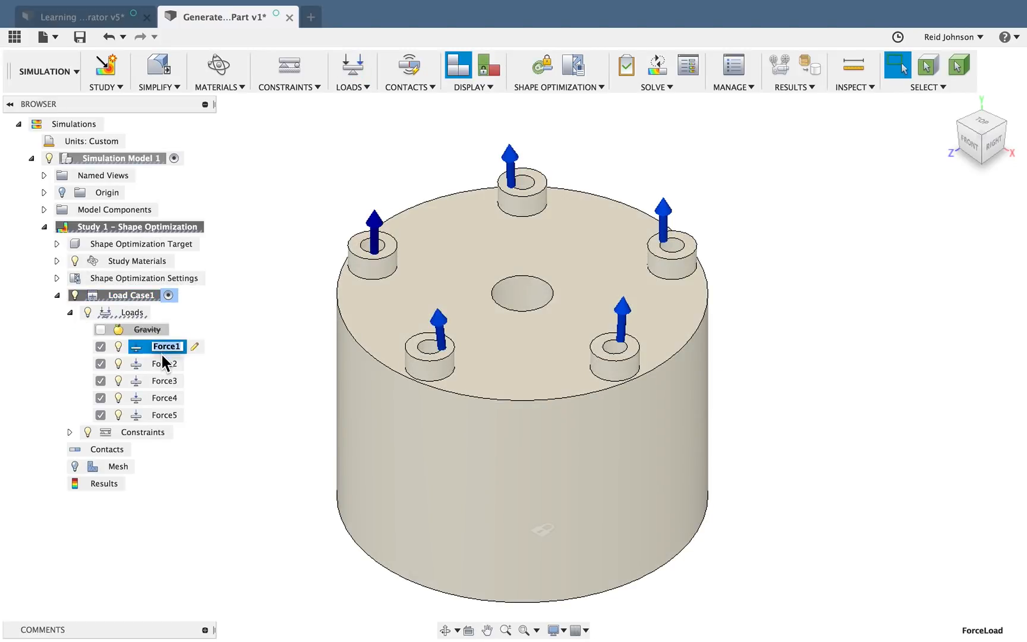
{"action": "left_click", "coordinate": [164, 398]}
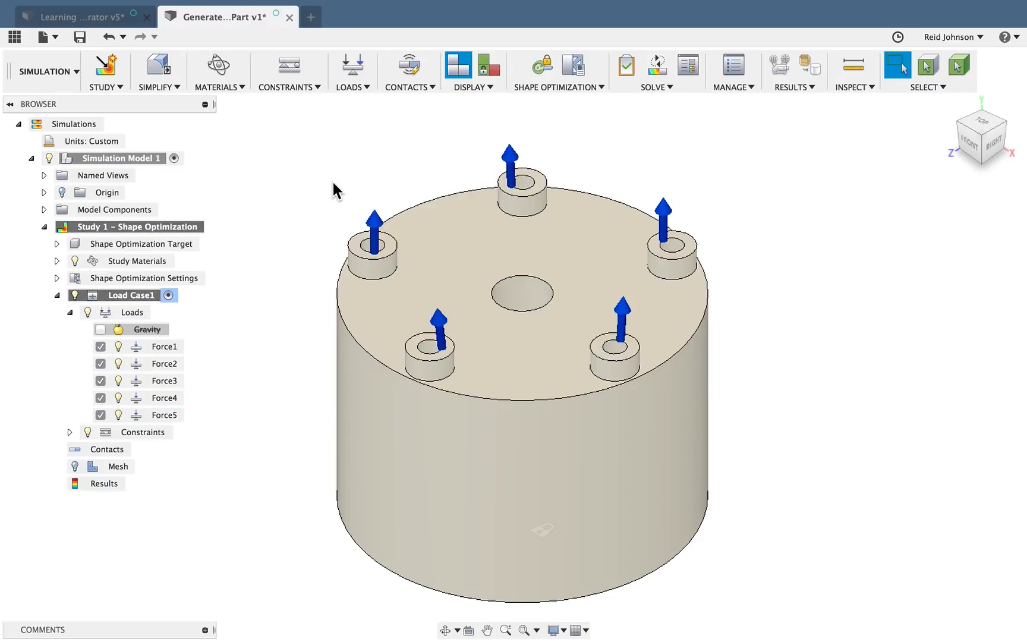
{"action": "mouse_move", "coordinate": [346, 179]}
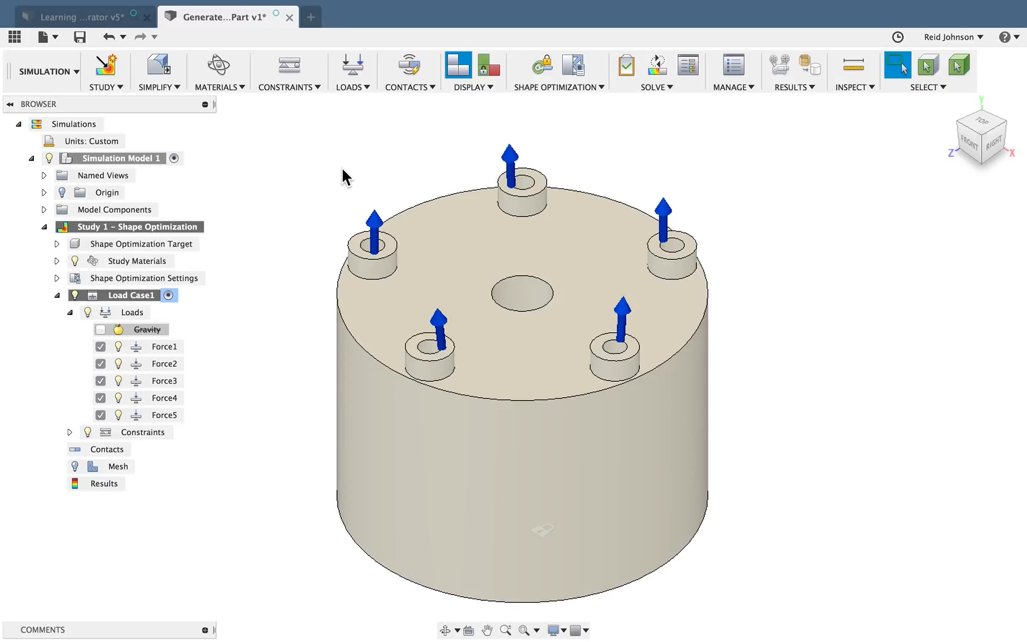
{"action": "left_click", "coordinate": [409, 65]}
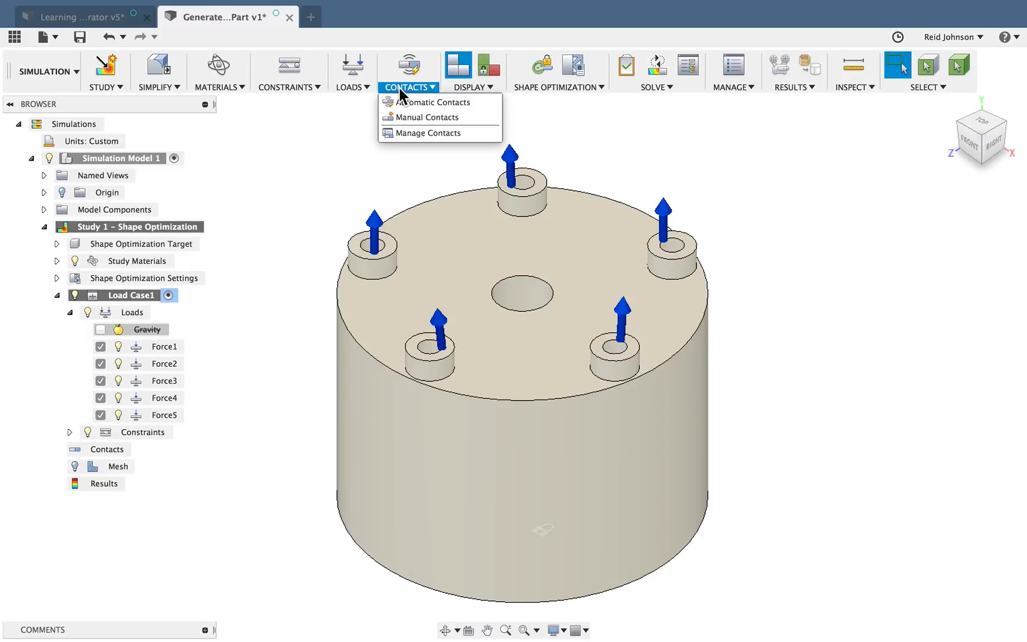
{"action": "left_click", "coordinate": [470, 88]}
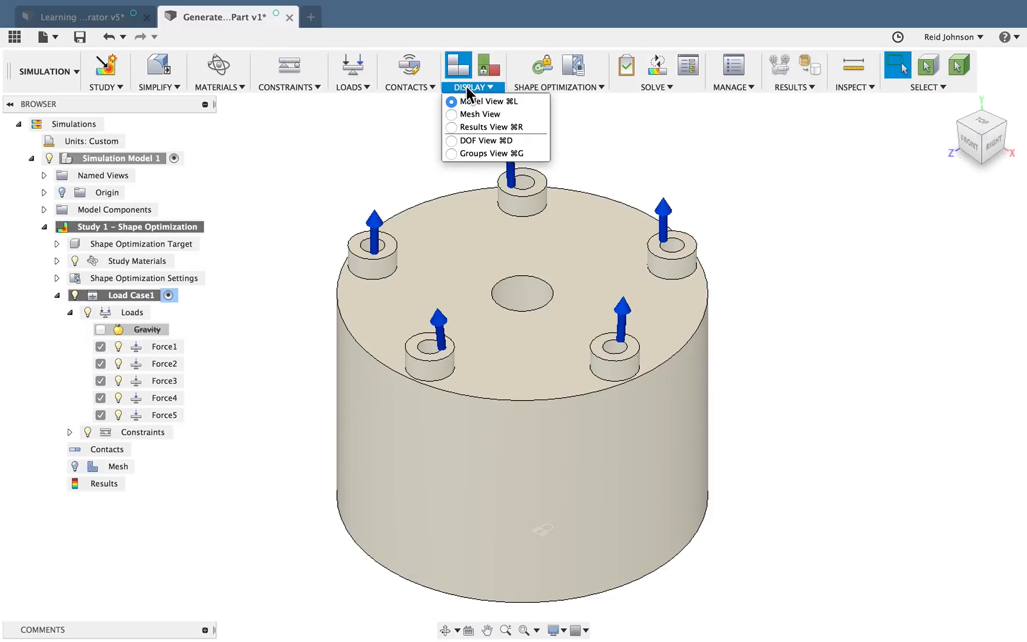
{"action": "left_click", "coordinate": [557, 88]}
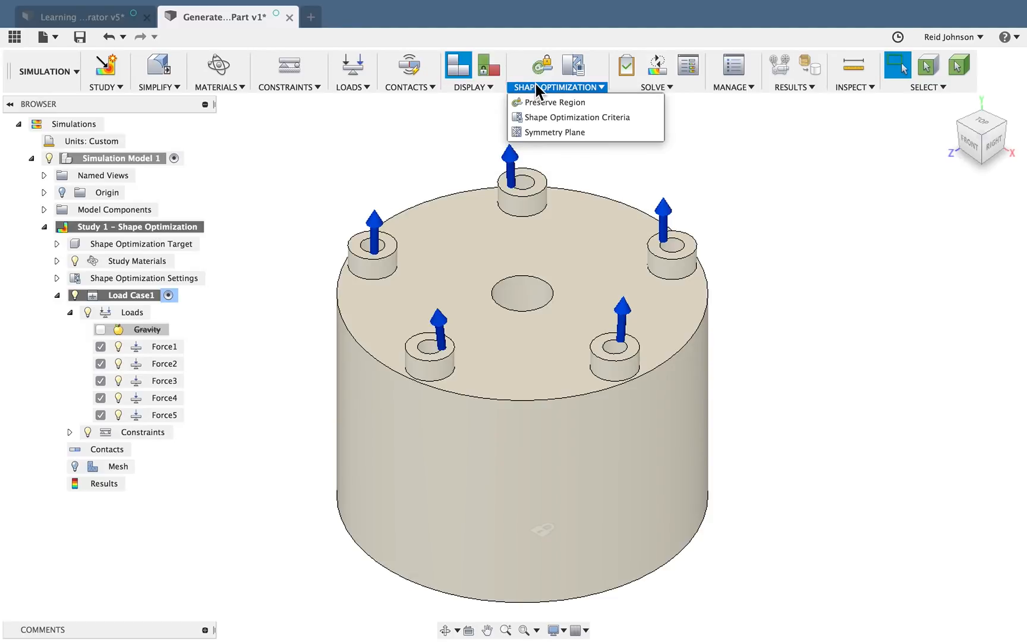
Preserve a region centred on the top central hole edge covering the plate and bosses
{"action": "left_click", "coordinate": [553, 102]}
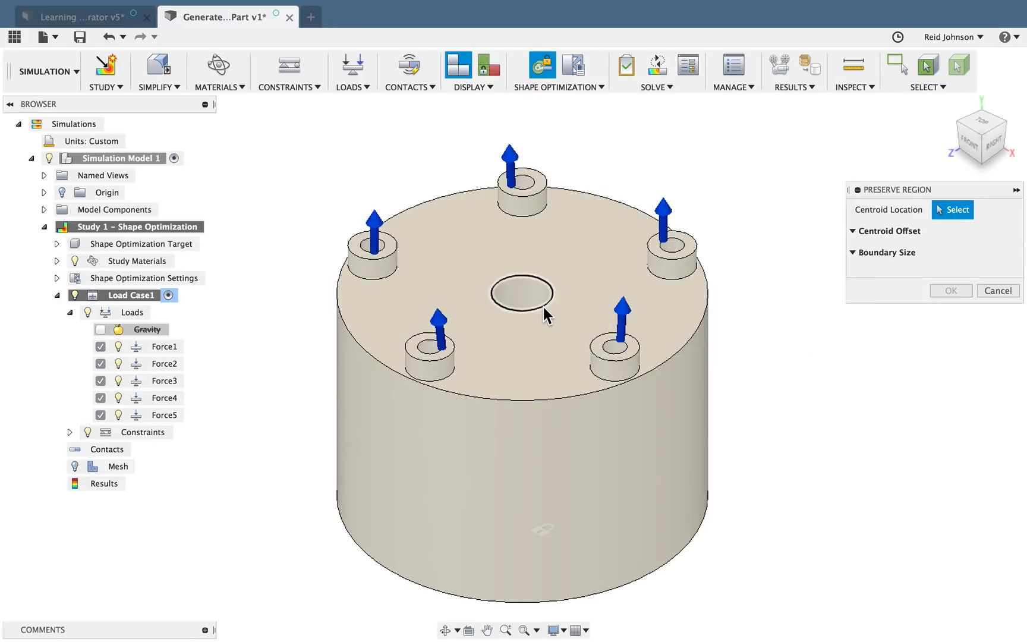
{"action": "left_click", "coordinate": [523, 297]}
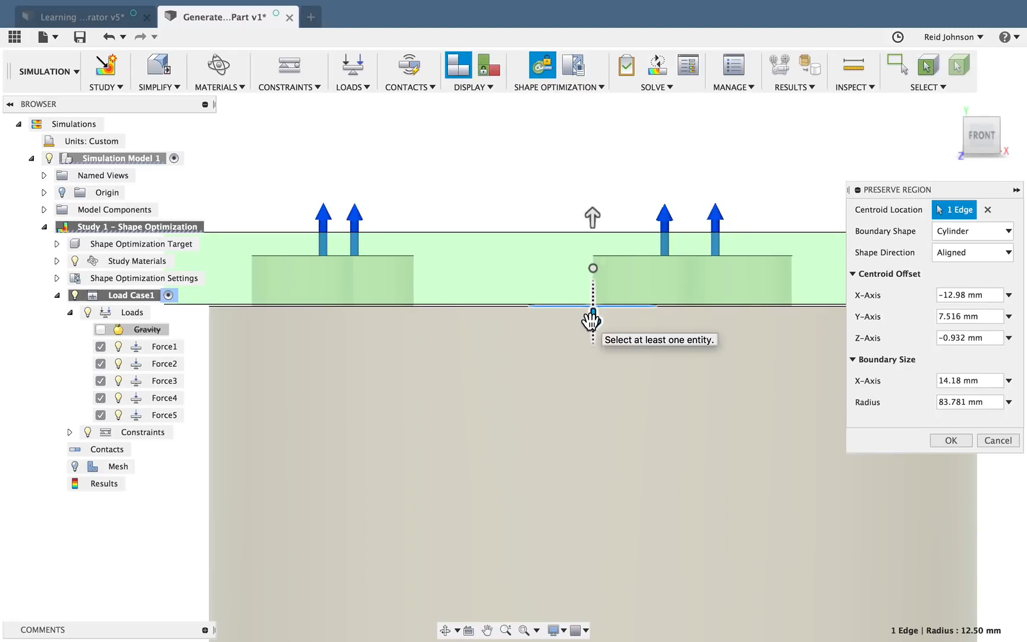
{"action": "left_click", "coordinate": [951, 440]}
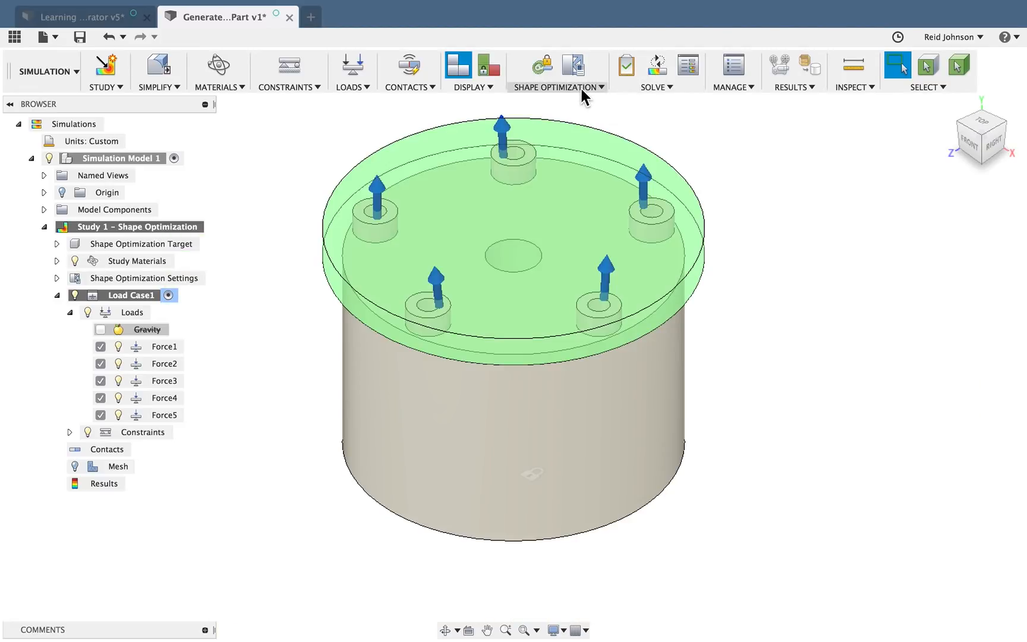
Preserve a second region around the bottom hole edge with radius about 31.6 mm
{"action": "left_click", "coordinate": [539, 64]}
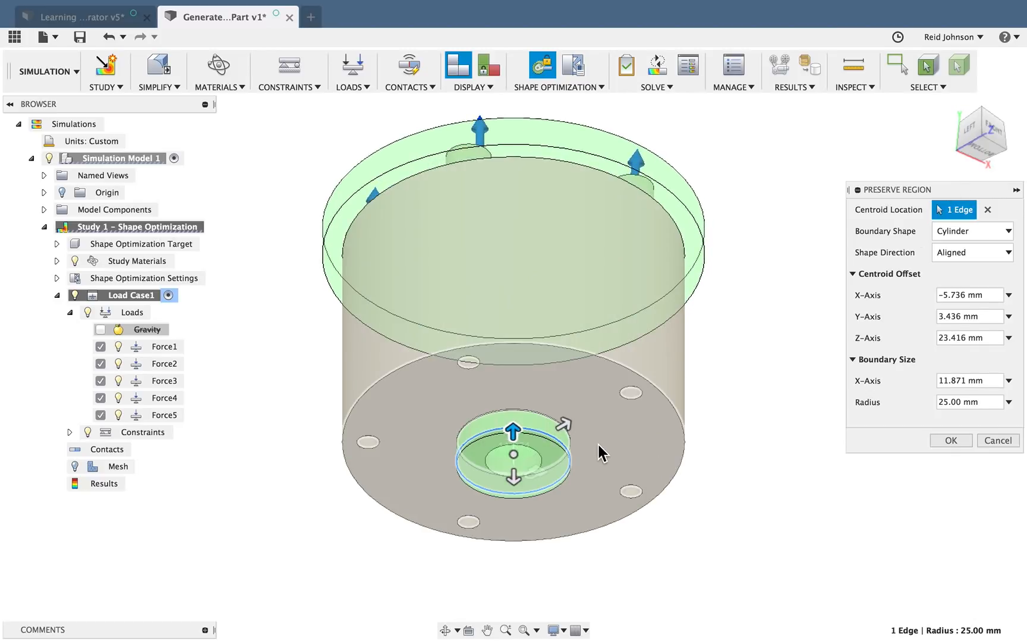
{"action": "left_click_drag", "start_coordinate": [560, 425], "coordinate": [577, 418]}
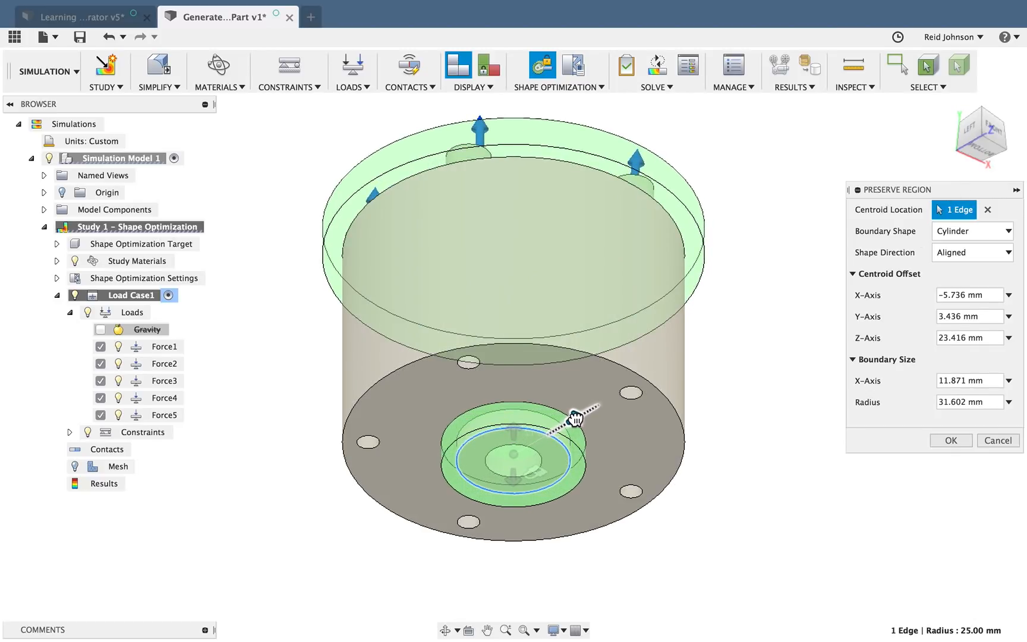
{"action": "left_click", "coordinate": [951, 440]}
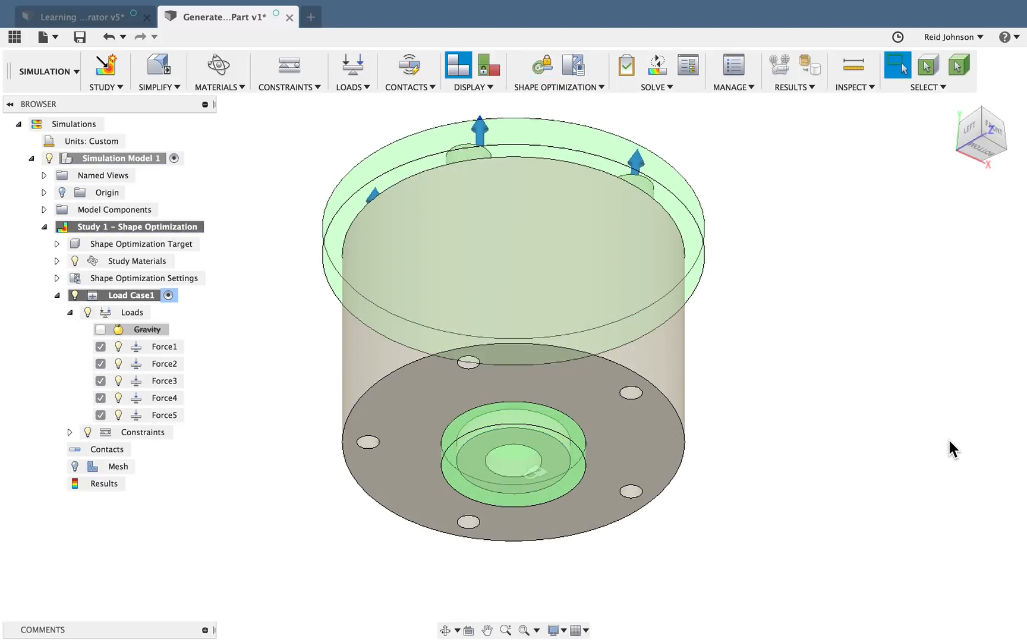
Set the Shape Optimization Criteria target mass to 50% with stiffness maximized
{"action": "left_click", "coordinate": [556, 88]}
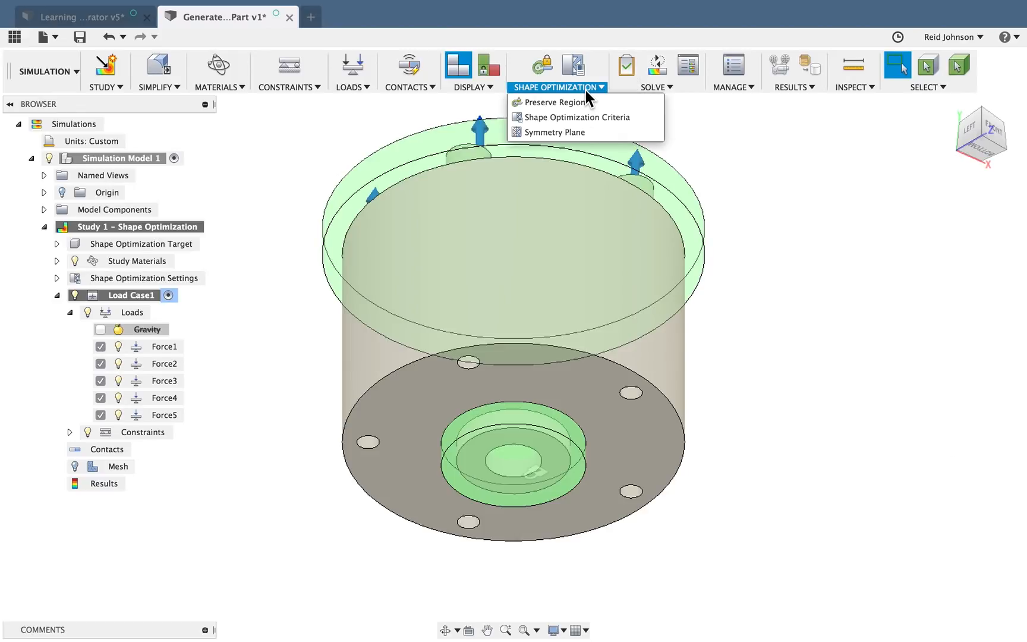
{"action": "left_click", "coordinate": [576, 117]}
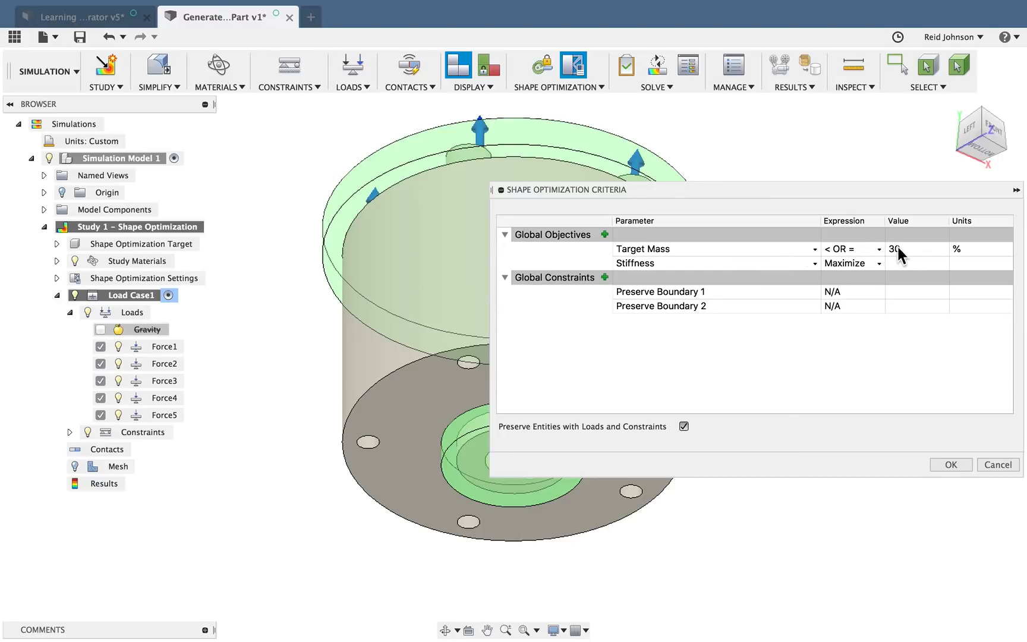
{"action": "type", "text": "50"}
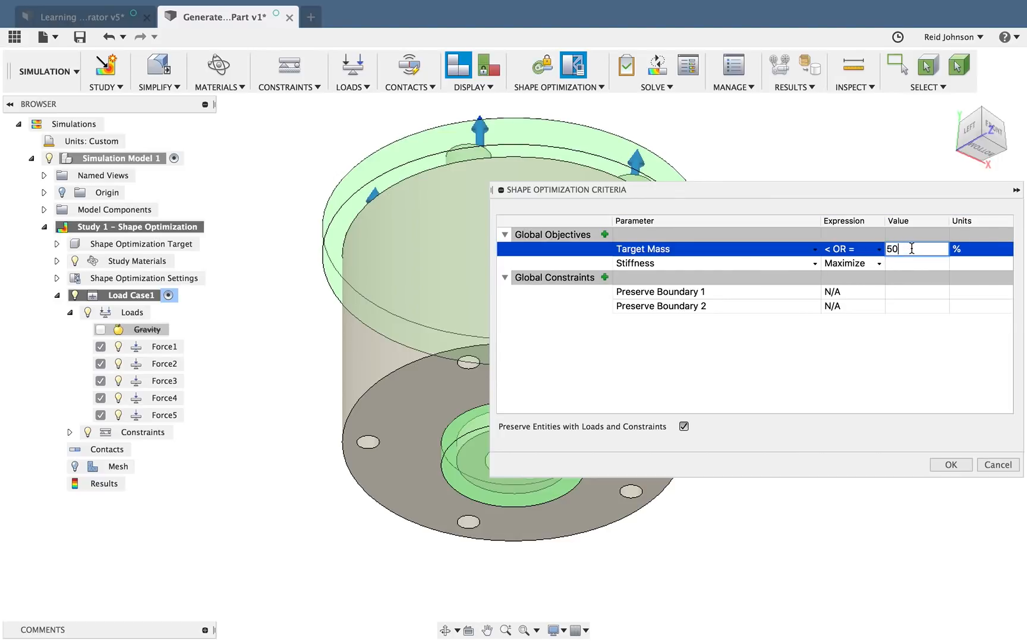
{"action": "left_click", "coordinate": [952, 464]}
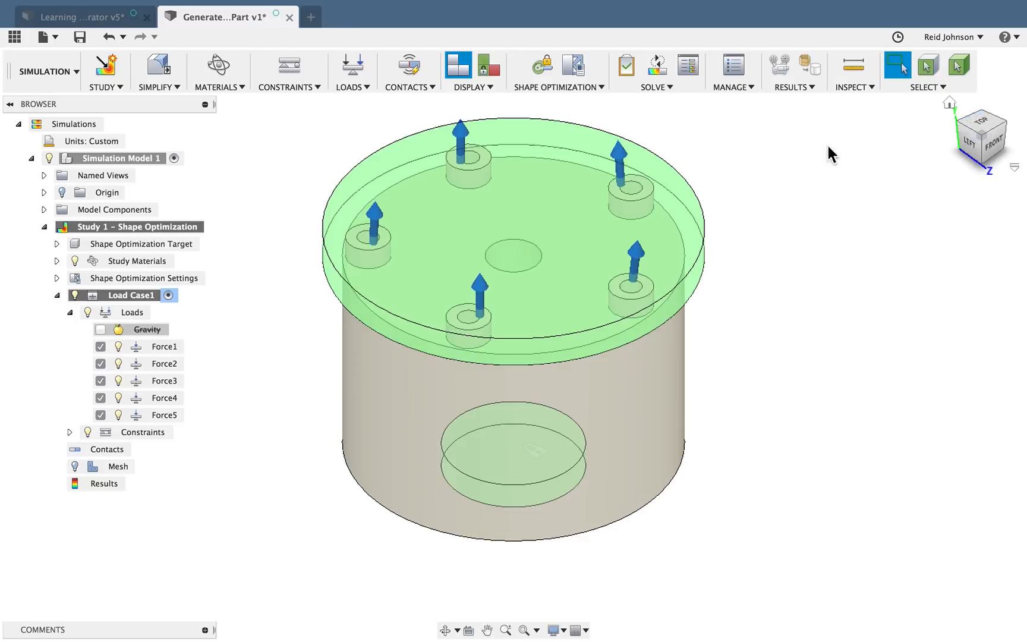
Generate the simulation mesh from the Solve menu
{"action": "left_click", "coordinate": [657, 88]}
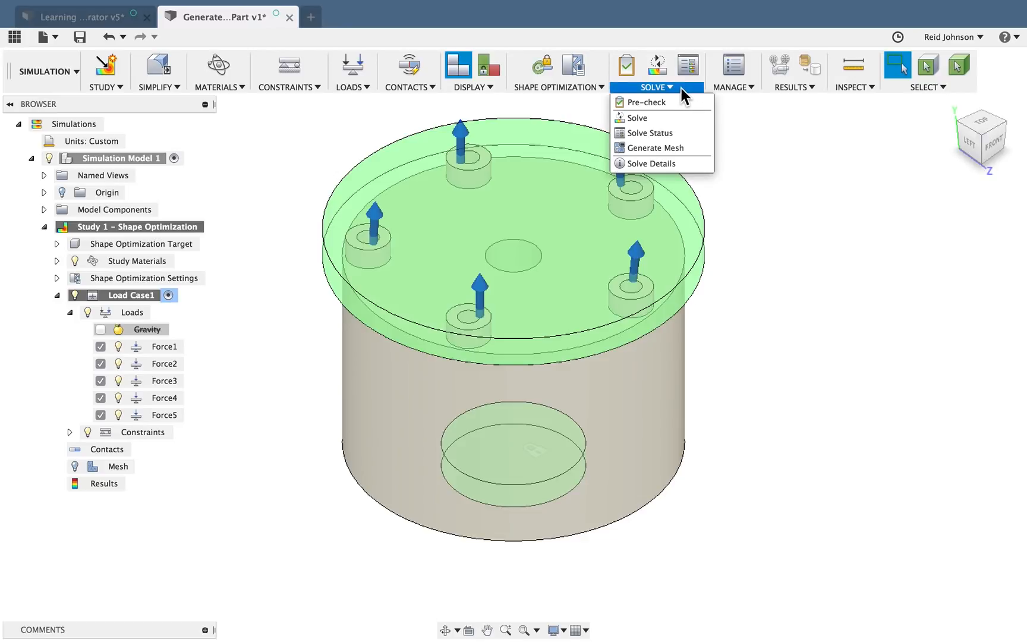
{"action": "mouse_move", "coordinate": [654, 148]}
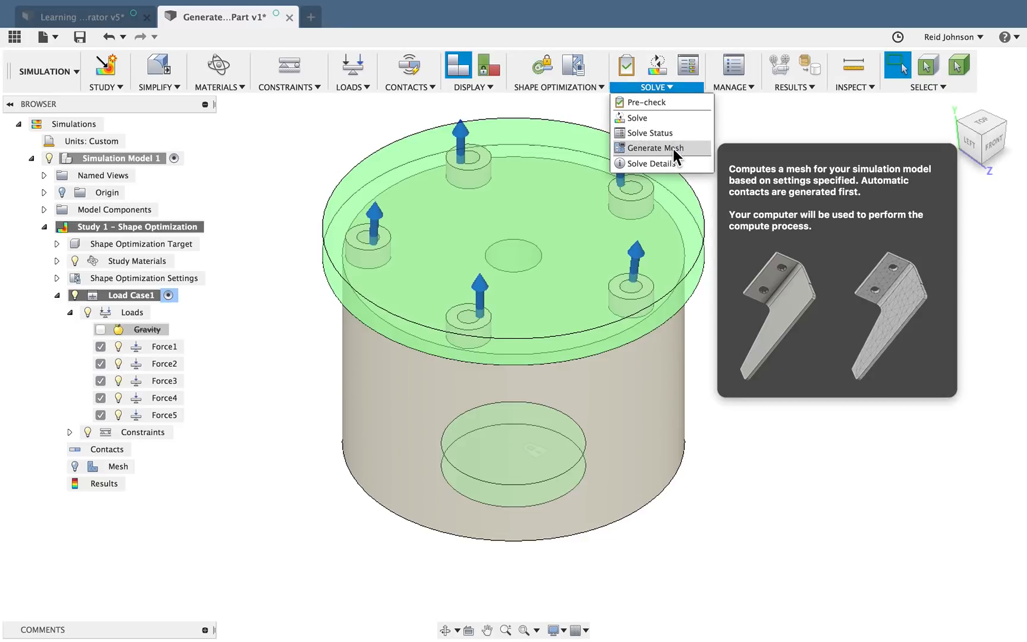
{"action": "left_click", "coordinate": [664, 149]}
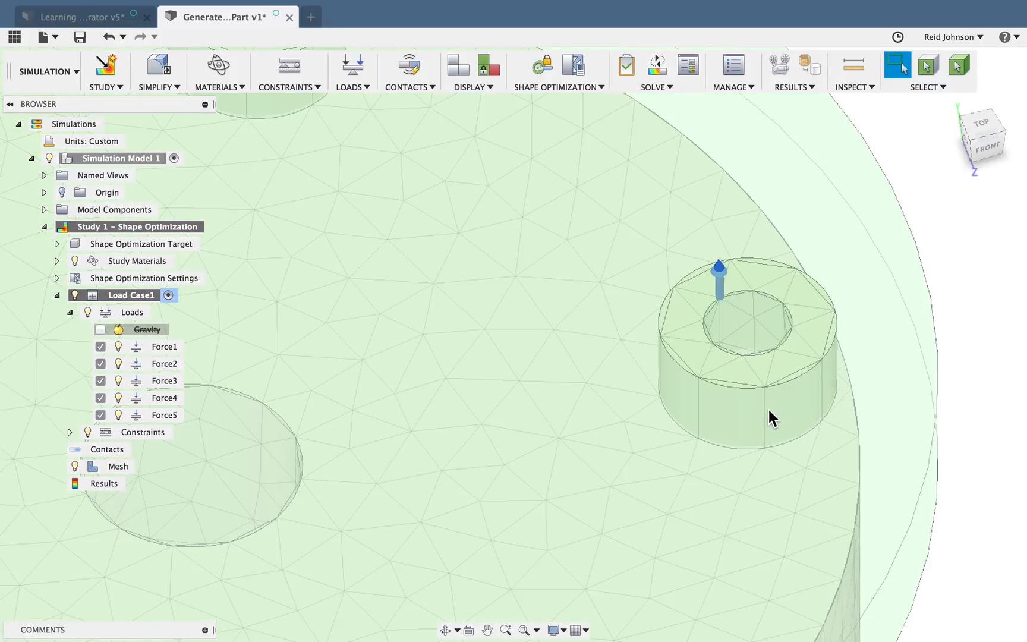
{"action": "mouse_move", "coordinate": [825, 394]}
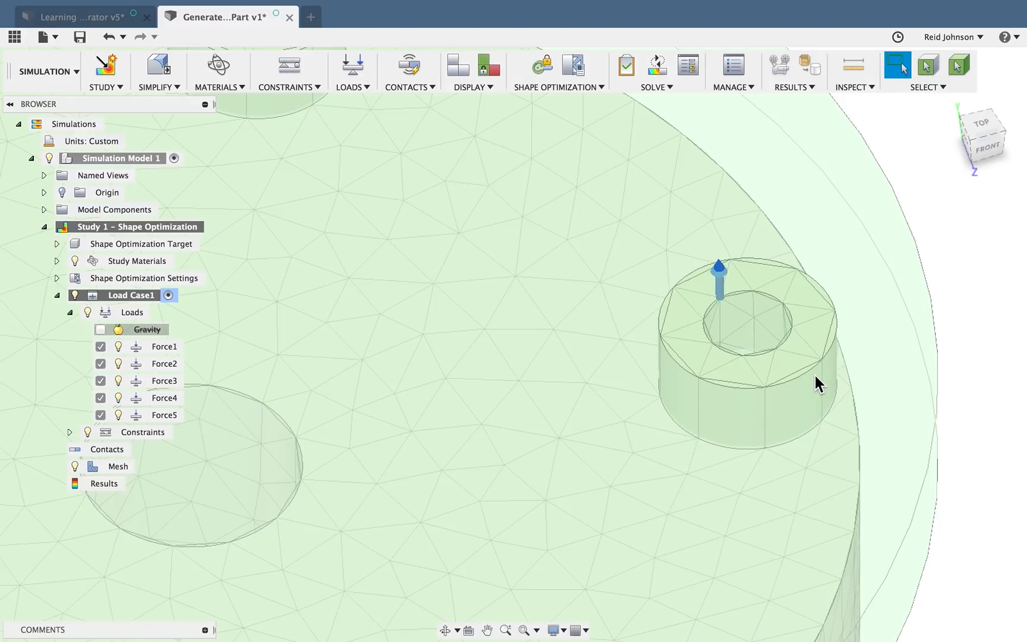
{"action": "mouse_move", "coordinate": [839, 329]}
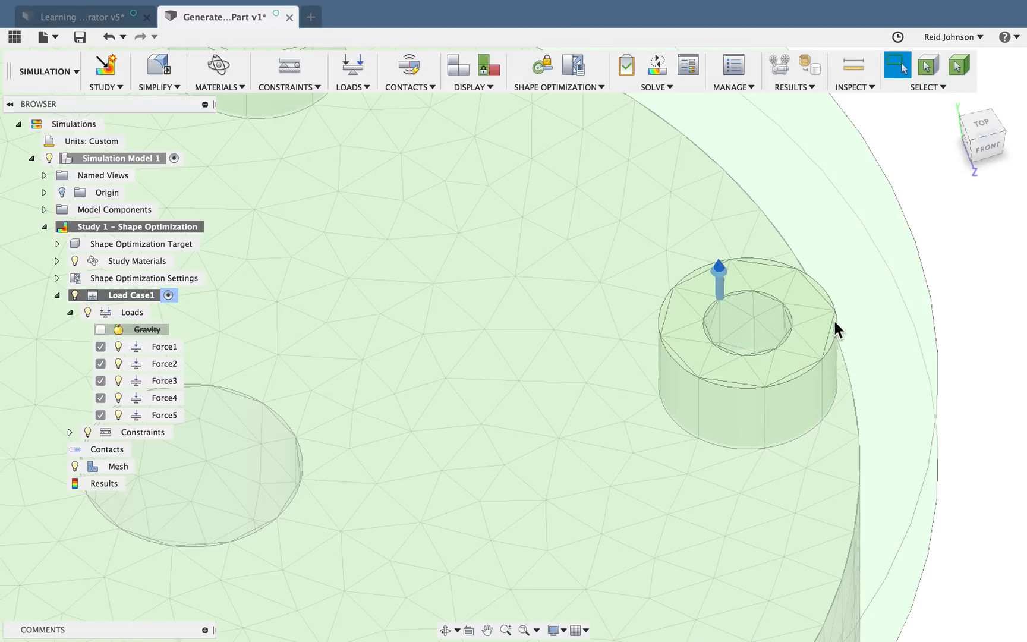
{"action": "mouse_move", "coordinate": [808, 404]}
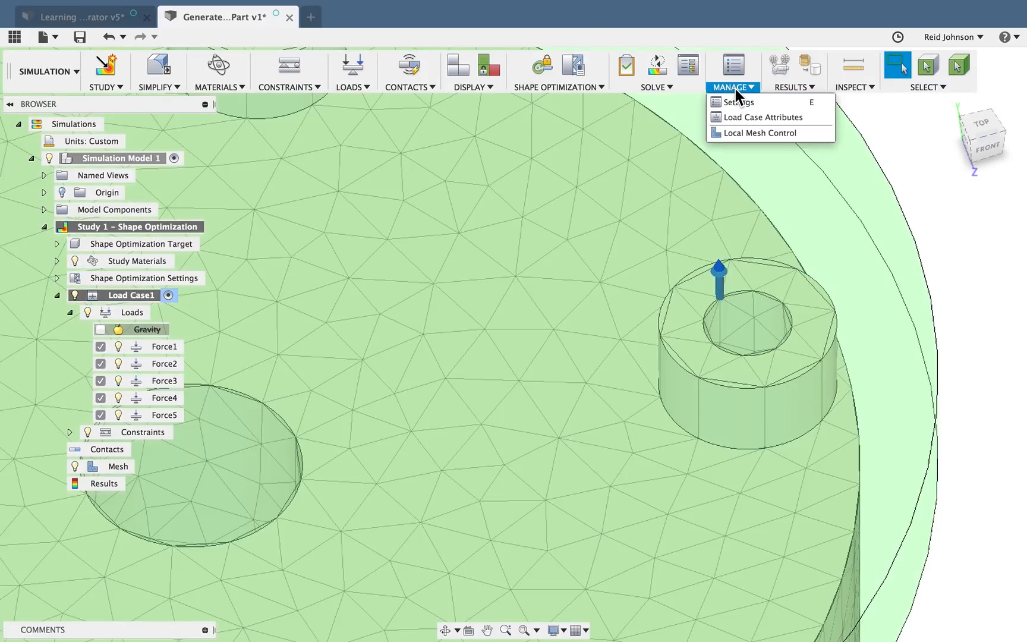
Adjust the study's model-based mesh element size in Settings and confirm
{"action": "left_click", "coordinate": [741, 102]}
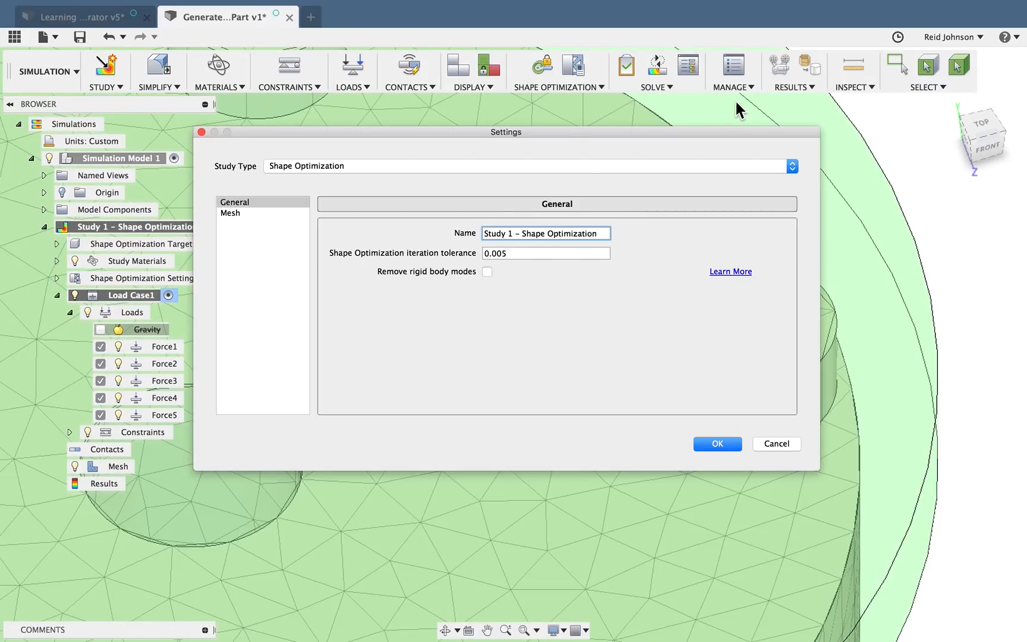
{"action": "left_click", "coordinate": [230, 212]}
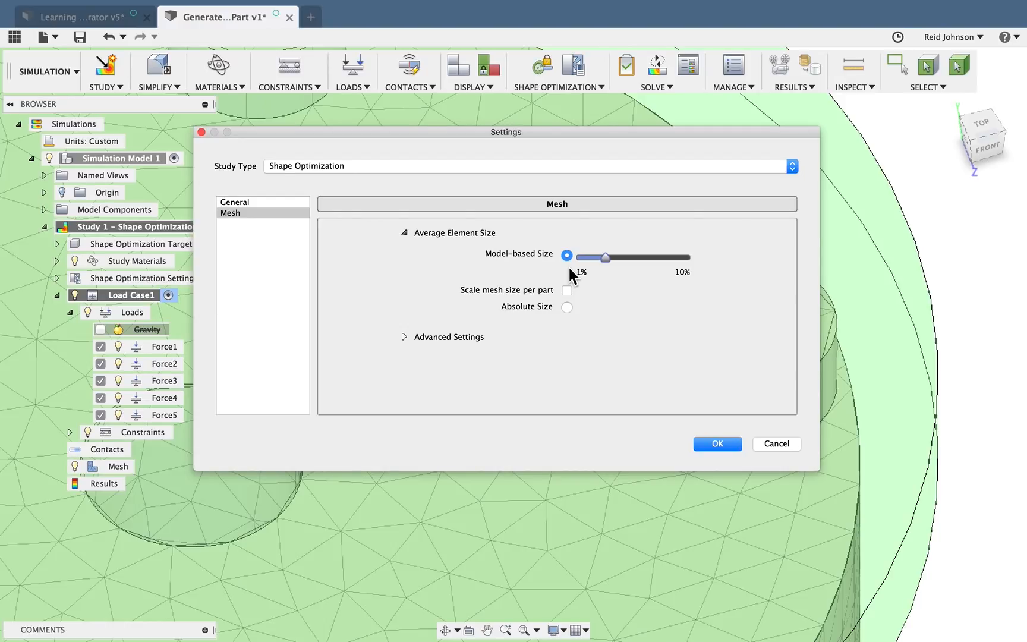
{"action": "mouse_move", "coordinate": [584, 309]}
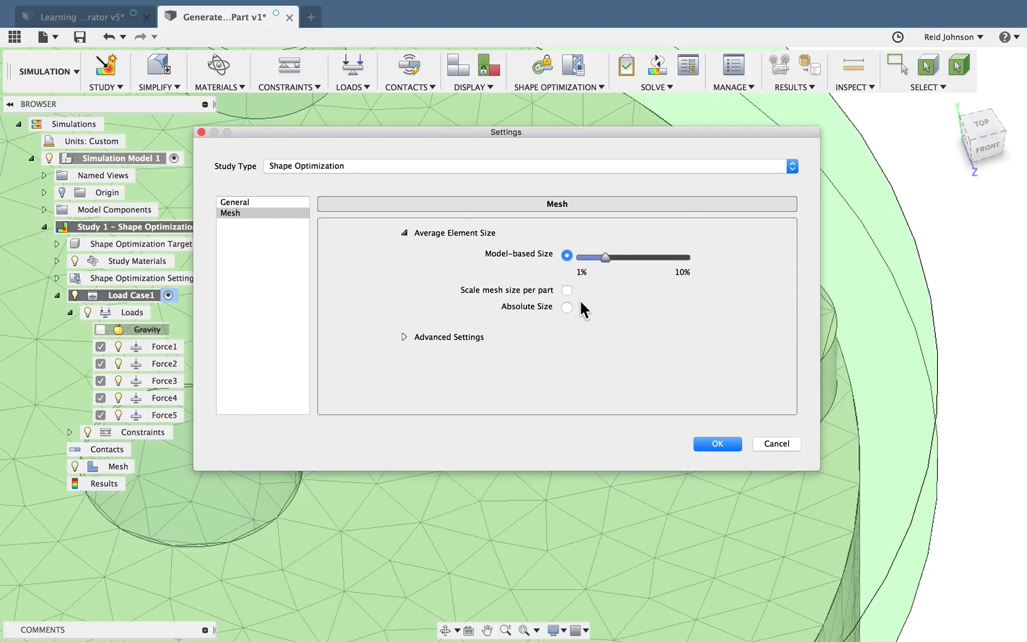
{"action": "left_click", "coordinate": [718, 443]}
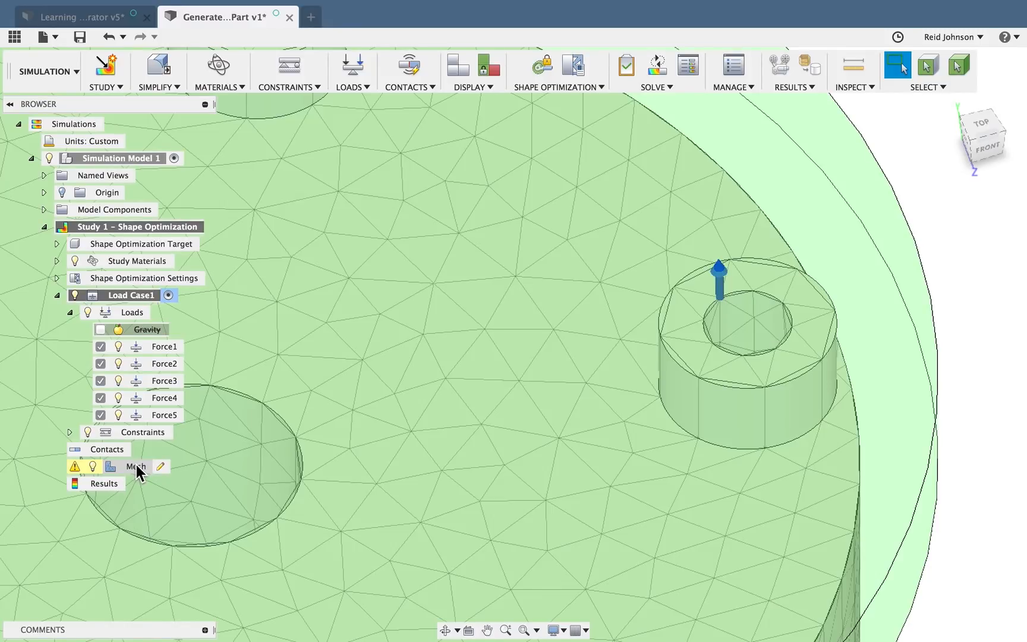
Regenerate the mesh from the browser, then run Pre-check confirming the study is ready to solve
{"action": "right_click", "coordinate": [136, 466]}
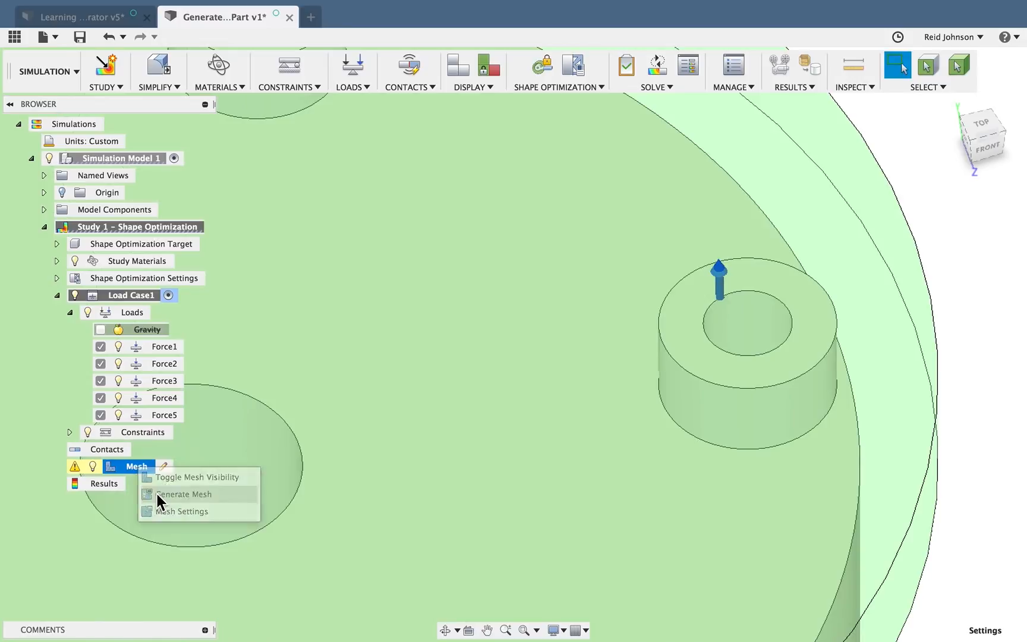
{"action": "left_click", "coordinate": [184, 494]}
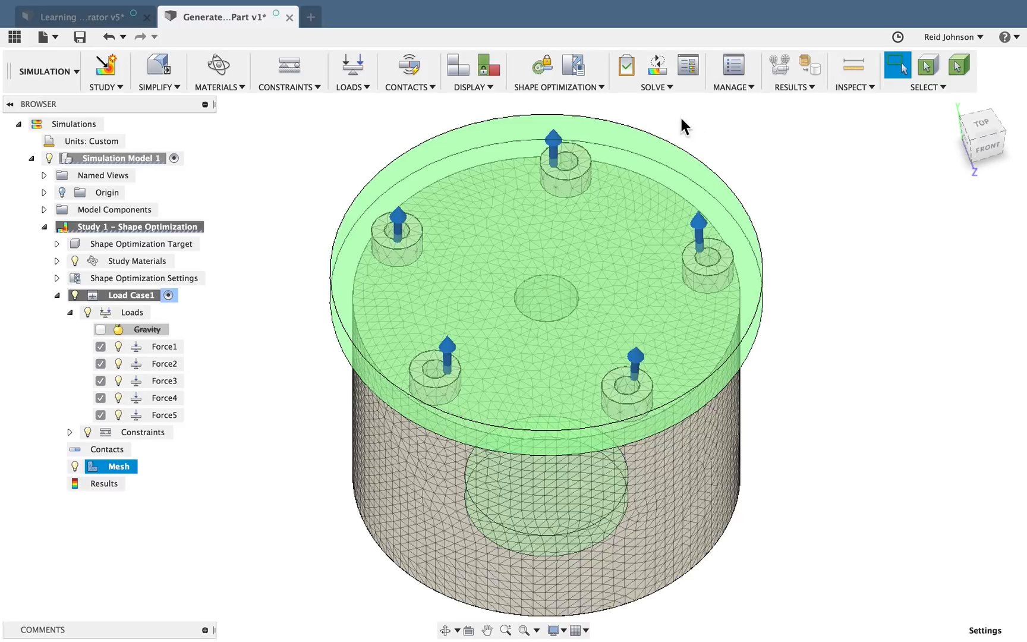
{"action": "mouse_move", "coordinate": [626, 66]}
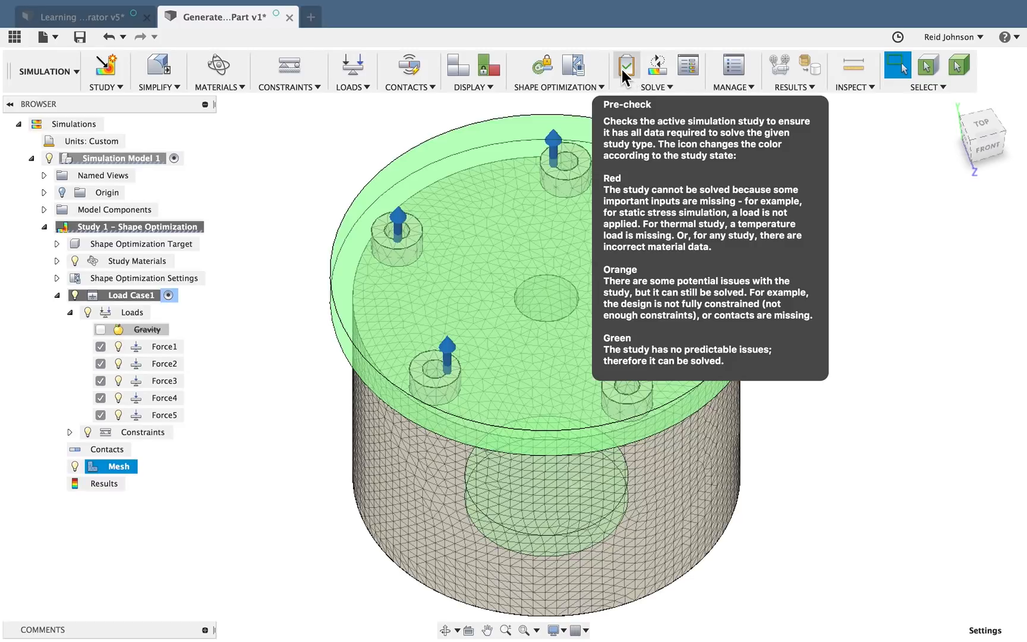
{"action": "left_click", "coordinate": [628, 65]}
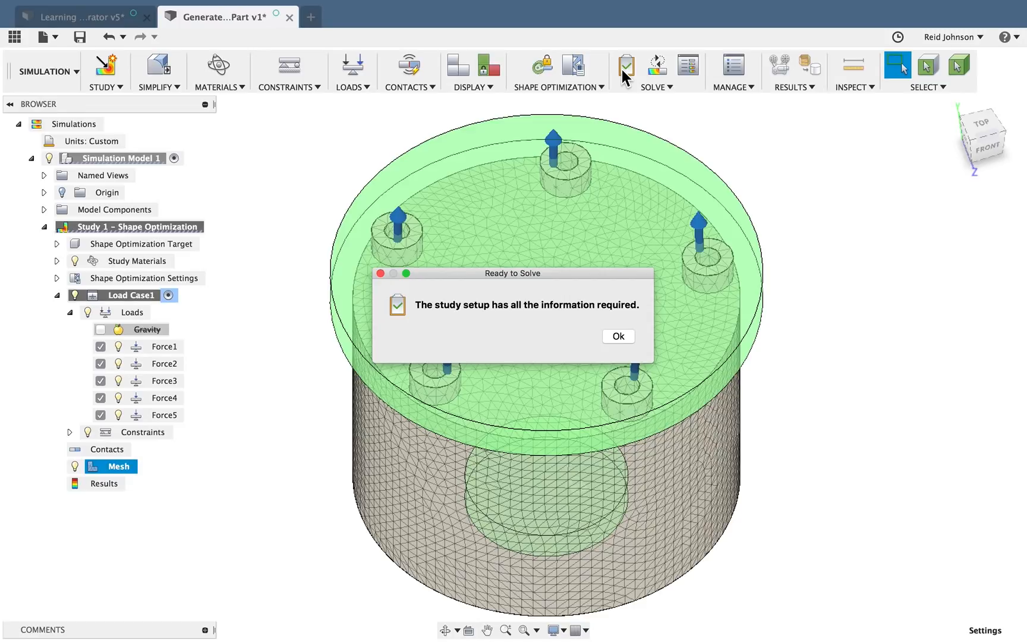
{"action": "mouse_move", "coordinate": [666, 27]}
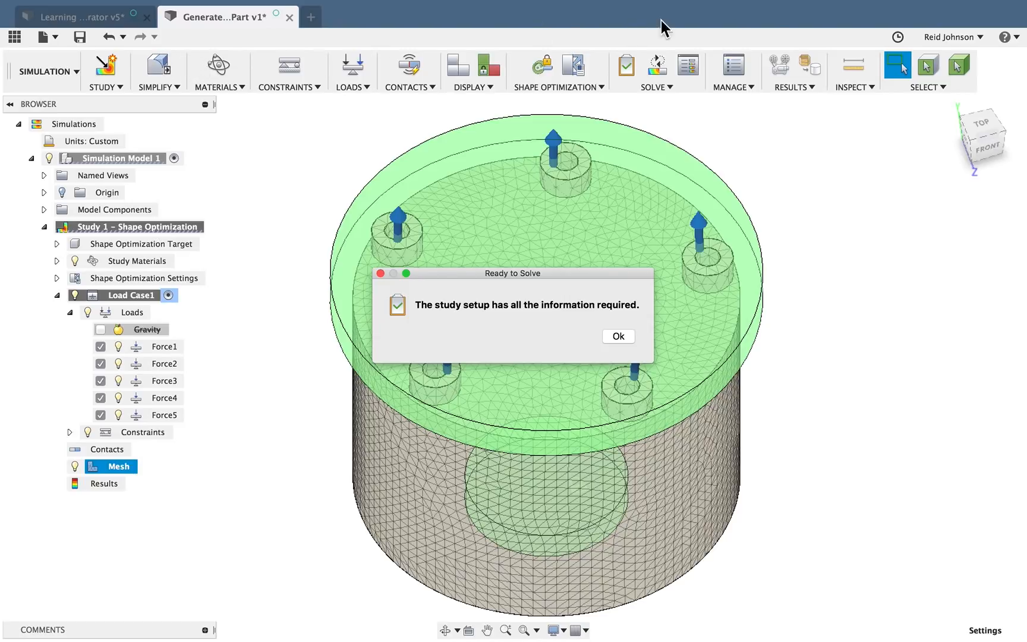
{"action": "mouse_move", "coordinate": [261, 112]}
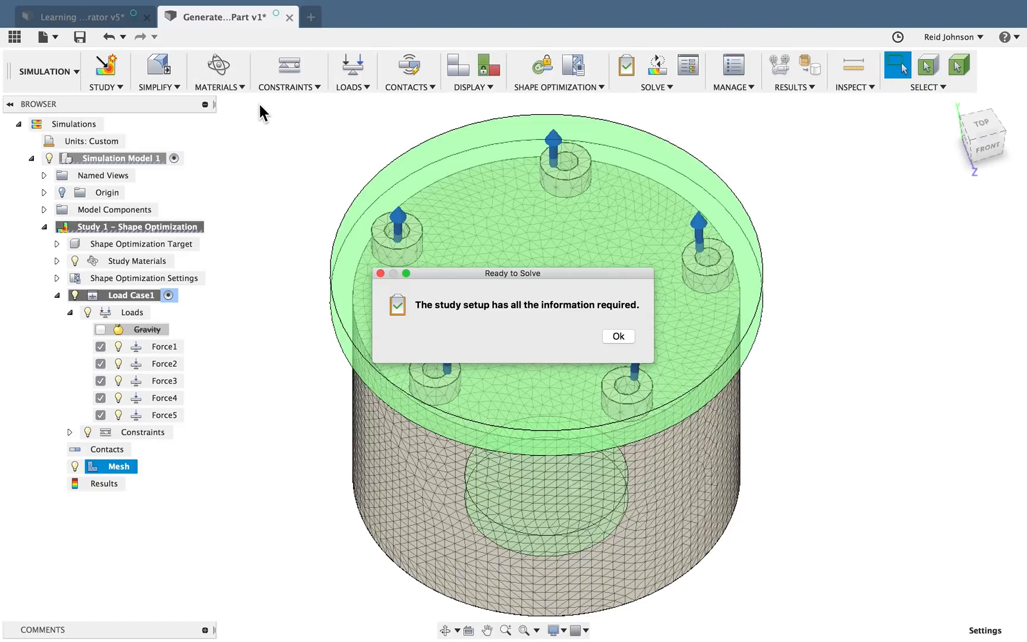
{"action": "left_click", "coordinate": [618, 336]}
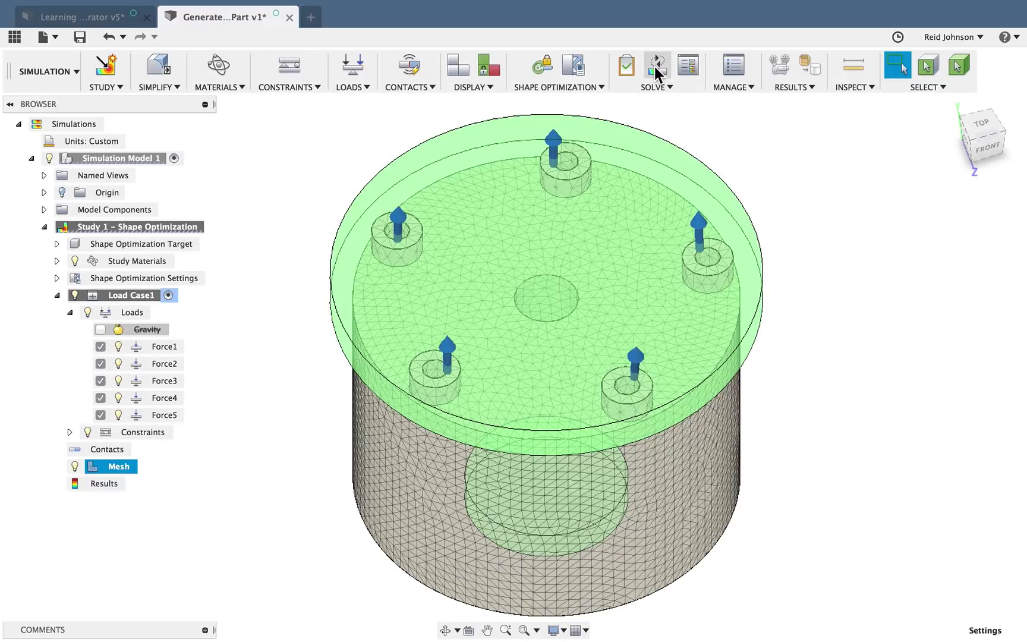
Solve the study on the cloud and close the completed Job Status window
{"action": "left_click", "coordinate": [656, 67]}
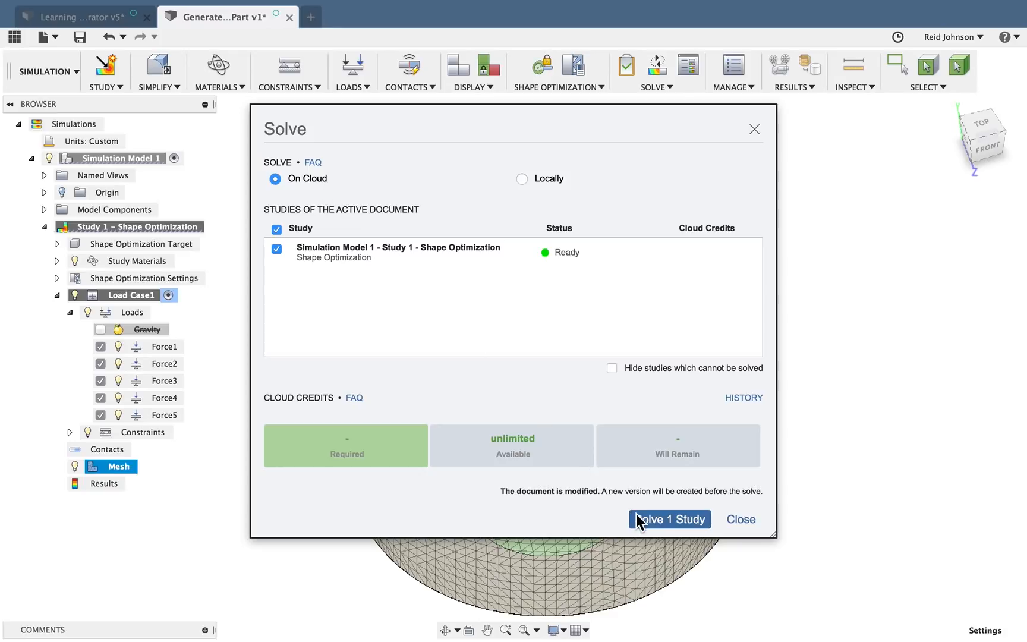
{"action": "left_click", "coordinate": [670, 520]}
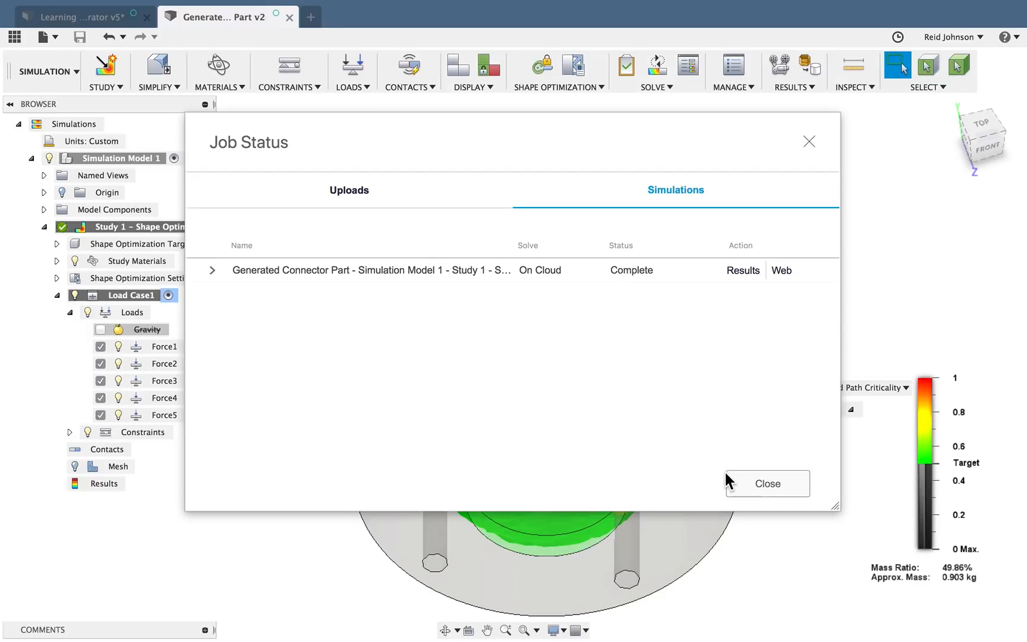
{"action": "left_click", "coordinate": [768, 484]}
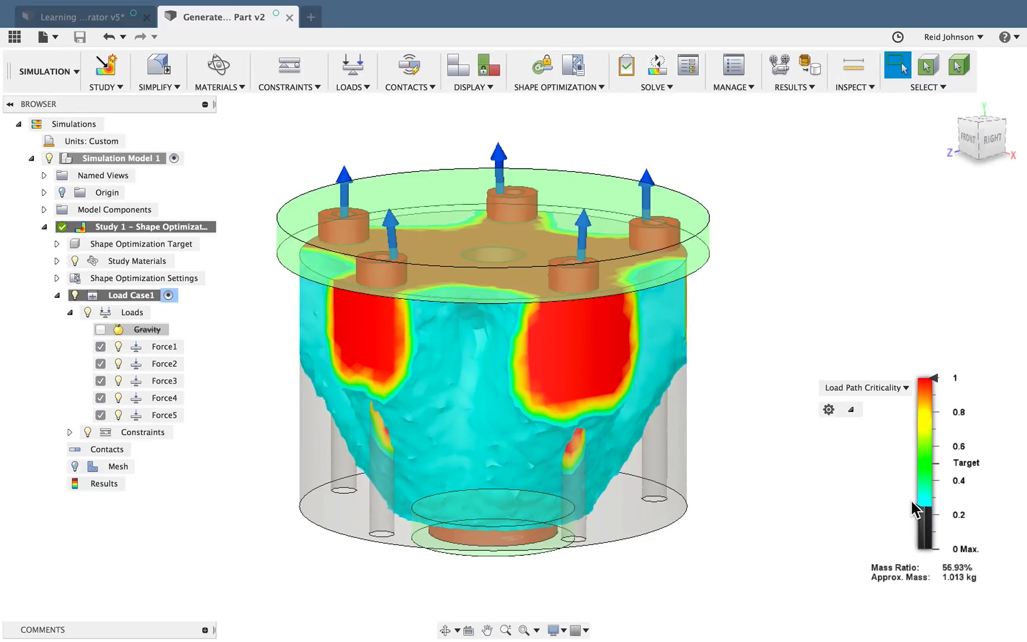
Raise the Load Path Criticality threshold toward 1, leaving about a 34% mass ratio
{"action": "left_click_drag", "start_coordinate": [924, 507], "coordinate": [922, 469]}
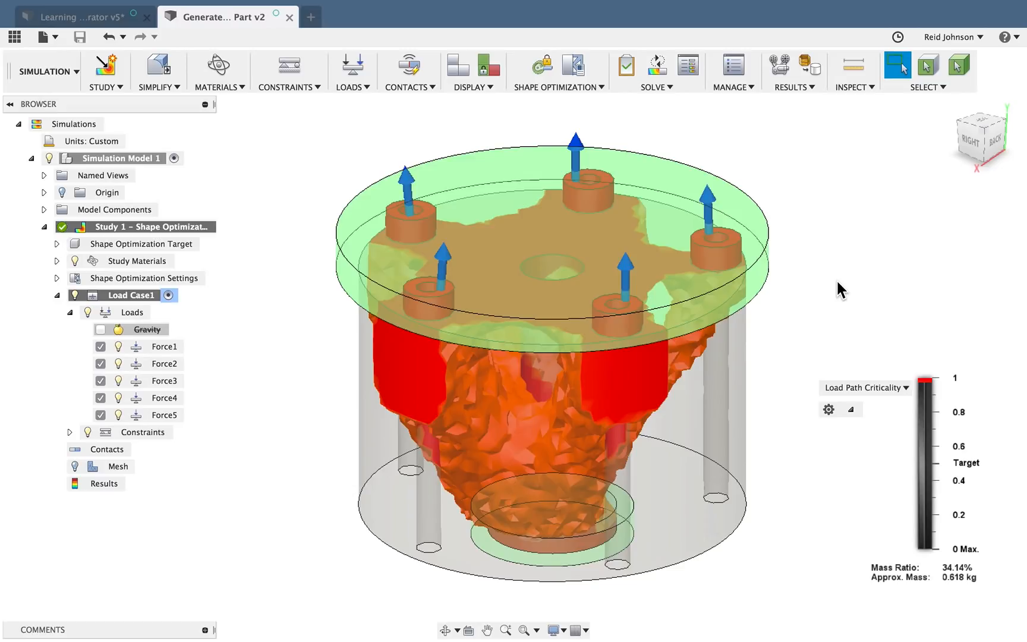
{"action": "mouse_move", "coordinate": [826, 183]}
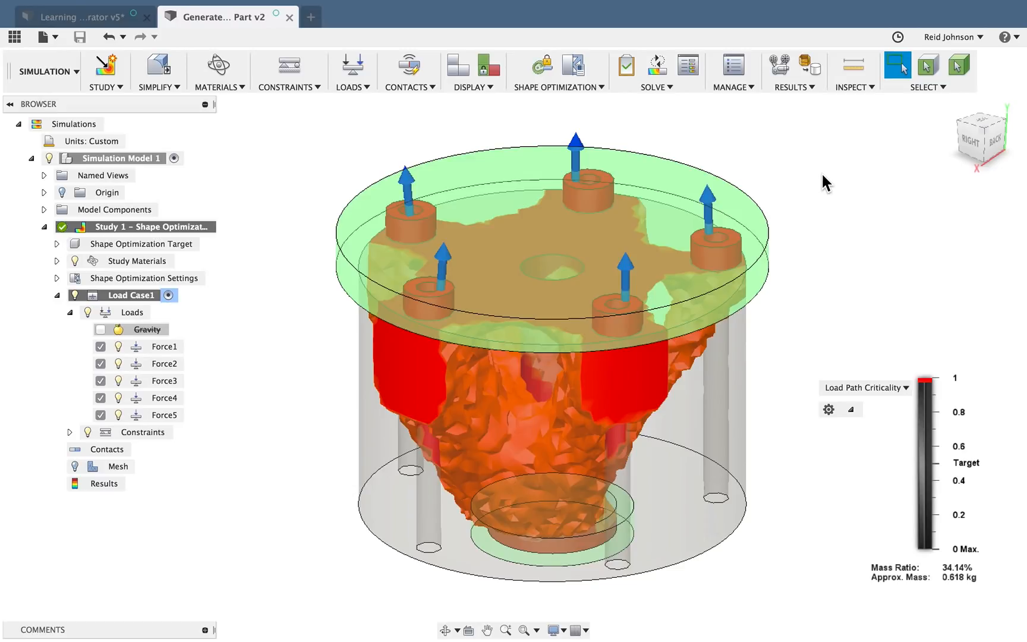
{"action": "mouse_move", "coordinate": [797, 88]}
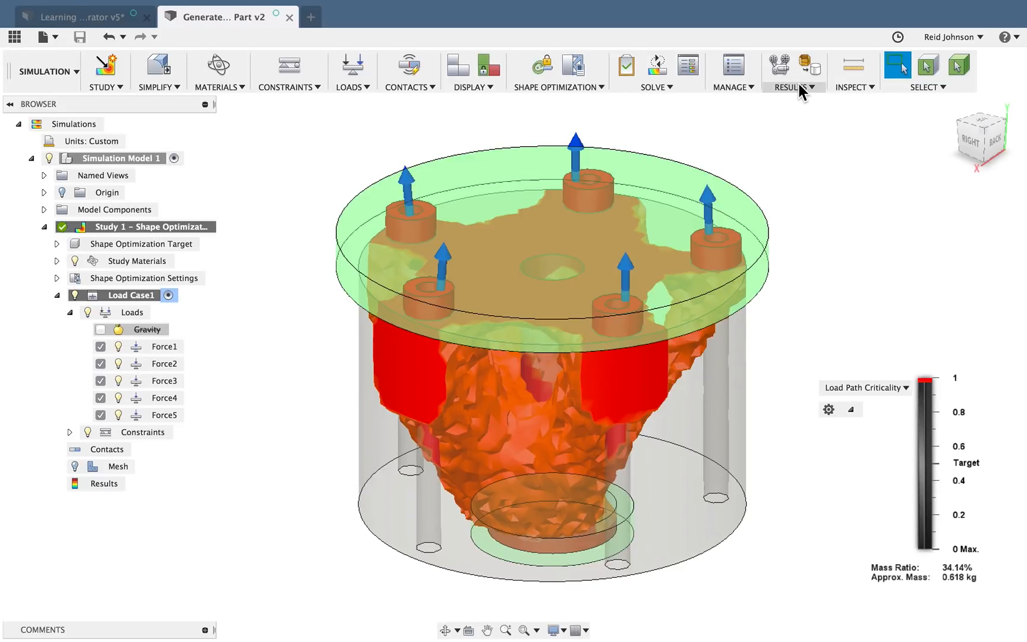
Promote the optimized result as a mesh object to the Model Workspace
{"action": "left_click", "coordinate": [793, 71]}
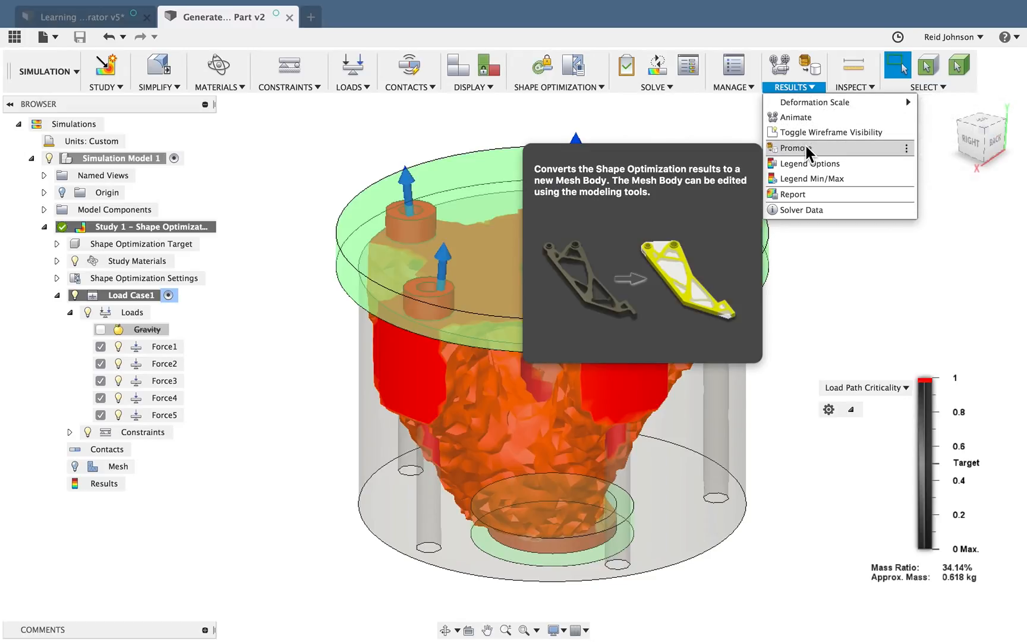
{"action": "left_click", "coordinate": [800, 148]}
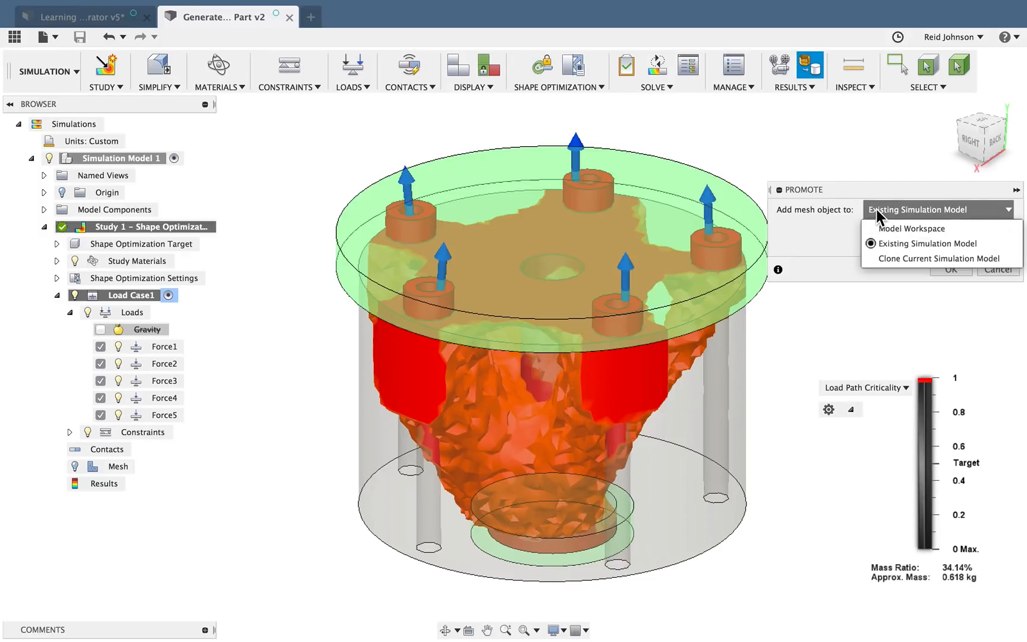
{"action": "left_click", "coordinate": [913, 229]}
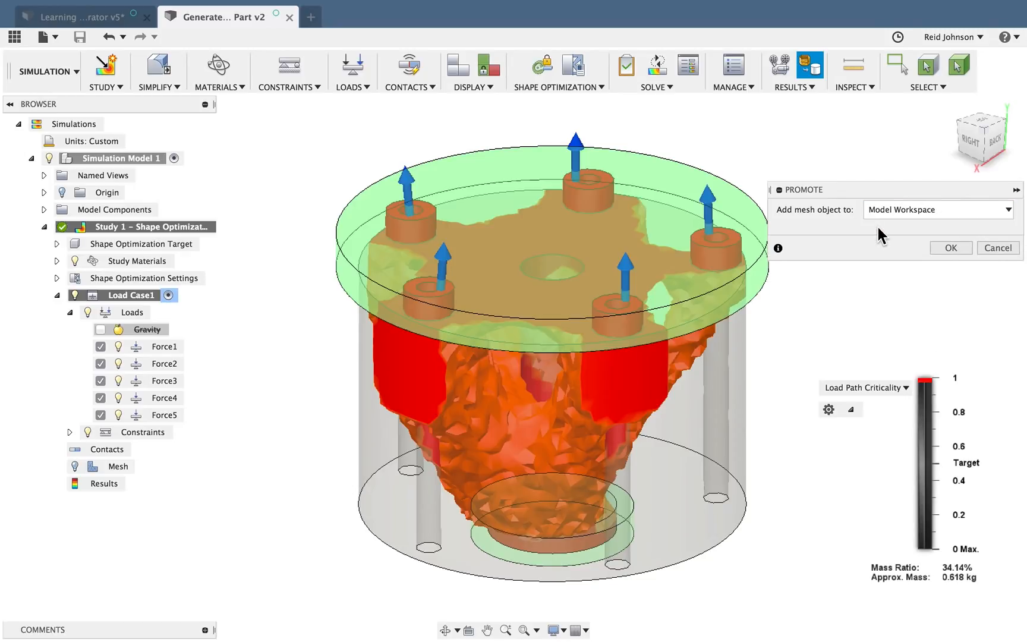
{"action": "mouse_move", "coordinate": [933, 245]}
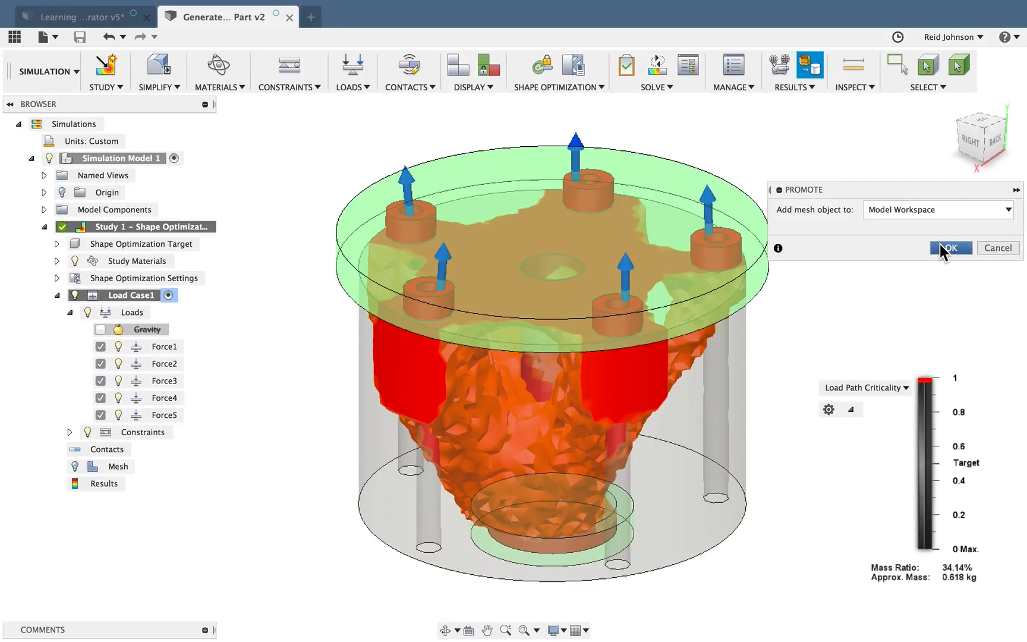
{"action": "left_click", "coordinate": [949, 247]}
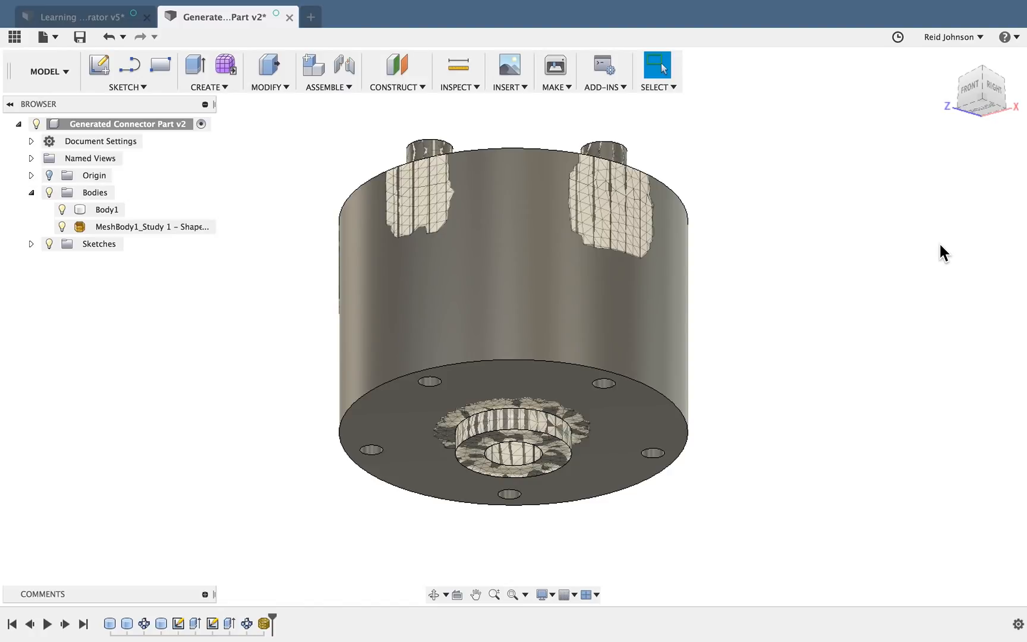
Make Body1 transparent via Opacity Control and bring up the mesh body's edit options
{"action": "right_click", "coordinate": [106, 209]}
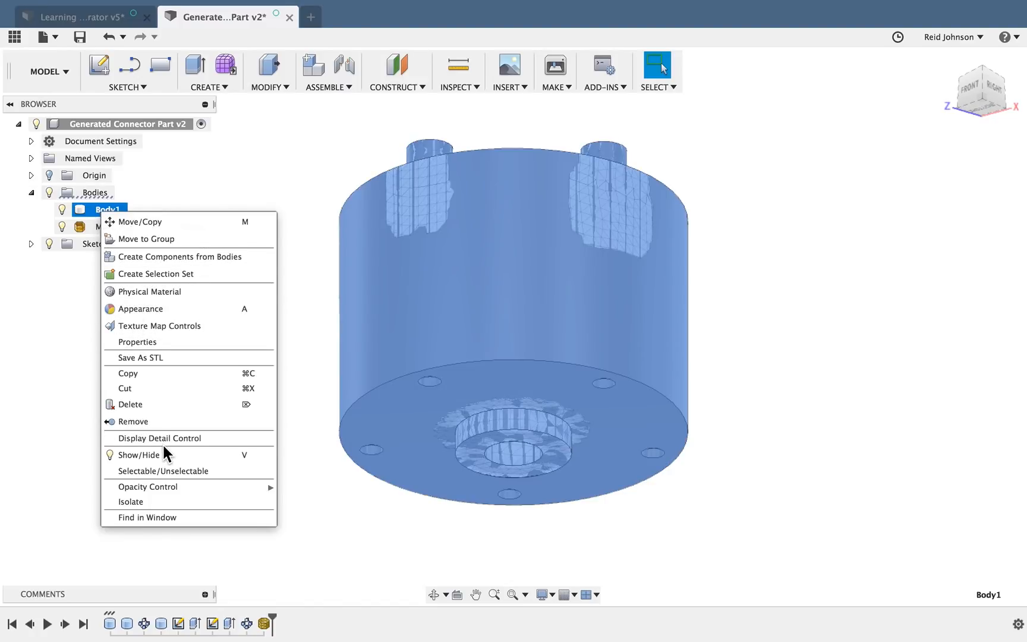
{"action": "mouse_move", "coordinate": [276, 501]}
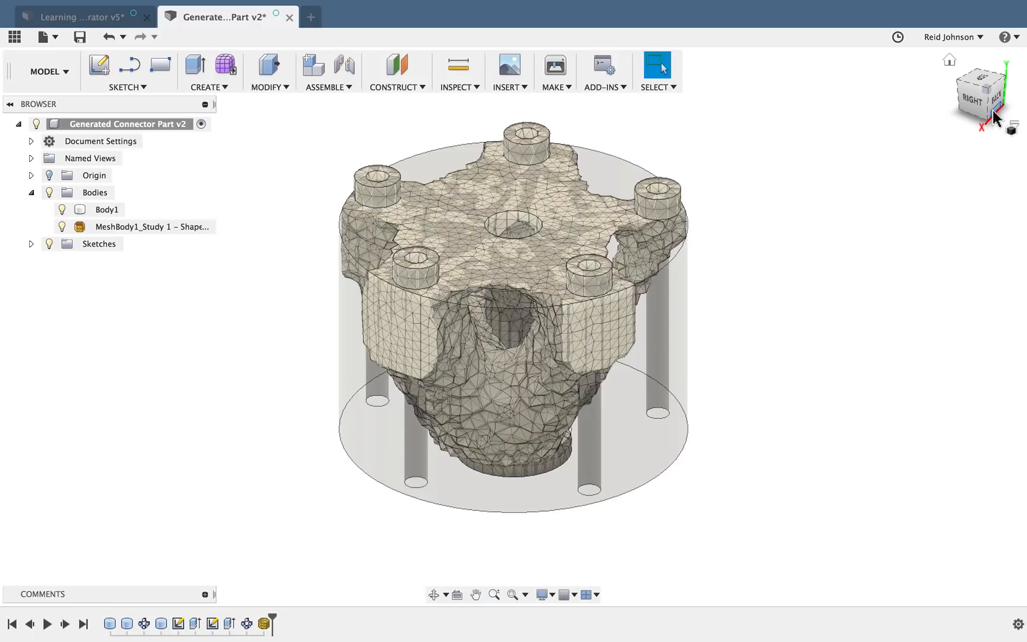
{"action": "left_click", "coordinate": [152, 226]}
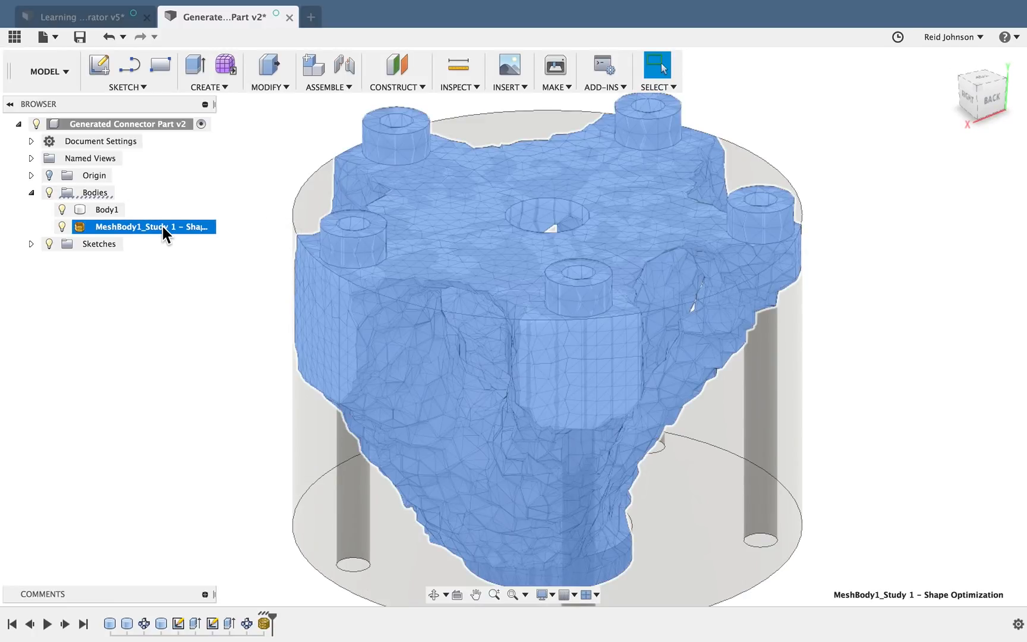
{"action": "right_click", "coordinate": [143, 226]}
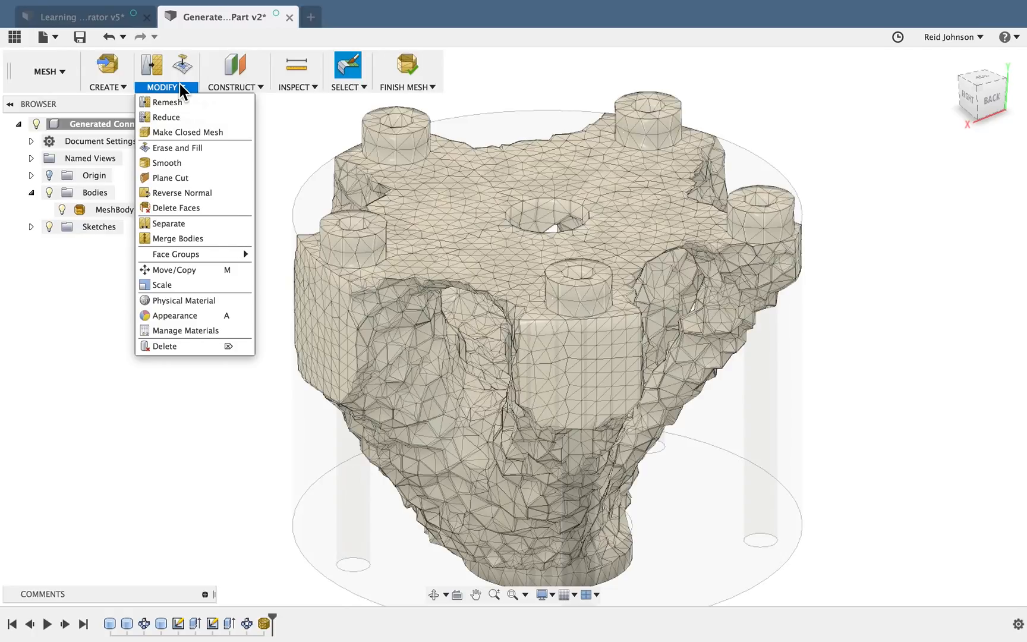
{"action": "mouse_move", "coordinate": [170, 163]}
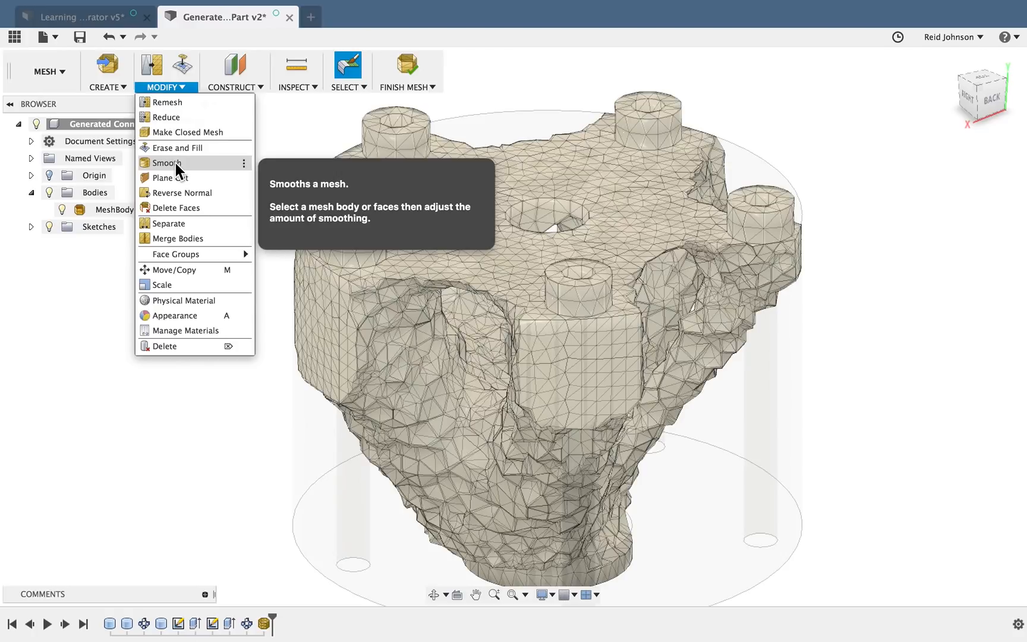
Smooth a rough patch of front faces on the mesh with the Smoothing slider at about 29.2
{"action": "left_click", "coordinate": [167, 163]}
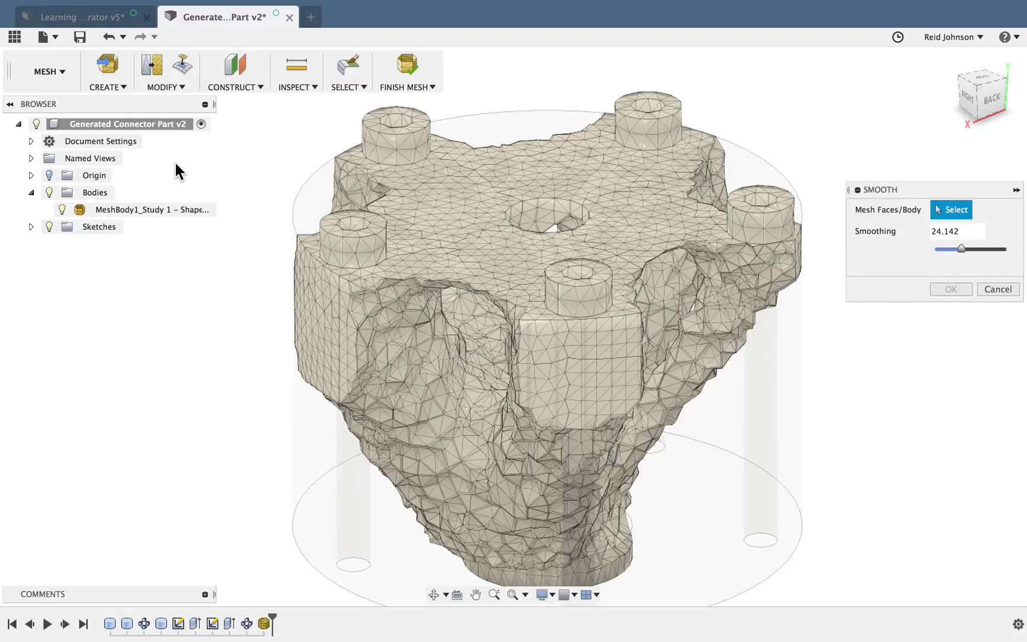
{"action": "left_click", "coordinate": [430, 400]}
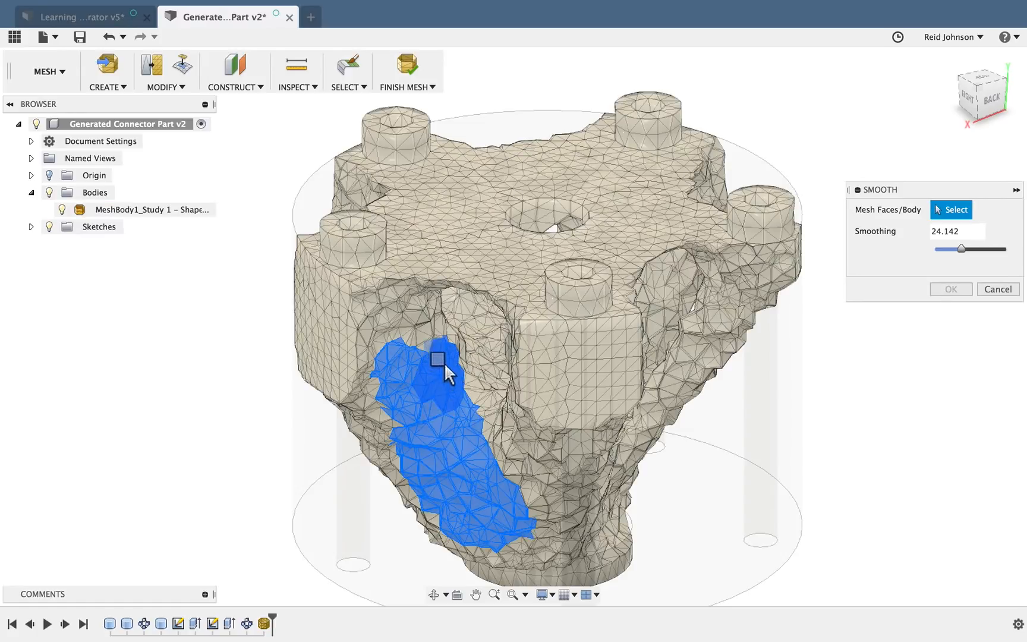
{"action": "left_click_drag", "start_coordinate": [439, 361], "coordinate": [541, 491]}
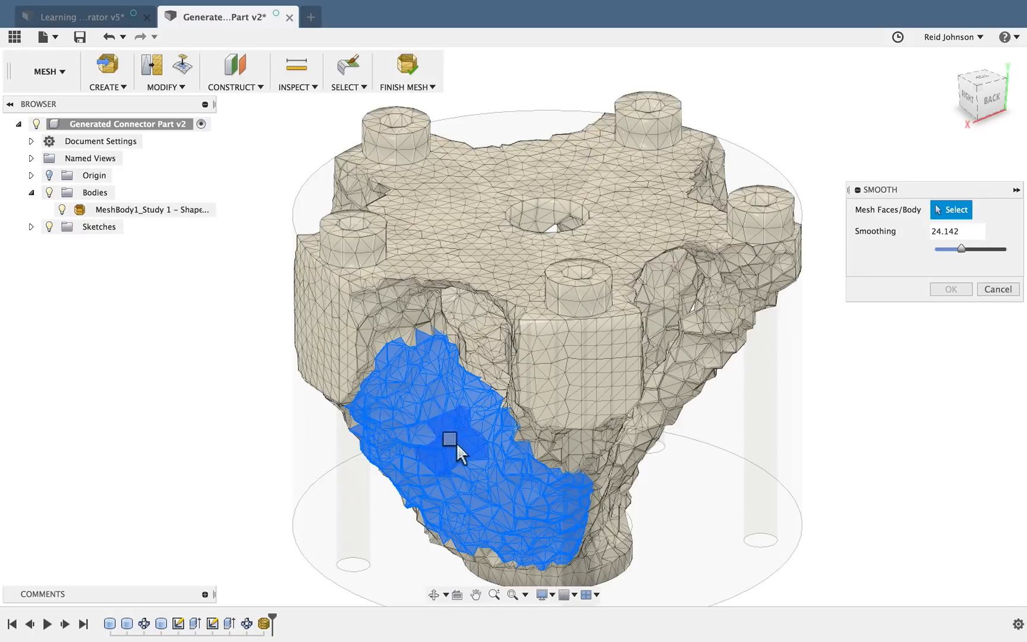
{"action": "left_click", "coordinate": [450, 440]}
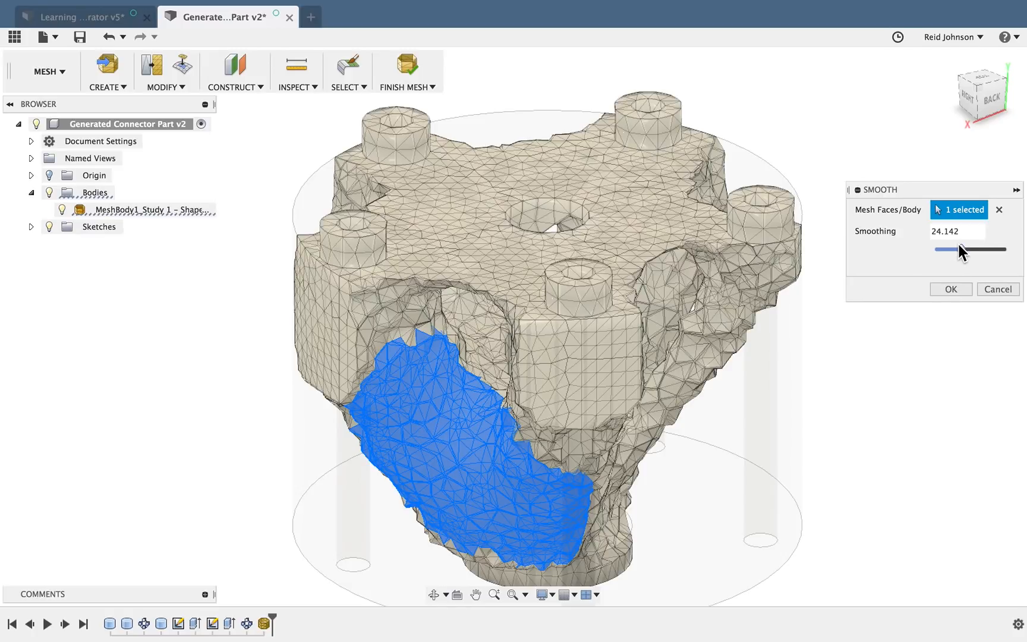
{"action": "left_click_drag", "start_coordinate": [954, 250], "coordinate": [971, 250]}
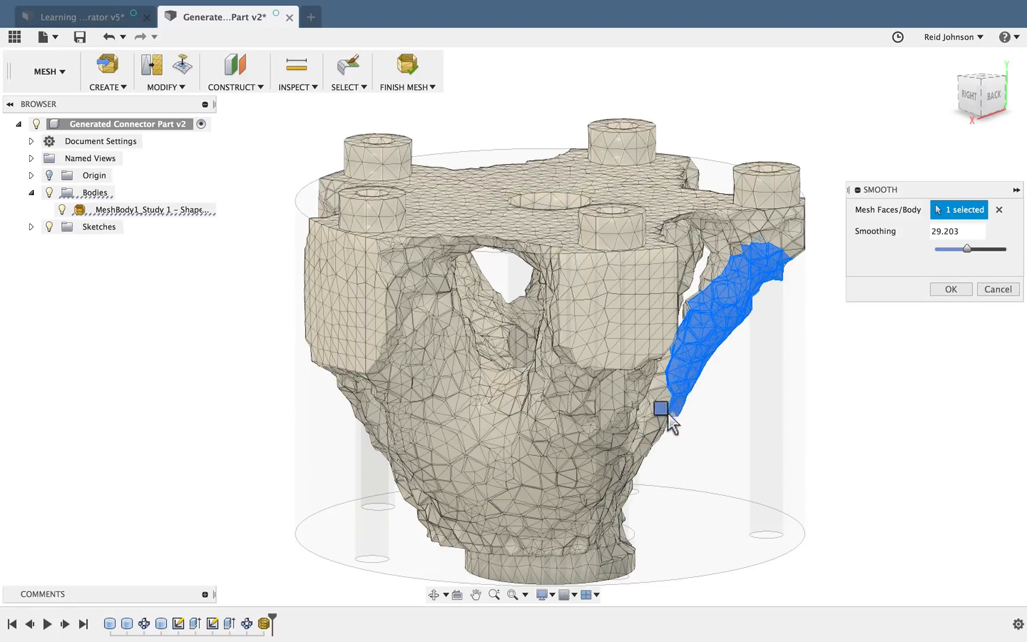
{"action": "mouse_move", "coordinate": [697, 400]}
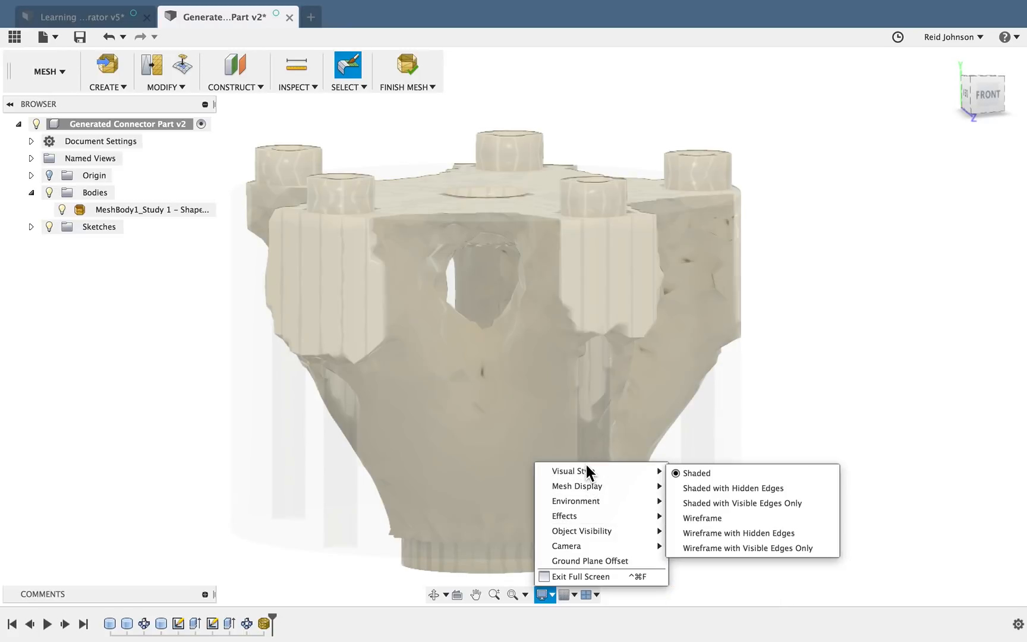
{"action": "mouse_move", "coordinate": [577, 486]}
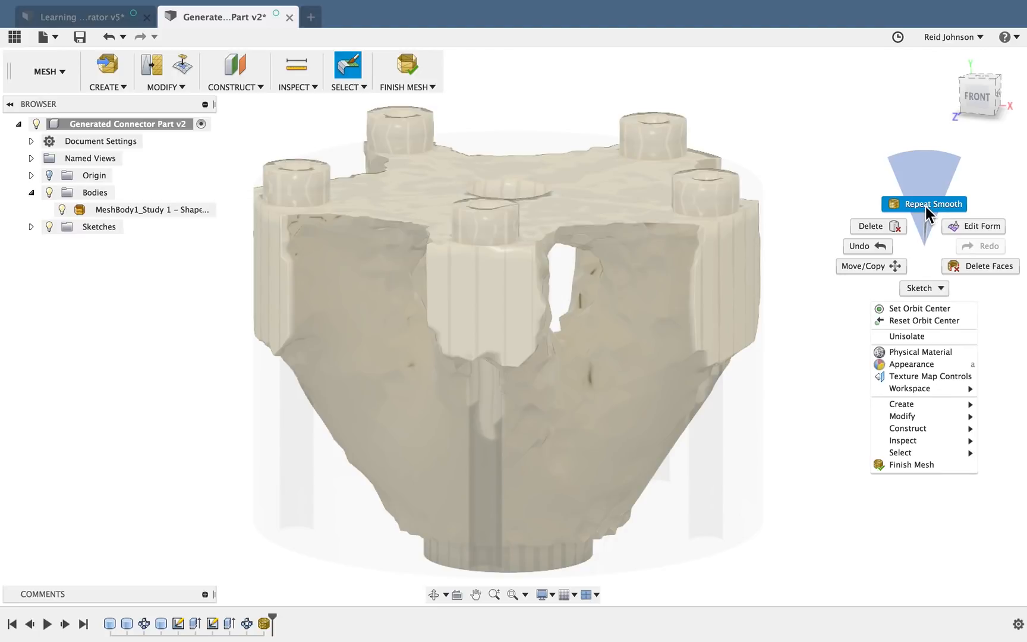
Repeat Smooth on another rough front area at about 57 and apply it
{"action": "left_click", "coordinate": [932, 204]}
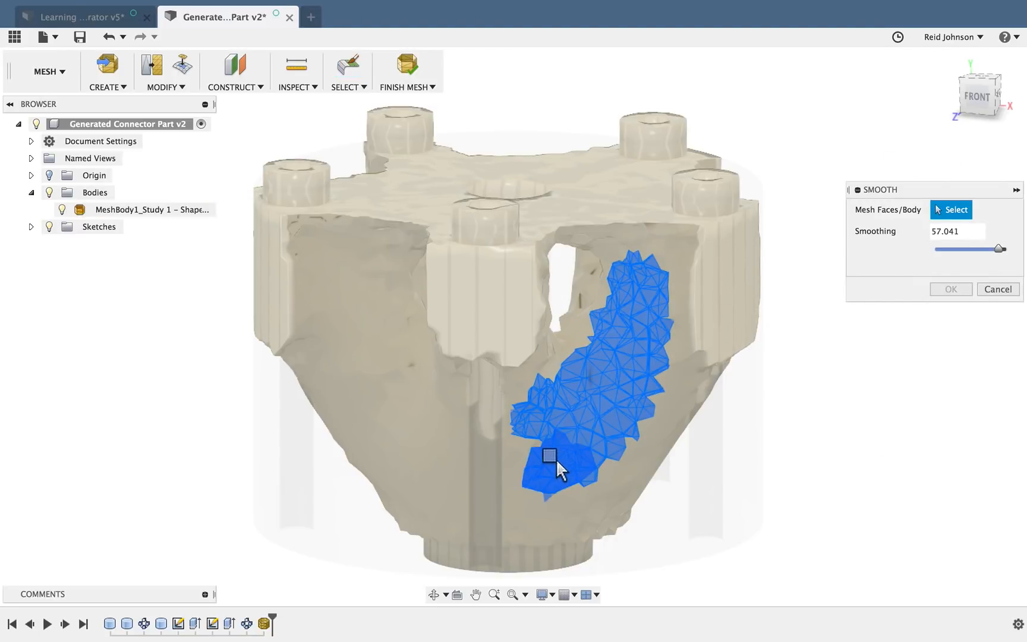
{"action": "left_click", "coordinate": [550, 457]}
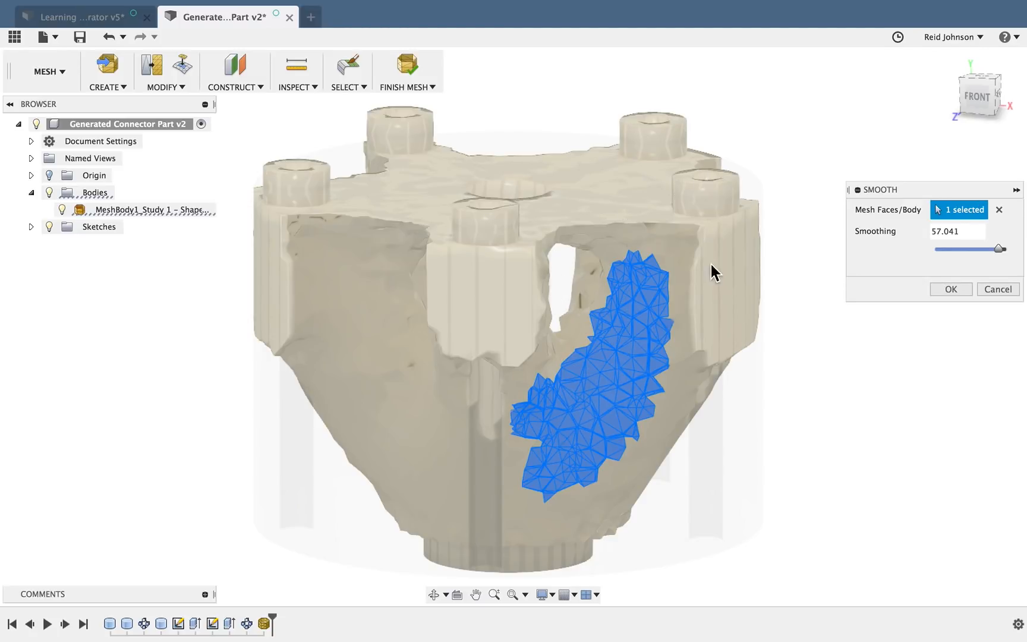
{"action": "mouse_move", "coordinate": [684, 224]}
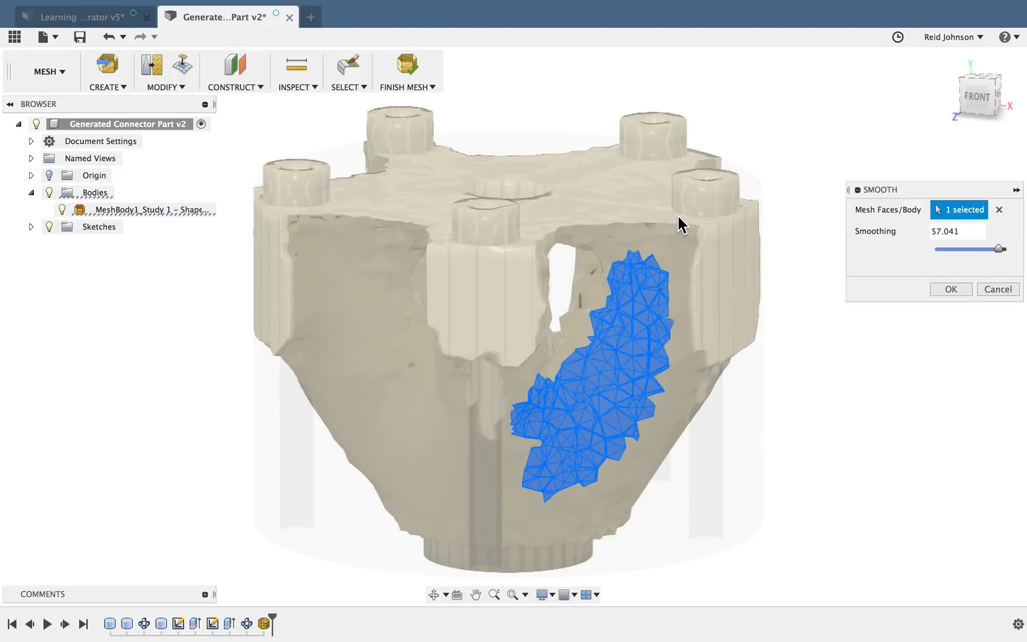
{"action": "left_click", "coordinate": [951, 289]}
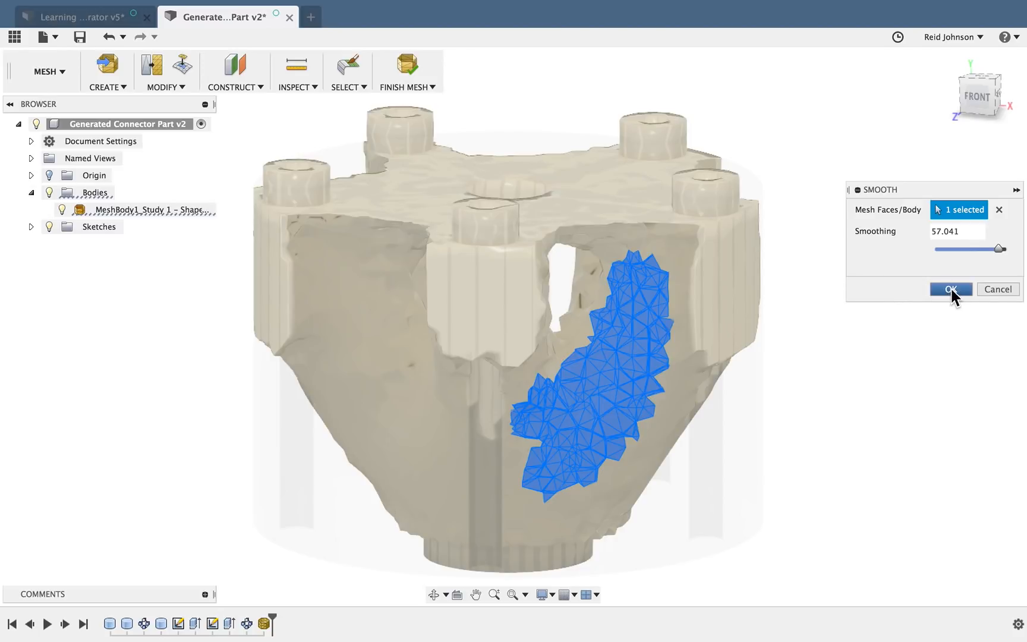
{"action": "left_click", "coordinate": [951, 289]}
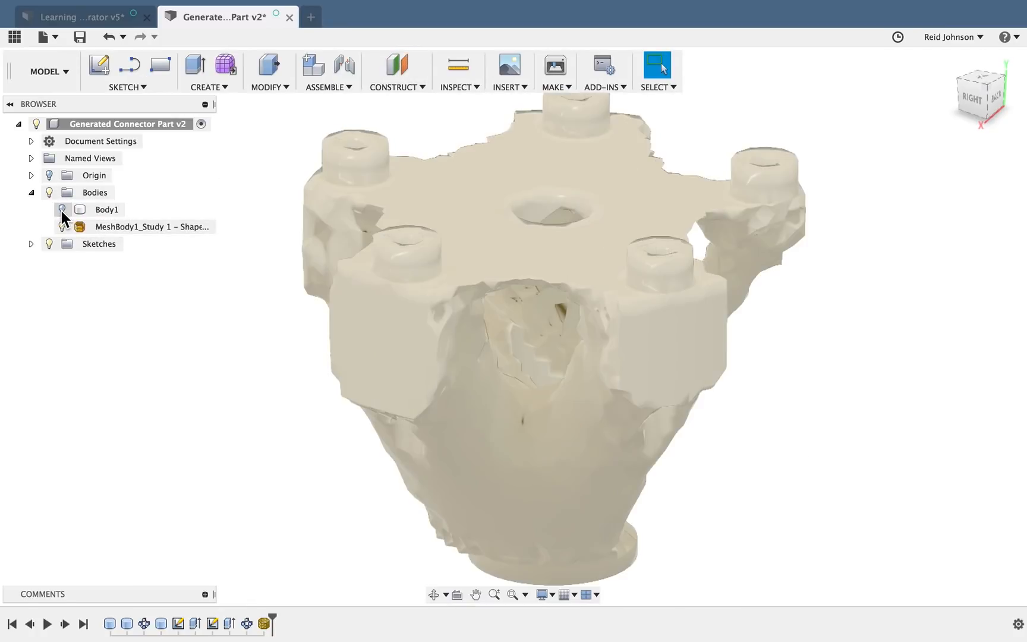
Hide Body1, re-enter mesh editing and list the inspection tools
{"action": "left_click", "coordinate": [149, 226]}
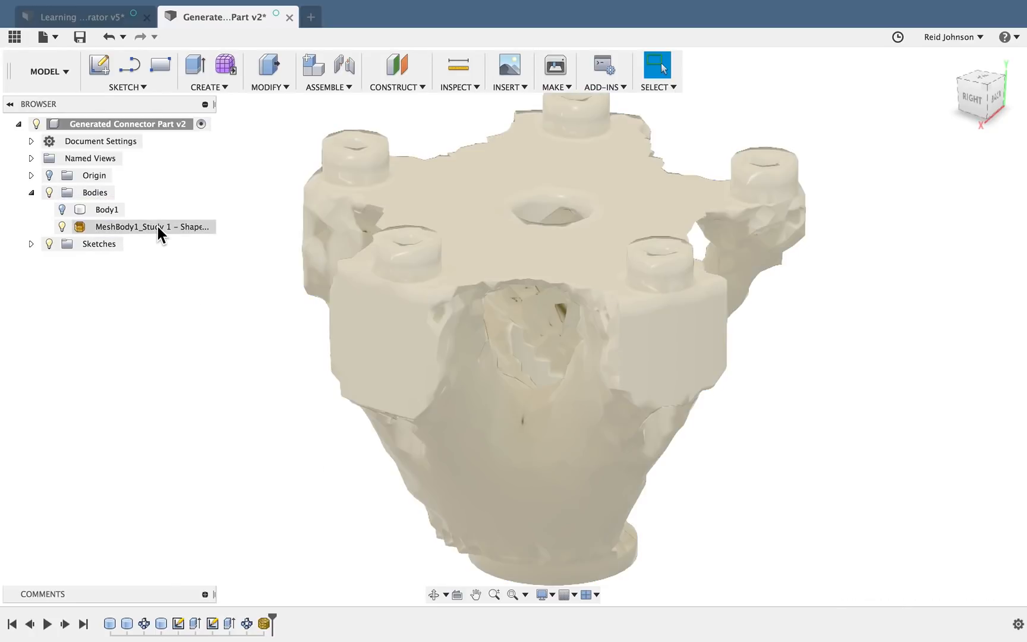
{"action": "right_click", "coordinate": [140, 226]}
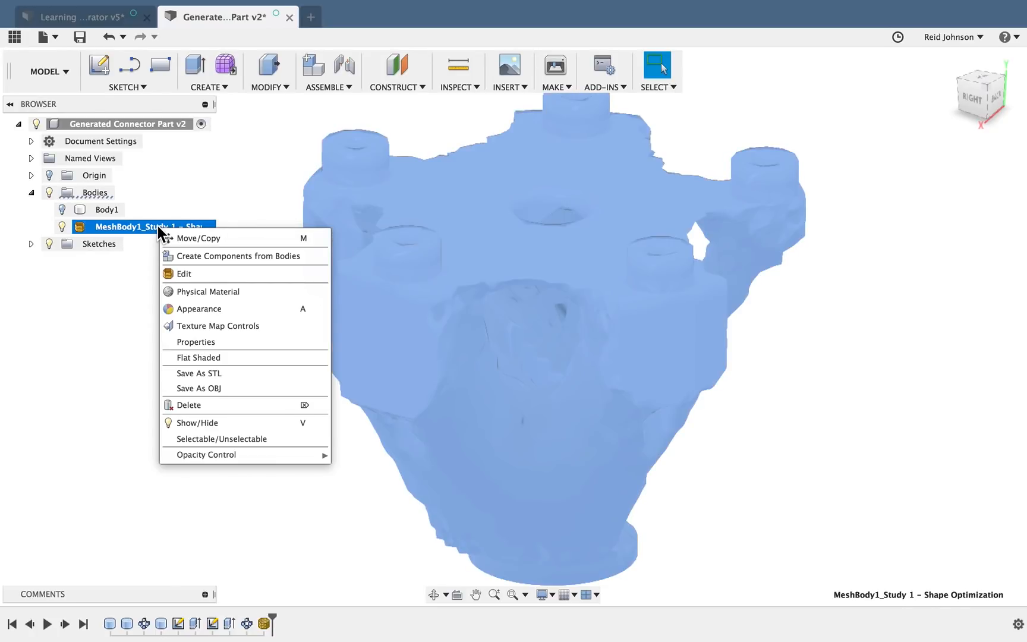
{"action": "left_click", "coordinate": [183, 274]}
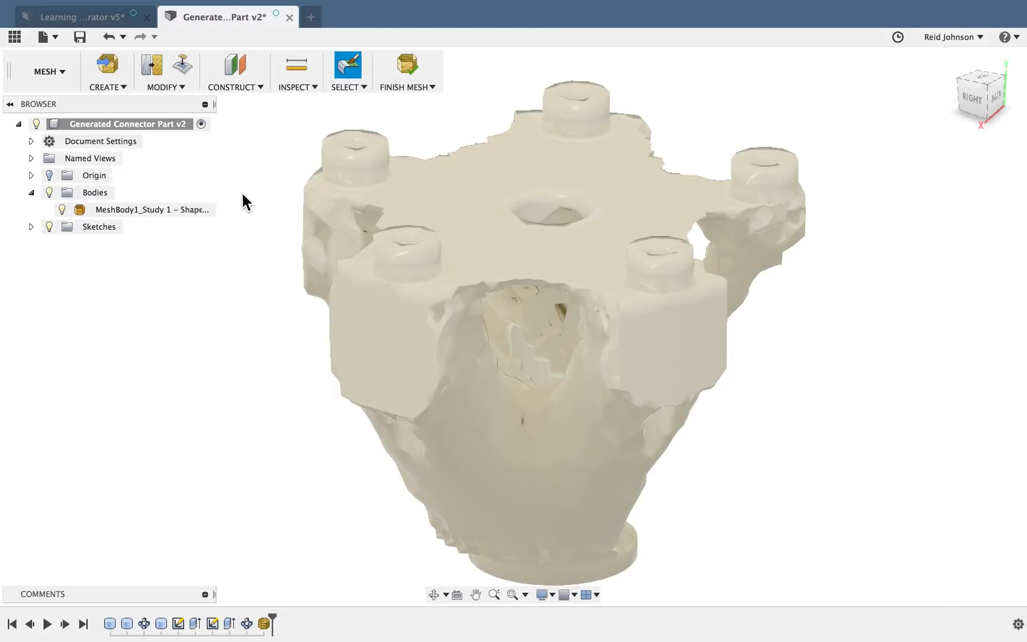
{"action": "left_click", "coordinate": [297, 70]}
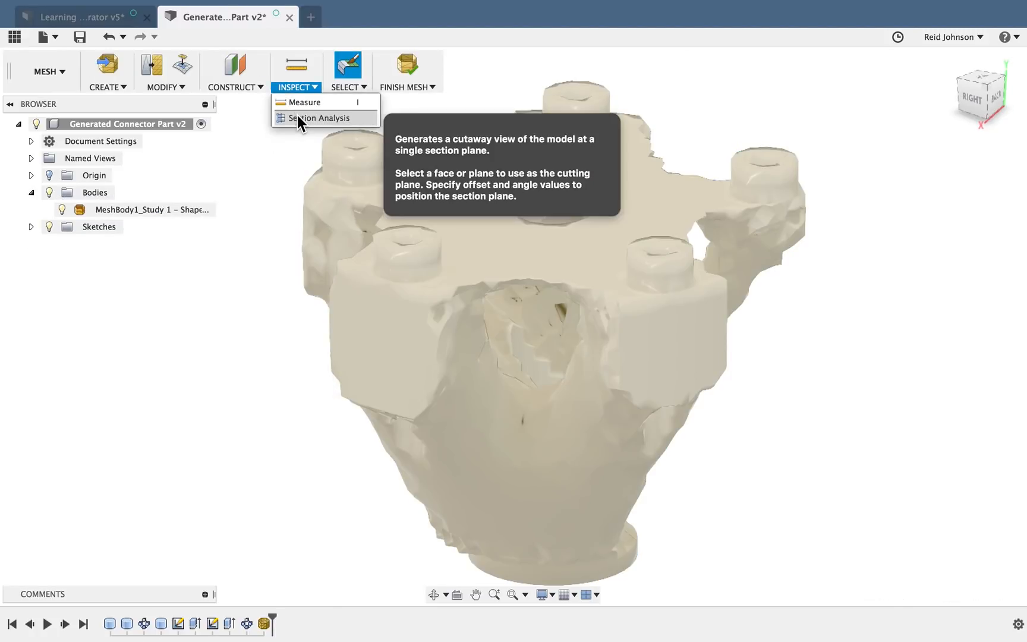
Run a Section Analysis cutting the mesh at about 83.4 mm to reveal the hollow interior
{"action": "left_click", "coordinate": [317, 117]}
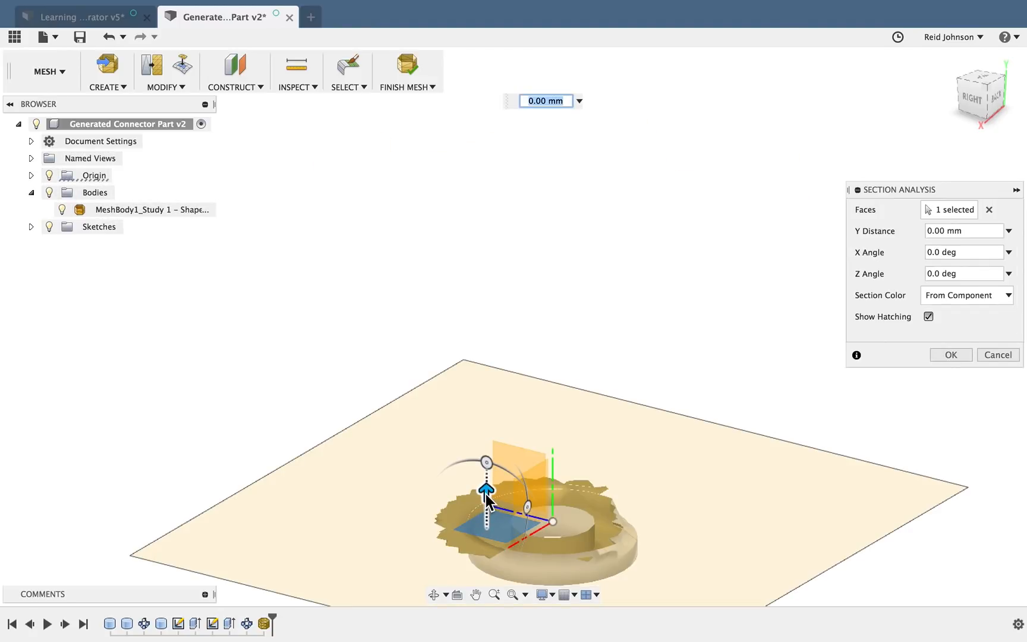
{"action": "left_click_drag", "start_coordinate": [485, 489], "coordinate": [484, 420]}
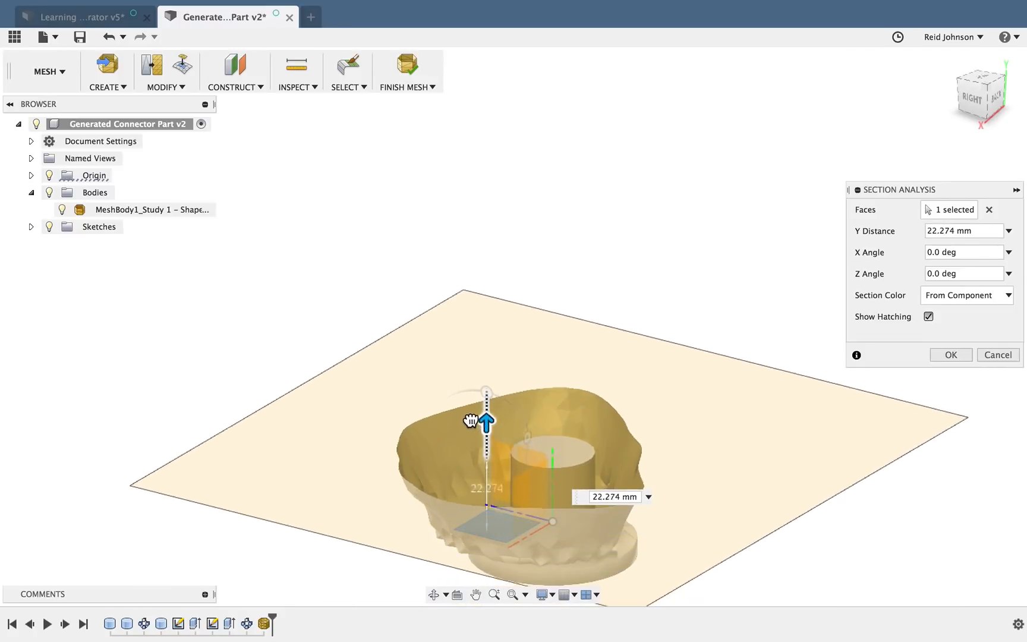
{"action": "left_click_drag", "start_coordinate": [485, 420], "coordinate": [487, 362]}
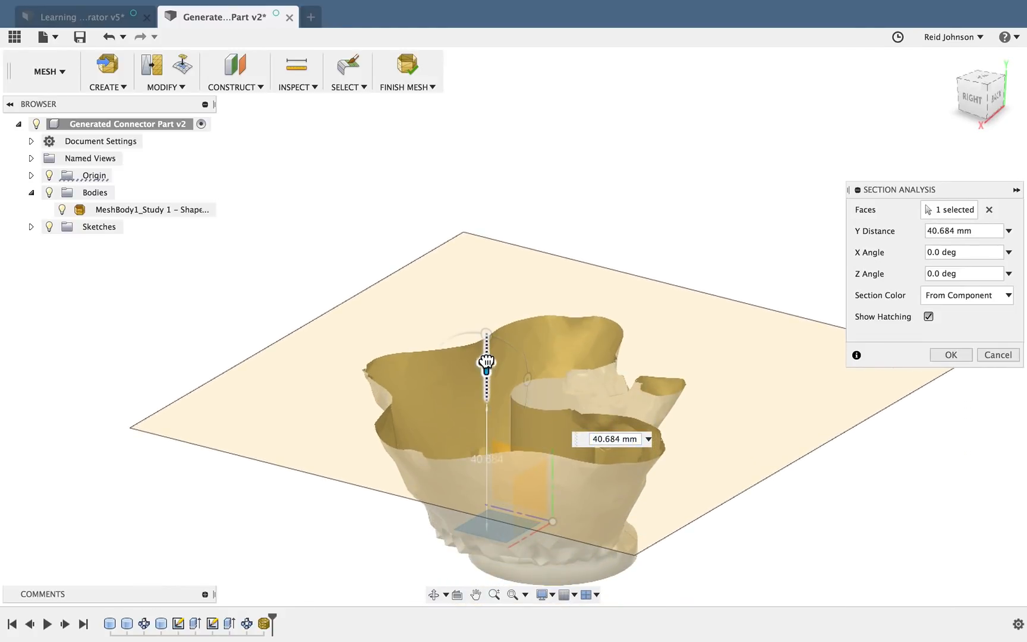
{"action": "left_click_drag", "start_coordinate": [488, 360], "coordinate": [486, 258]}
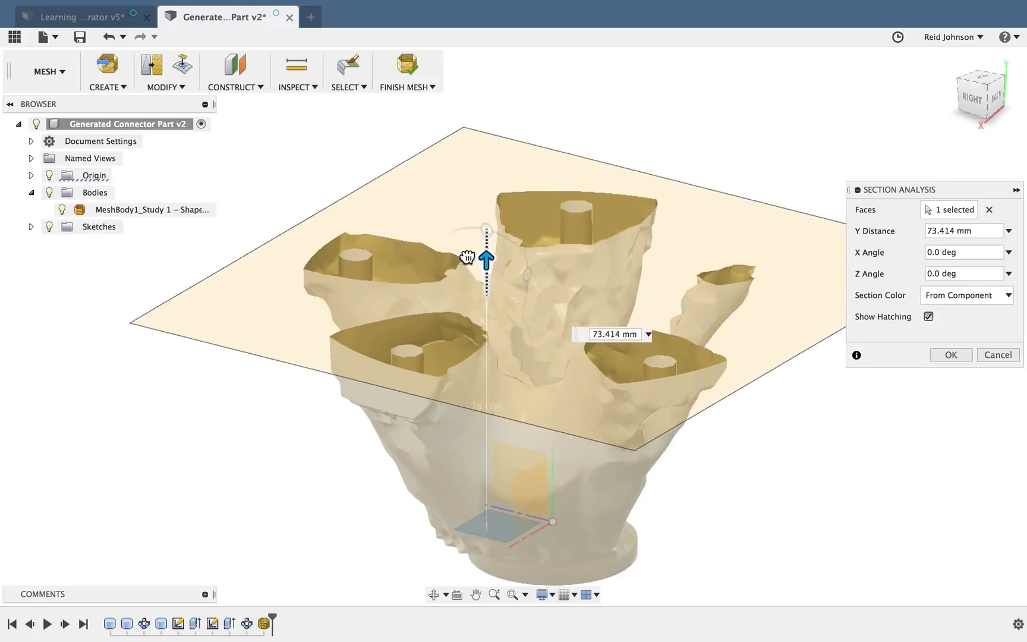
{"action": "left_click_drag", "start_coordinate": [486, 256], "coordinate": [484, 216]}
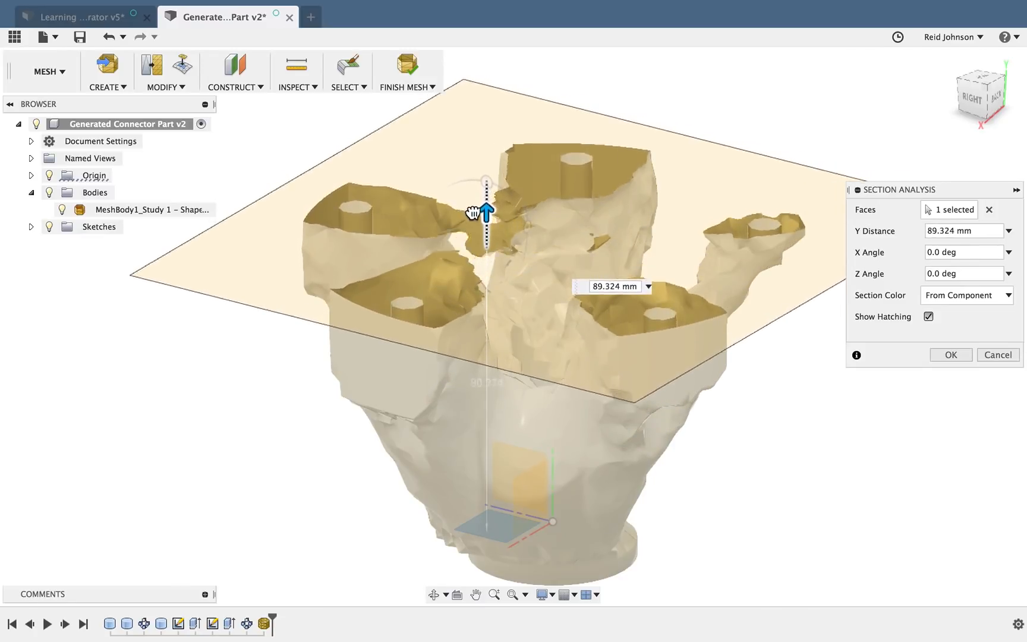
{"action": "left_click_drag", "start_coordinate": [485, 213], "coordinate": [485, 230]}
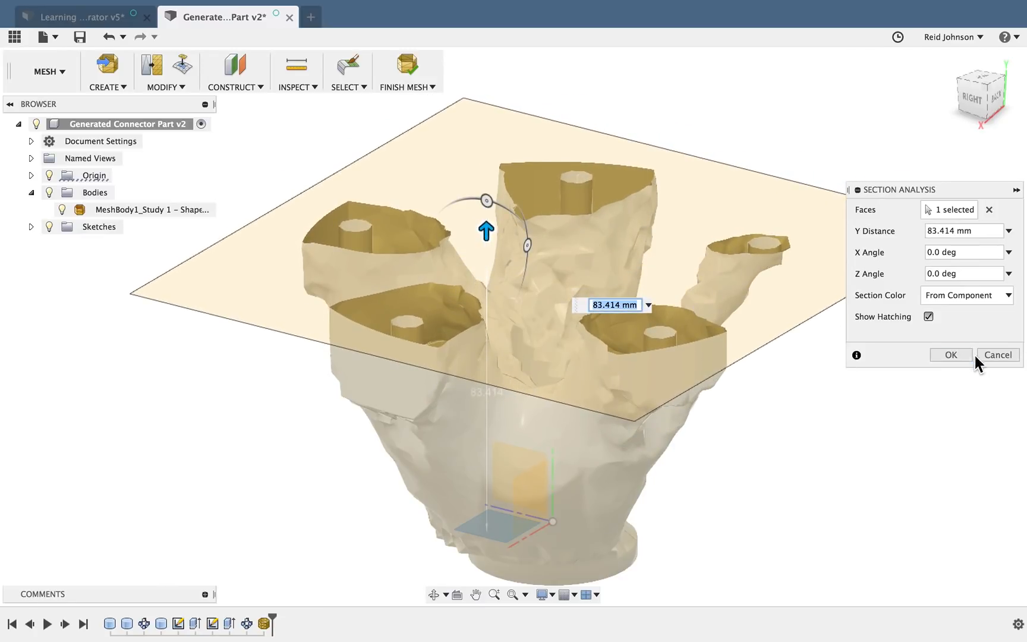
{"action": "left_click", "coordinate": [951, 354]}
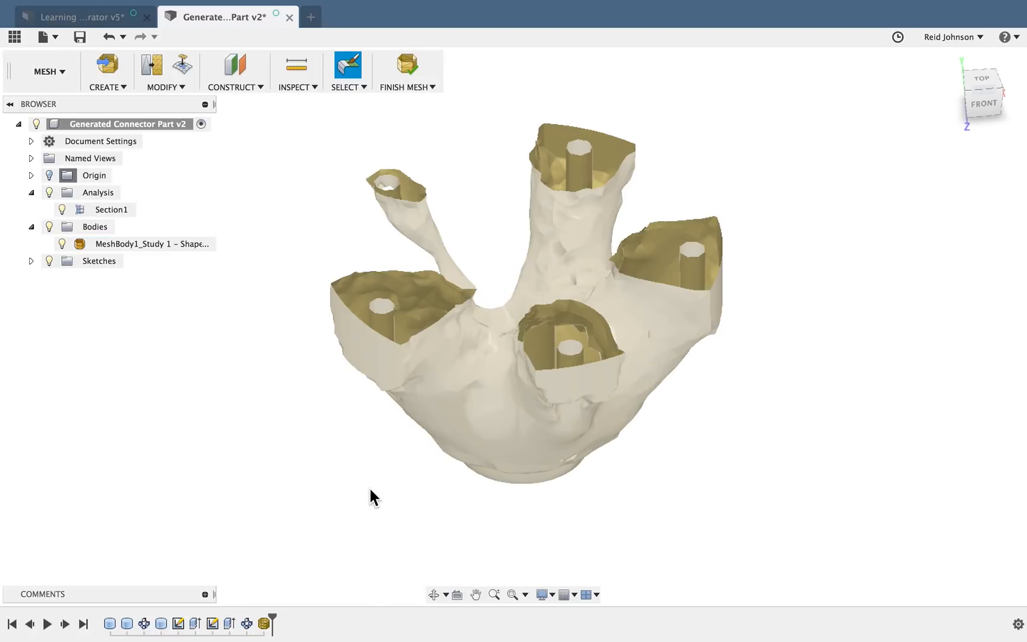
Create a 25 mm diameter, 10 mm tall cylinder on one connector boss as New Body (Body2)
{"action": "left_click", "coordinate": [110, 210]}
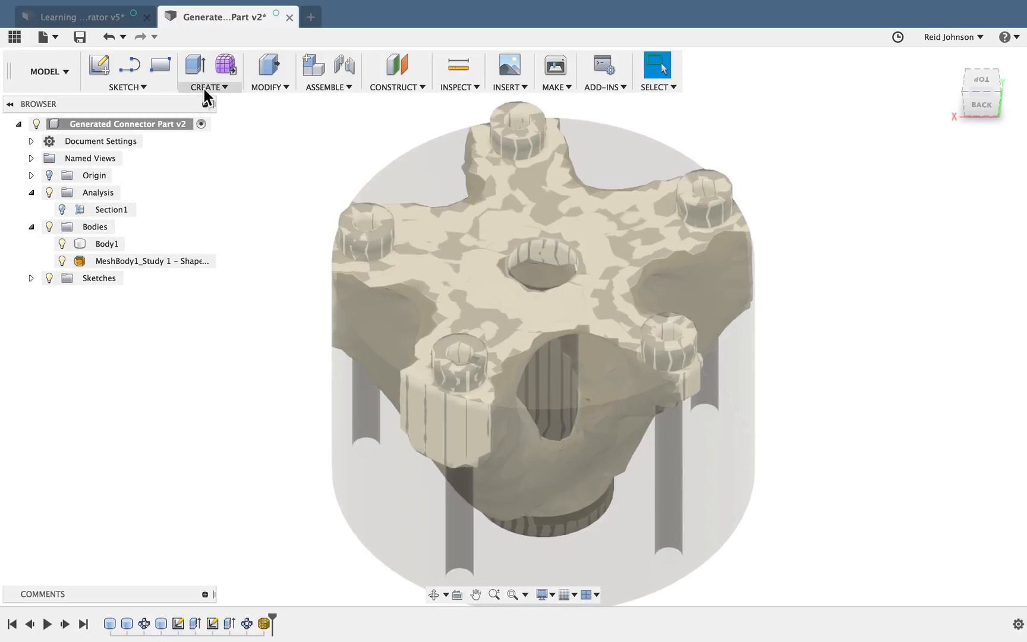
{"action": "left_click", "coordinate": [207, 88]}
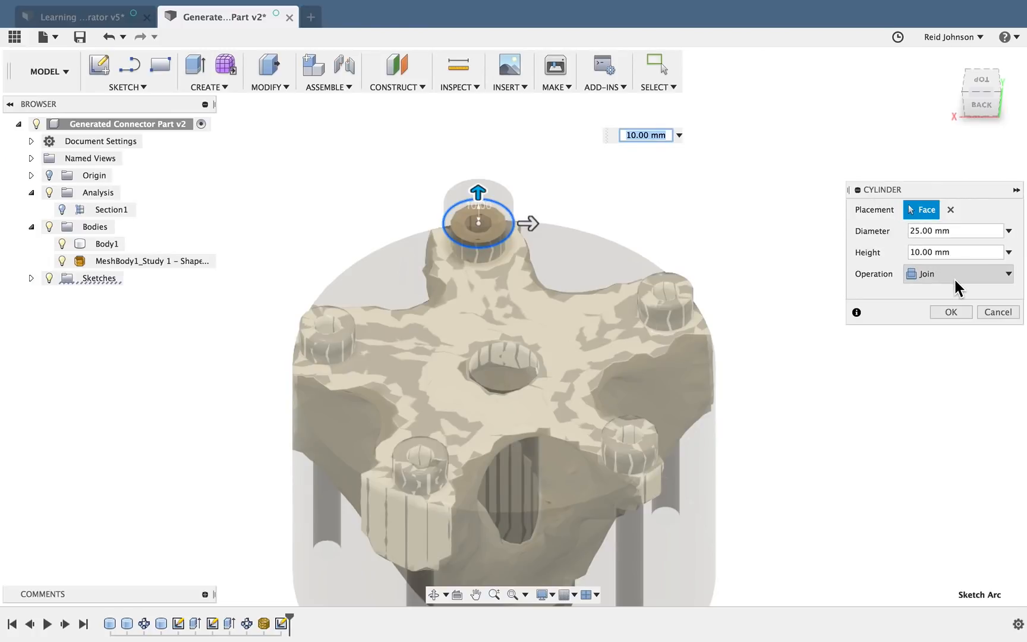
{"action": "left_click", "coordinate": [958, 273]}
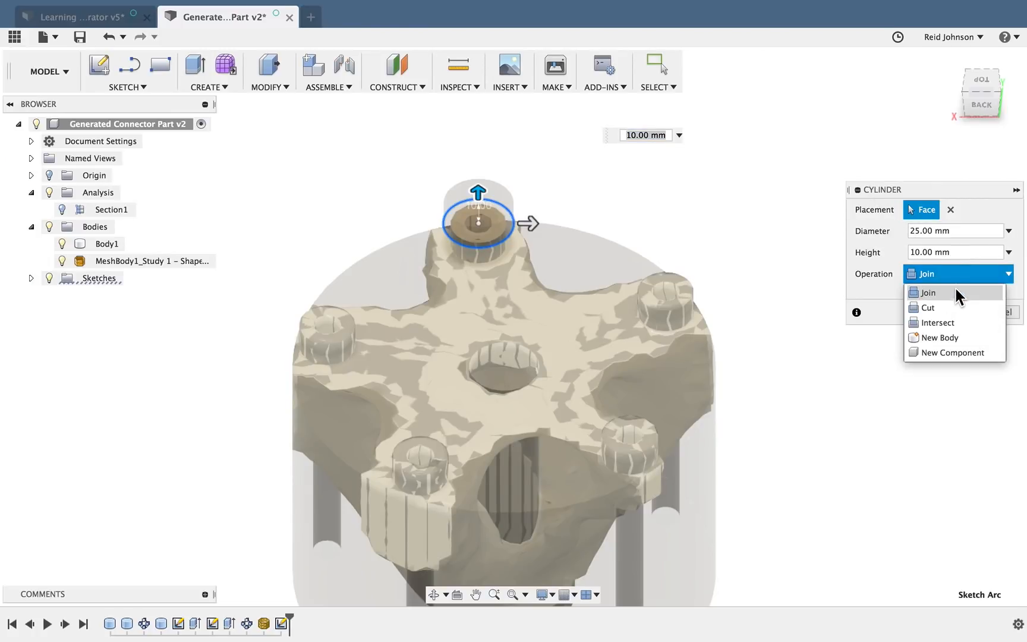
{"action": "left_click", "coordinate": [940, 338]}
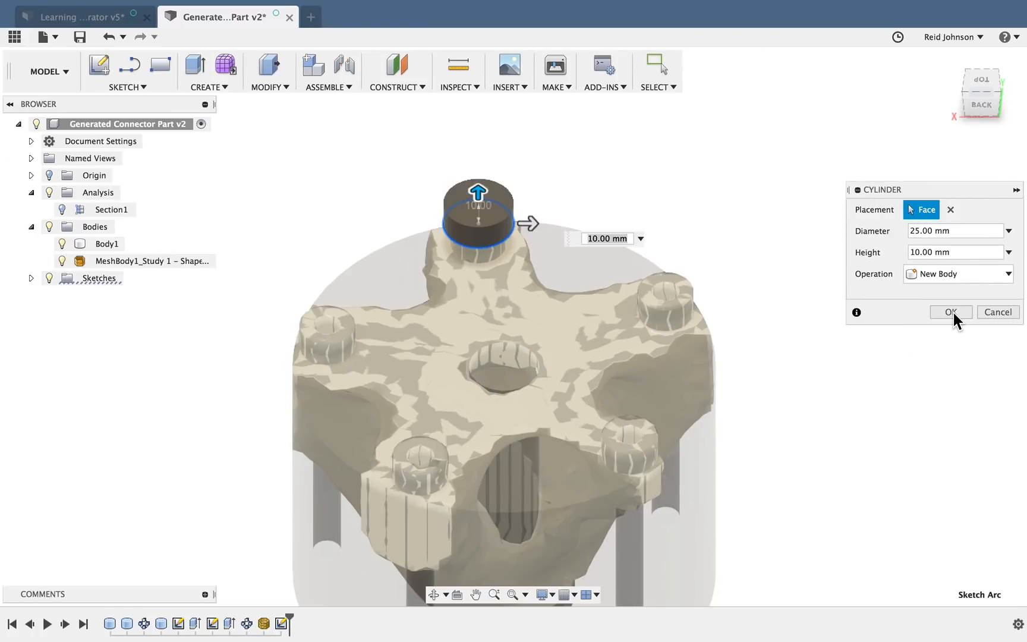
{"action": "left_click", "coordinate": [951, 311]}
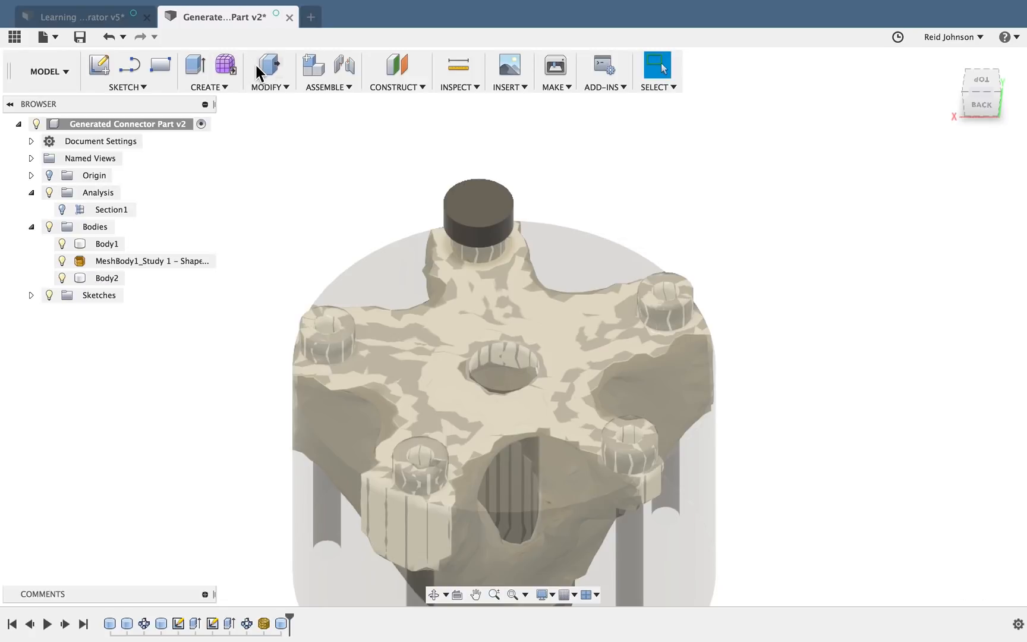
Press Pull the cylinder's bottom face downward so it reaches into the part
{"action": "left_click", "coordinate": [266, 64]}
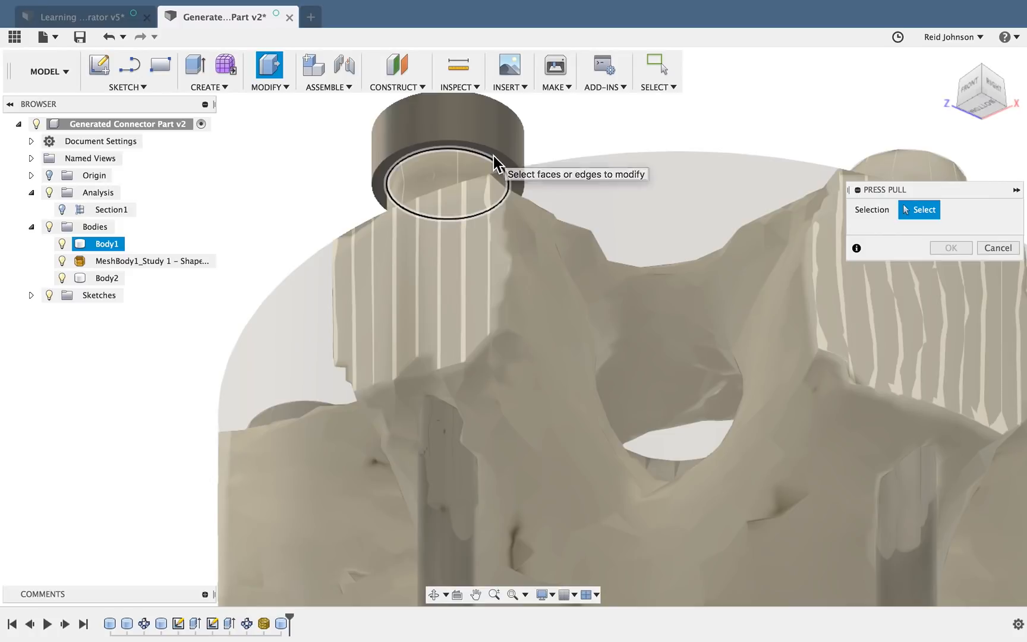
{"action": "left_click", "coordinate": [440, 178]}
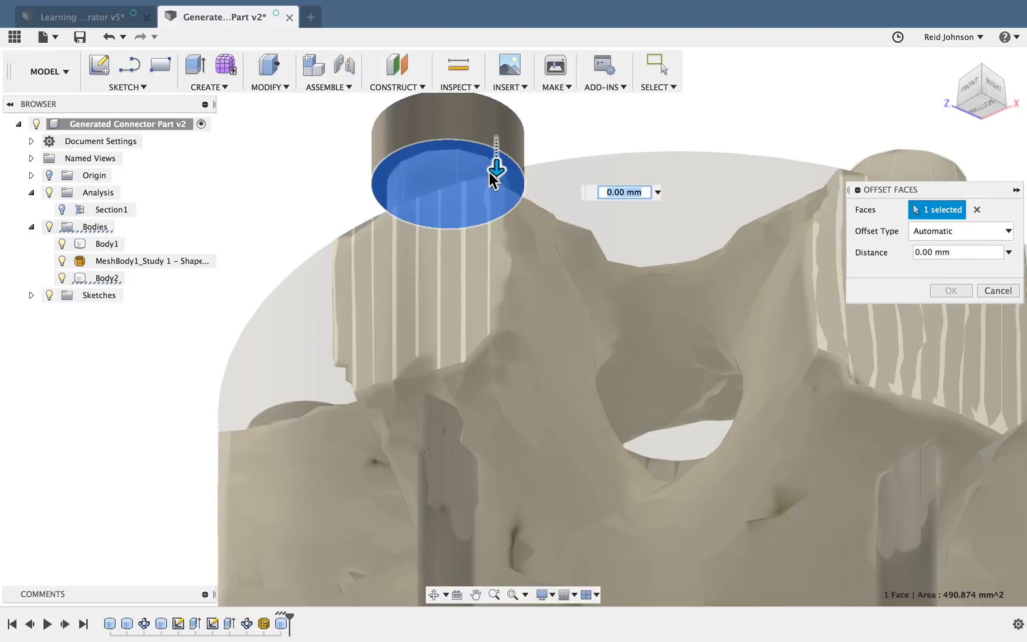
{"action": "left_click_drag", "start_coordinate": [496, 168], "coordinate": [499, 231]}
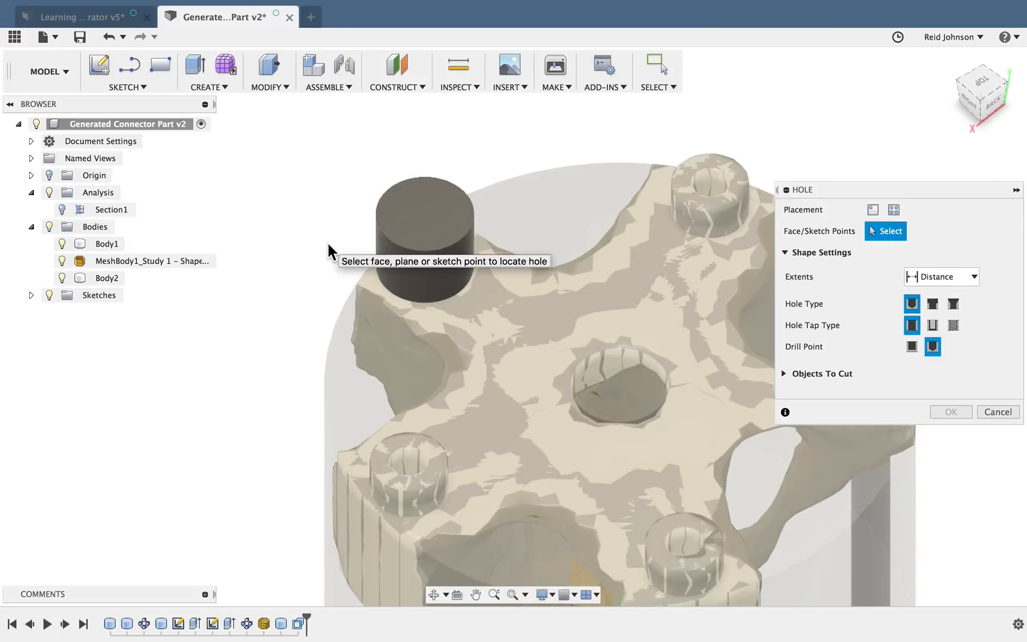
Cut a tapped, modeled ISO Metric M10x1.5 hole into the cylinder's top face
{"action": "left_click", "coordinate": [419, 220]}
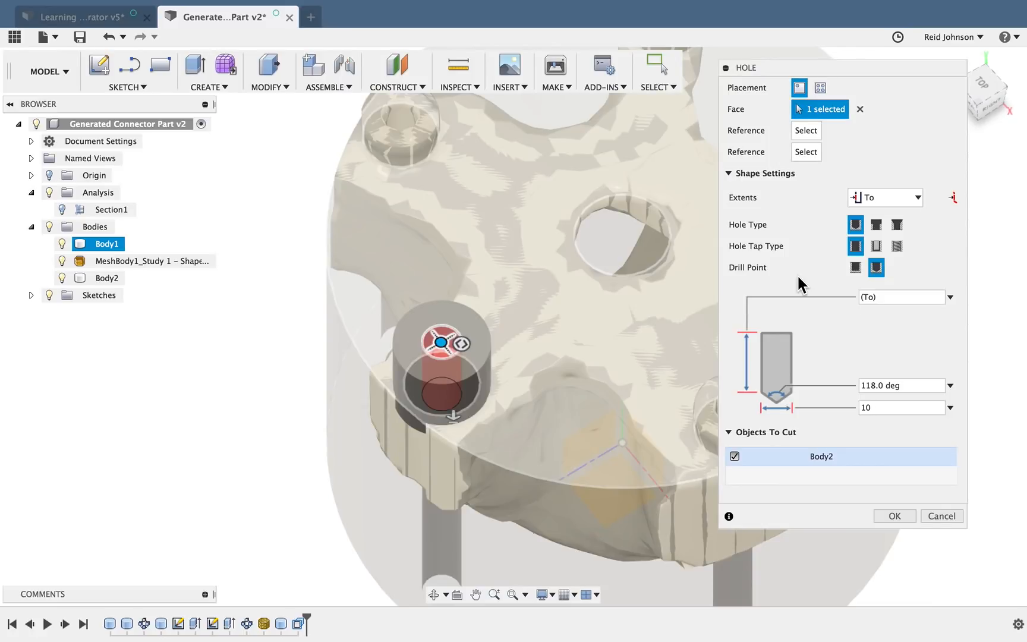
{"action": "mouse_move", "coordinate": [811, 252]}
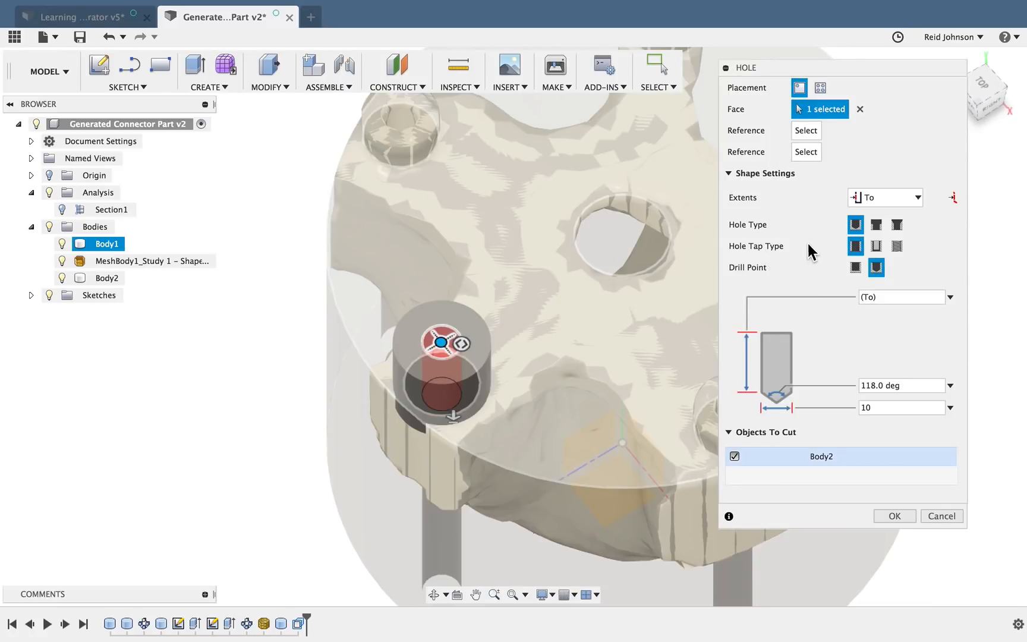
{"action": "left_click", "coordinate": [896, 246]}
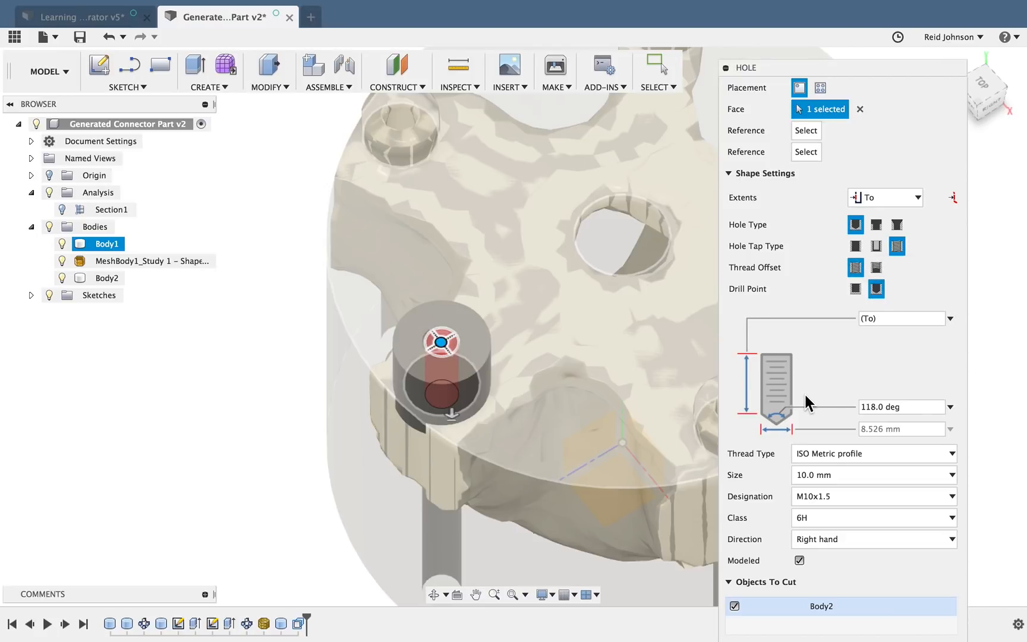
{"action": "mouse_move", "coordinate": [829, 466]}
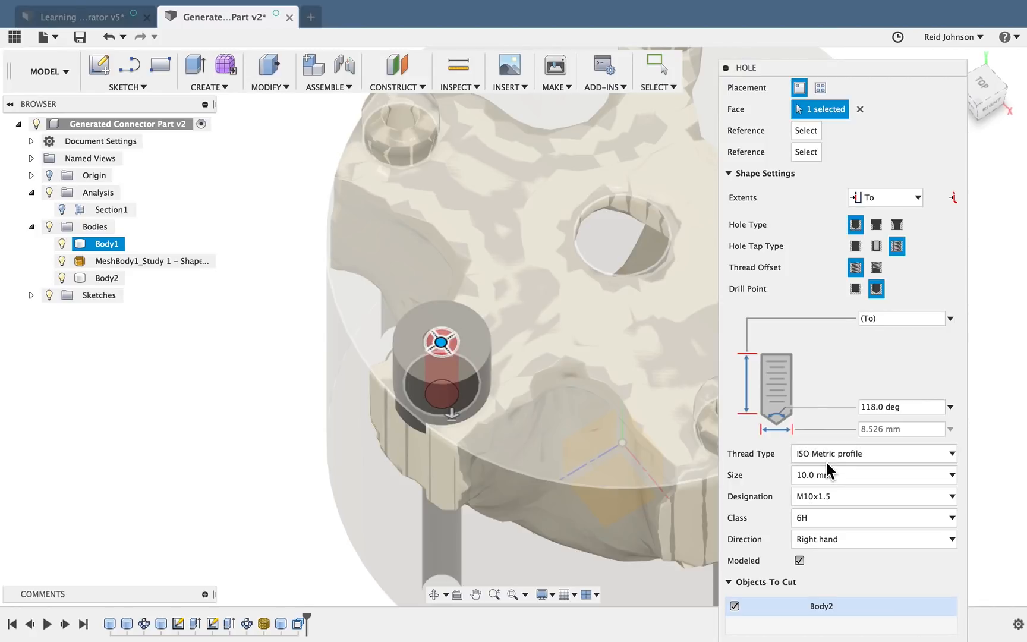
{"action": "left_click", "coordinate": [874, 475]}
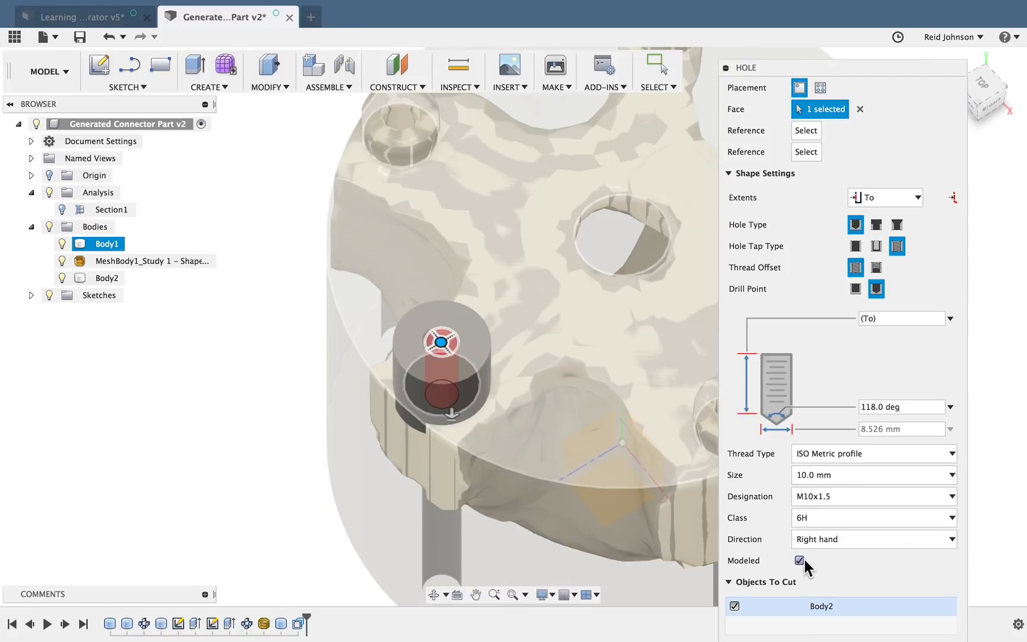
{"action": "left_click", "coordinate": [799, 561]}
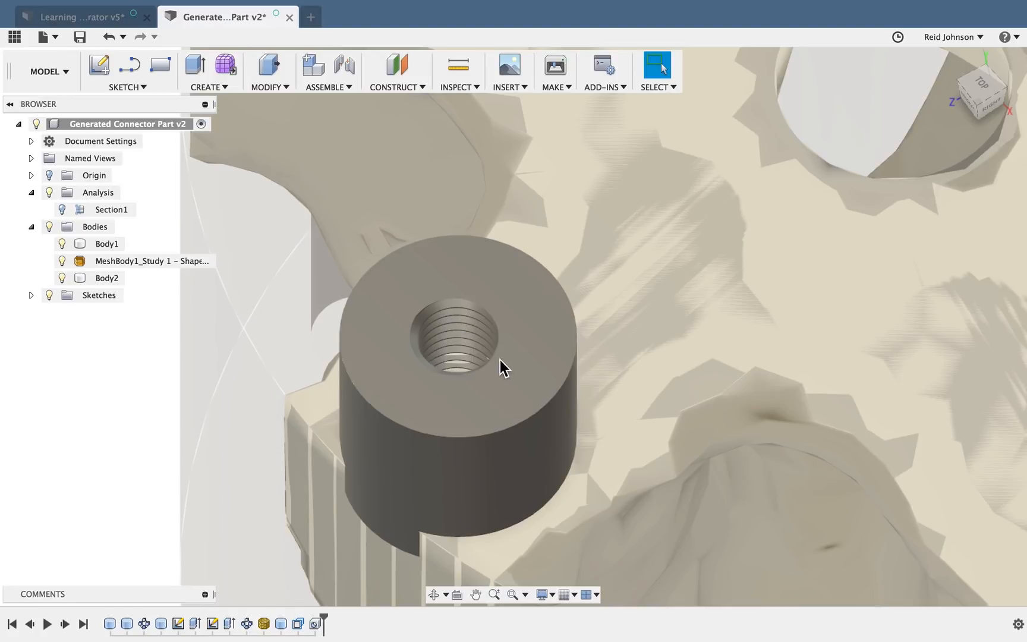
{"action": "mouse_move", "coordinate": [462, 383]}
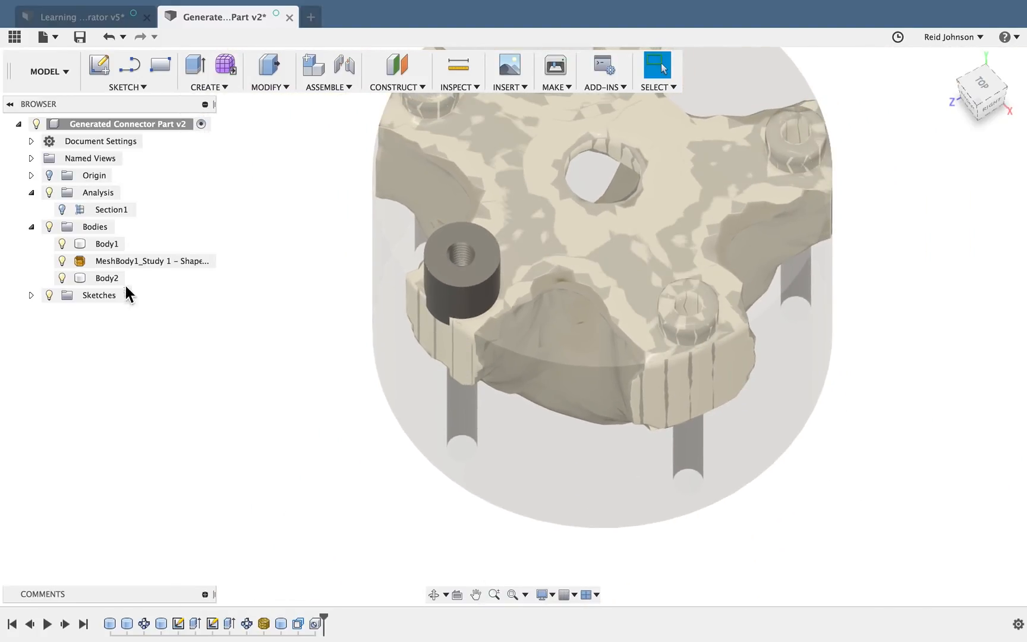
{"action": "mouse_move", "coordinate": [148, 330]}
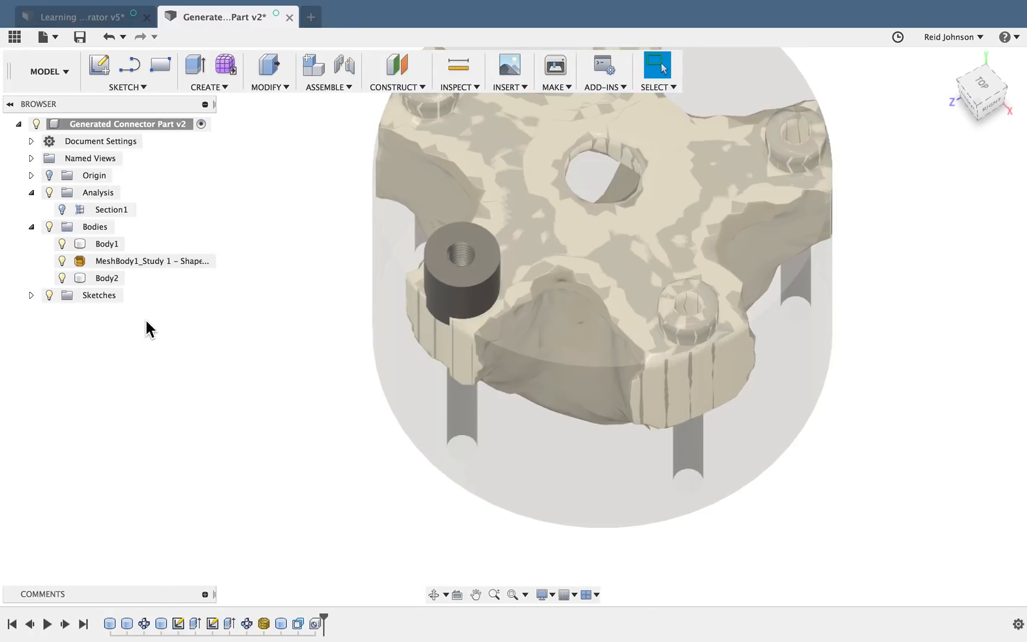
Circular-pattern Body2 as bodies, five copies around the central axis
{"action": "left_click", "coordinate": [107, 279]}
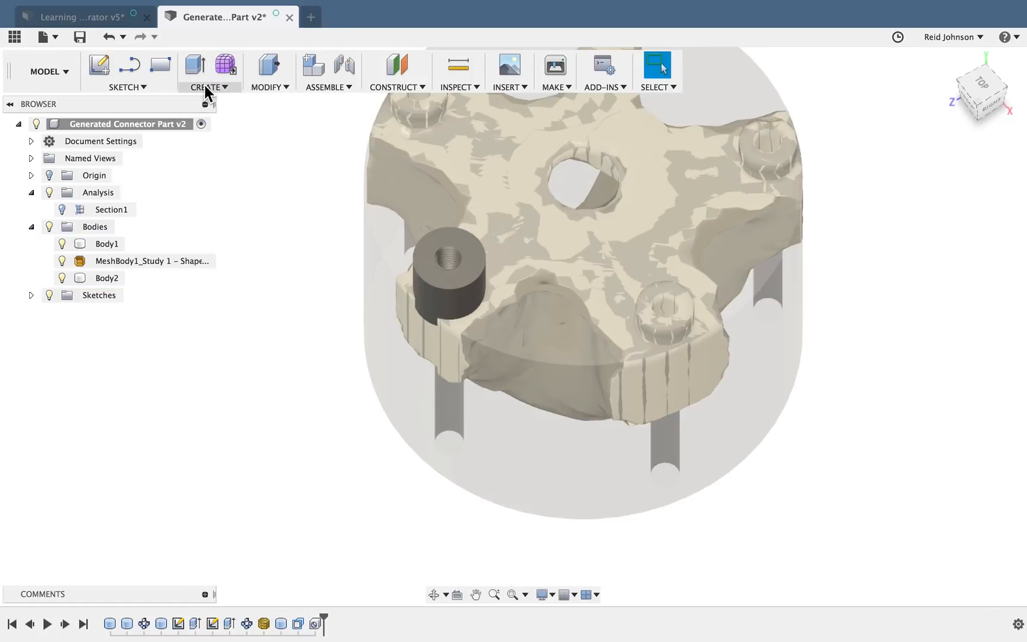
{"action": "left_click", "coordinate": [205, 87]}
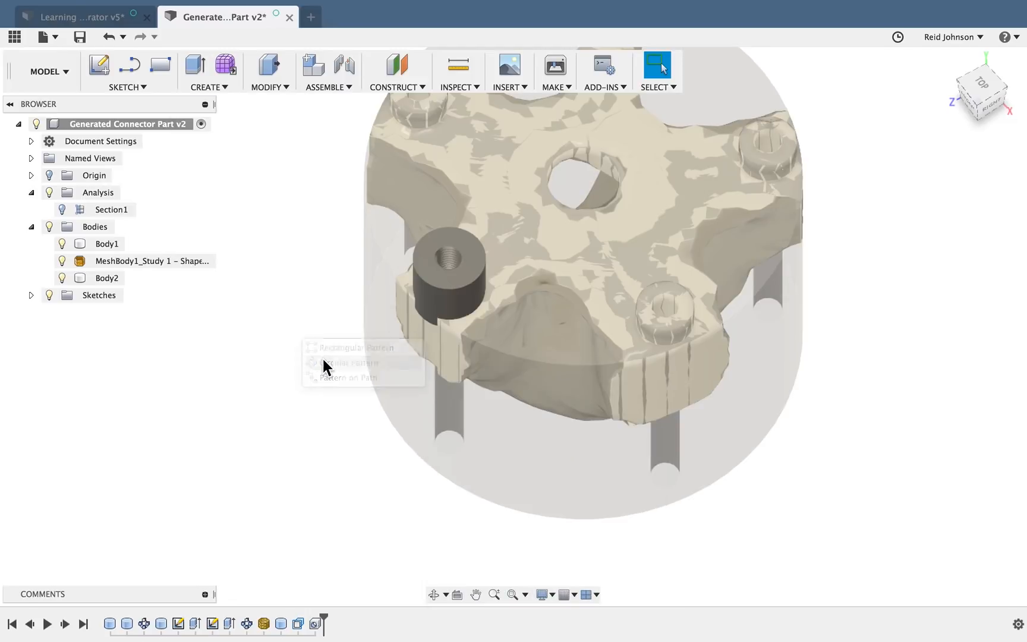
{"action": "left_click", "coordinate": [346, 362]}
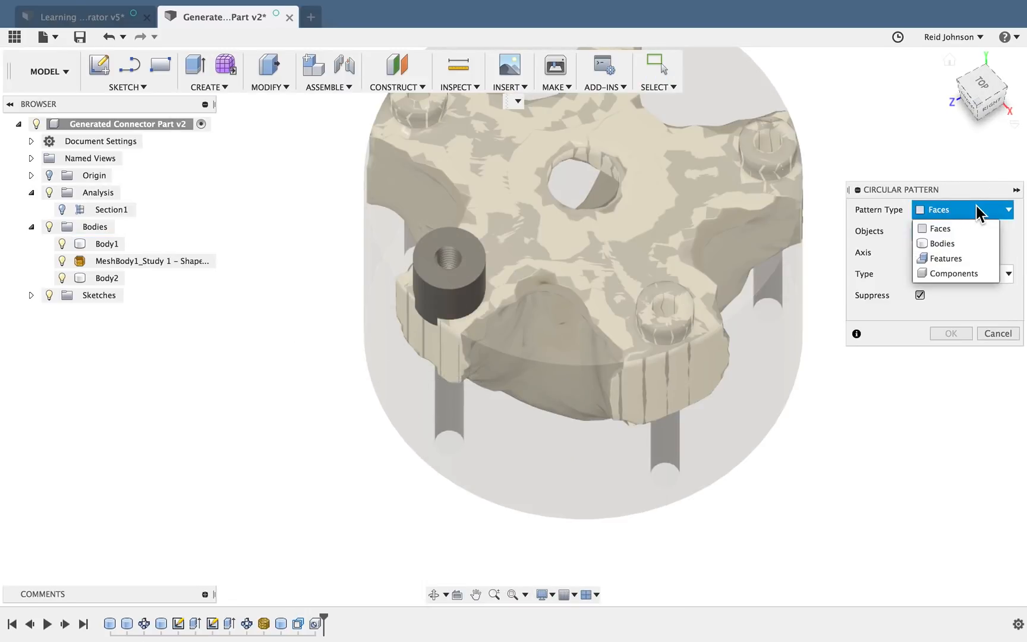
{"action": "left_click", "coordinate": [942, 244]}
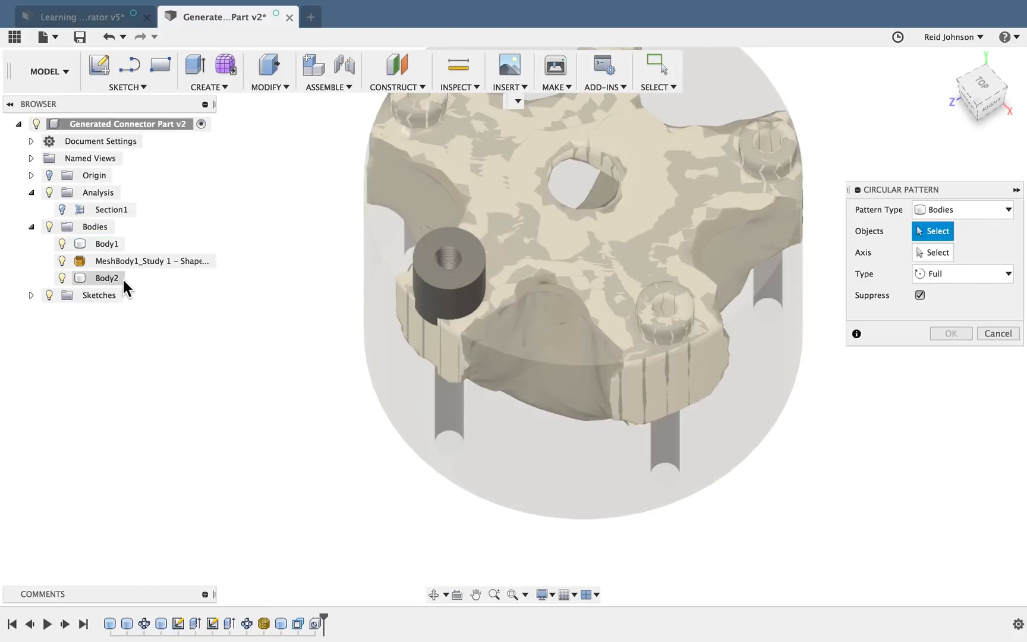
{"action": "left_click", "coordinate": [450, 281]}
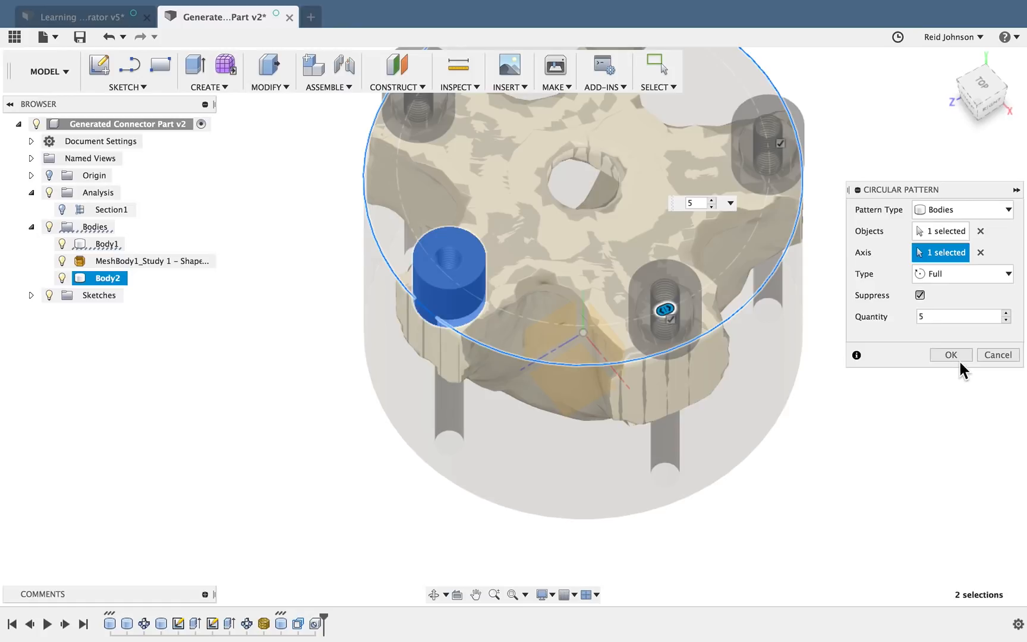
{"action": "left_click", "coordinate": [951, 354]}
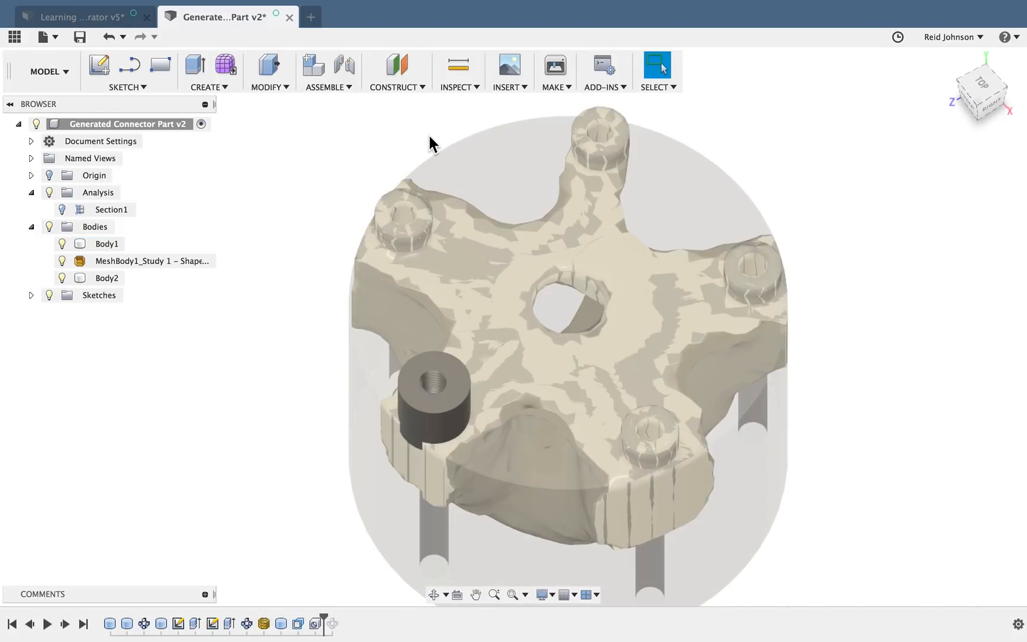
Fillet the cylinder's top and lower circular edges by 2 mm
{"action": "left_click", "coordinate": [269, 87]}
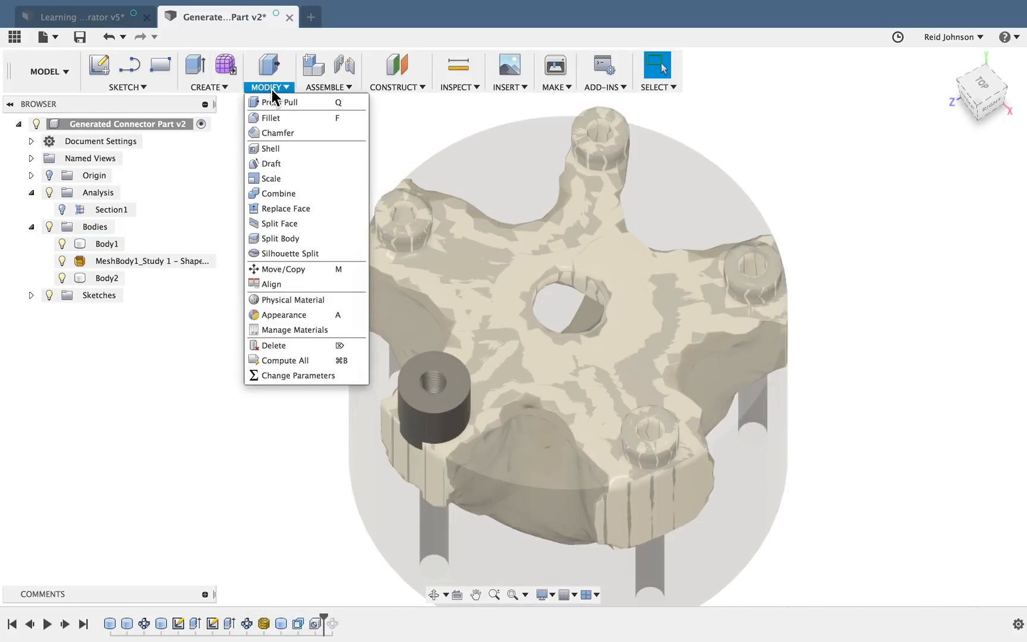
{"action": "left_click", "coordinate": [269, 118]}
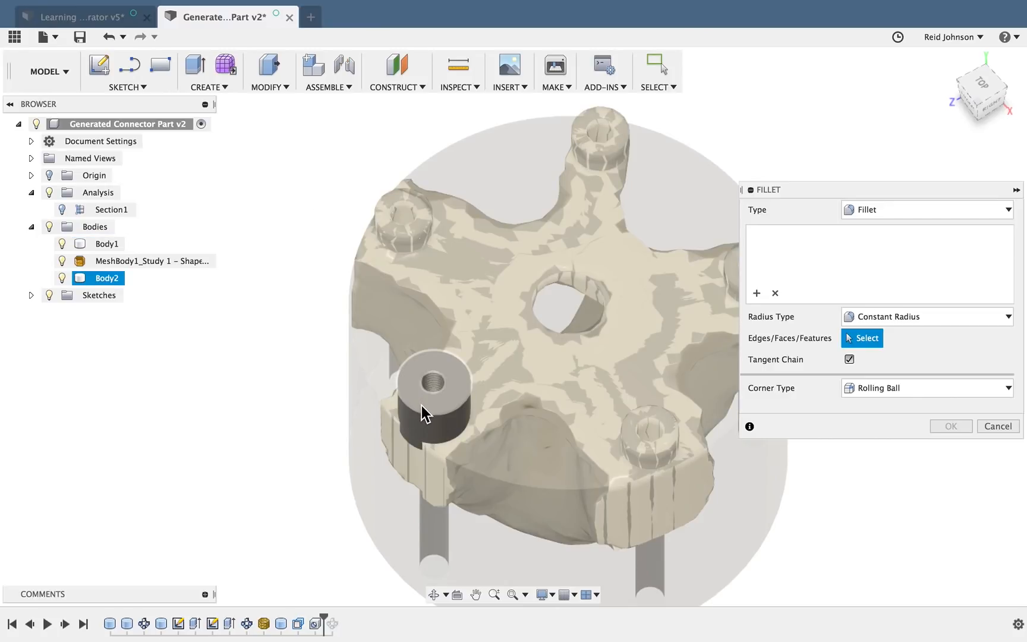
{"action": "left_click", "coordinate": [429, 397]}
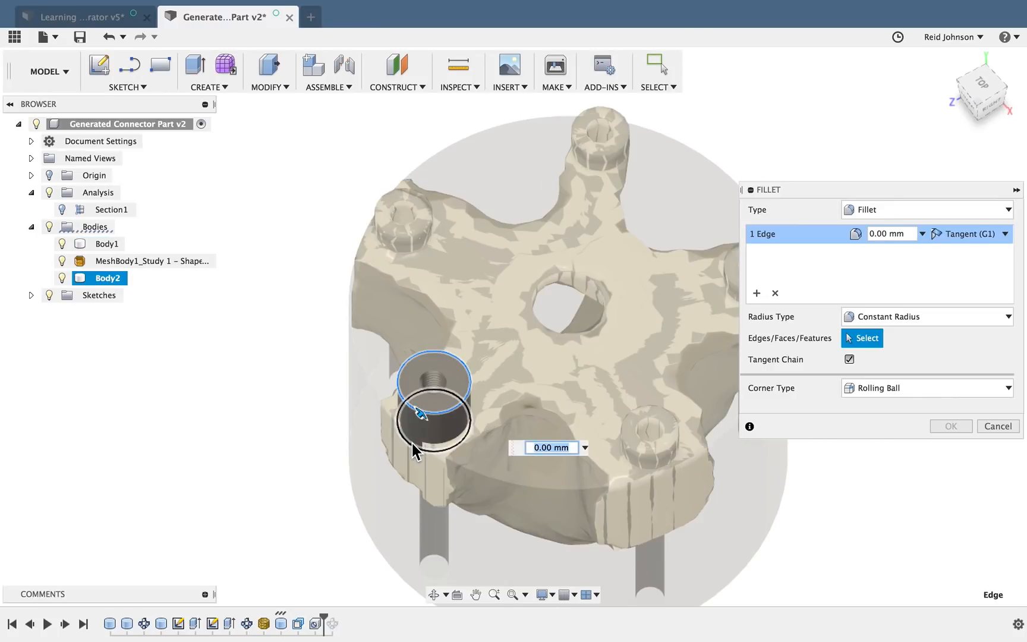
{"action": "left_click", "coordinate": [423, 416]}
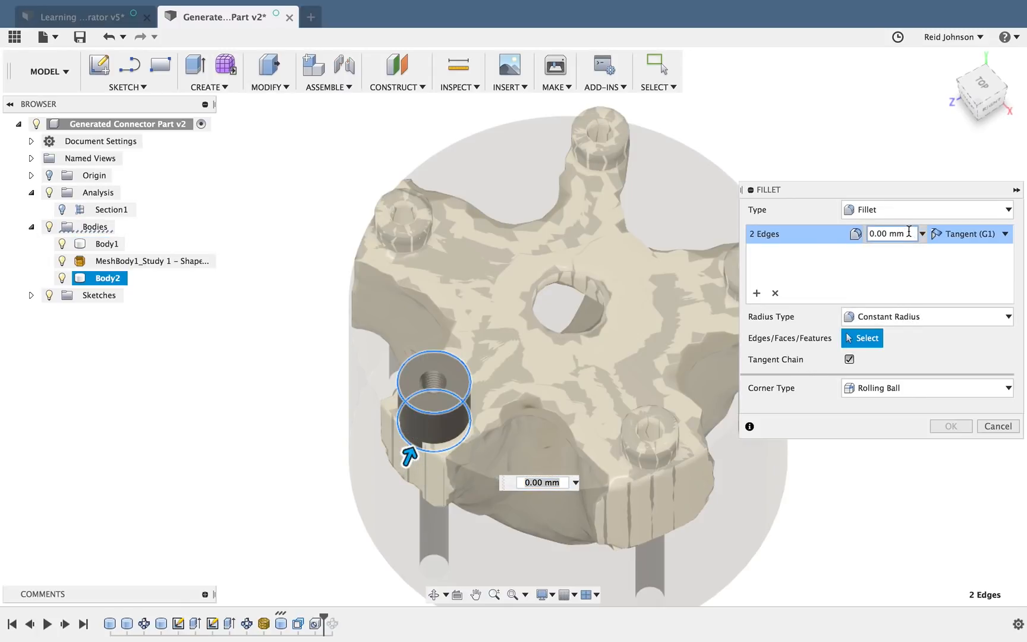
{"action": "type", "text": "2"}
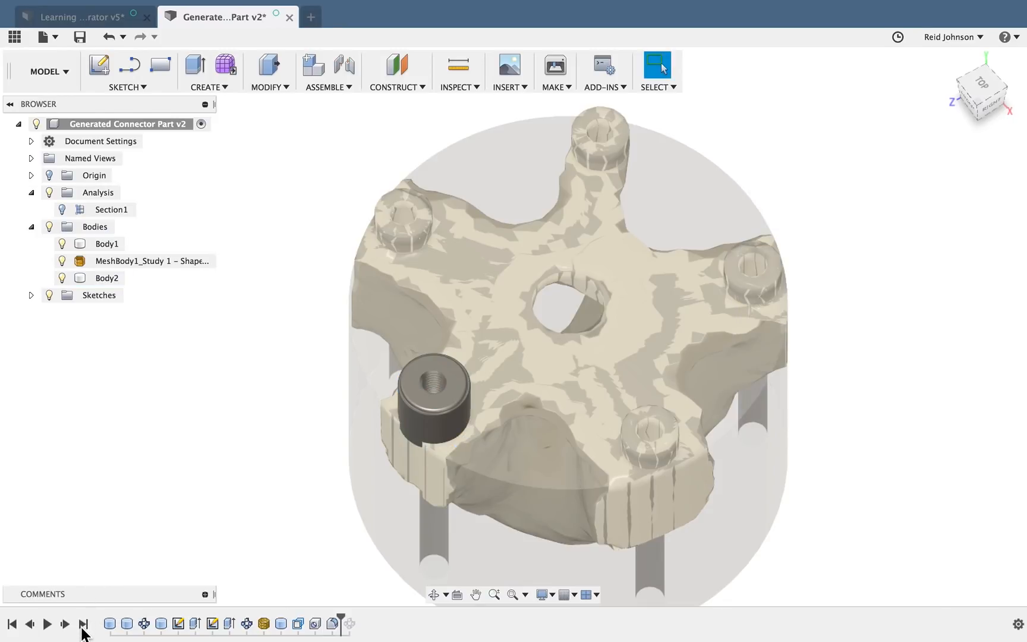
Replay the timeline to the end so all five threaded connectors (Body2–Body6) appear
{"action": "left_click", "coordinate": [83, 622]}
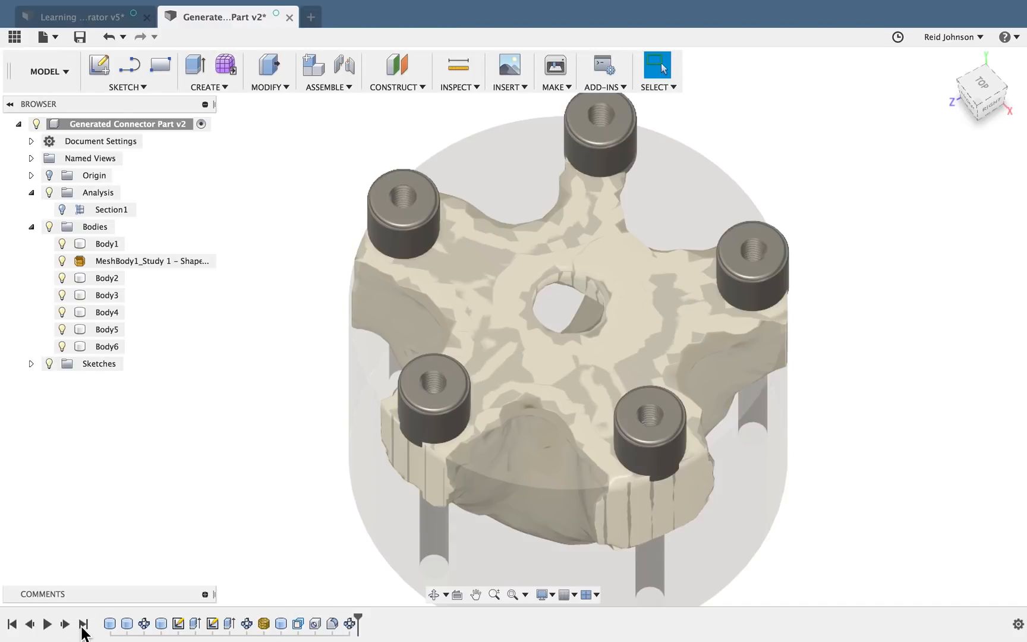
{"action": "left_click", "coordinate": [432, 392]}
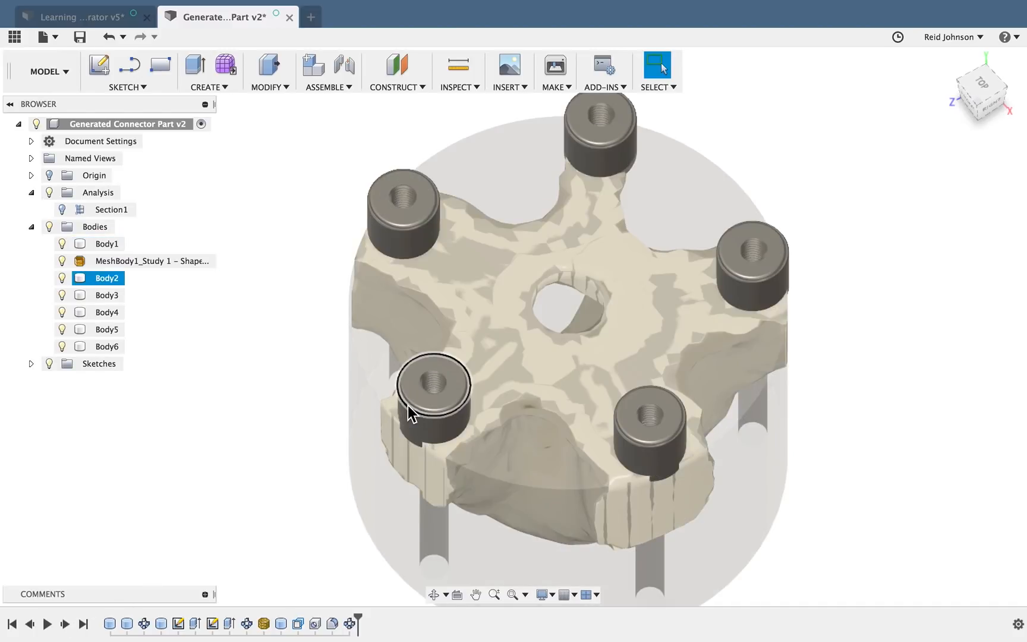
{"action": "left_click", "coordinate": [145, 262]}
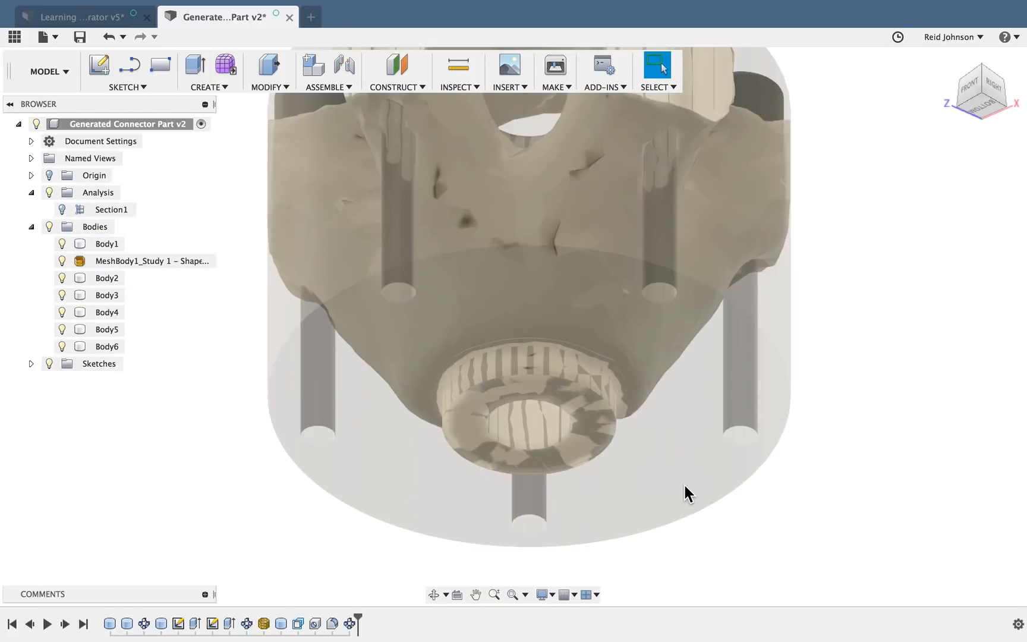
{"action": "mouse_move", "coordinate": [221, 94]}
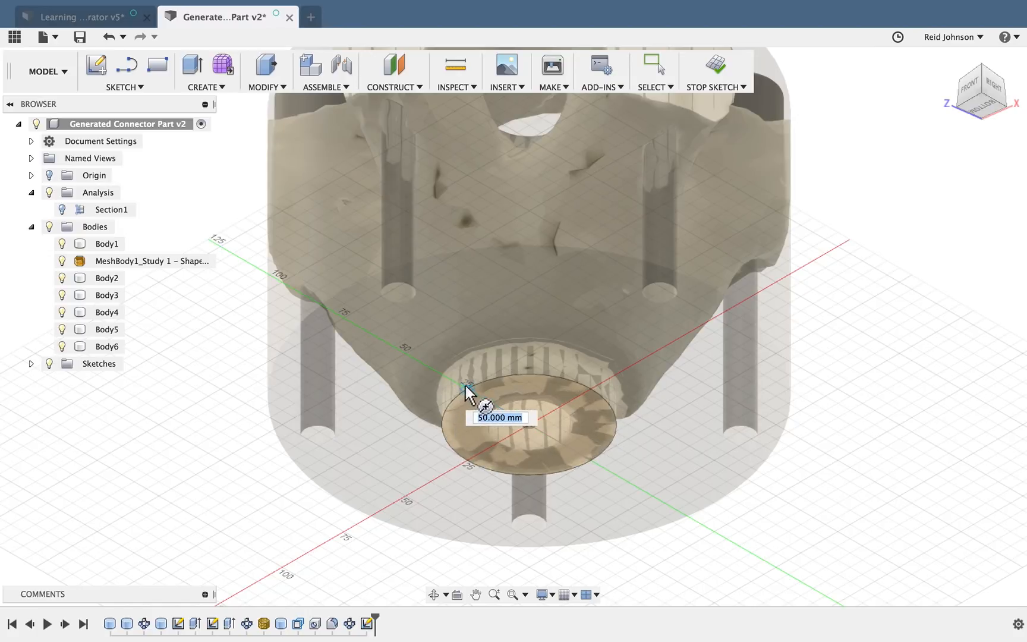
Cut a 55 mm diameter cylinder 15 mm deep into the underside central boss
{"action": "left_click_drag", "start_coordinate": [475, 387], "coordinate": [474, 370]}
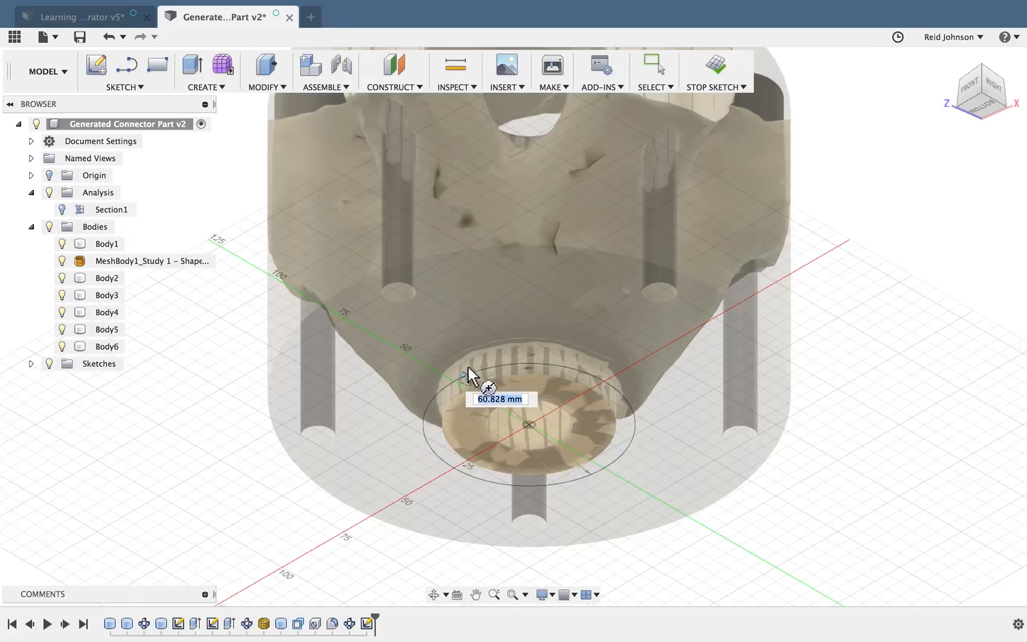
{"action": "type", "text": "55.00 mm"}
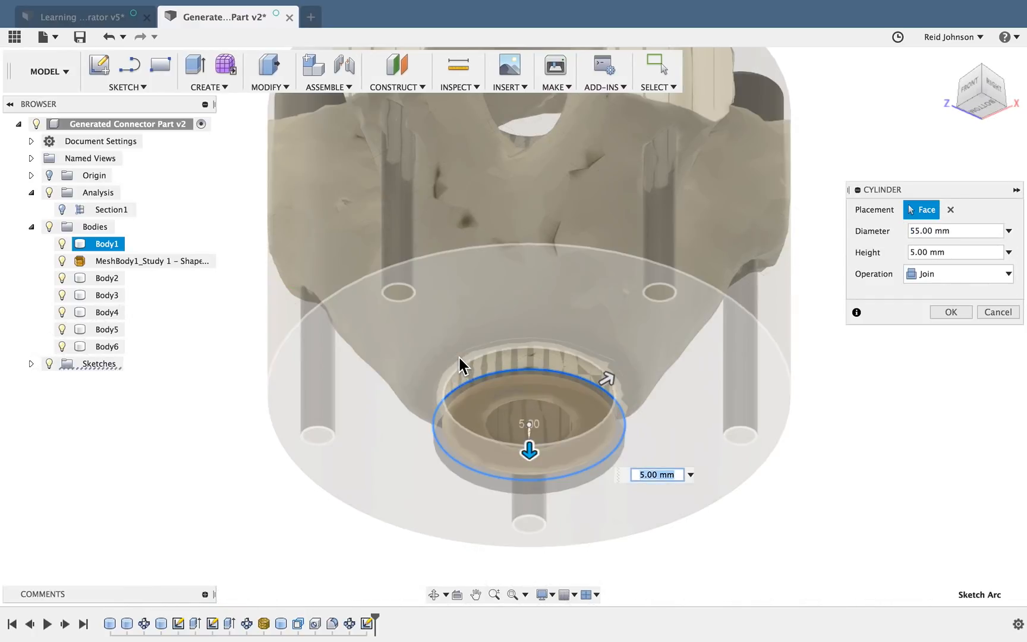
{"action": "left_click_drag", "start_coordinate": [529, 450], "coordinate": [529, 403]}
{"action": "type", "text": "-15"}
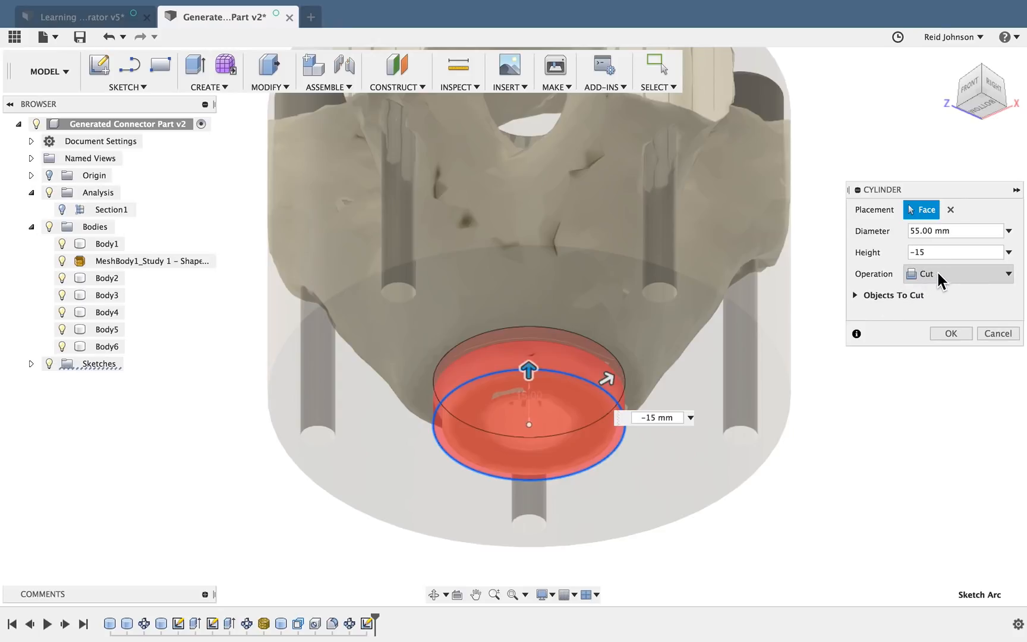
{"action": "left_click", "coordinate": [959, 273]}
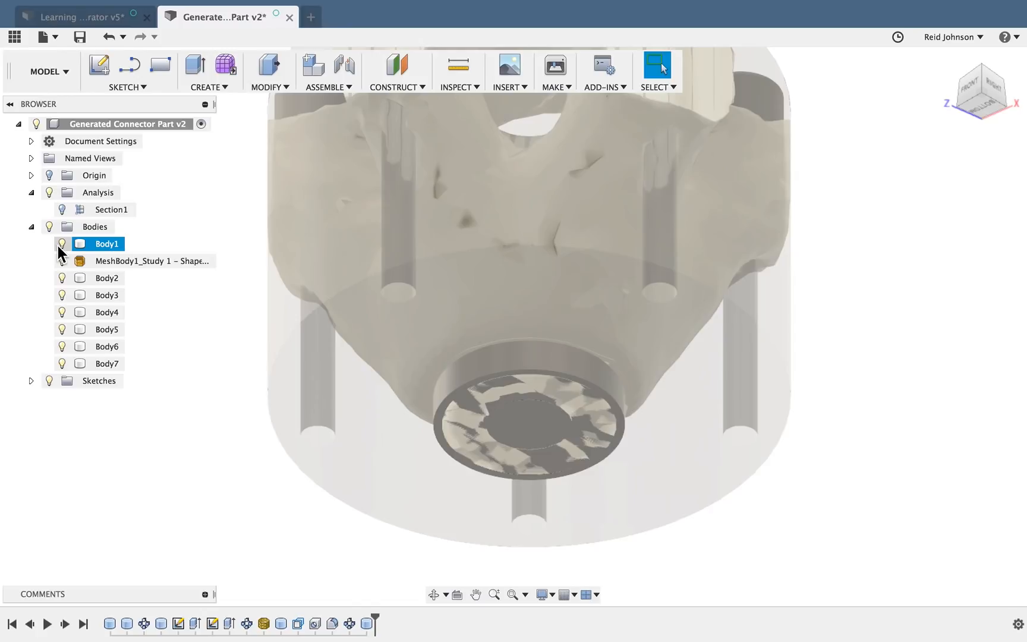
Rename the Browser bodies to Reference Body, Connector 1–5 and Base Connector
{"action": "left_click", "coordinate": [107, 244]}
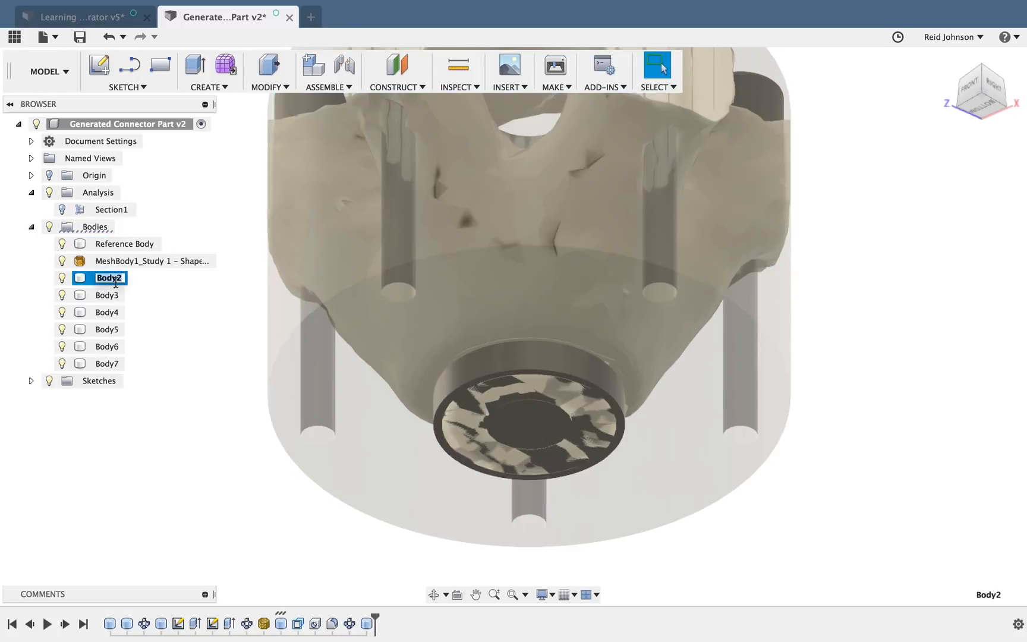
{"action": "type", "text": "Connector 1"}
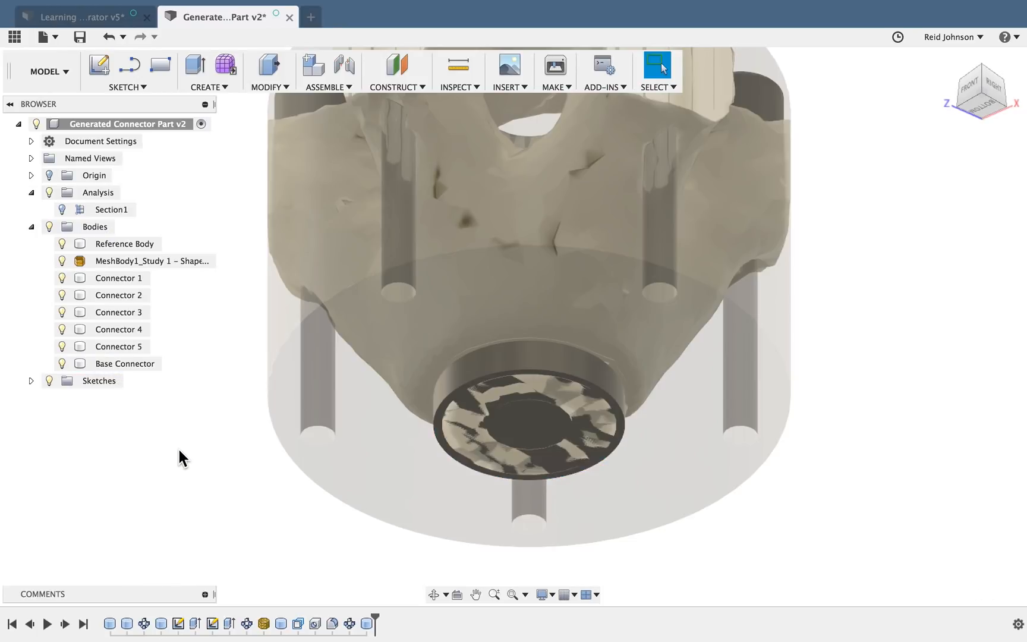
{"action": "left_click", "coordinate": [125, 244]}
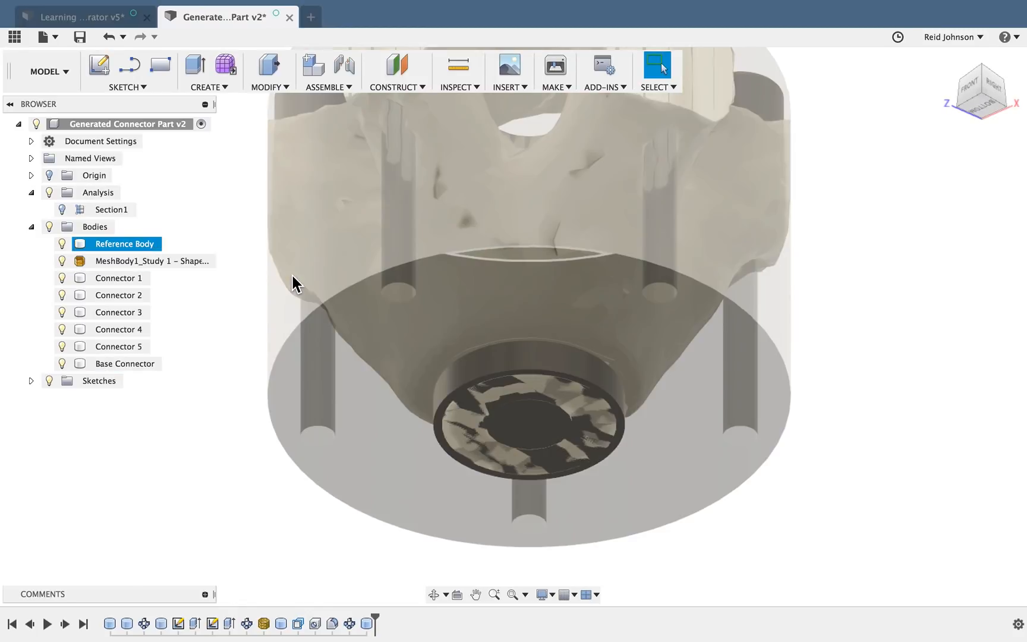
Sketch a small centred circle on the Base Connector's underside and finish the sketch
{"action": "left_click", "coordinate": [126, 88]}
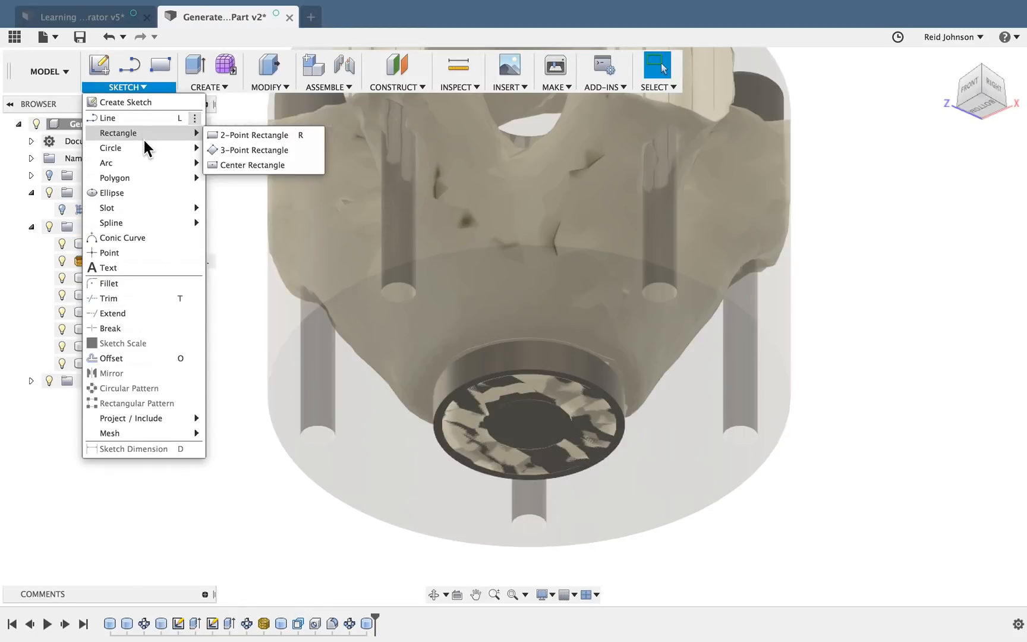
{"action": "mouse_move", "coordinate": [110, 148]}
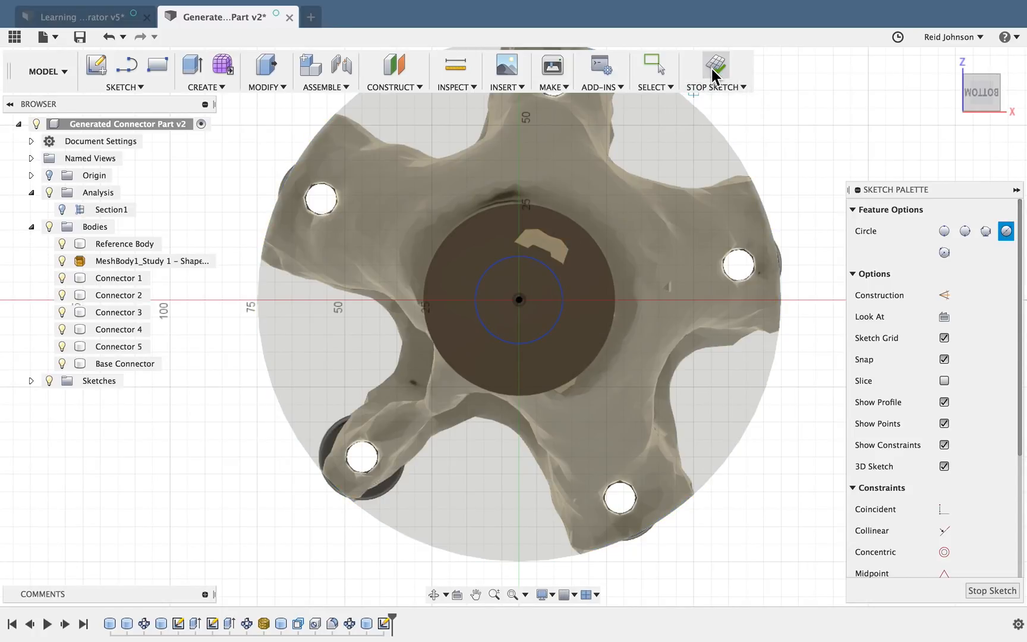
{"action": "left_click", "coordinate": [713, 65]}
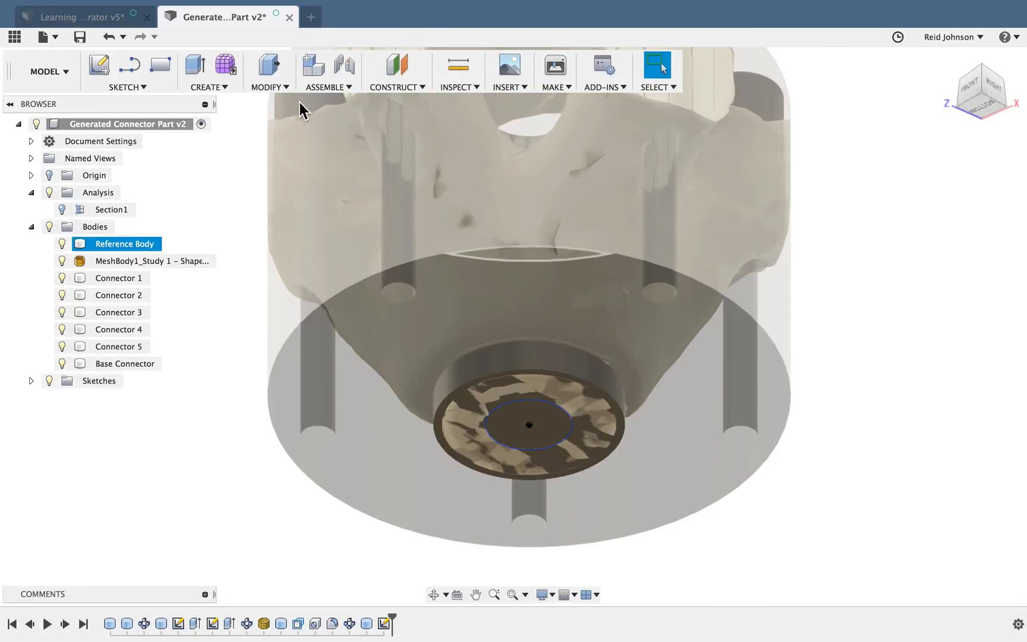
Extrude the circle profile as a cut about 31 mm up through the base centre
{"action": "left_click", "coordinate": [528, 424]}
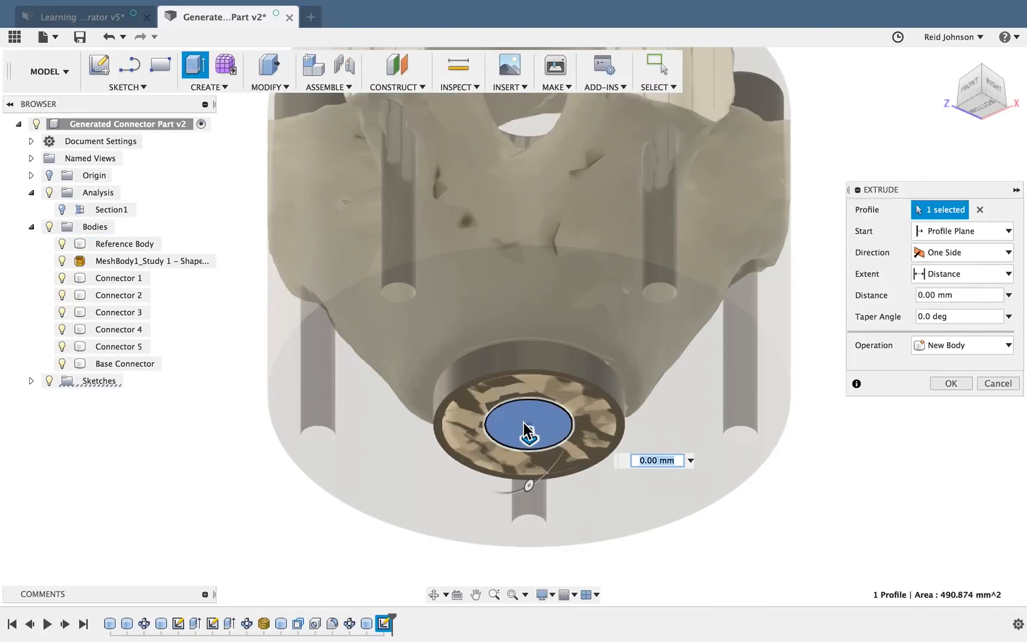
{"action": "left_click_drag", "start_coordinate": [528, 432], "coordinate": [528, 338]}
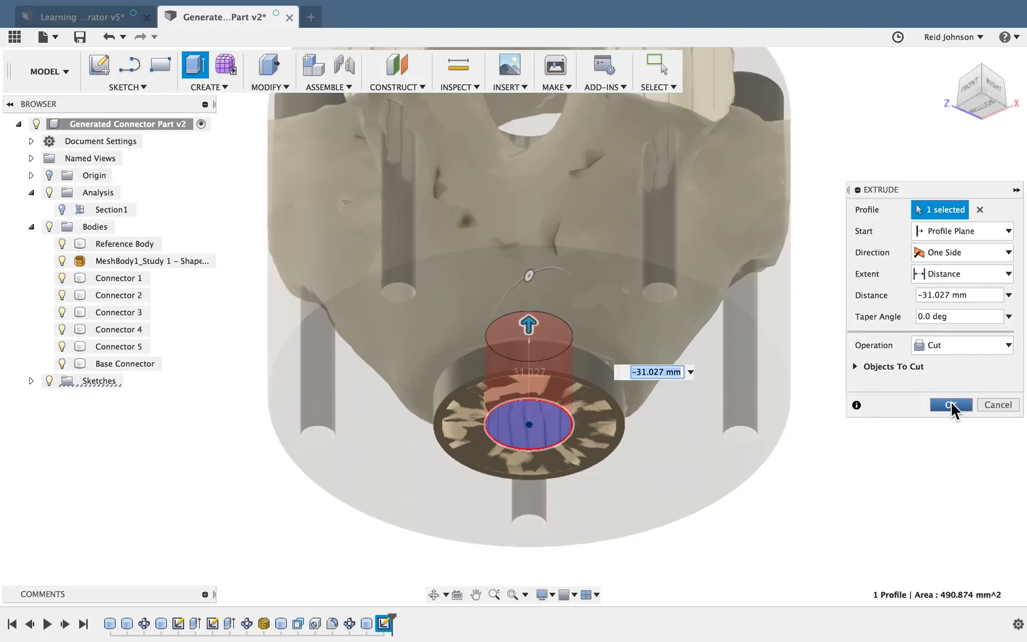
{"action": "left_click", "coordinate": [952, 404]}
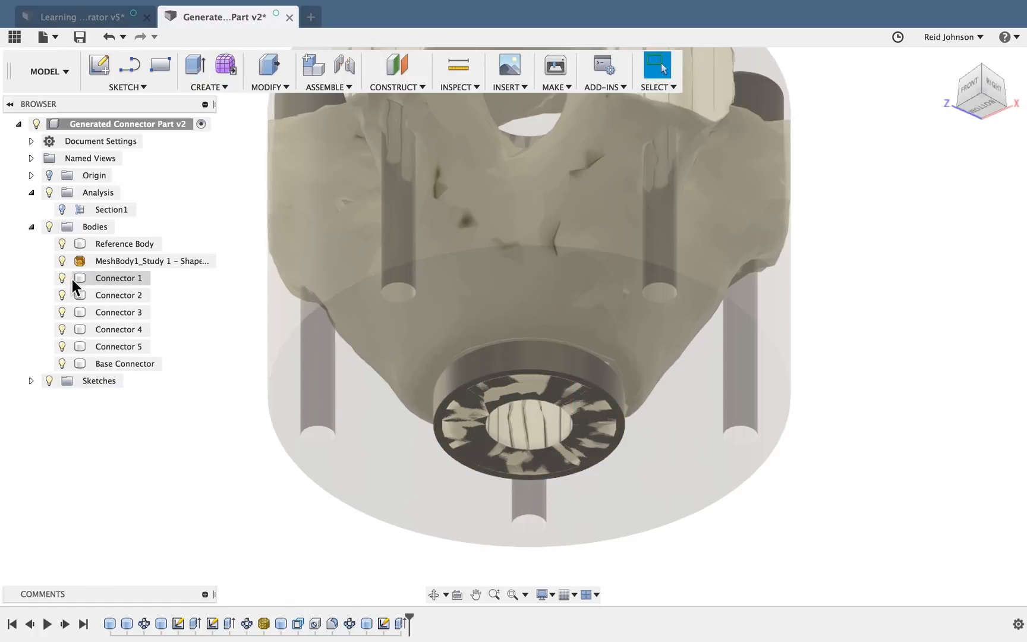
Hide the mesh and Reference Body, then add a modeled ISO metric thread to the base's outer face
{"action": "left_click", "coordinate": [125, 364]}
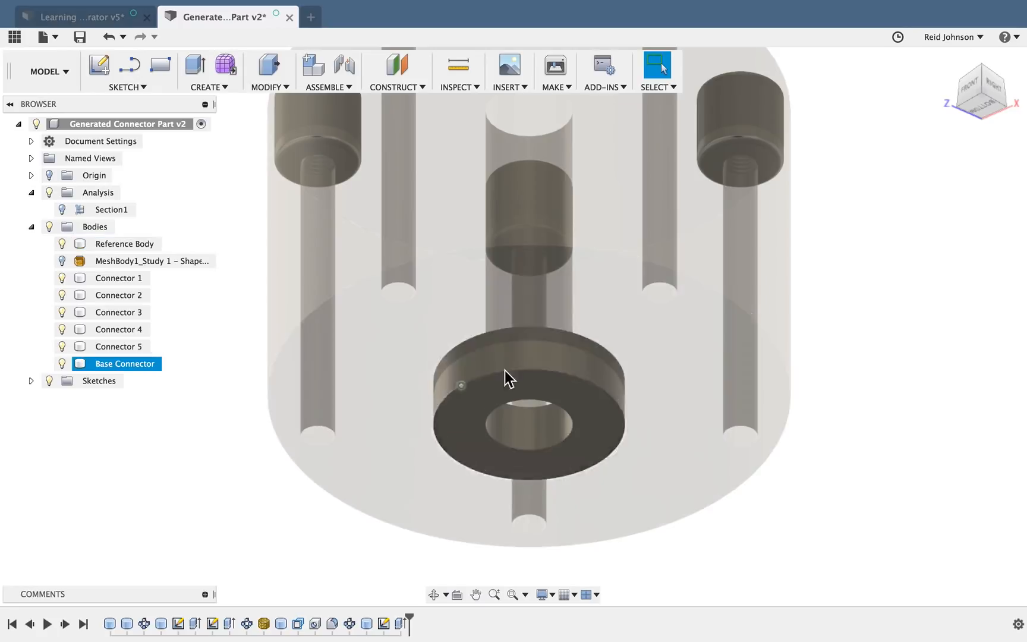
{"action": "left_click", "coordinate": [125, 244]}
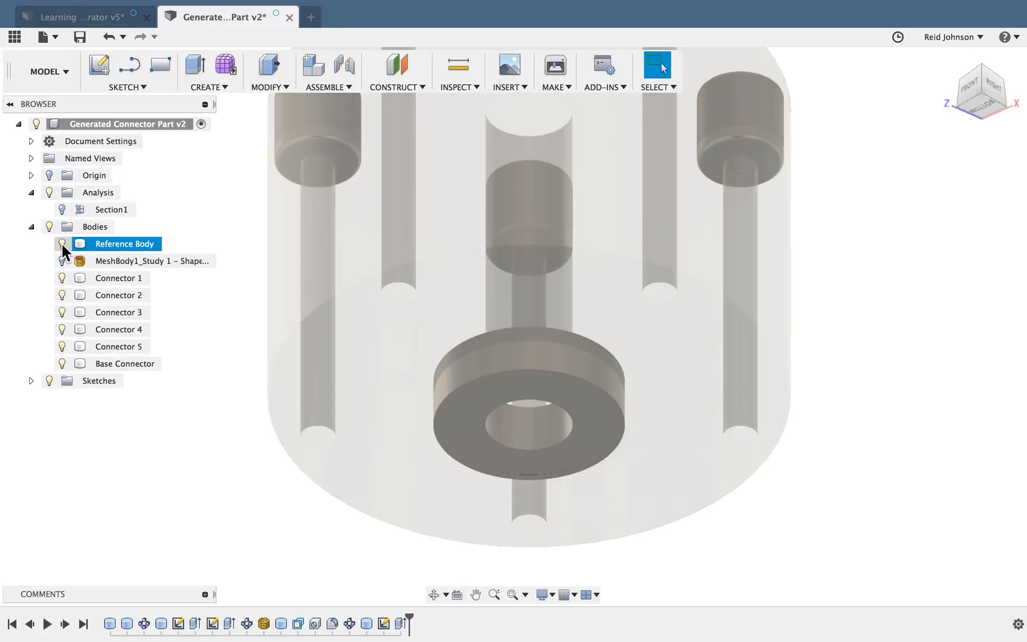
{"action": "left_click", "coordinate": [209, 87]}
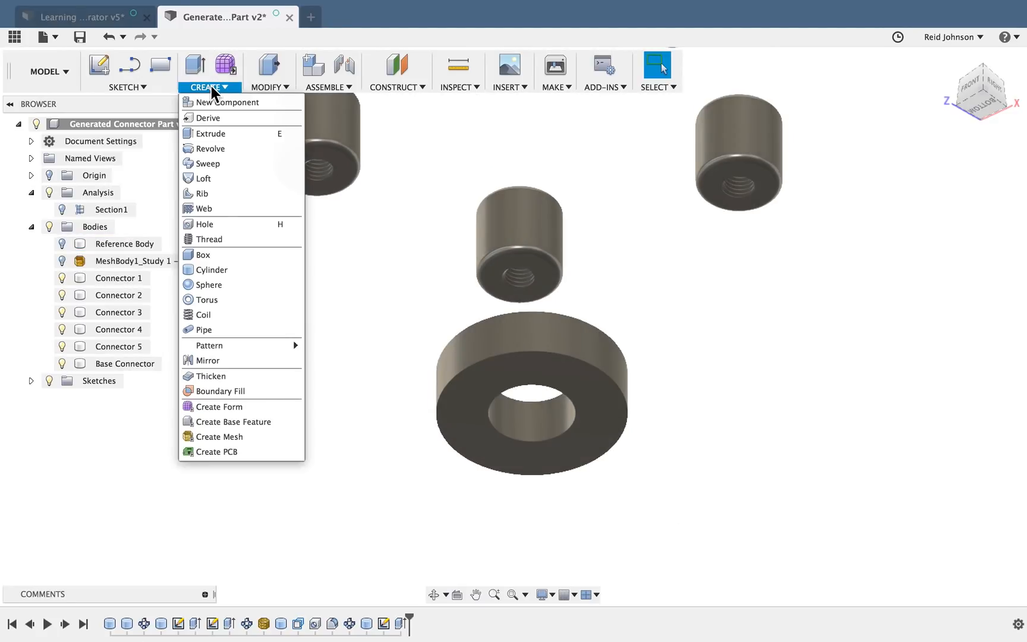
{"action": "left_click", "coordinate": [209, 239]}
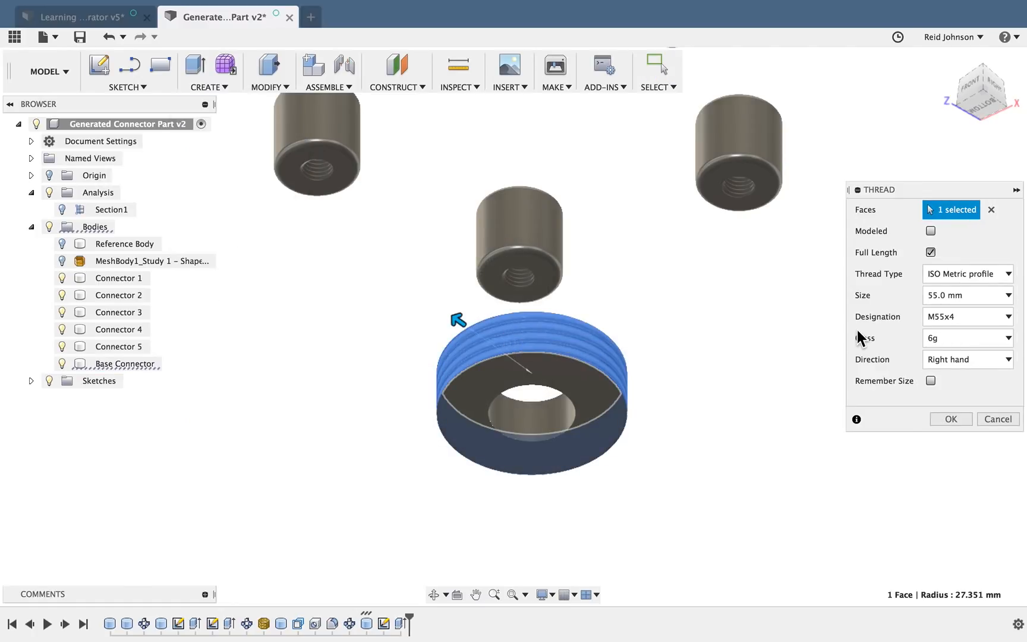
{"action": "left_click", "coordinate": [968, 317]}
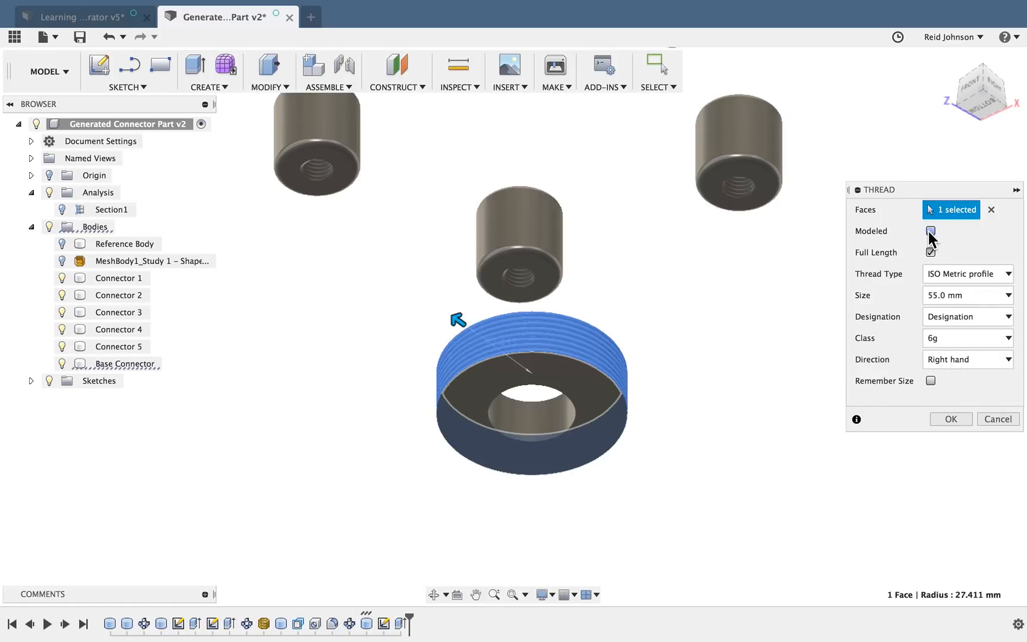
{"action": "left_click", "coordinate": [931, 230]}
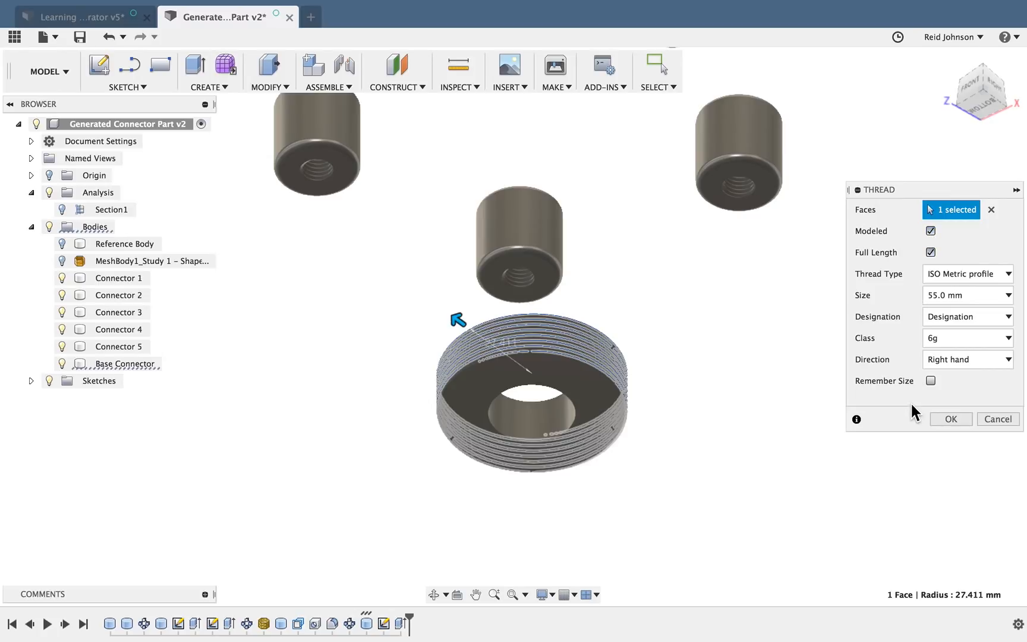
{"action": "left_click", "coordinate": [951, 418]}
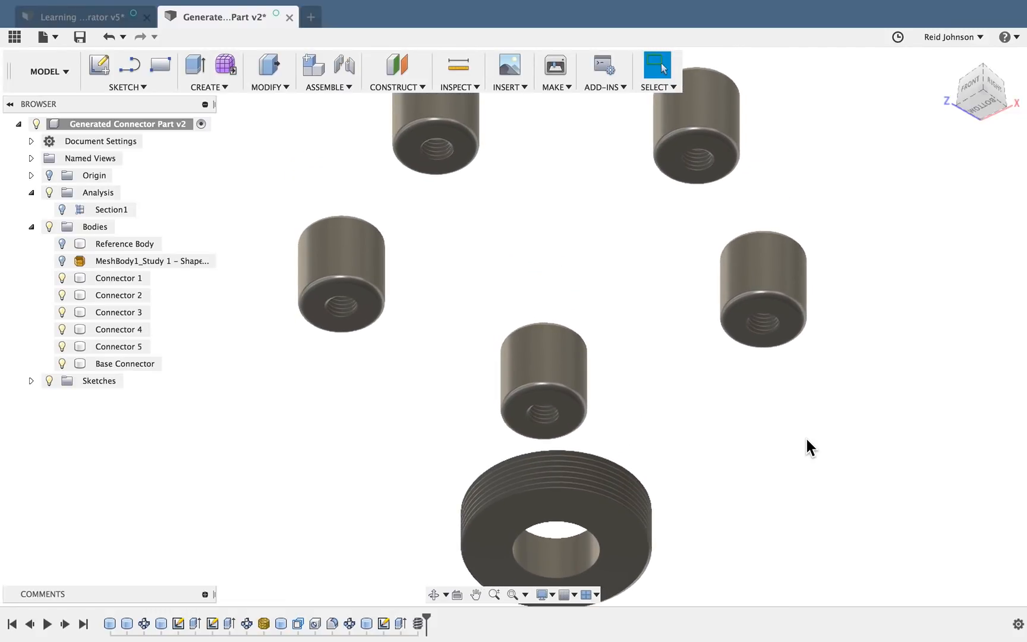
{"action": "mouse_move", "coordinate": [322, 423]}
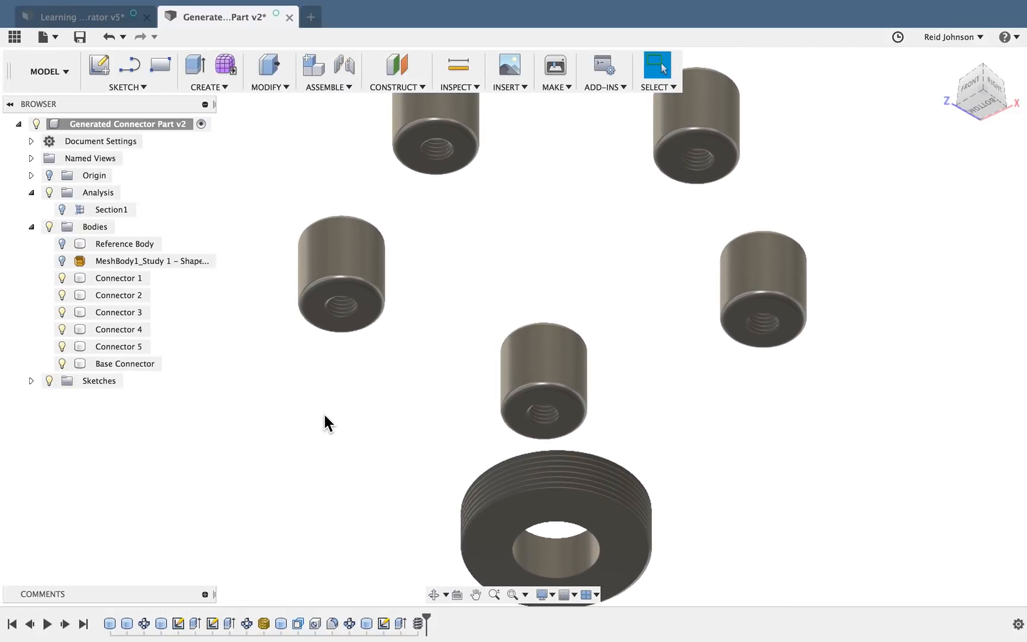
{"action": "mouse_move", "coordinate": [173, 298]}
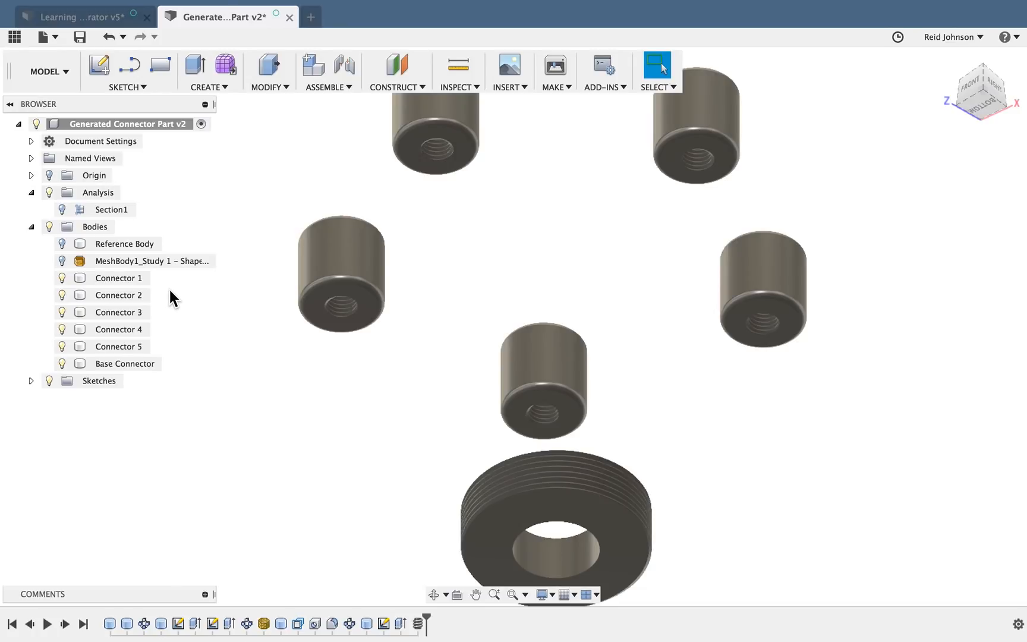
Show MeshBody1 again and view the part from above
{"action": "left_click", "coordinate": [60, 262]}
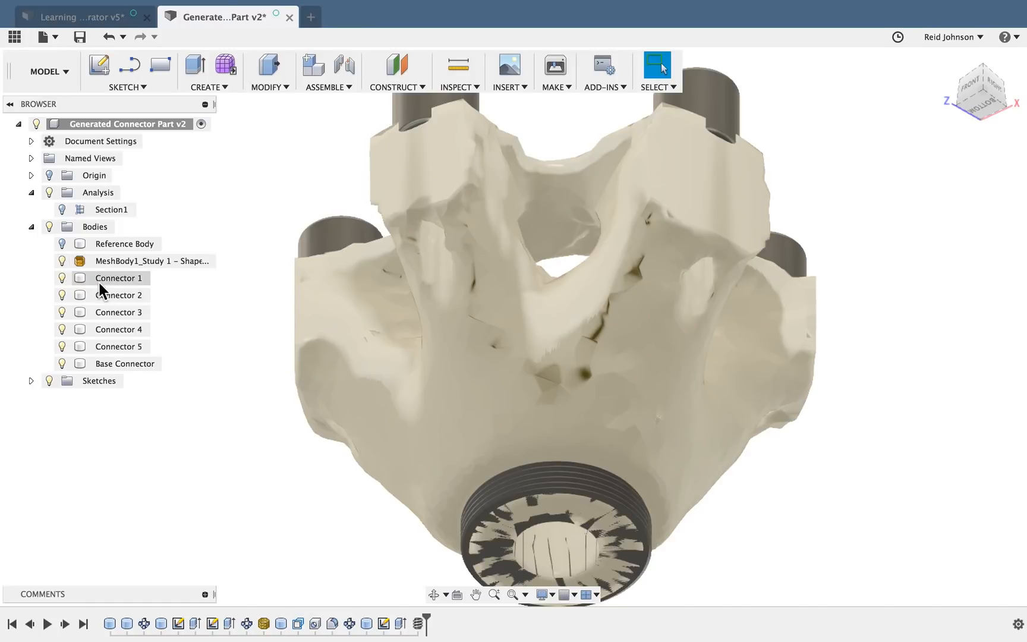
{"action": "left_click", "coordinate": [152, 261]}
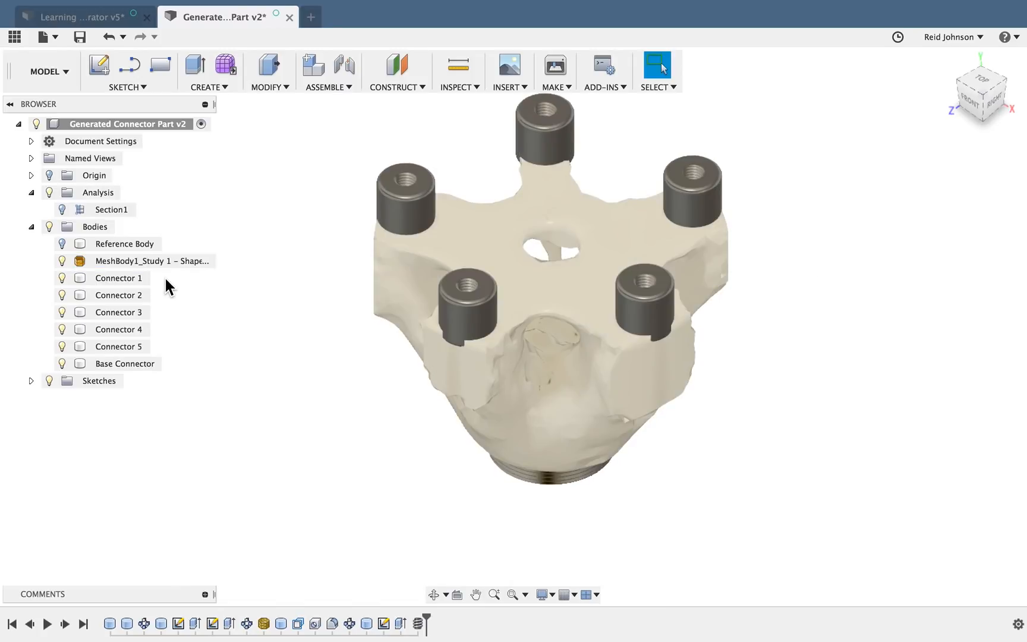
Edit the mesh and select the five connectors and threaded base in BRep to Mesh
{"action": "right_click", "coordinate": [143, 262]}
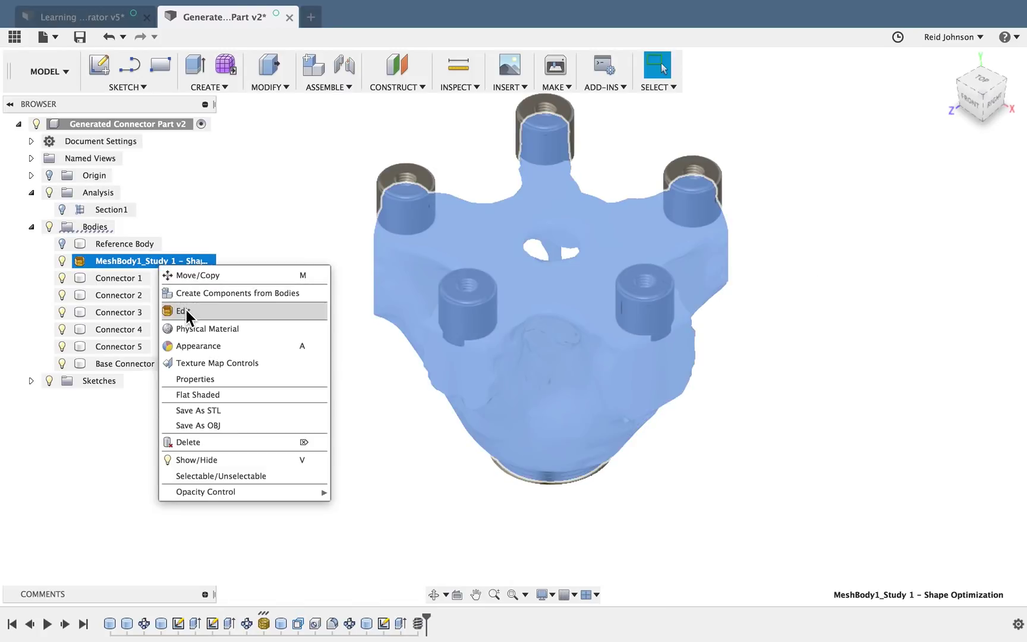
{"action": "left_click", "coordinate": [184, 311]}
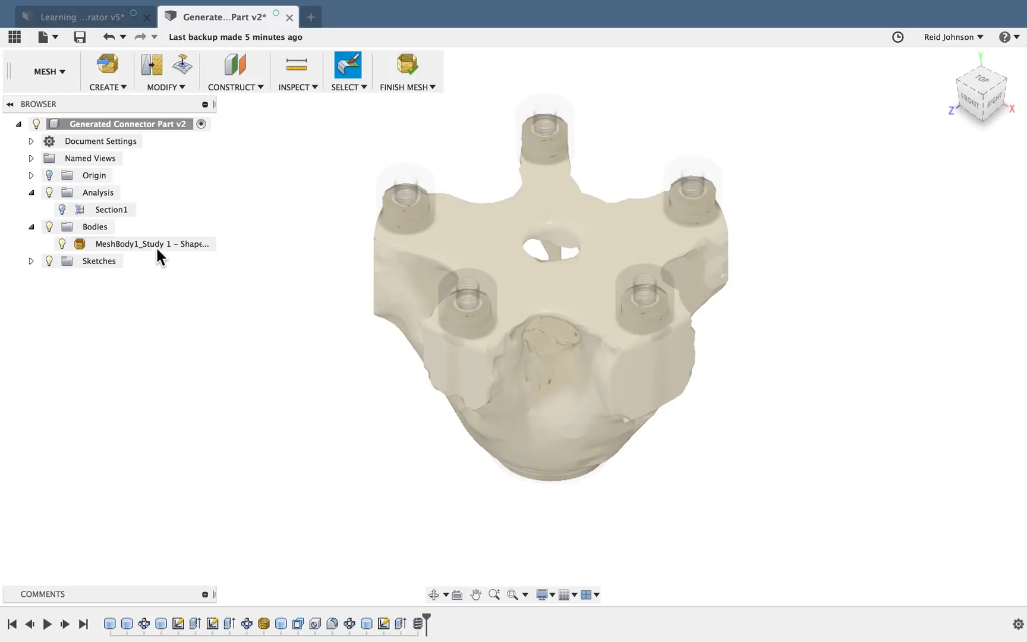
{"action": "left_click", "coordinate": [107, 87]}
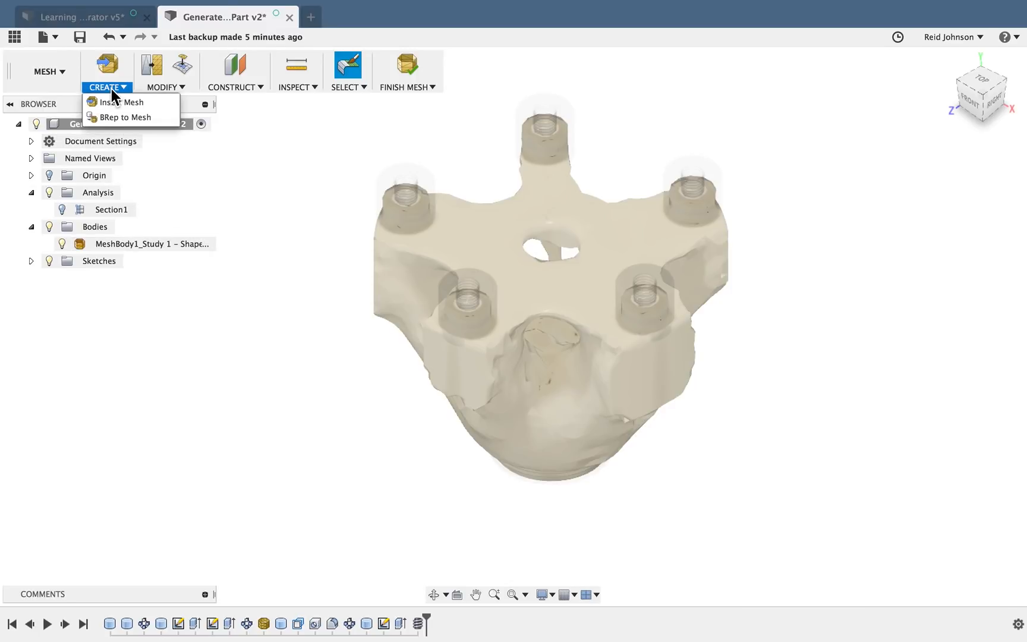
{"action": "mouse_move", "coordinate": [123, 122]}
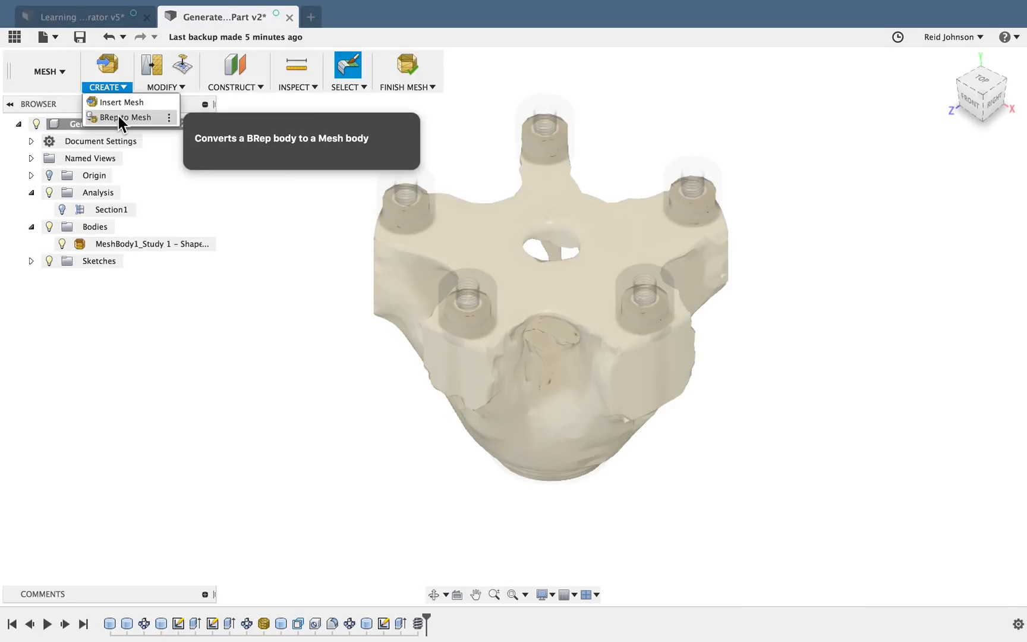
{"action": "left_click", "coordinate": [125, 117]}
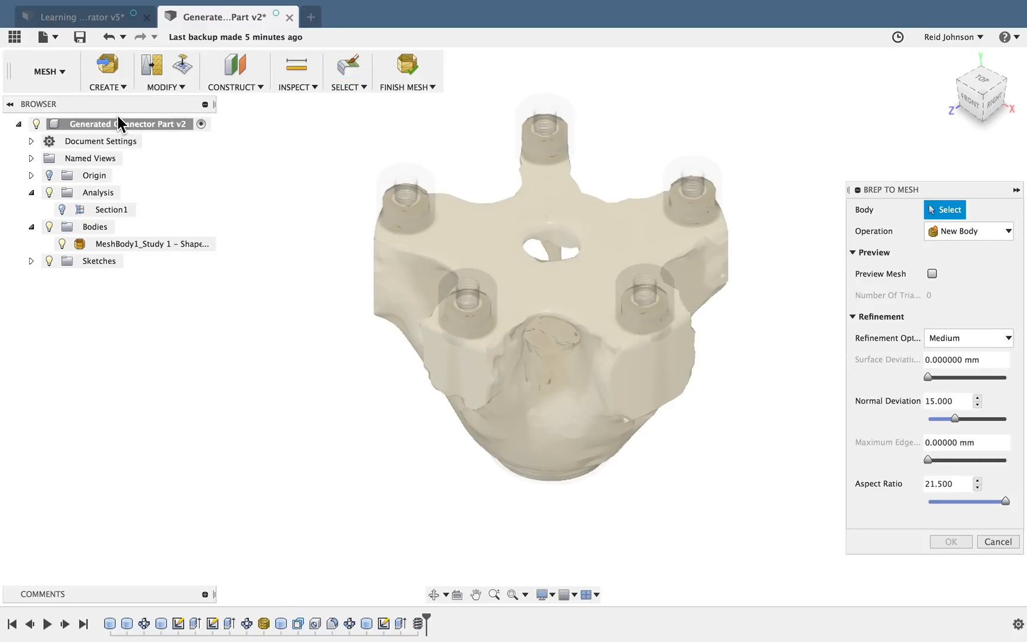
{"action": "left_click", "coordinate": [412, 208]}
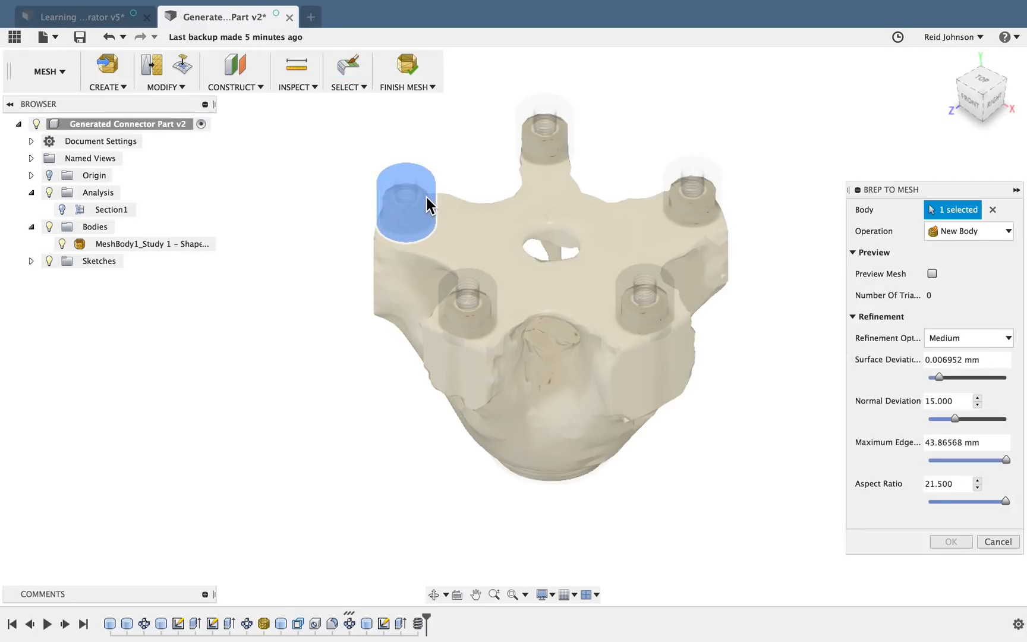
{"action": "left_click", "coordinate": [688, 196]}
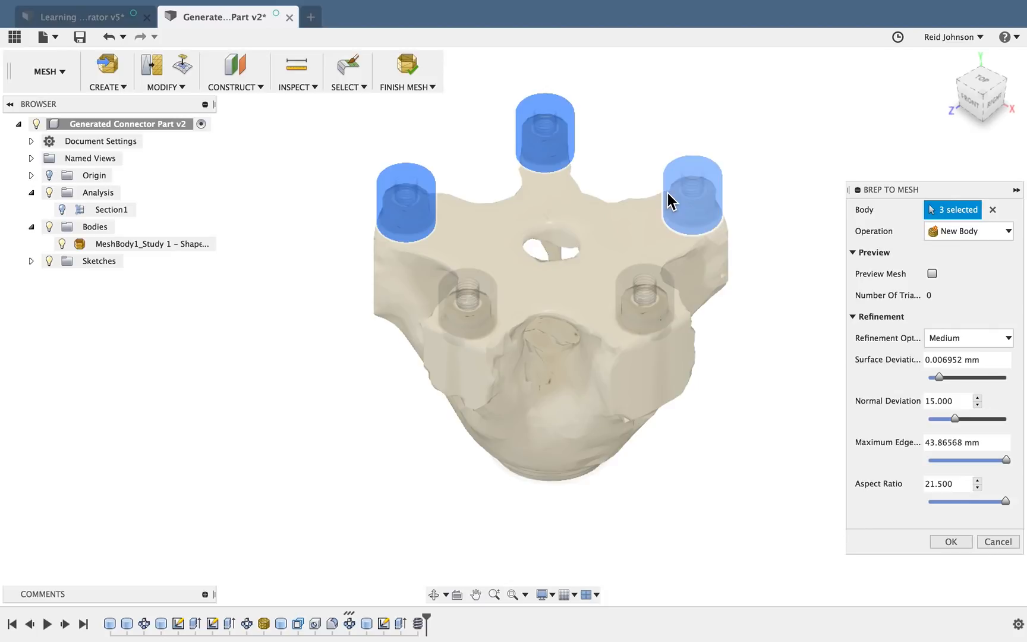
{"action": "left_click", "coordinate": [470, 306]}
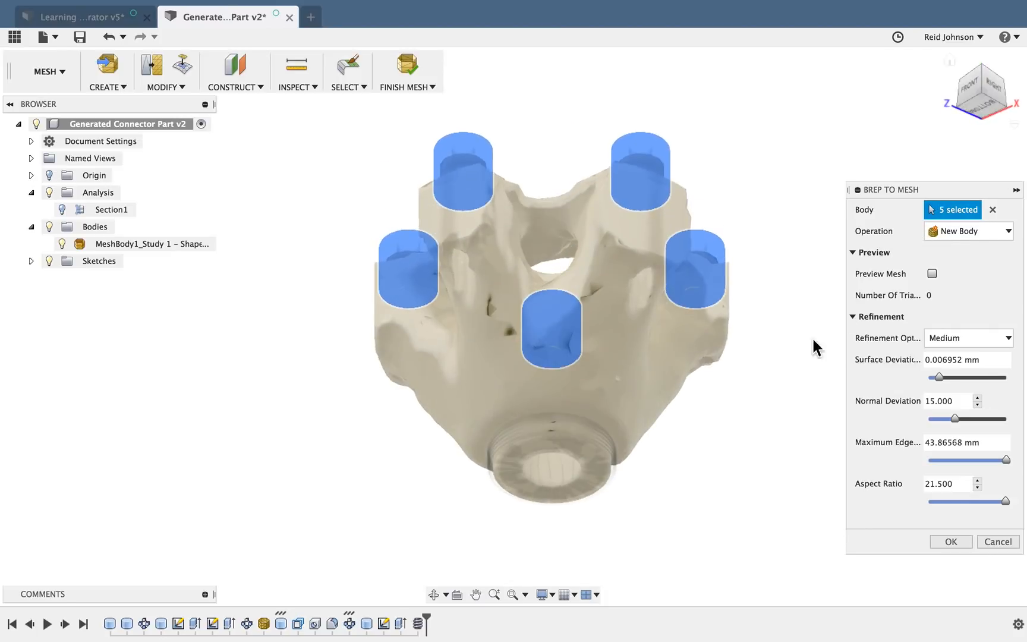
{"action": "left_click", "coordinate": [548, 461]}
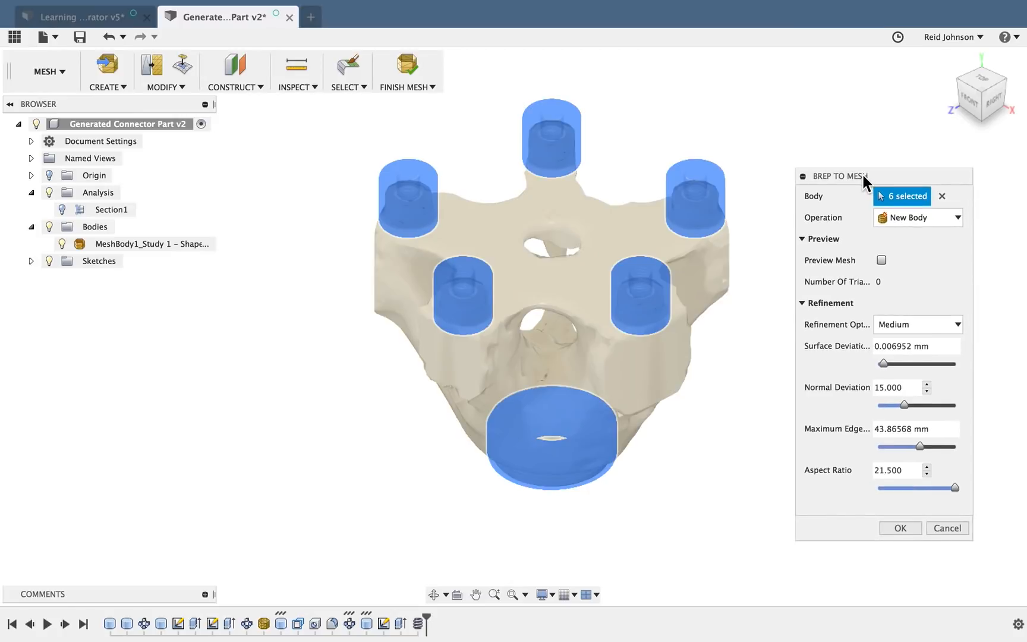
Keep Medium refinement, preview the mesh triangles and confirm the conversion
{"action": "left_click", "coordinate": [917, 324]}
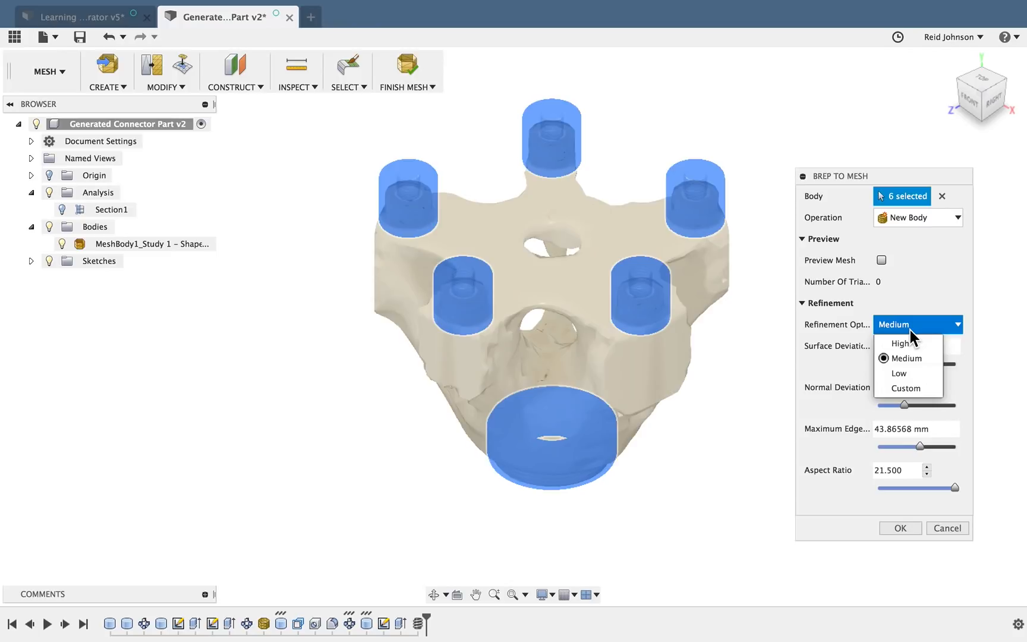
{"action": "left_click", "coordinate": [908, 359]}
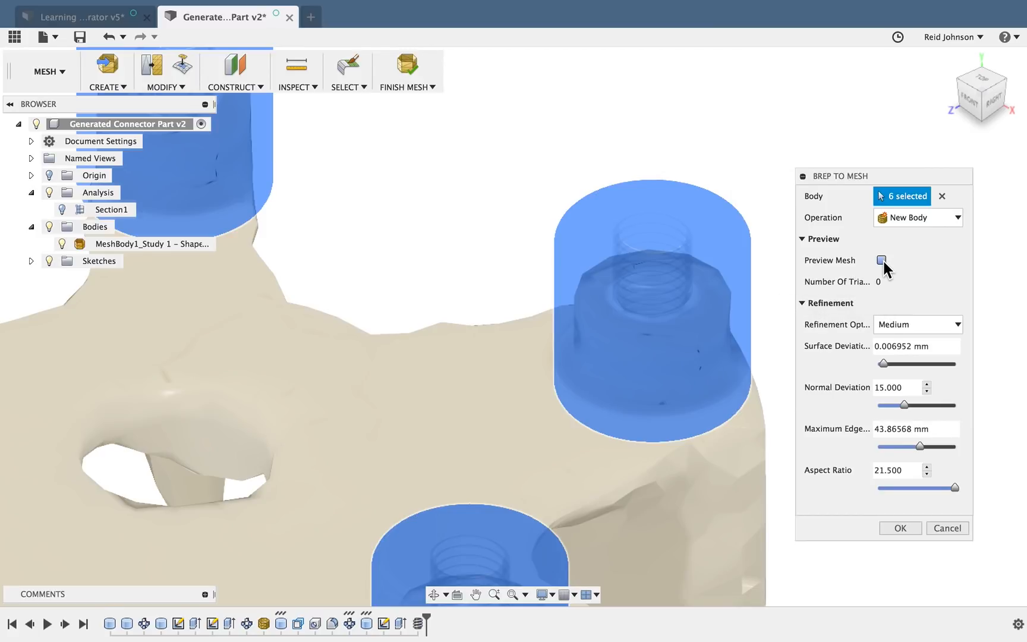
{"action": "left_click", "coordinate": [882, 260]}
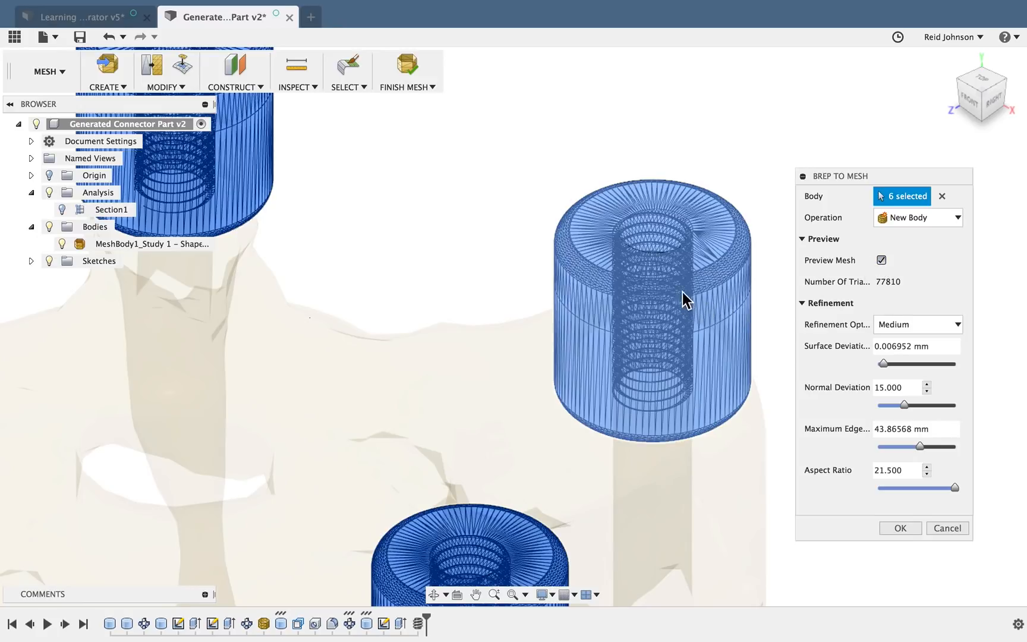
{"action": "mouse_move", "coordinate": [732, 381]}
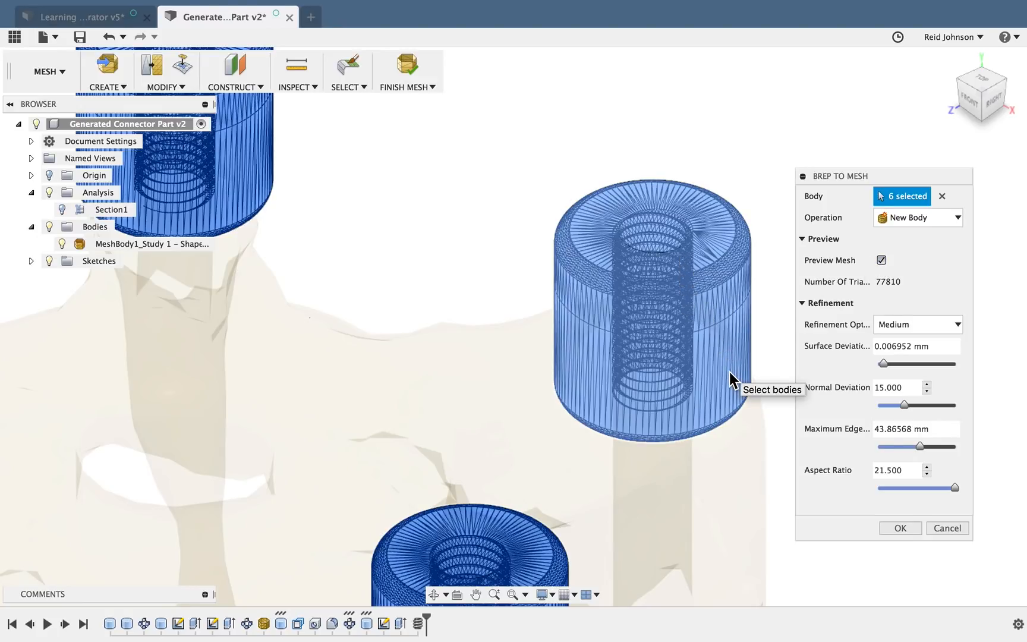
{"action": "left_click", "coordinate": [901, 528]}
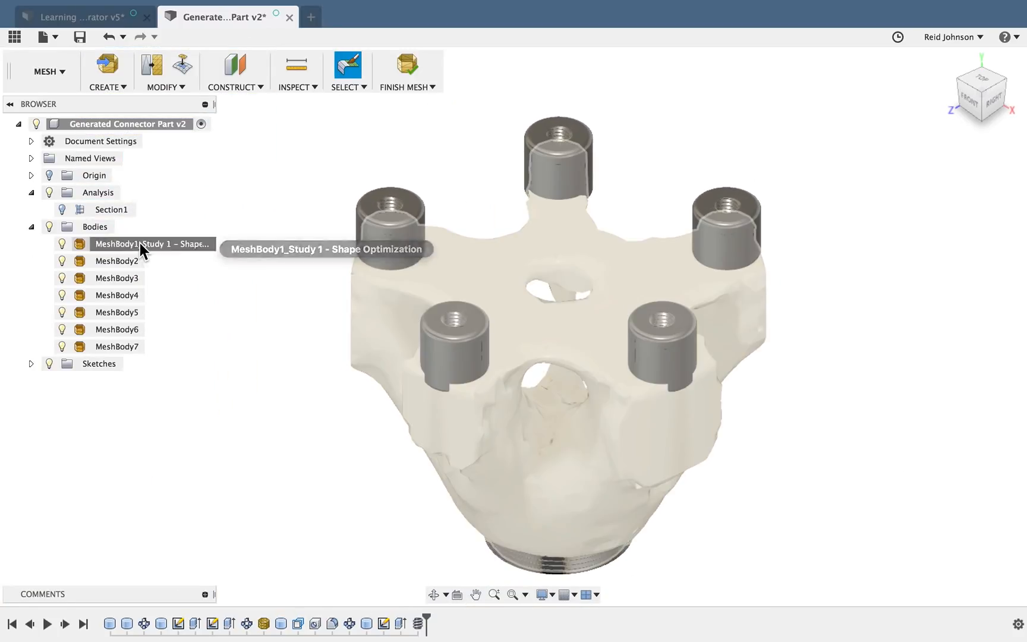
Merge the connector and base meshes into the optimized mesh, repeating Merge Bodies until one body remains
{"action": "left_click", "coordinate": [118, 278]}
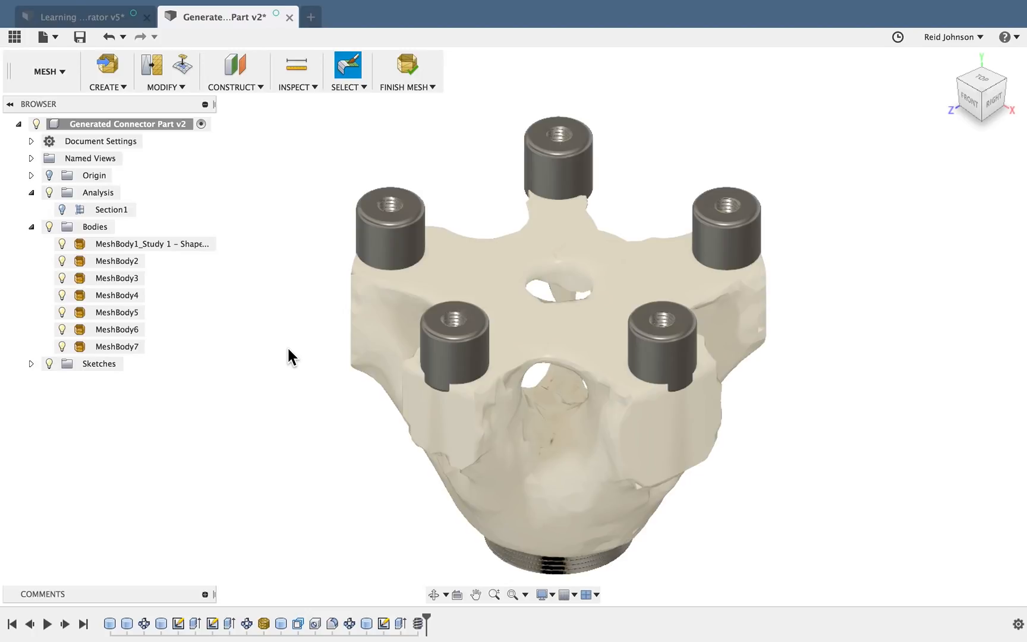
{"action": "left_click", "coordinate": [166, 87]}
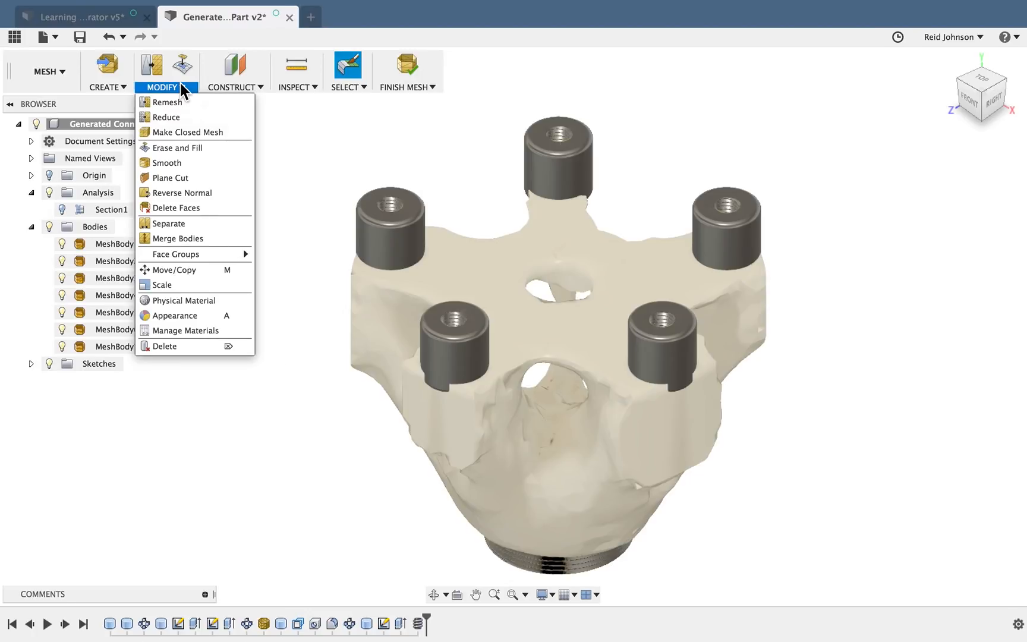
{"action": "mouse_move", "coordinate": [187, 186]}
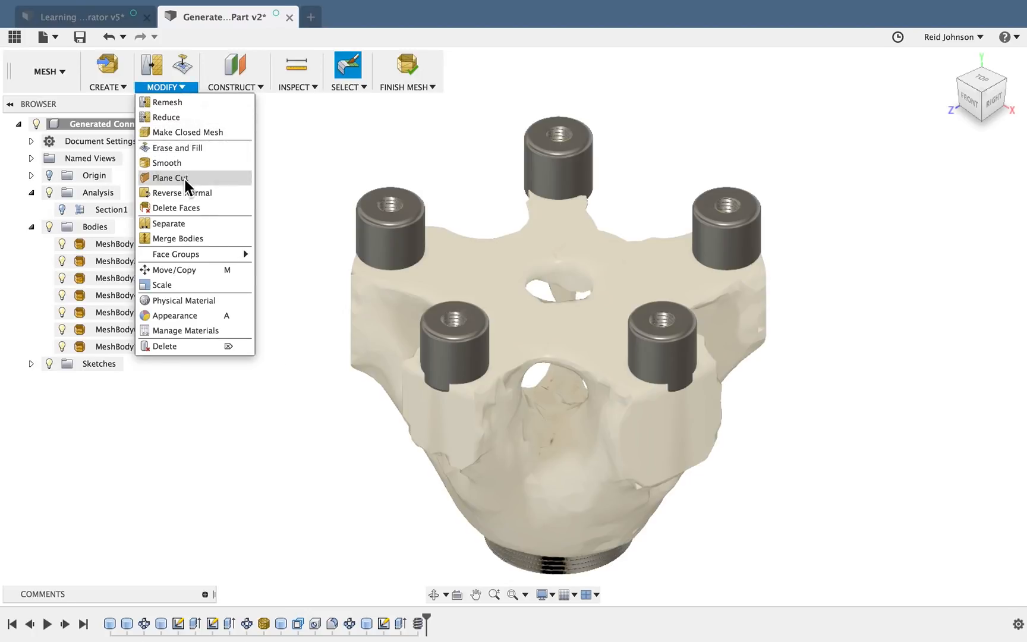
{"action": "left_click", "coordinate": [174, 238]}
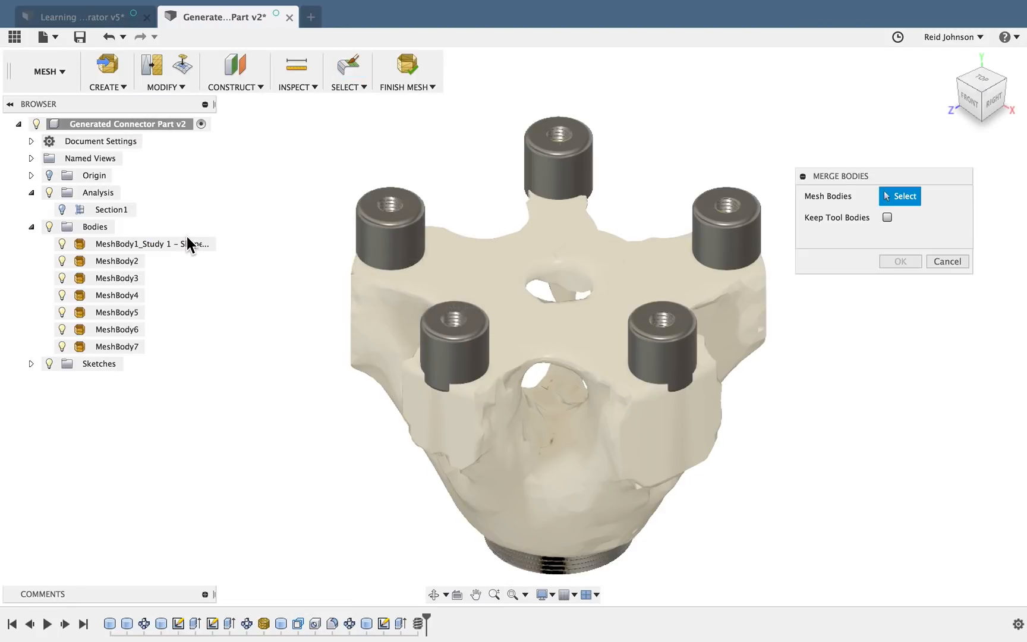
{"action": "left_click", "coordinate": [466, 269]}
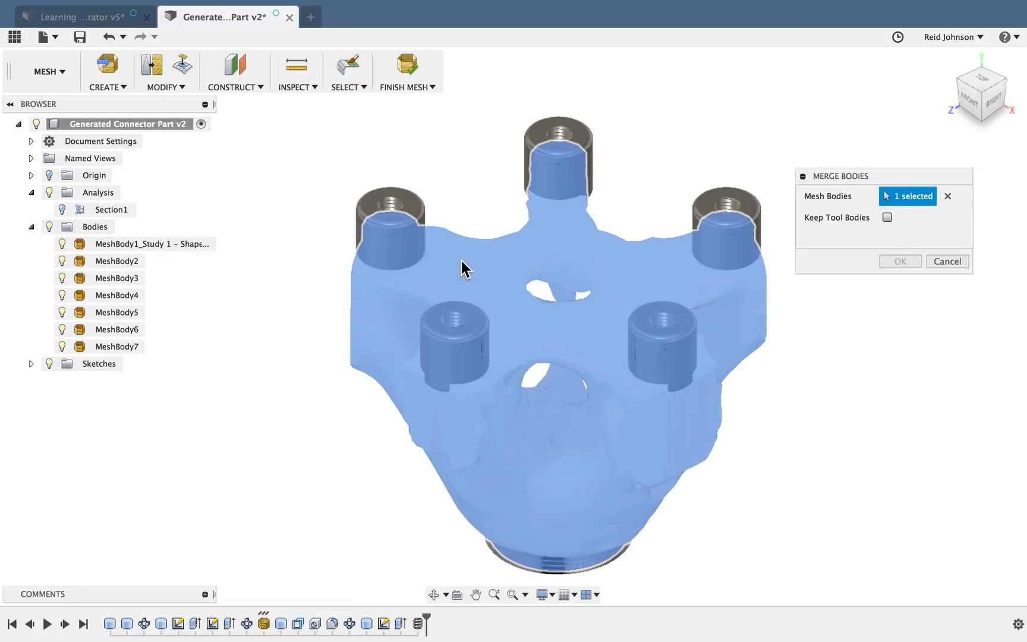
{"action": "left_click", "coordinate": [116, 261]}
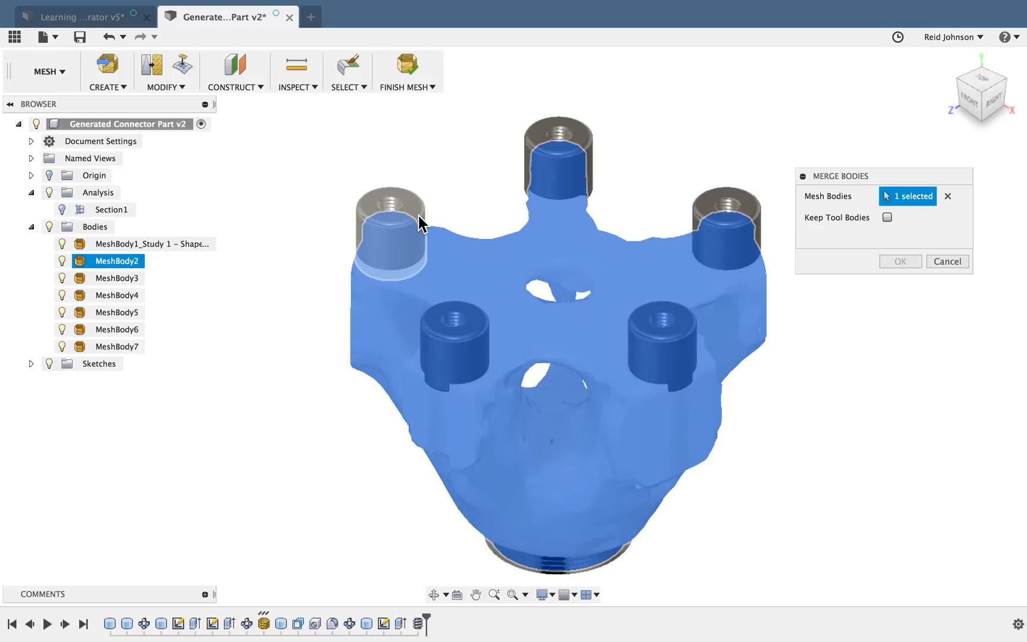
{"action": "left_click", "coordinate": [390, 235]}
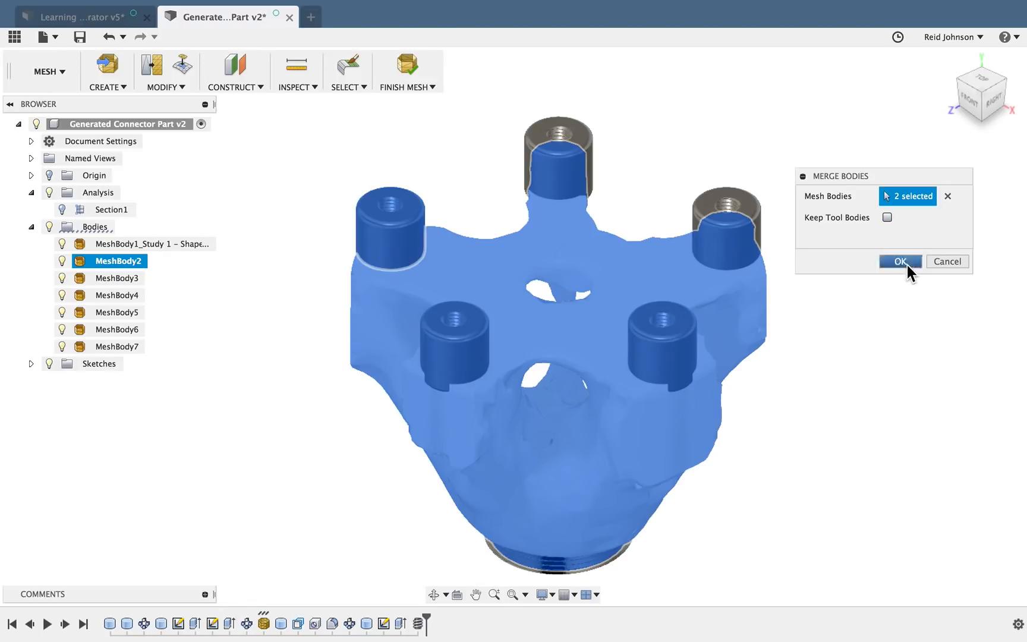
{"action": "left_click", "coordinate": [900, 262]}
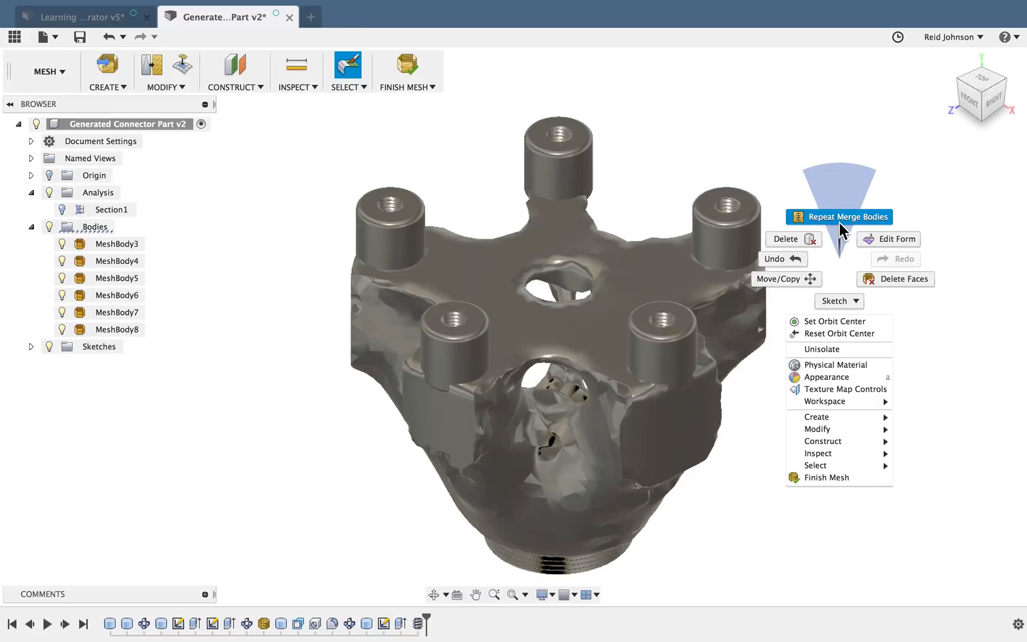
{"action": "left_click", "coordinate": [840, 218]}
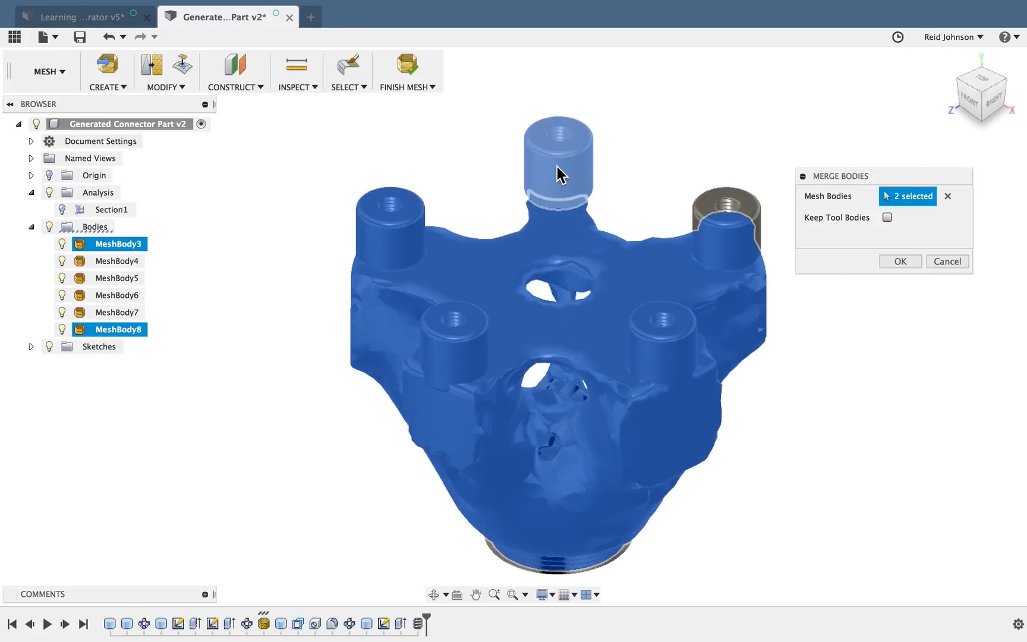
{"action": "left_click", "coordinate": [900, 262]}
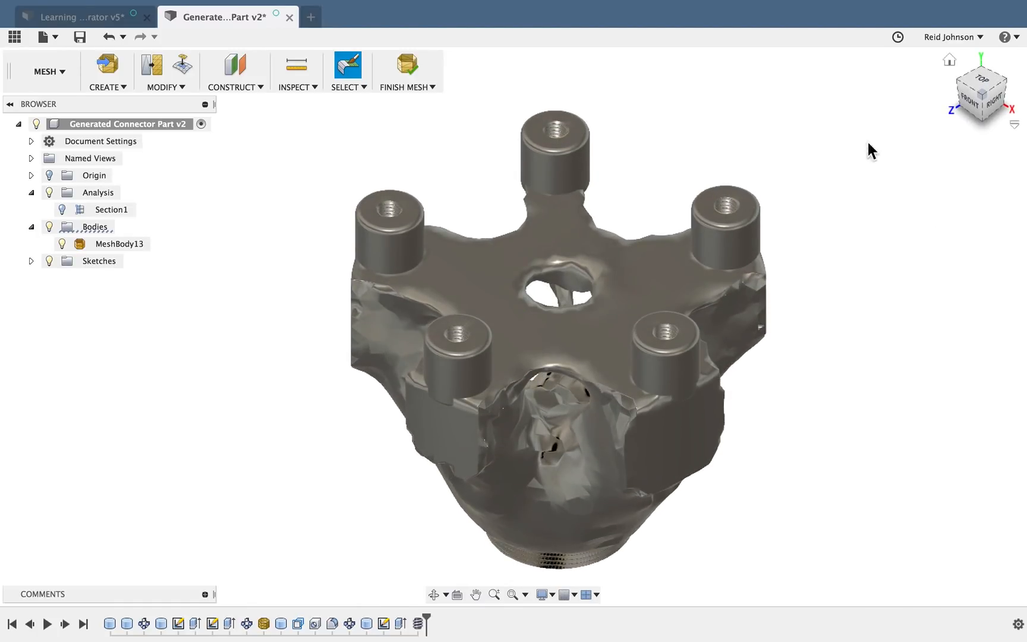
Finish mesh editing and apply Paint - Enamel Glossy (Red) to MeshBody13
{"action": "left_click", "coordinate": [44, 70]}
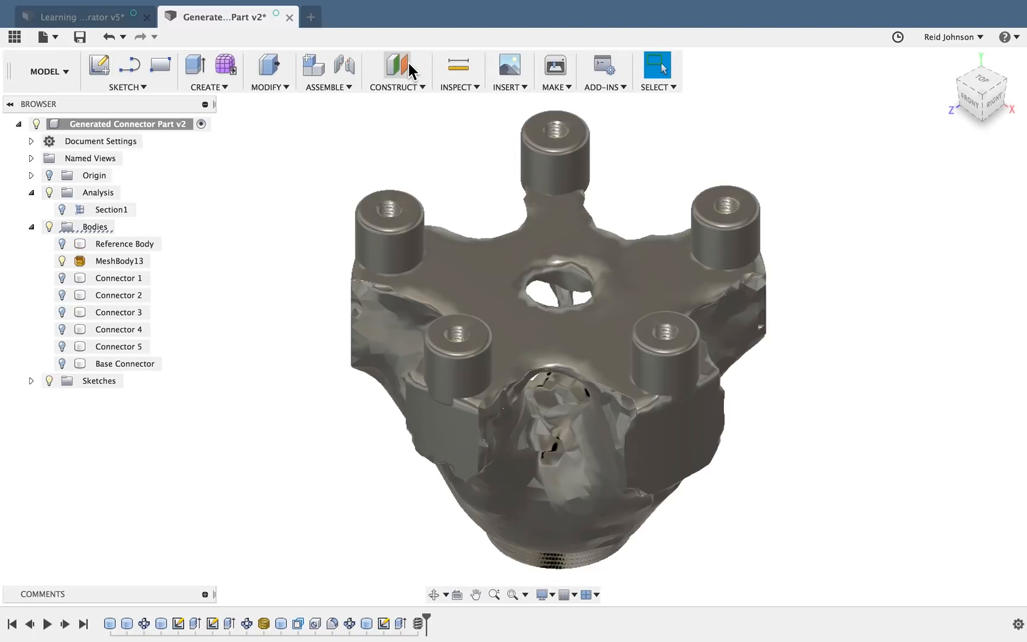
{"action": "mouse_move", "coordinate": [866, 241]}
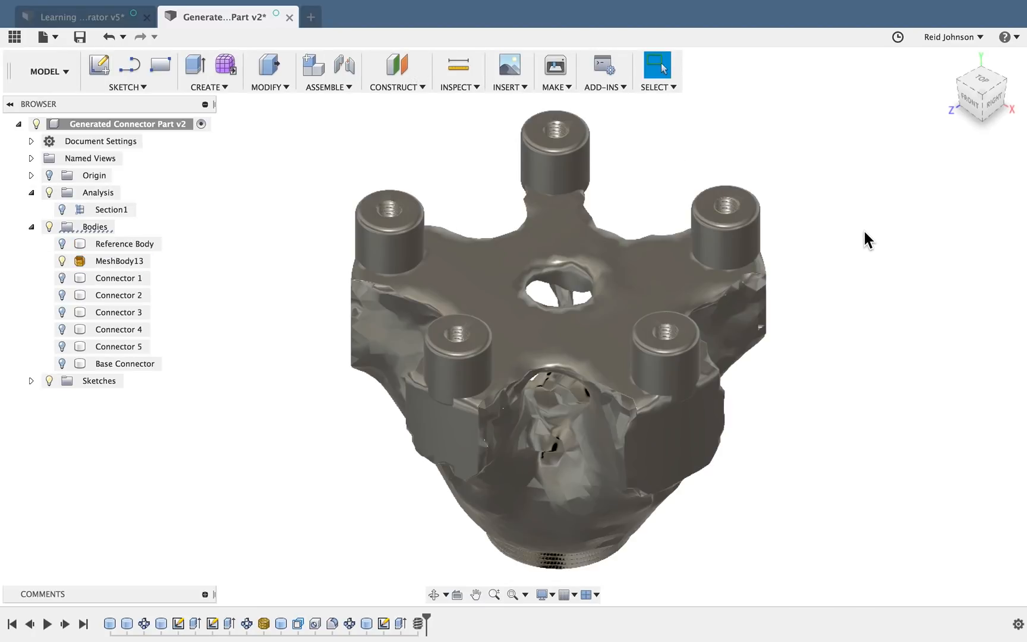
{"action": "mouse_move", "coordinate": [856, 347]}
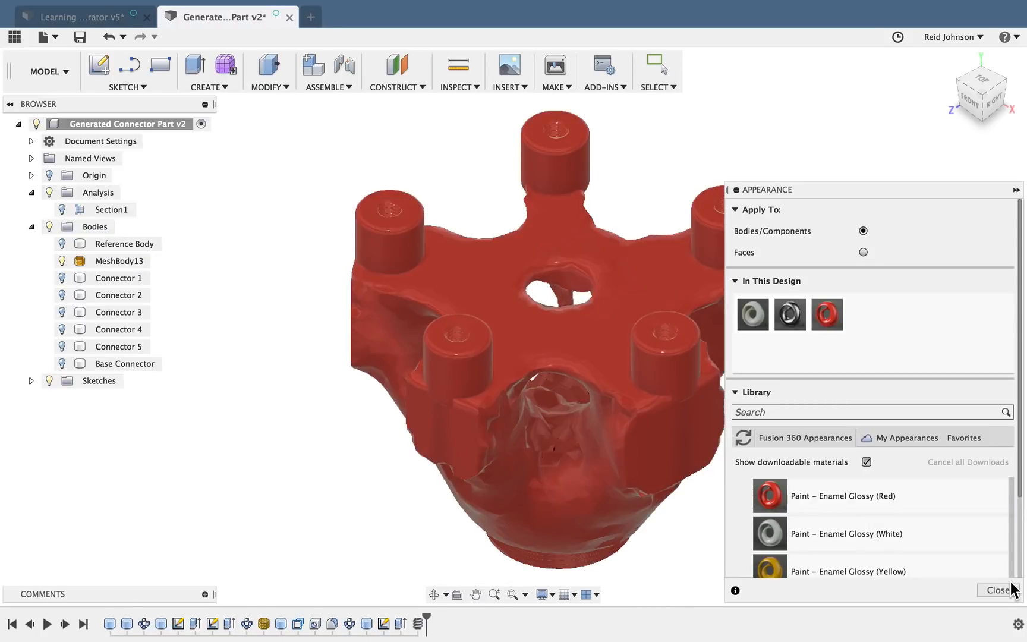
{"action": "left_click", "coordinate": [1001, 591]}
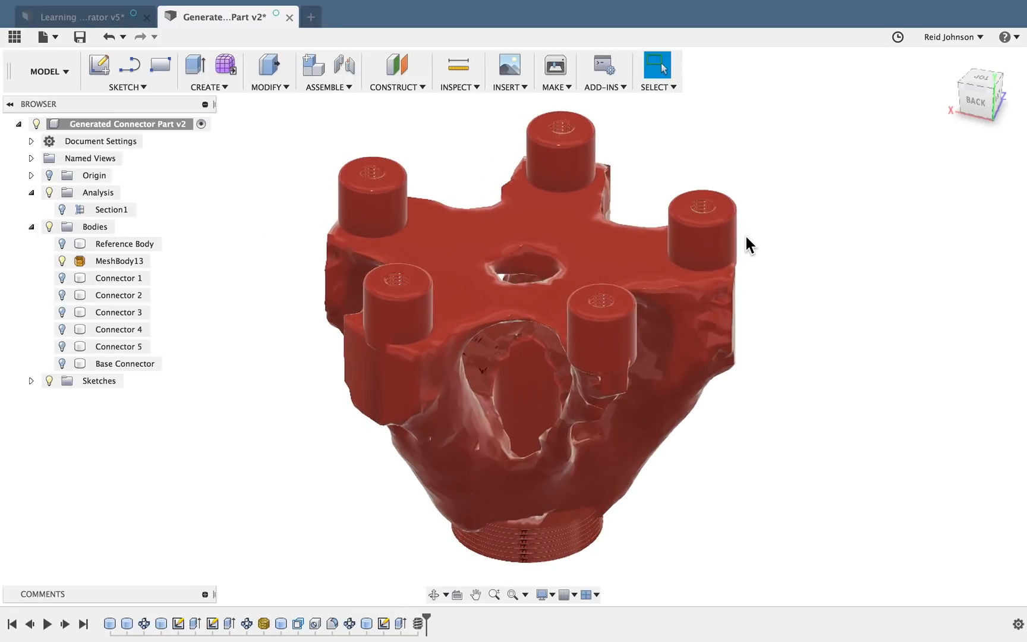
{"action": "mouse_move", "coordinate": [617, 133]}
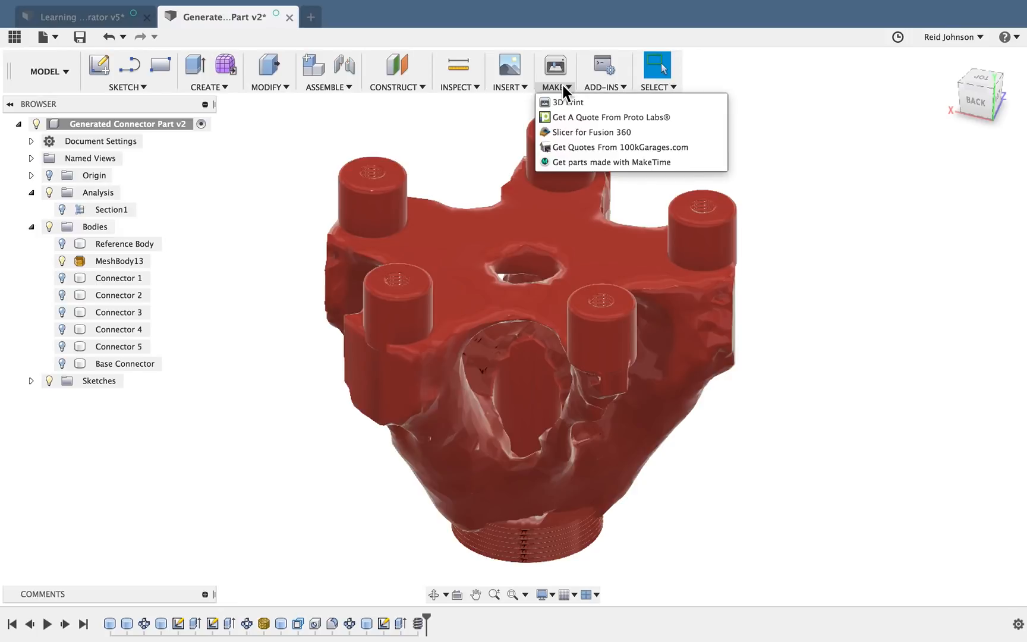
Open Make > 3D Print with MeshBody13 selected and Send to 3D Print Utility unticked
{"action": "left_click", "coordinate": [555, 102]}
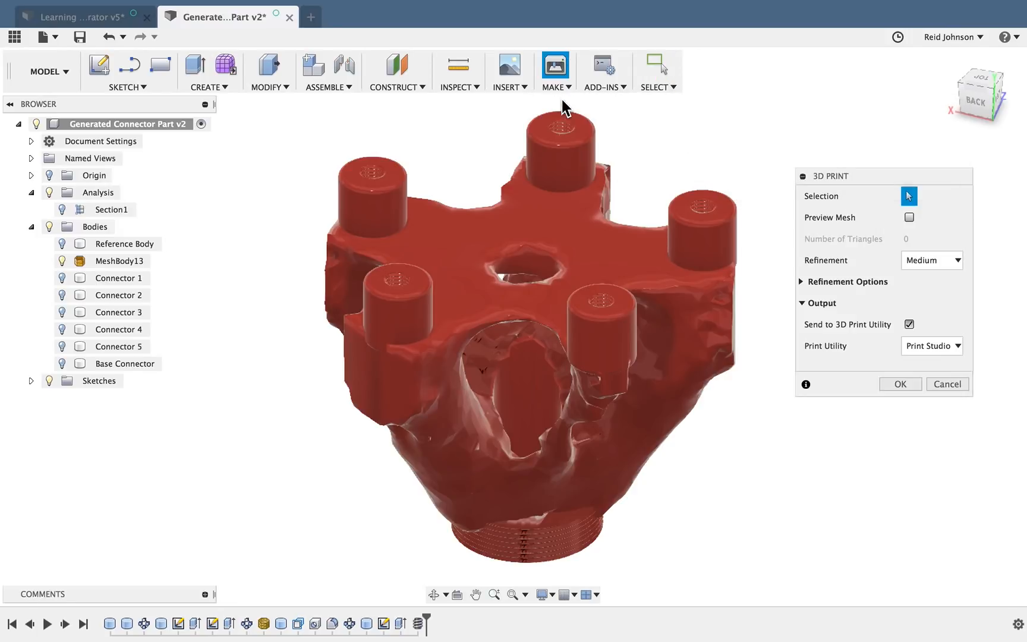
{"action": "mouse_move", "coordinate": [723, 95]}
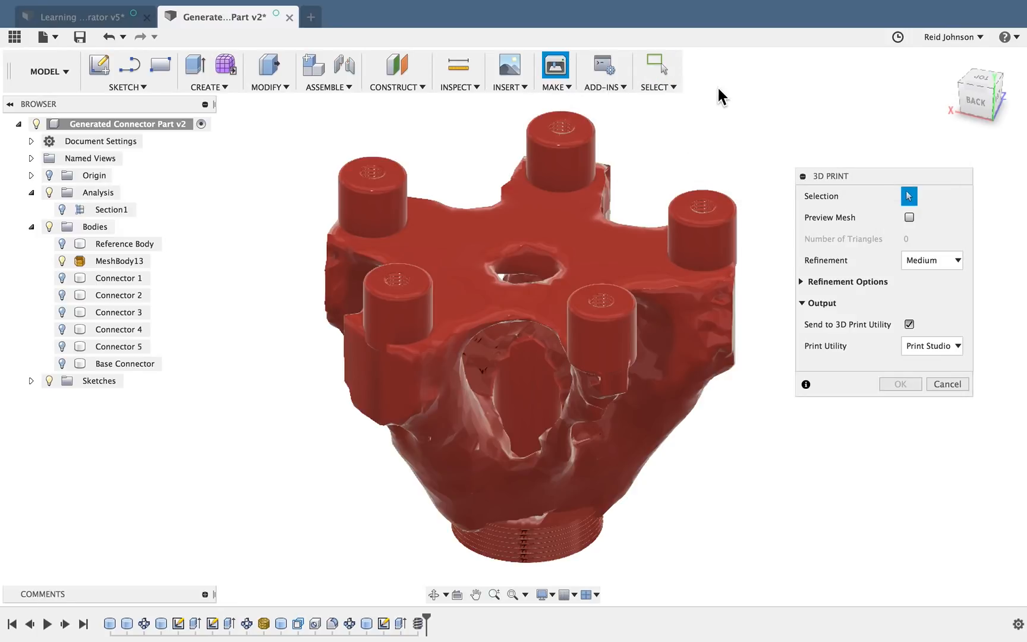
{"action": "mouse_move", "coordinate": [221, 190]}
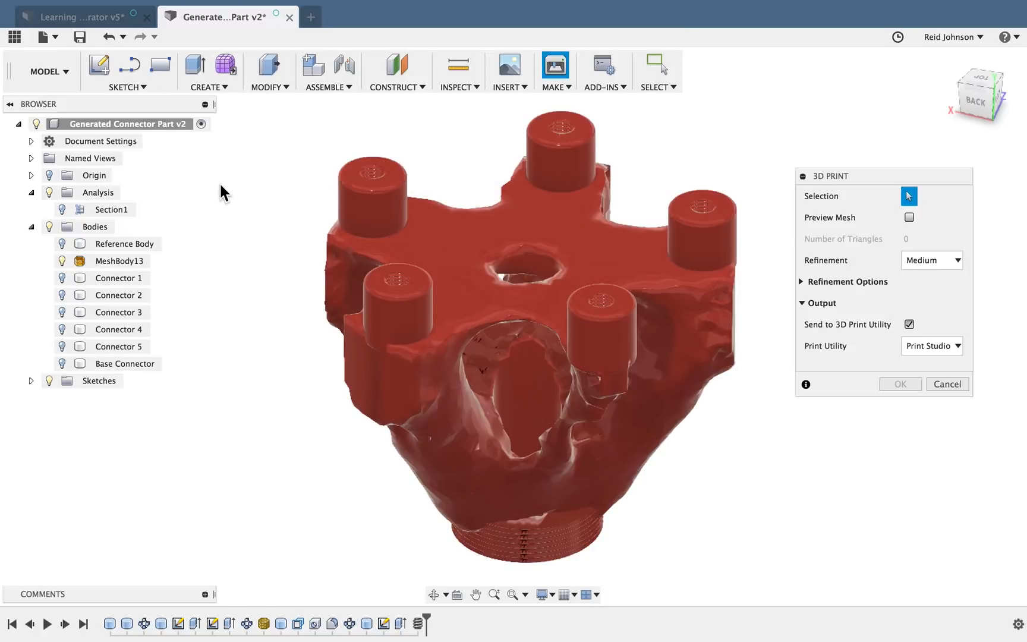
{"action": "left_click", "coordinate": [115, 262]}
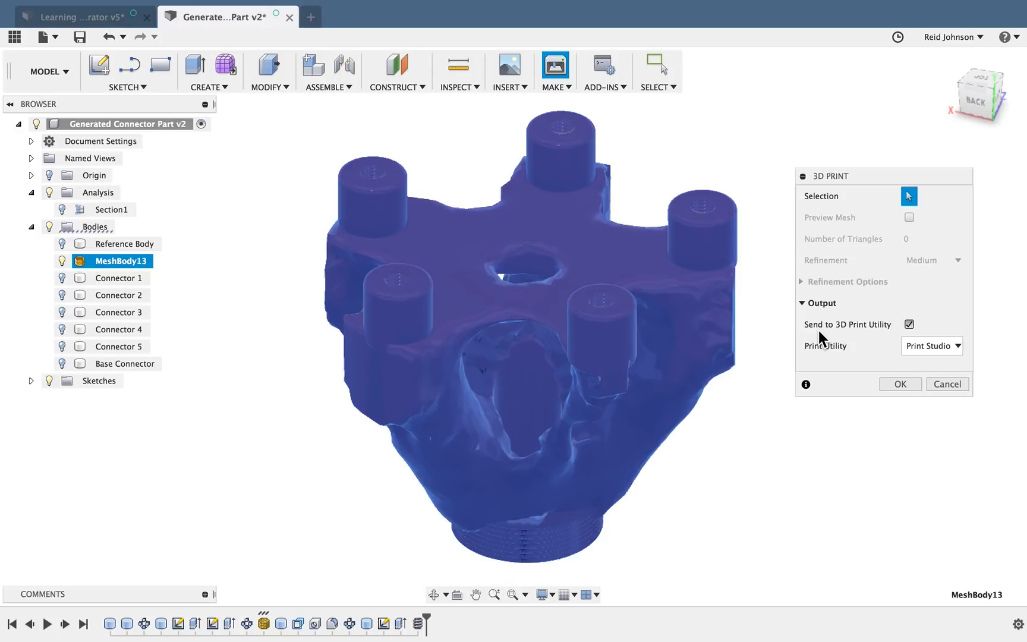
{"action": "mouse_move", "coordinate": [923, 347]}
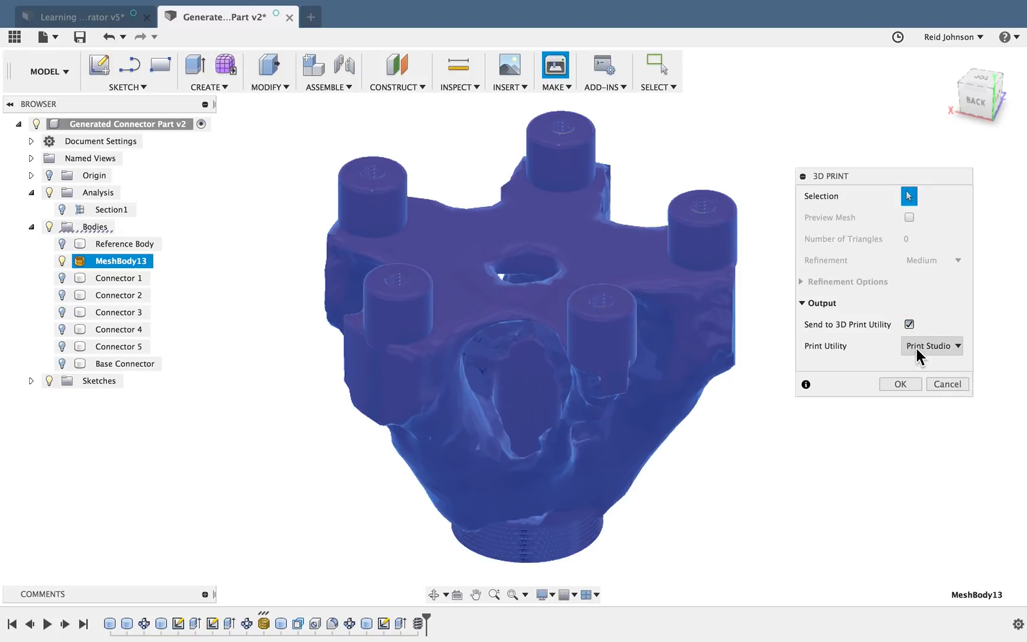
{"action": "left_click", "coordinate": [908, 325]}
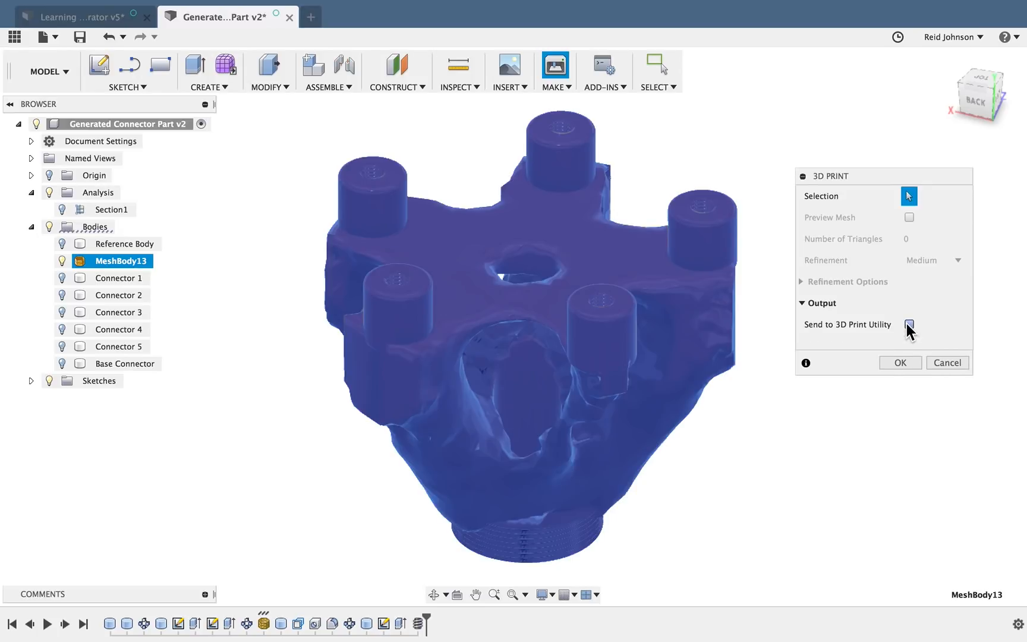